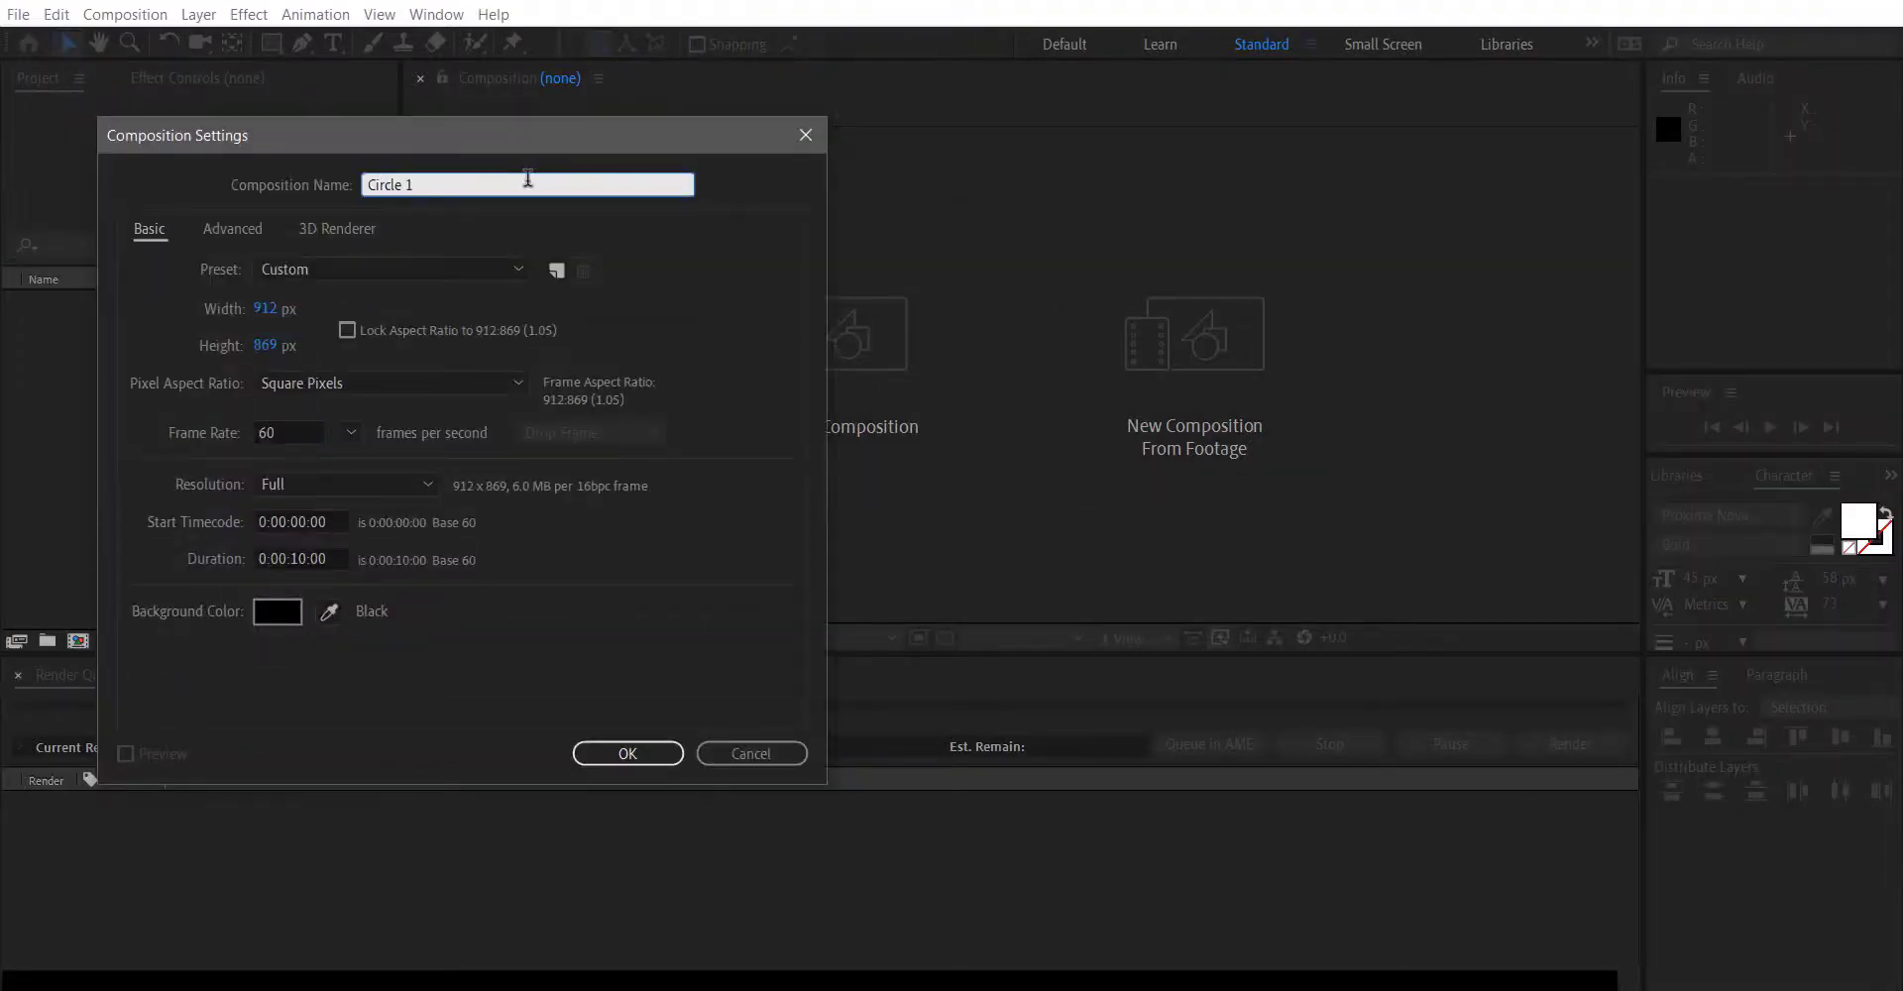
Choose the HDTV 1080 preset, set 60 fps and confirm the Circle 1 composition.
click(389, 269)
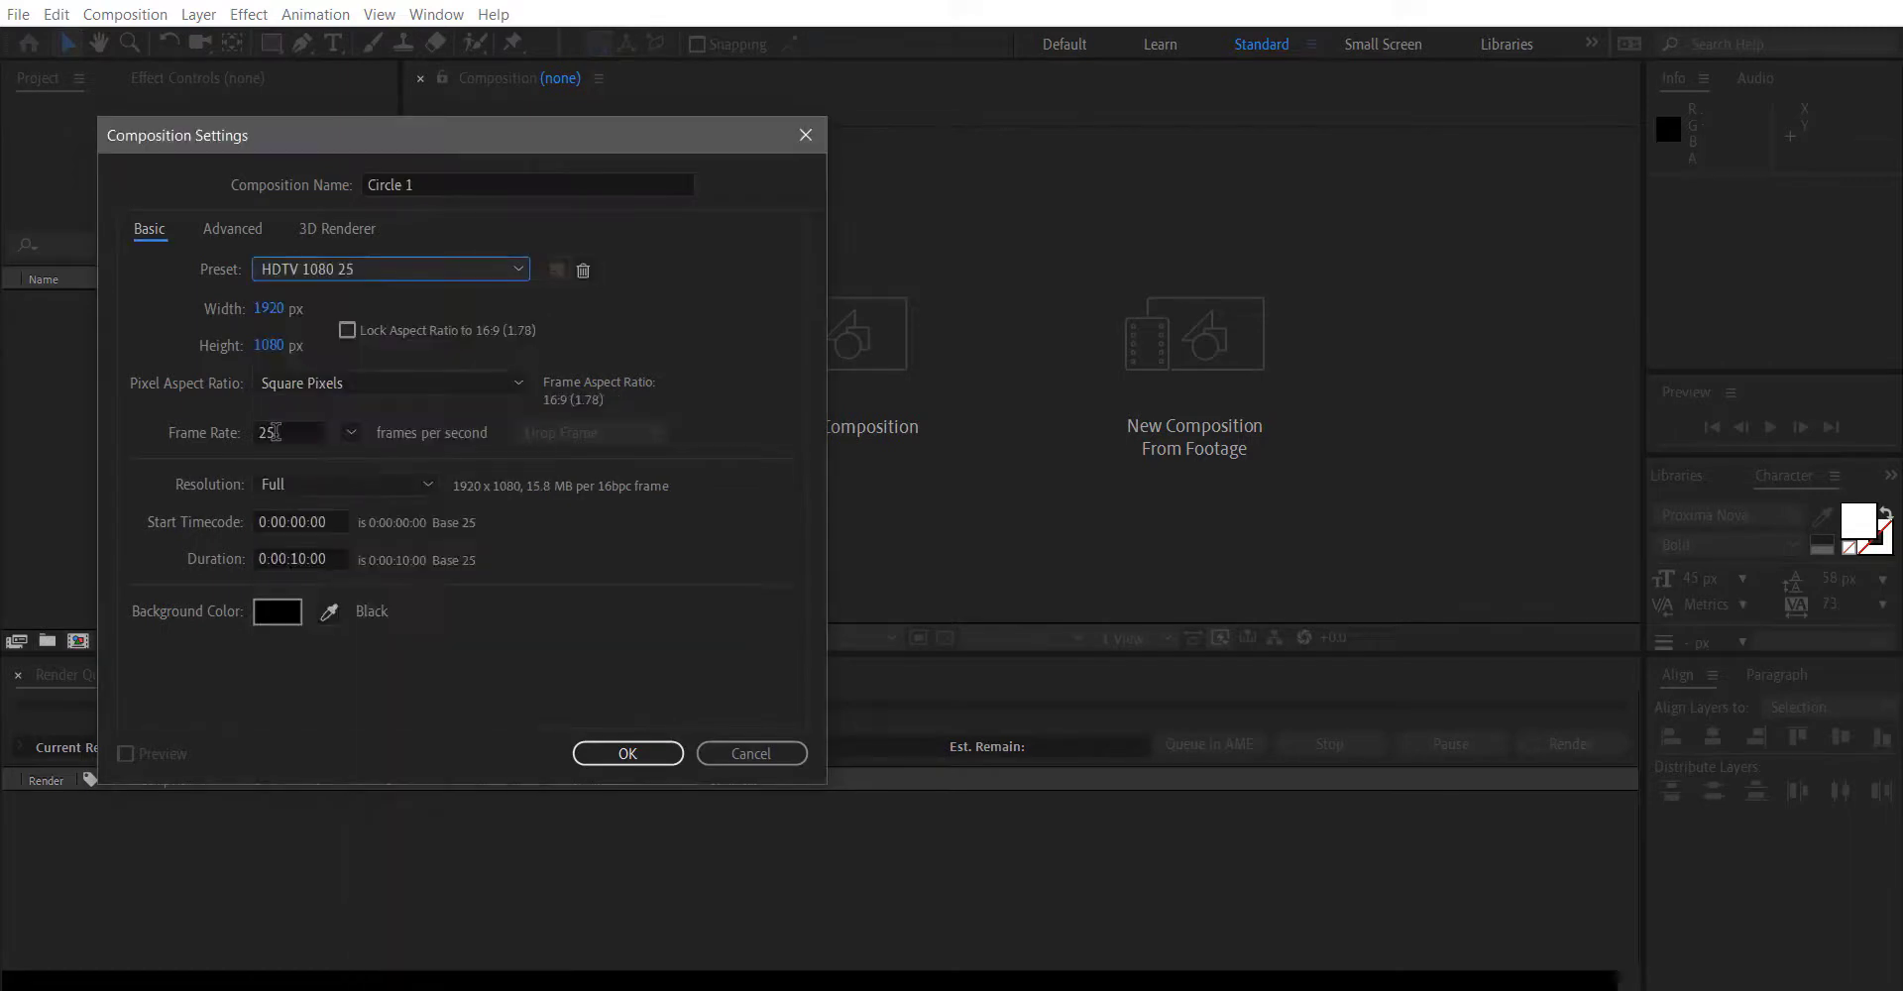
text(60)
click(301, 559)
text(2)
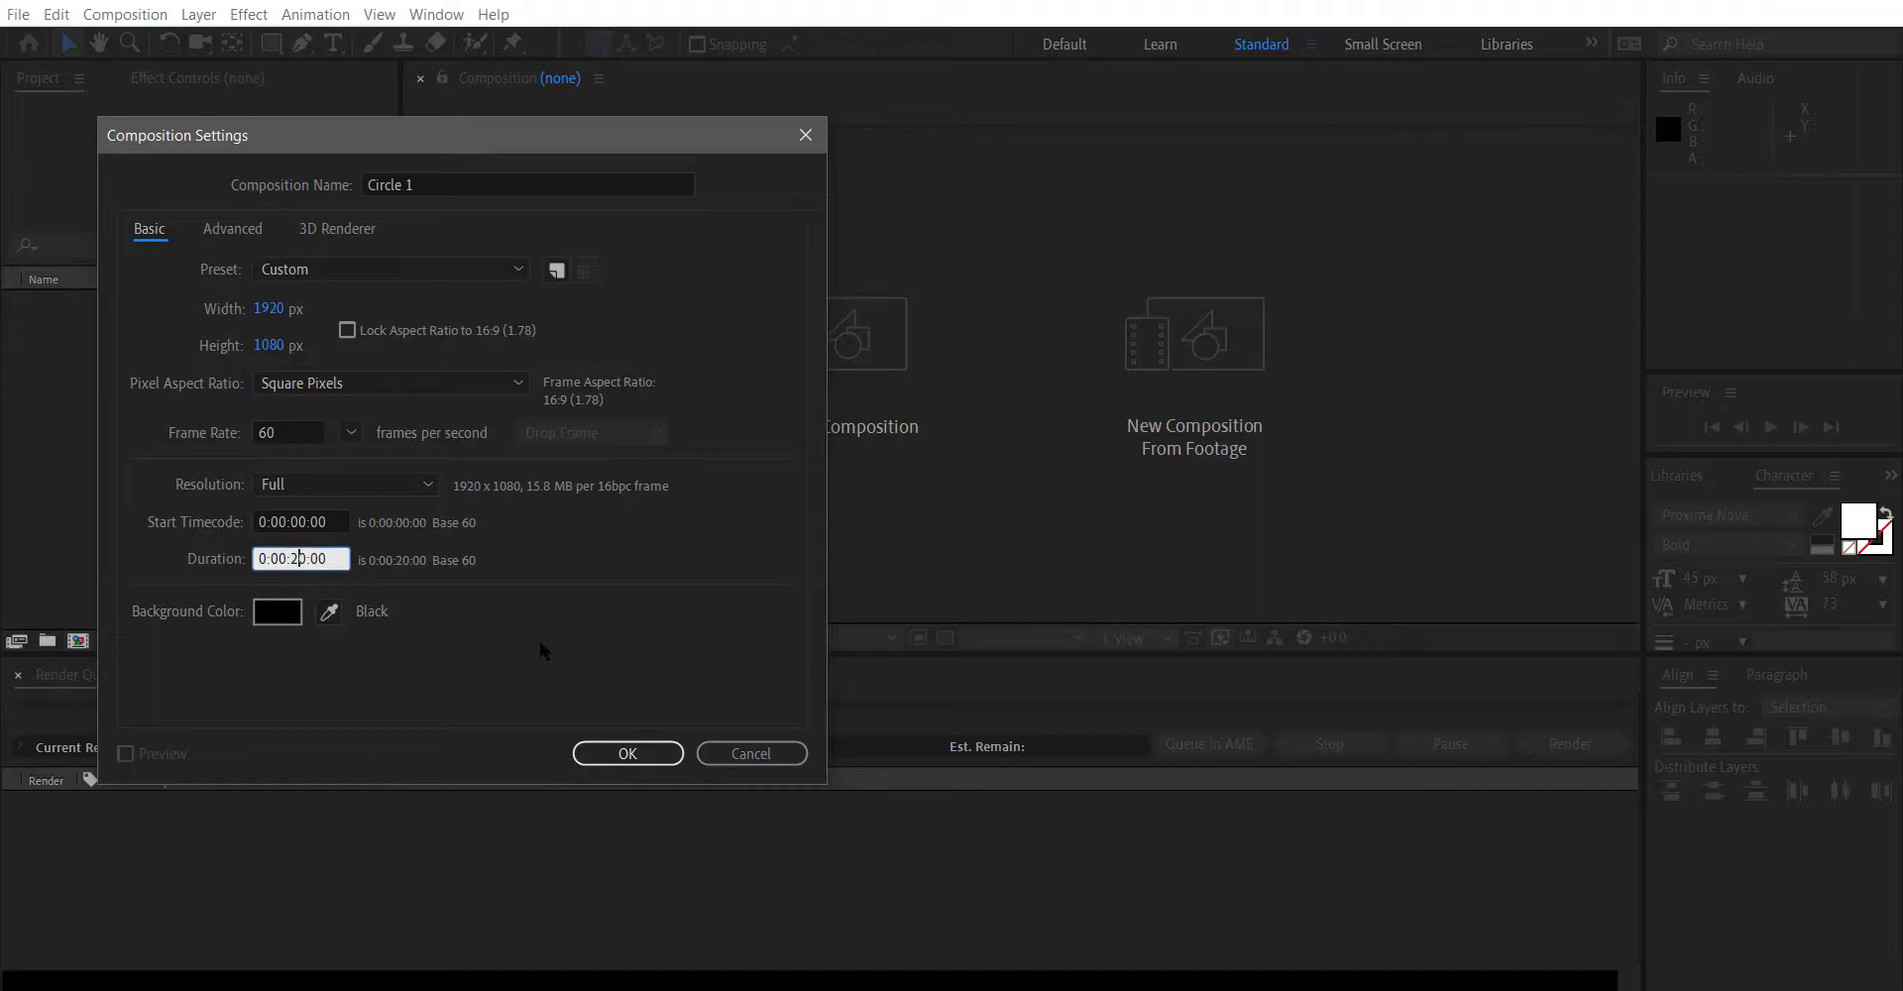
click(626, 753)
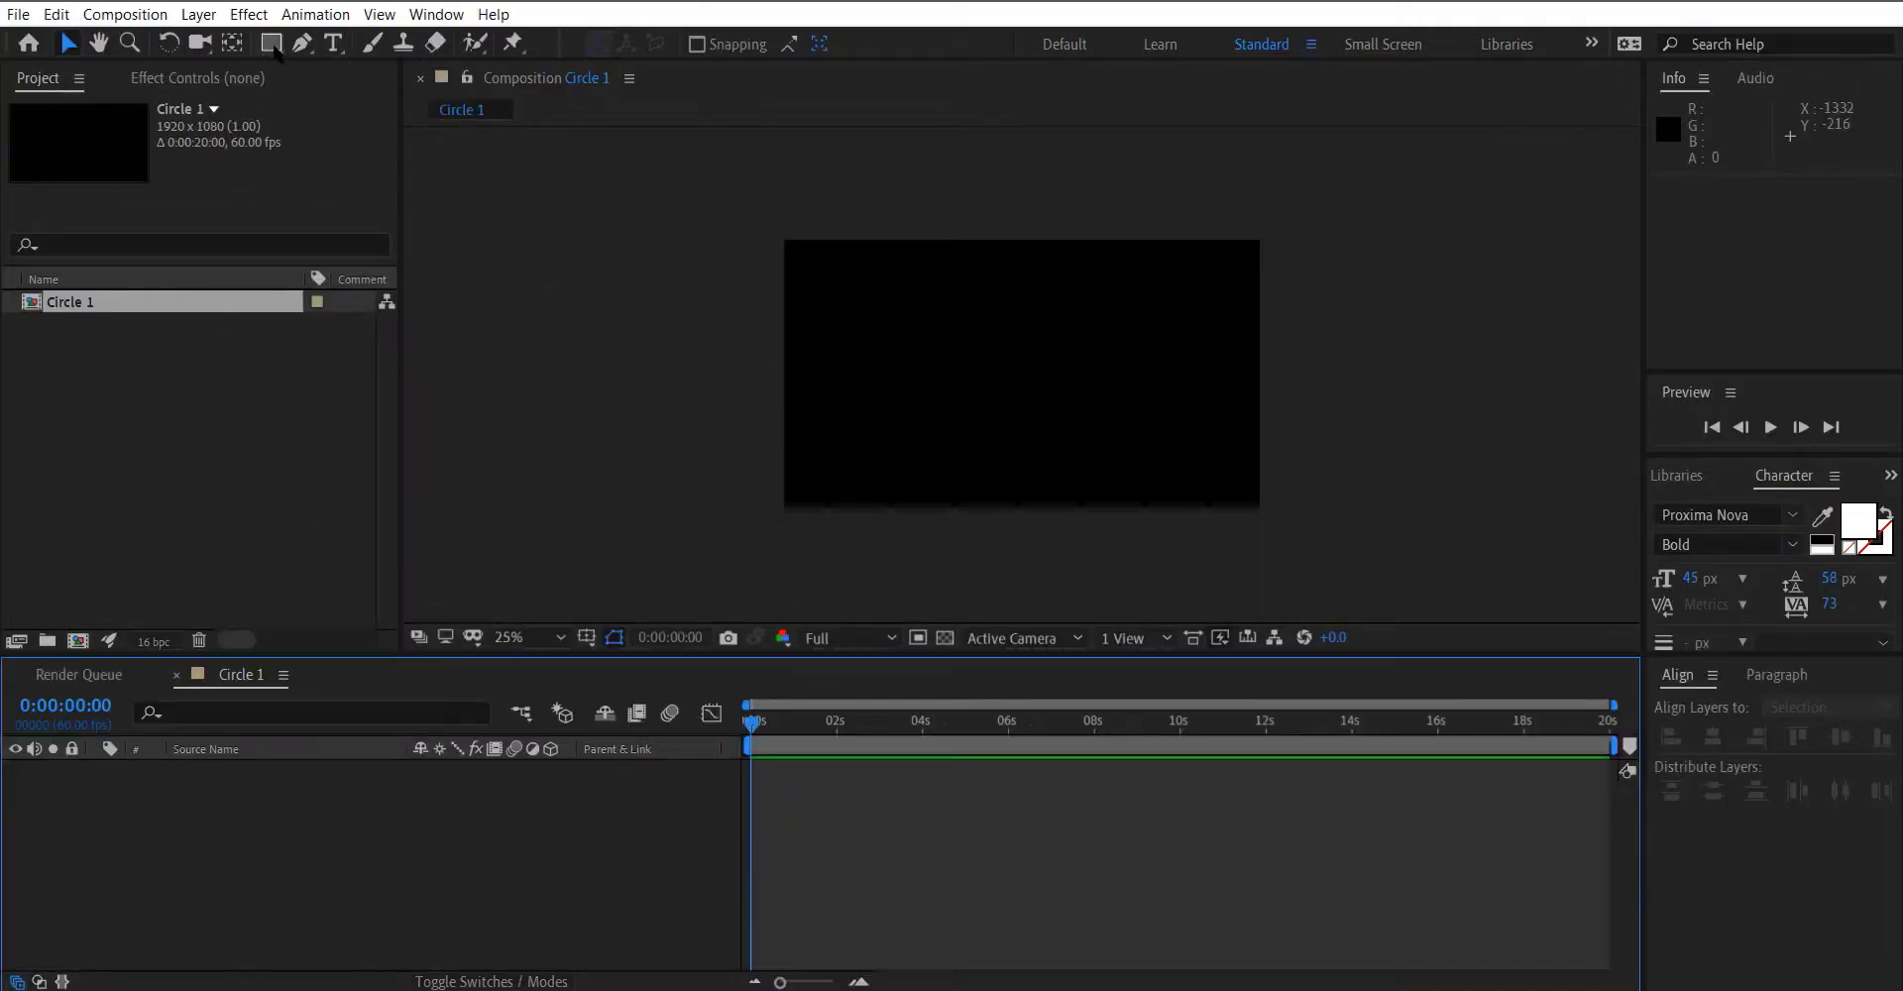
Draw a circle with the Ellipse Tool, giving it a 50 px stroke and no fill.
click(274, 43)
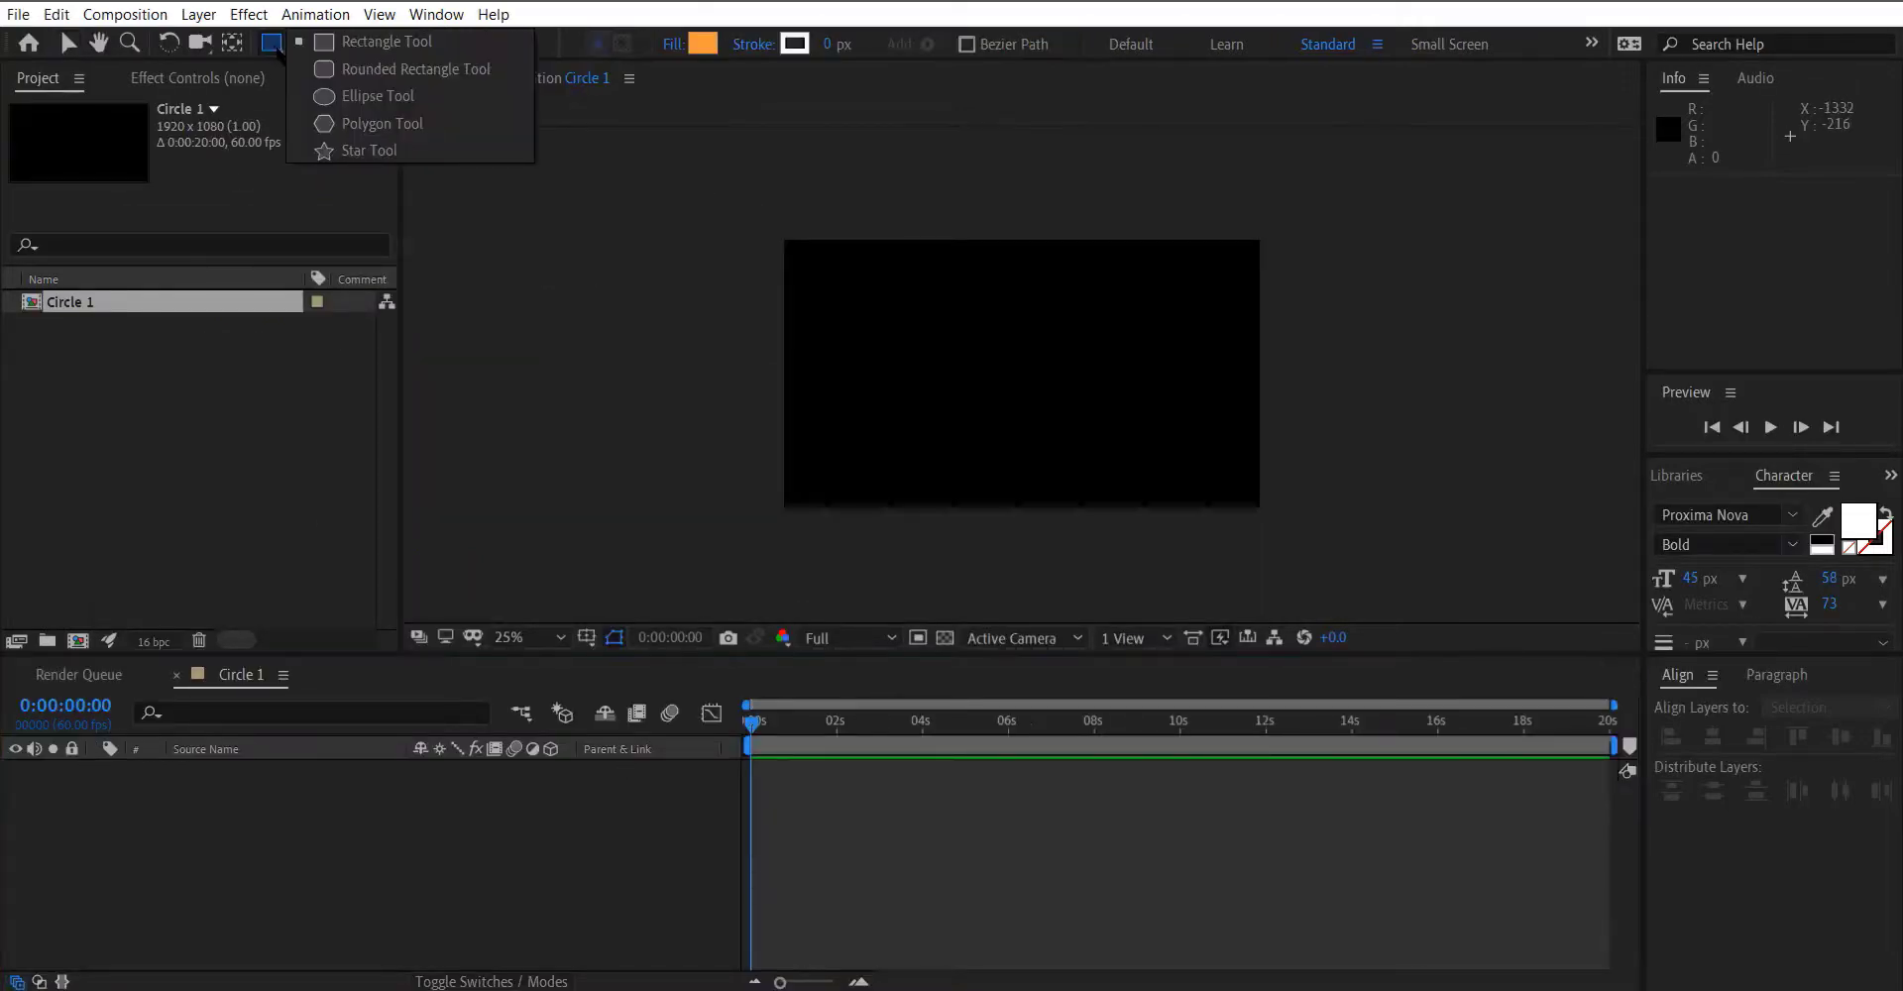
click(380, 96)
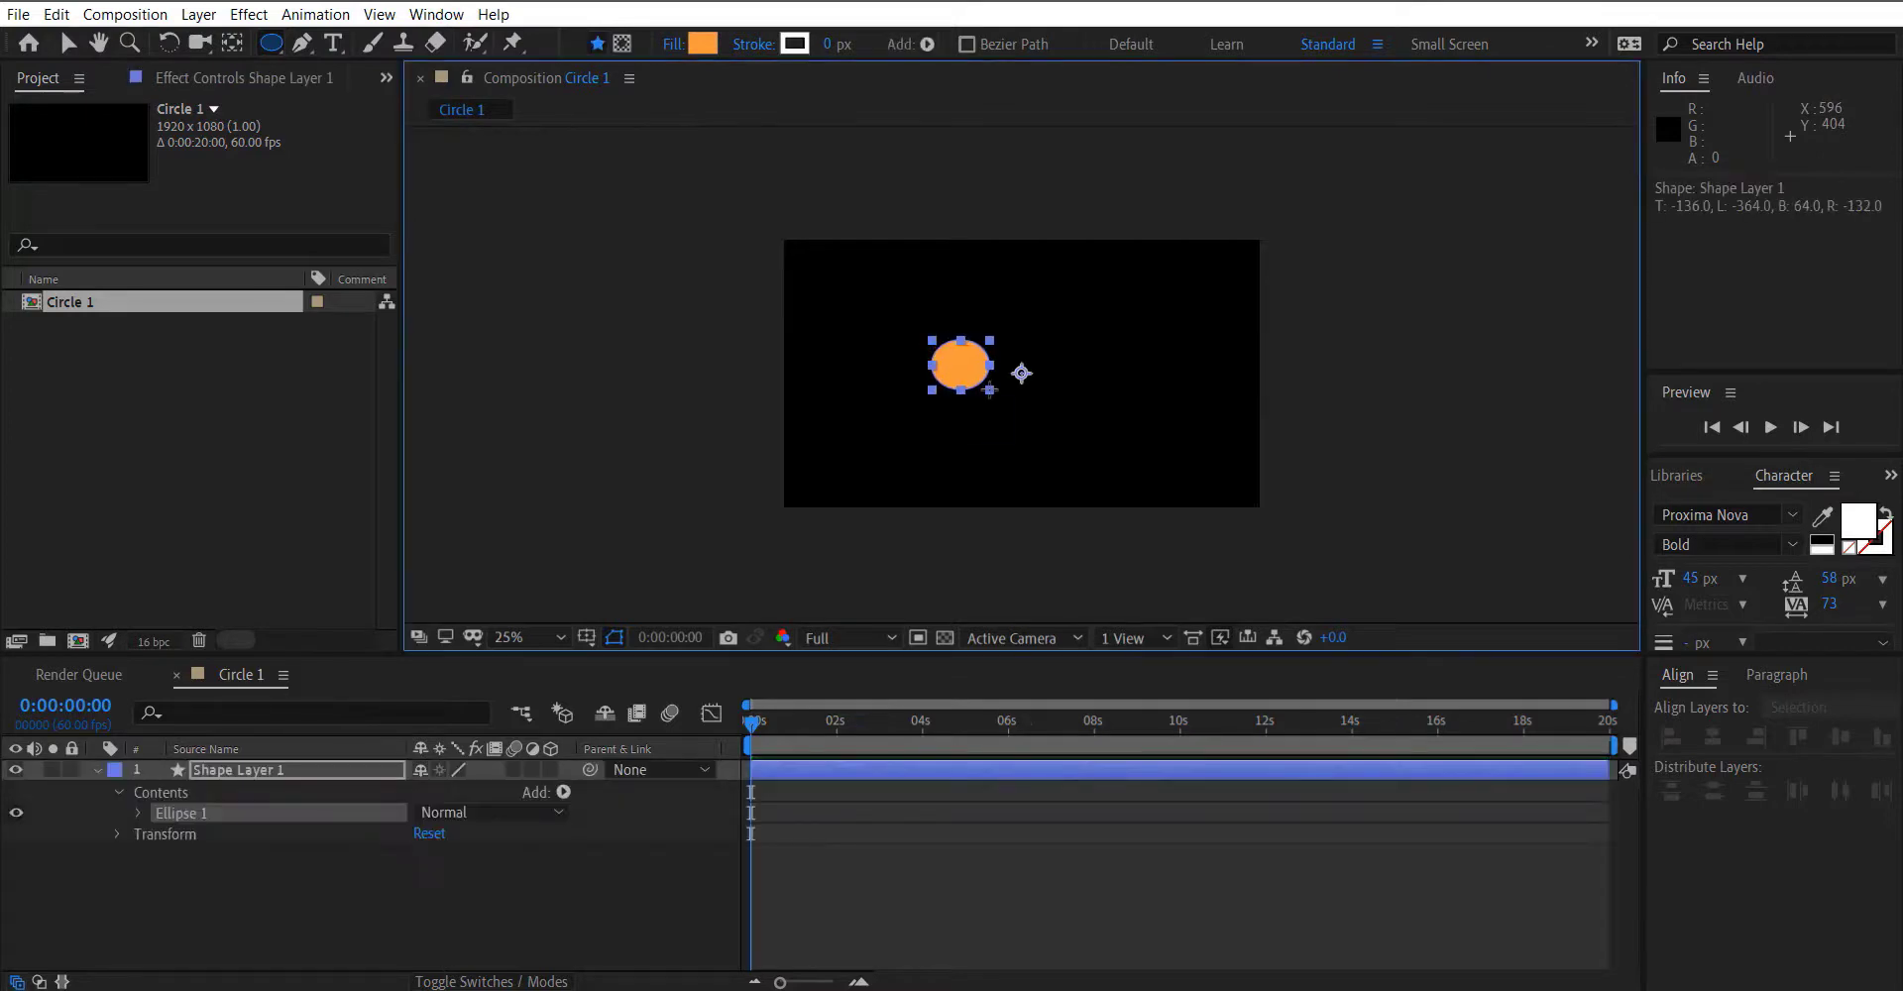
drag(989, 401, 1029, 415)
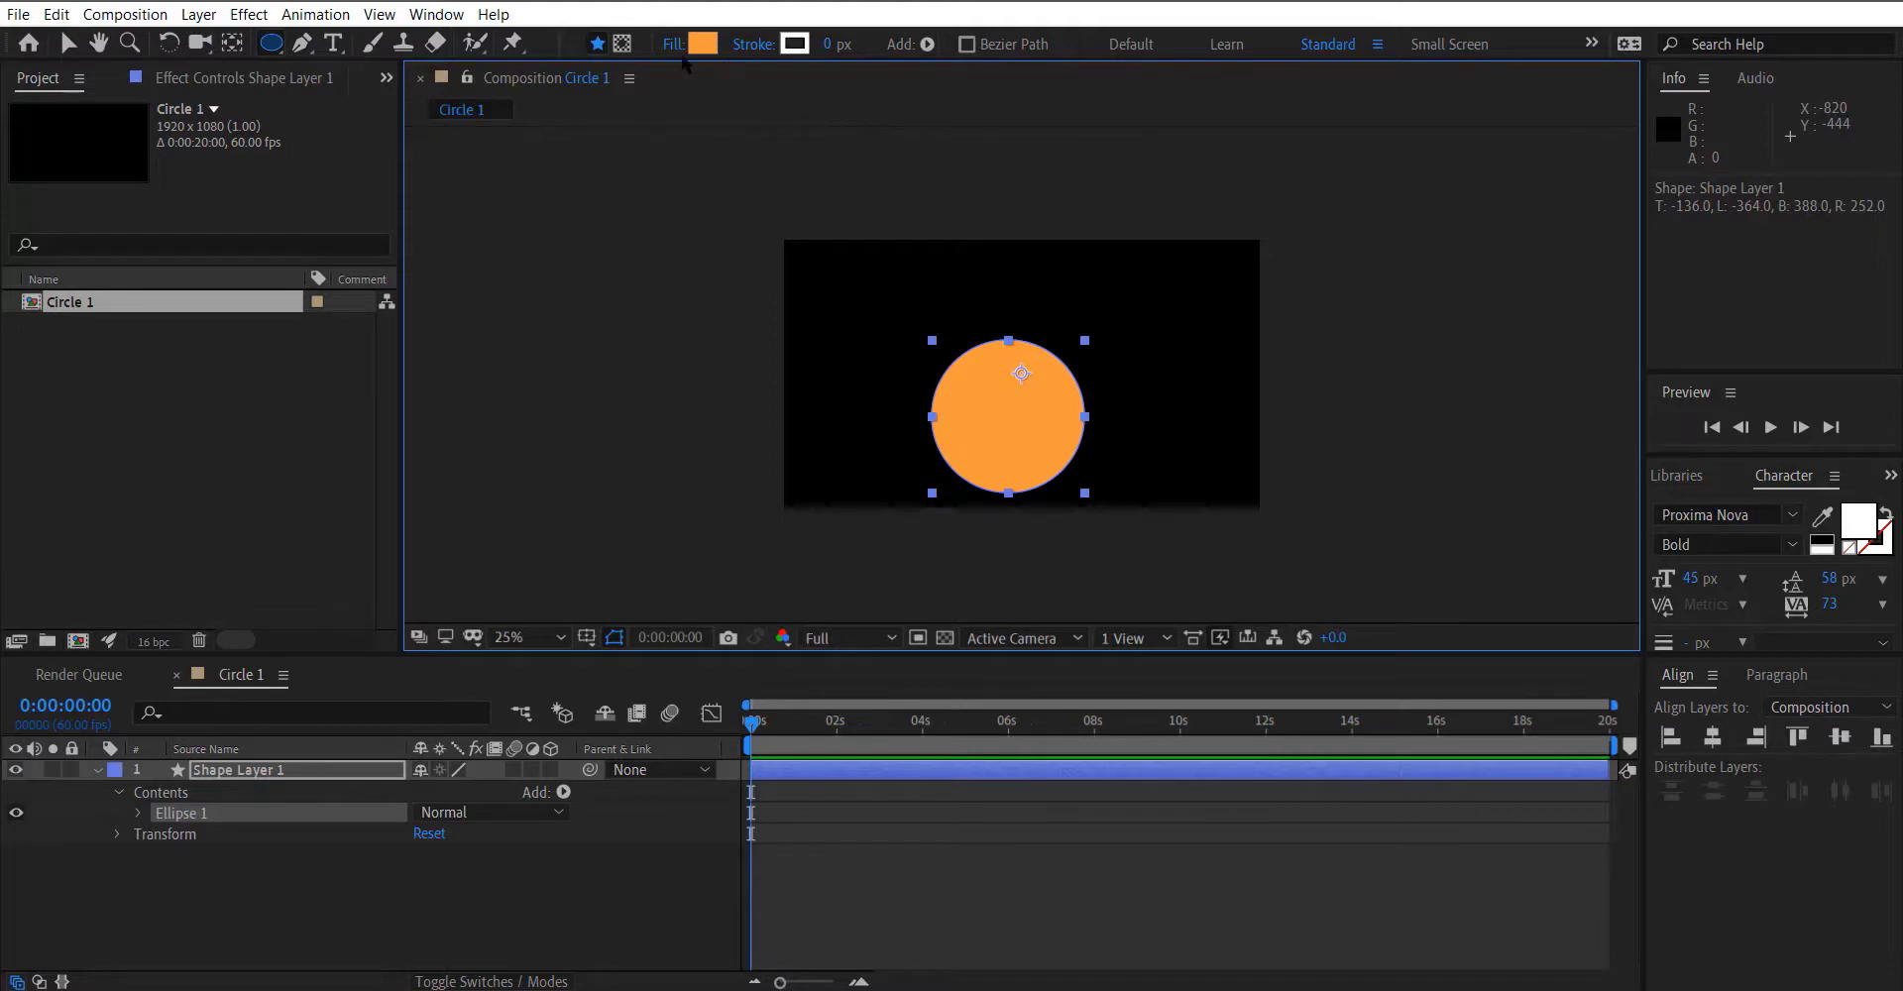
mouse_move(836, 43)
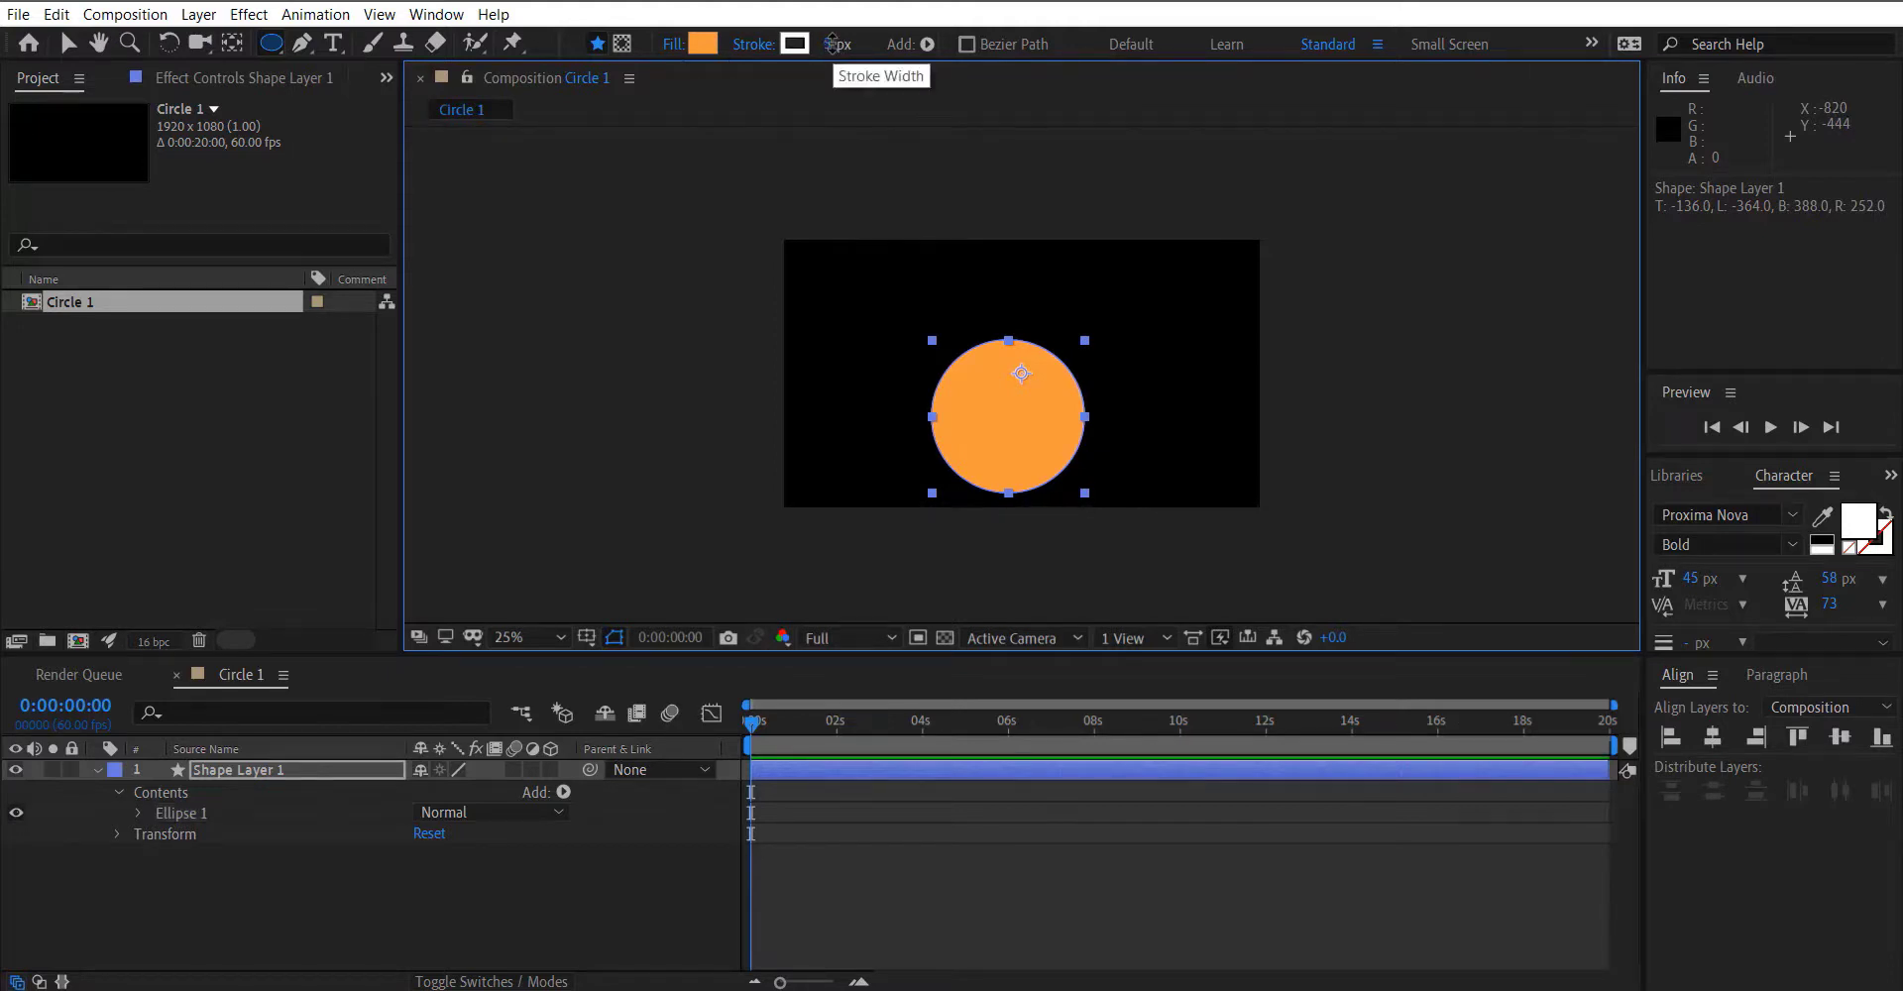
click(834, 45)
text(50)
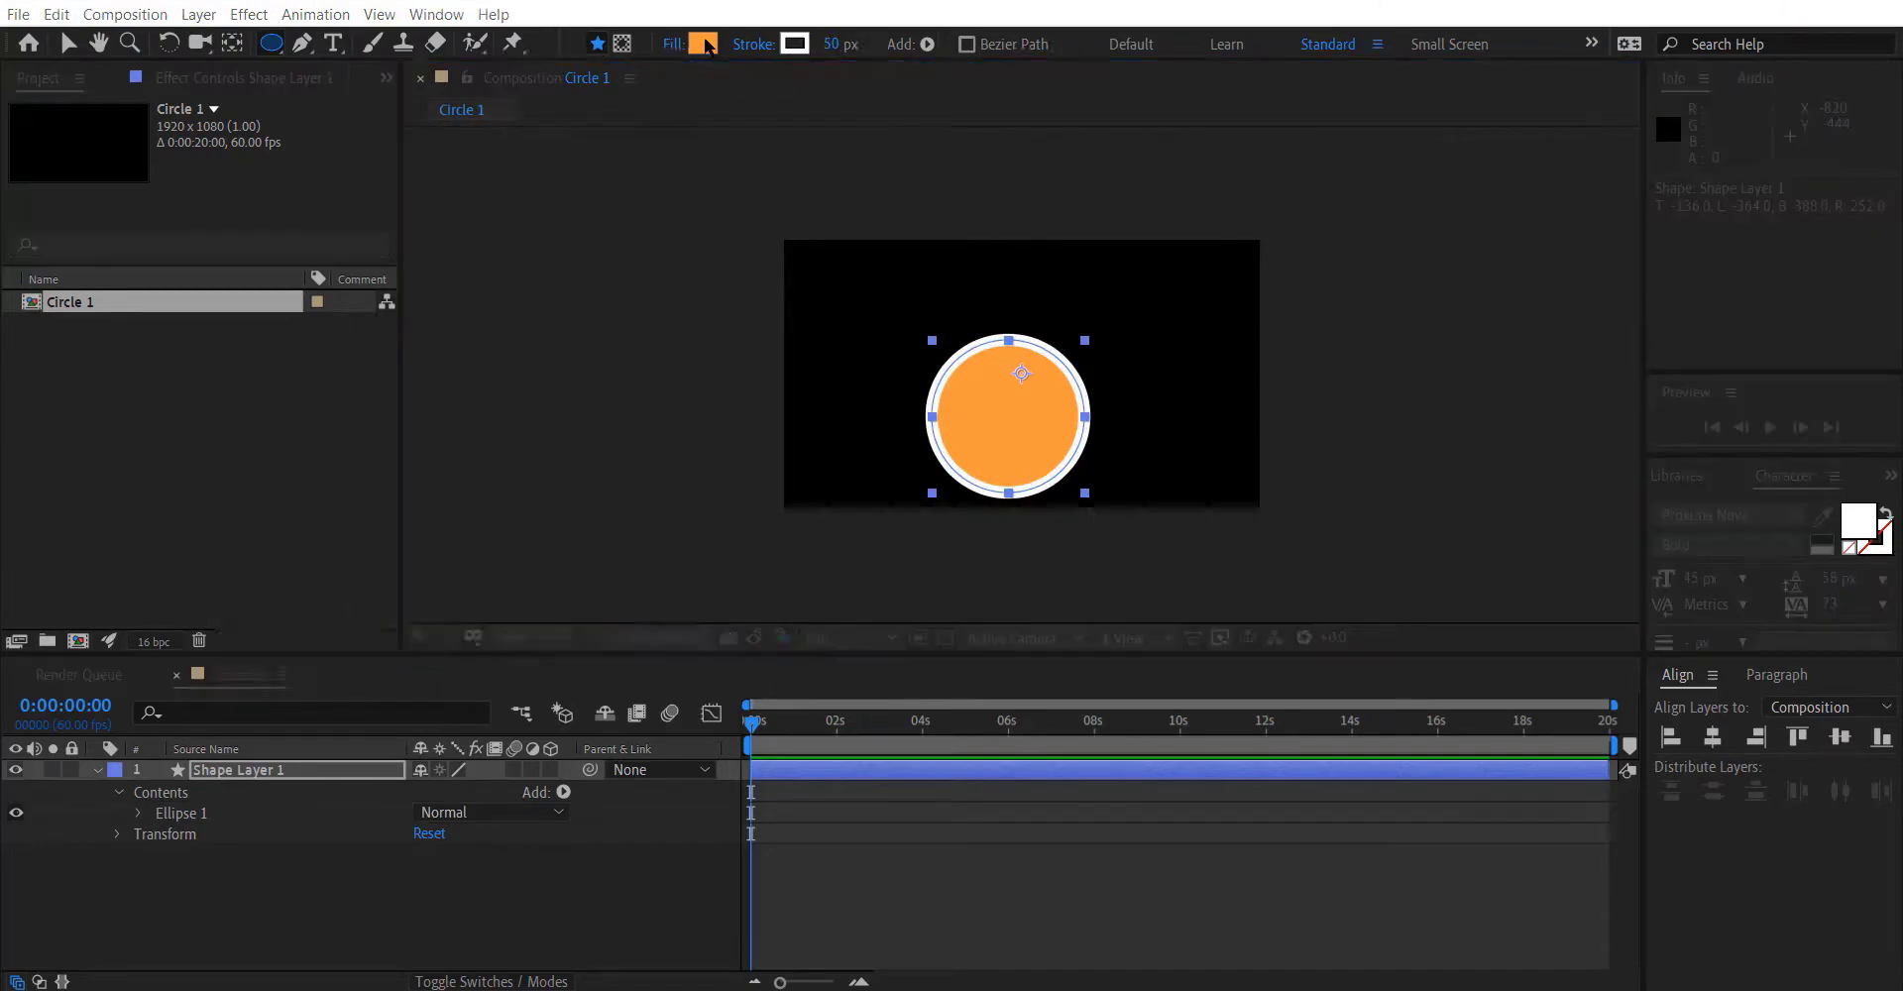
click(672, 45)
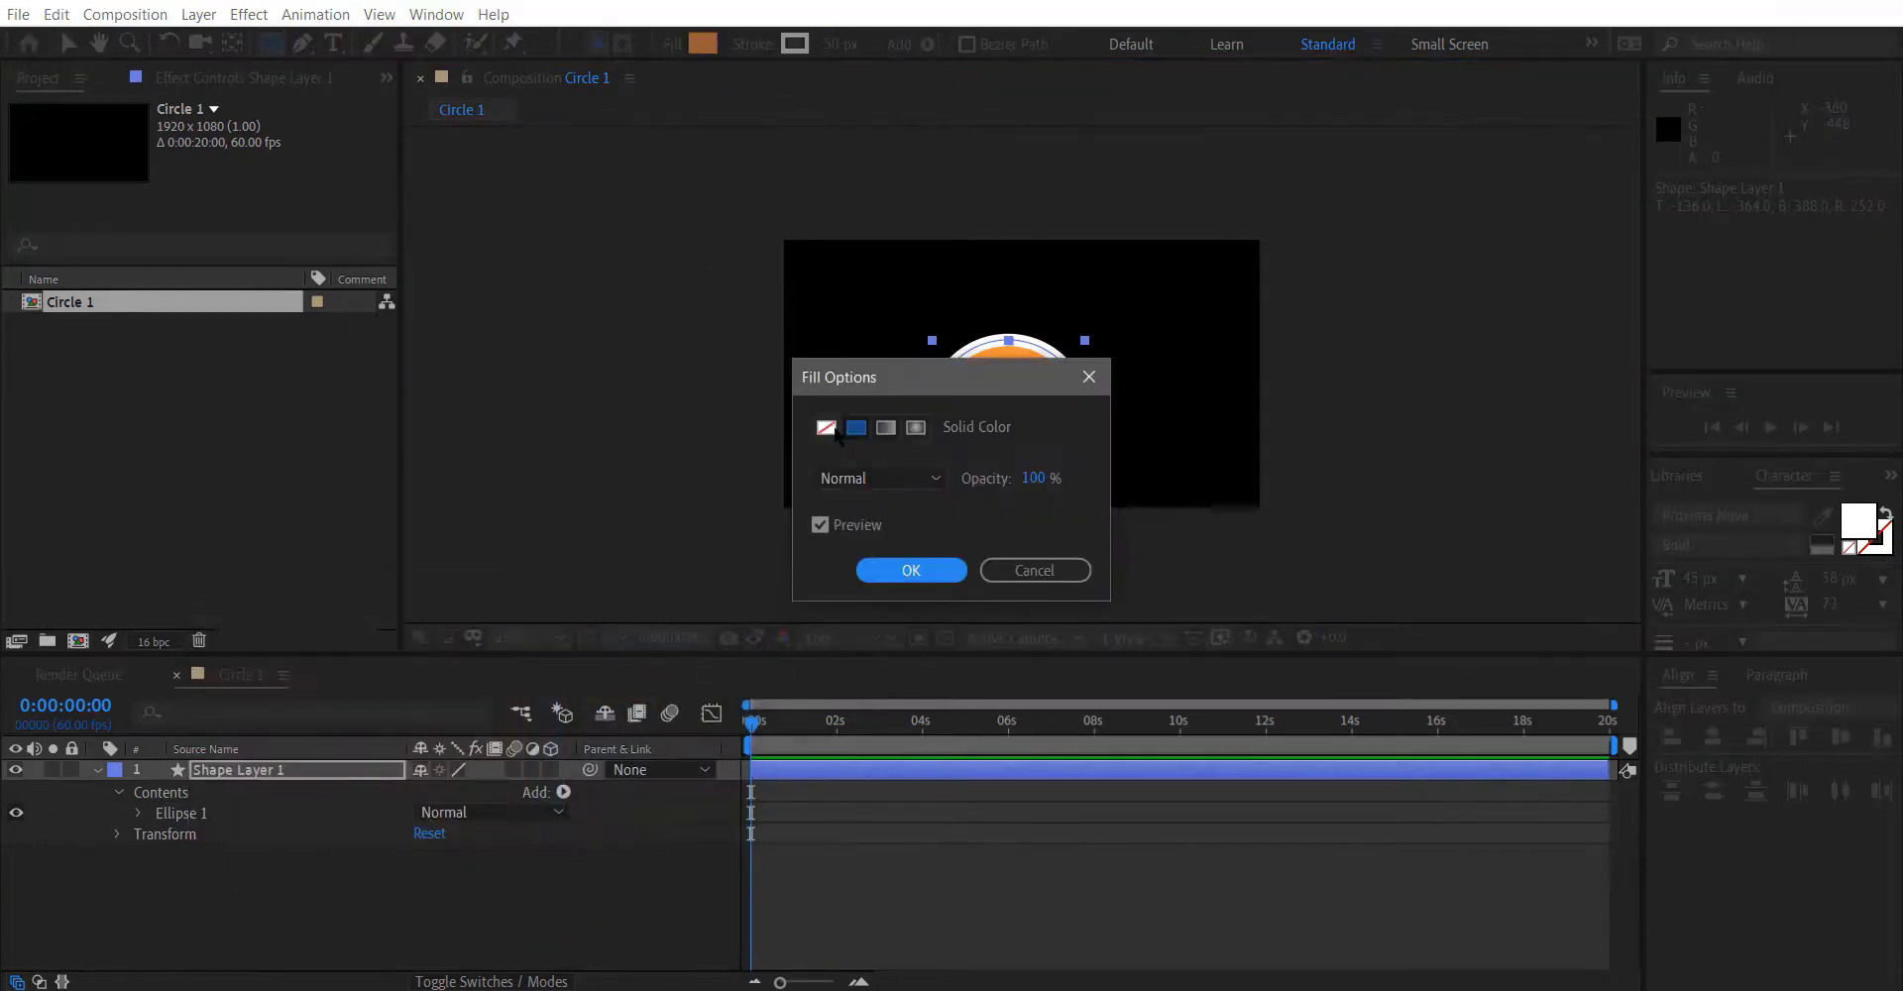
click(910, 570)
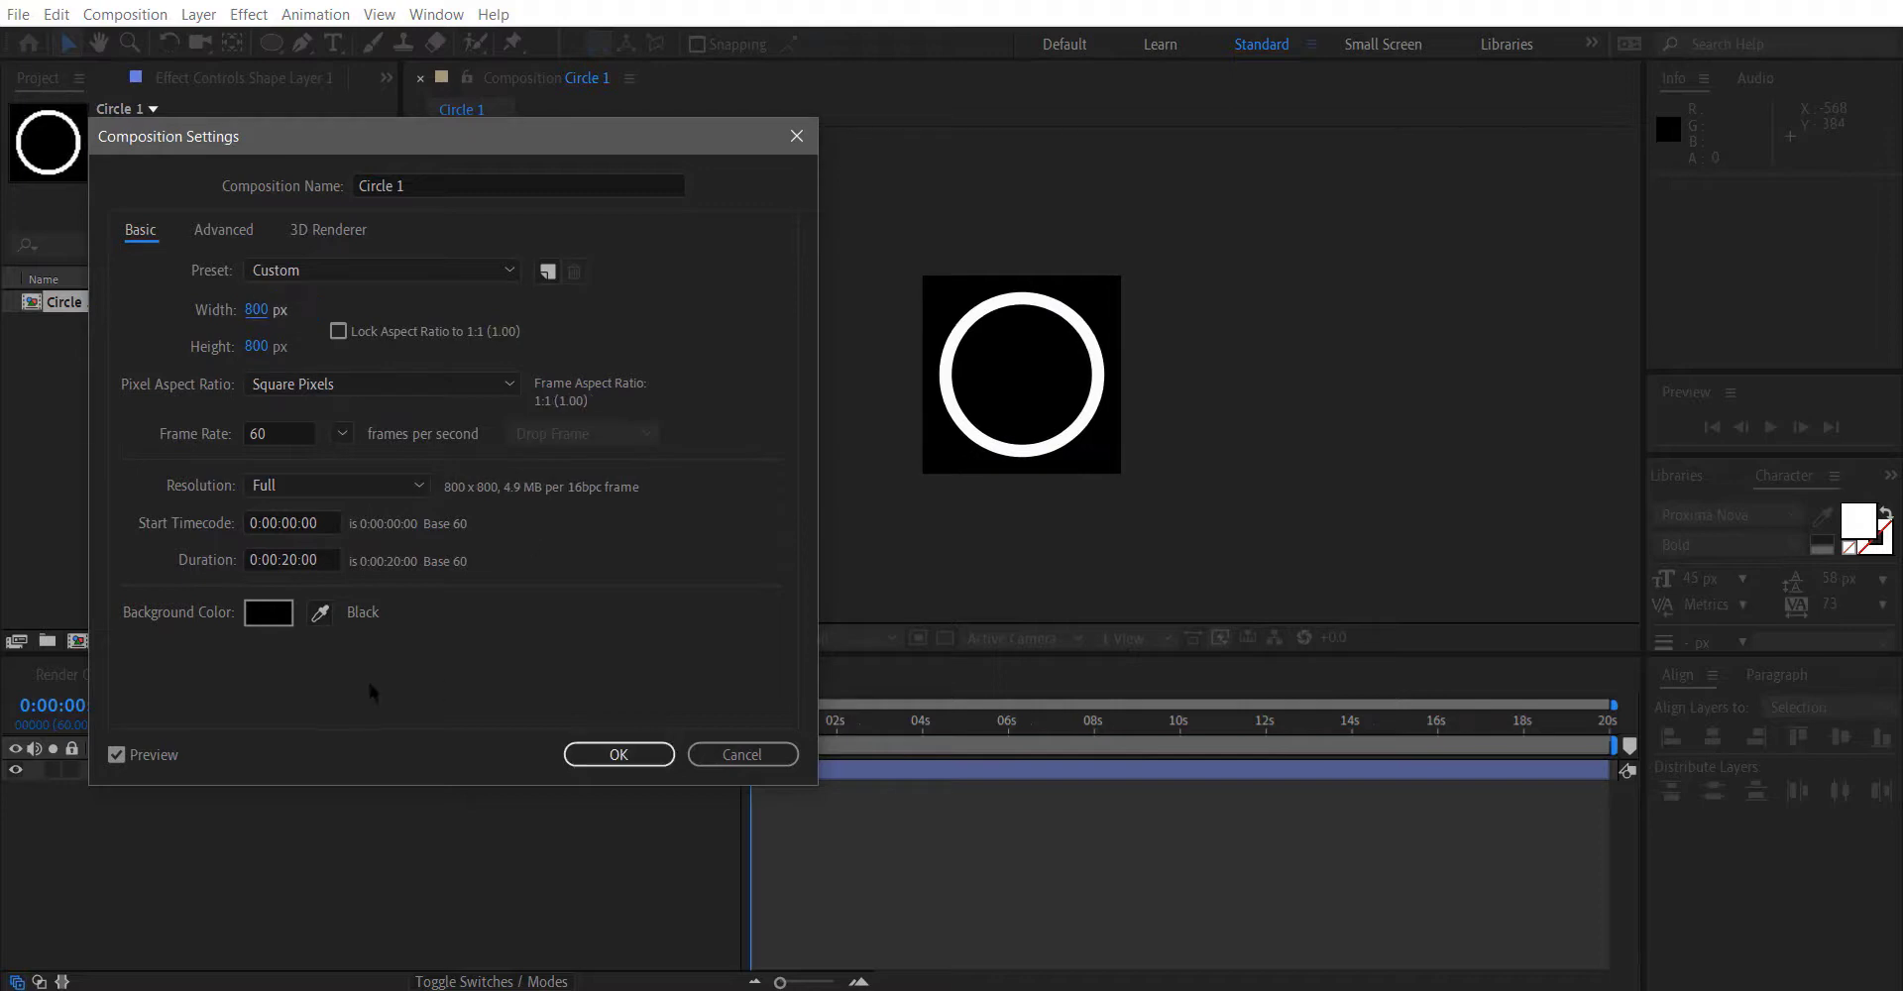
Apply the 800×800 size to Circle 1 and name the duplicate composition OCTAGON 1.
click(618, 753)
text(O)
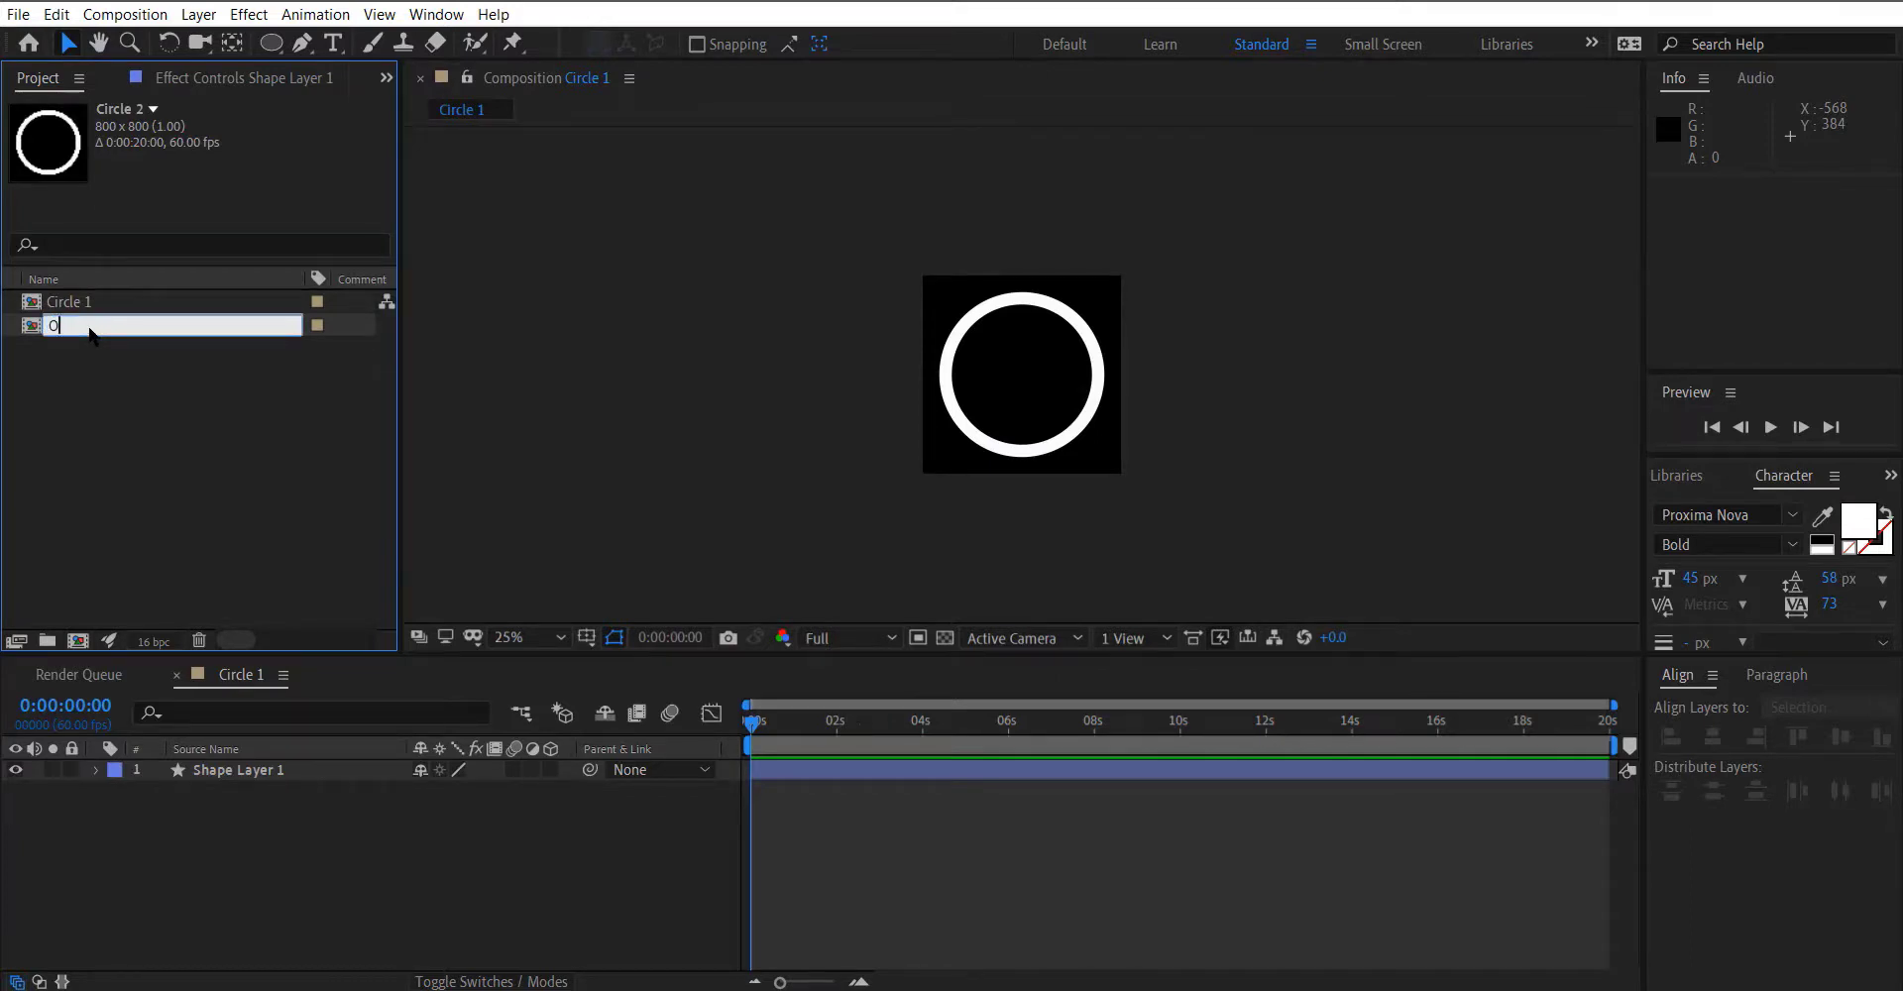
text(c)
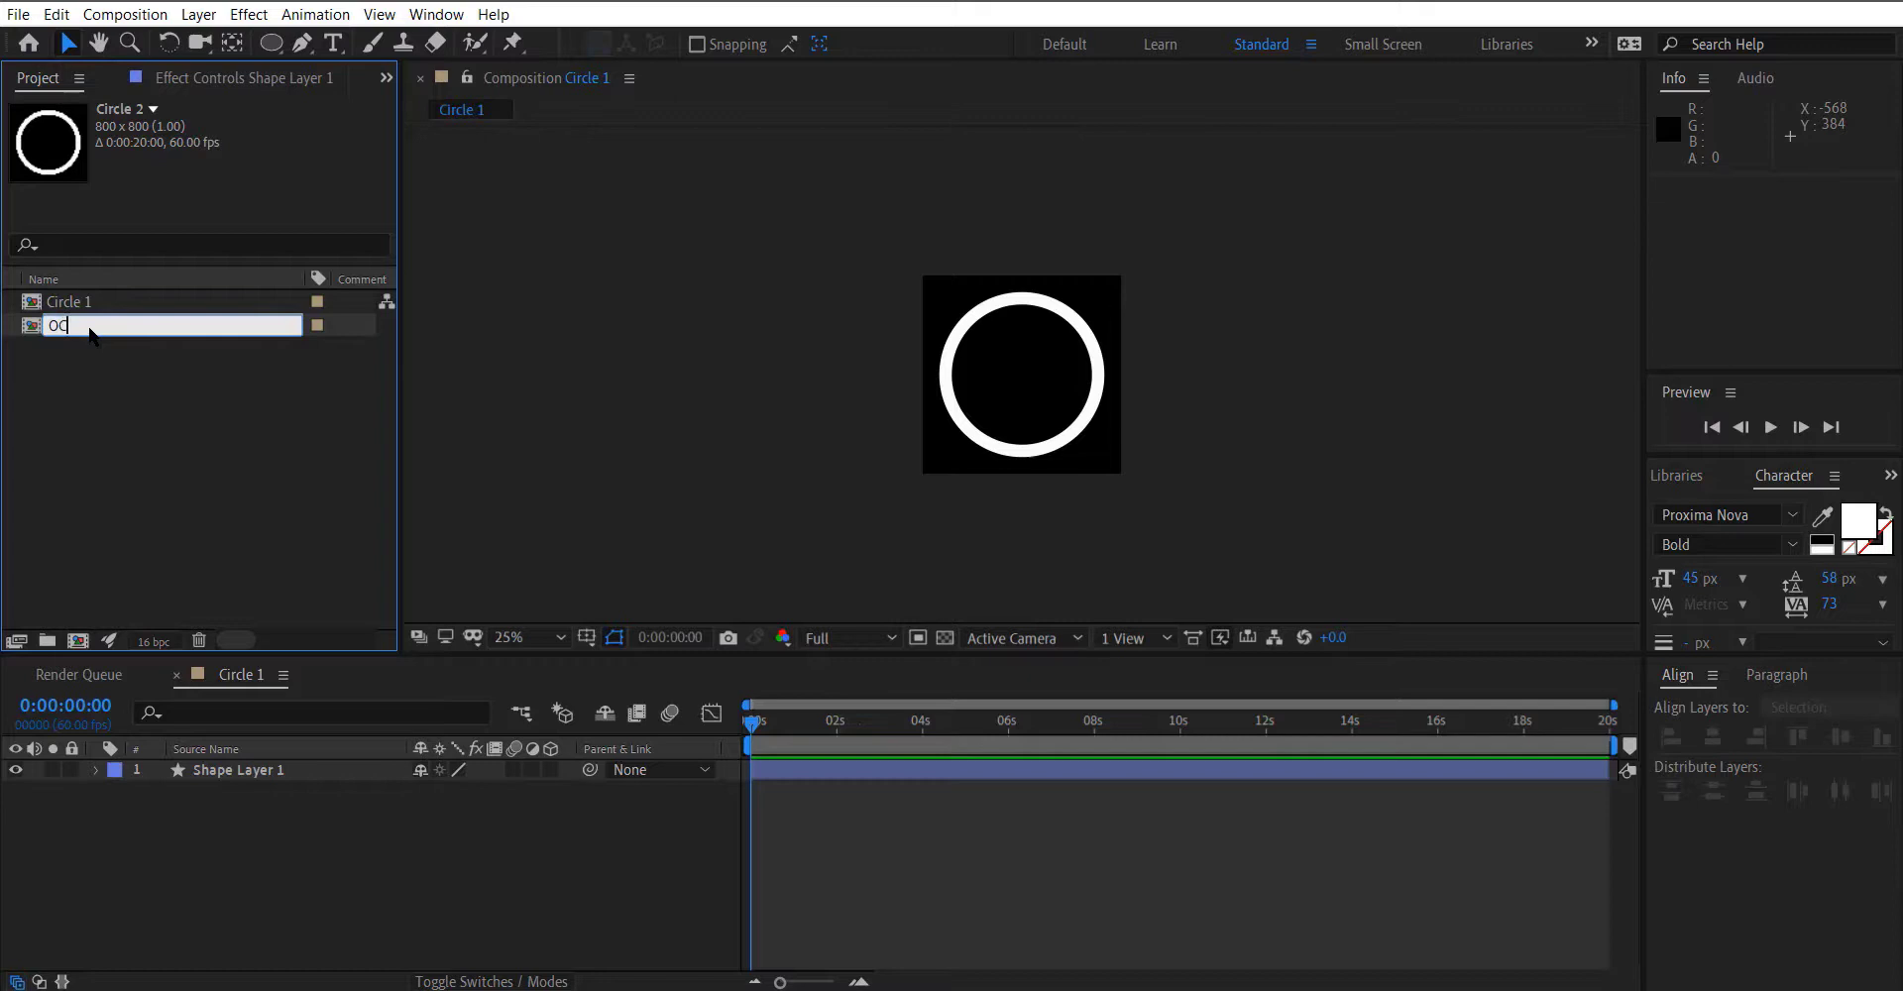
text(CTAGON 1)
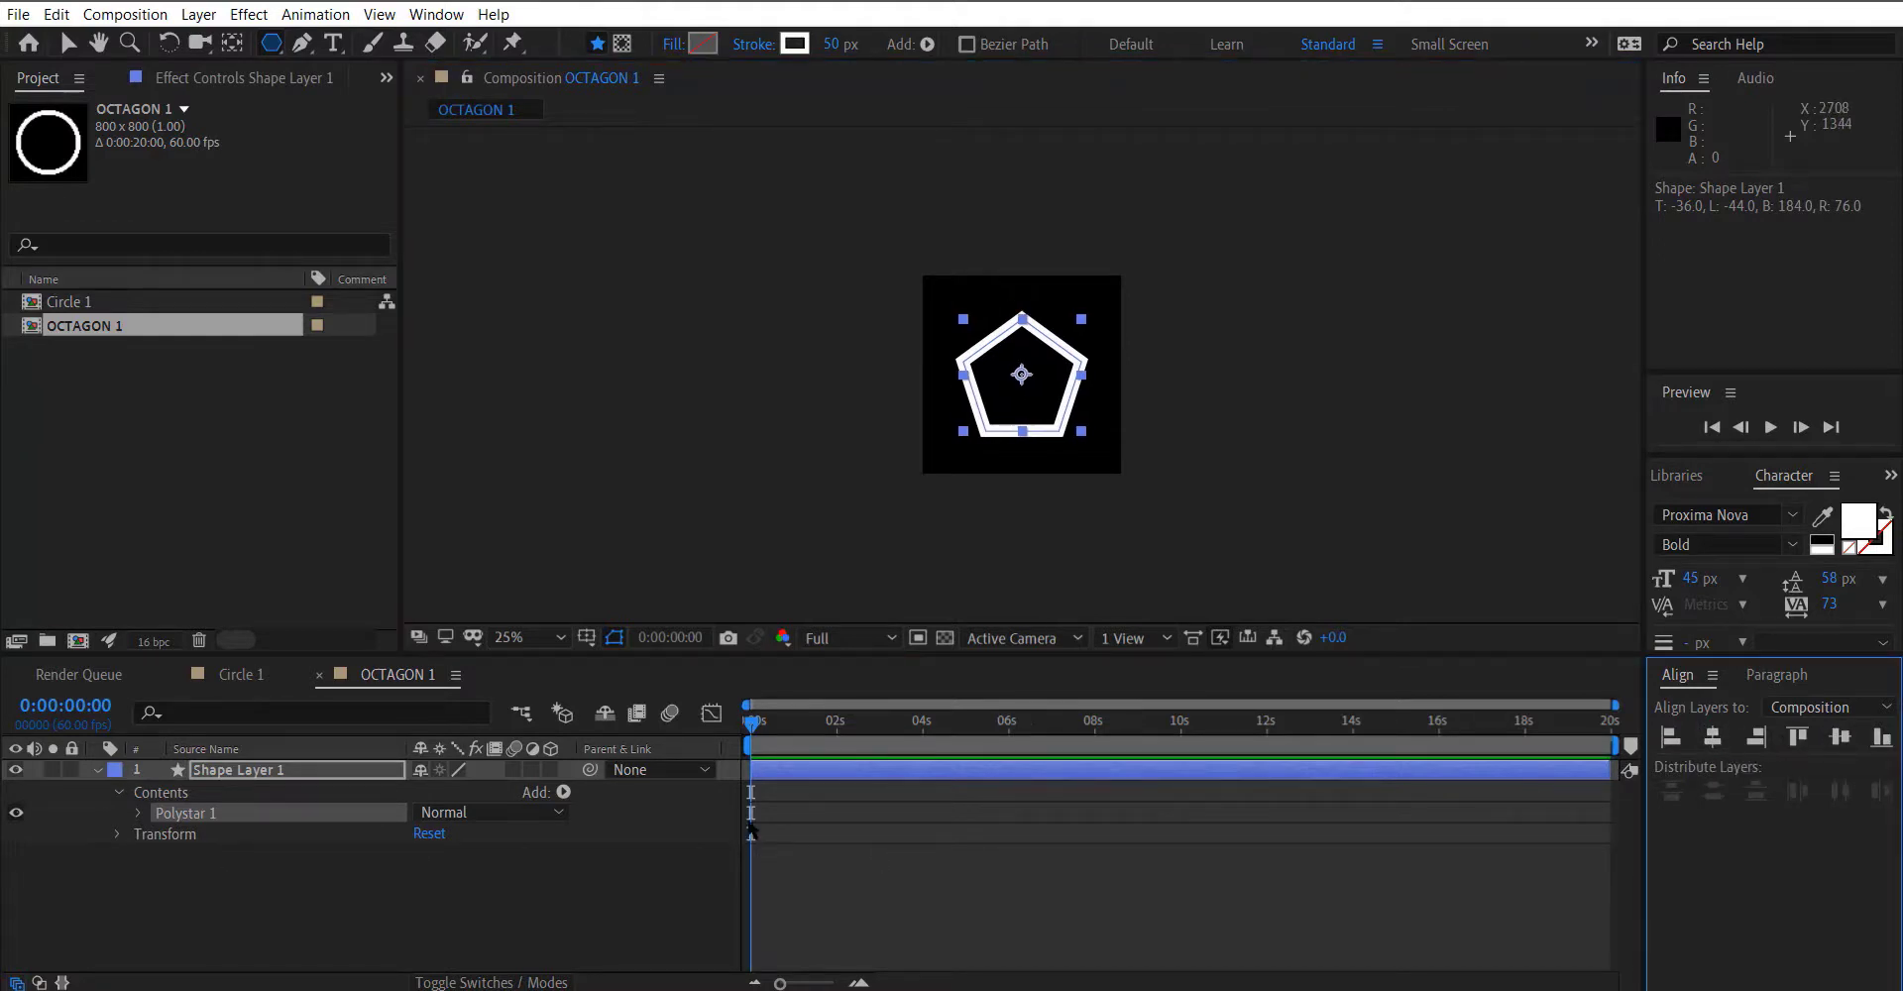
Expand Polystar Path 1 and change its points to form an eight-sided octagon outline.
click(118, 813)
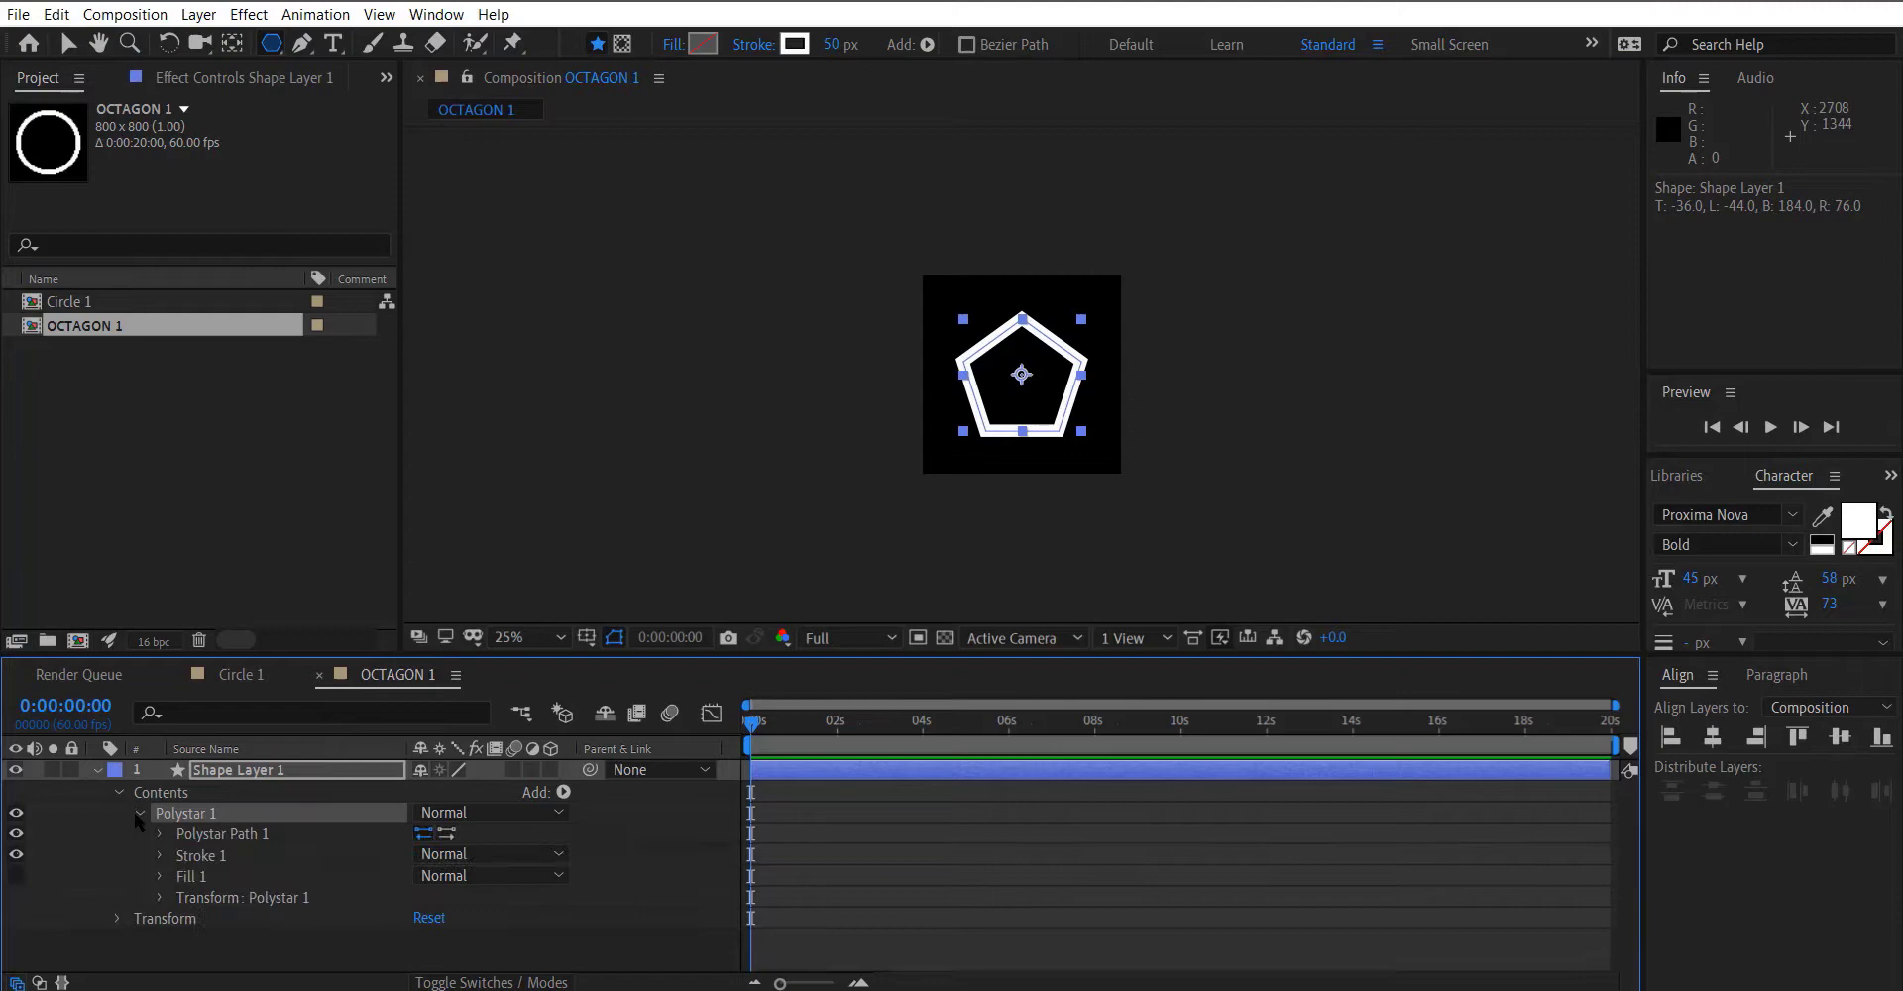
click(157, 834)
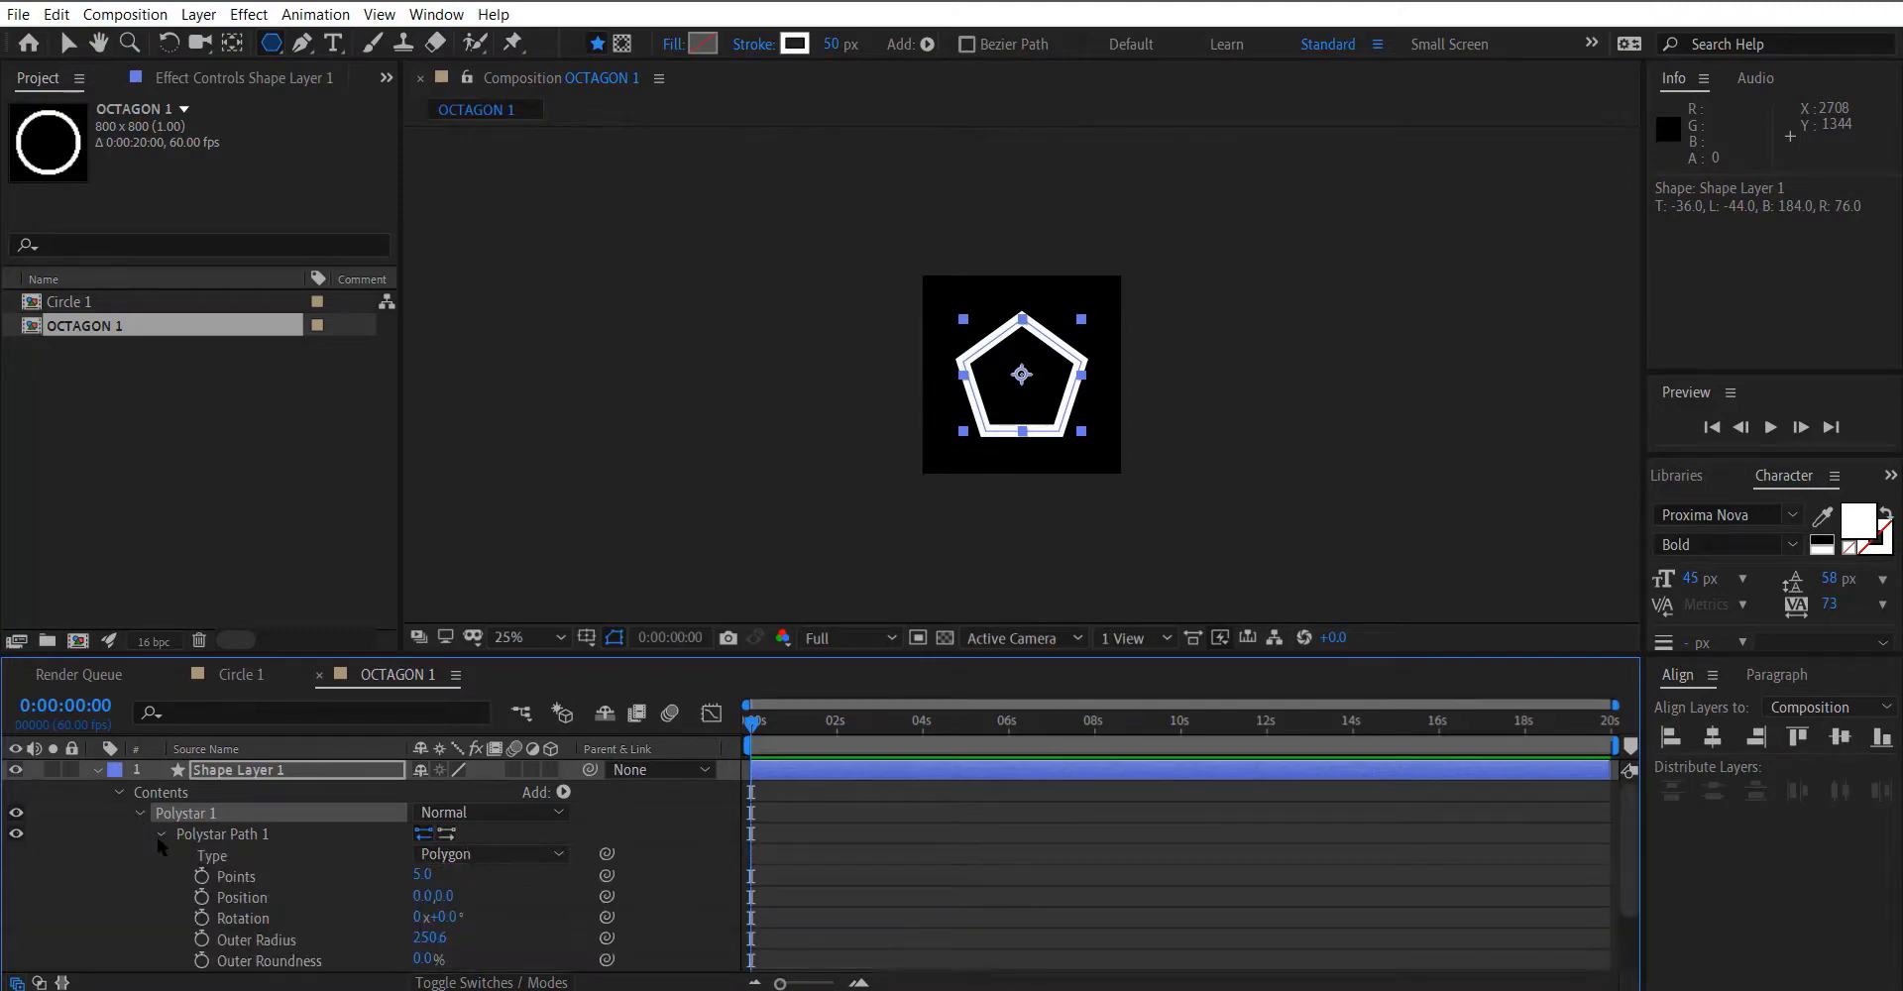
scroll(down, 3)
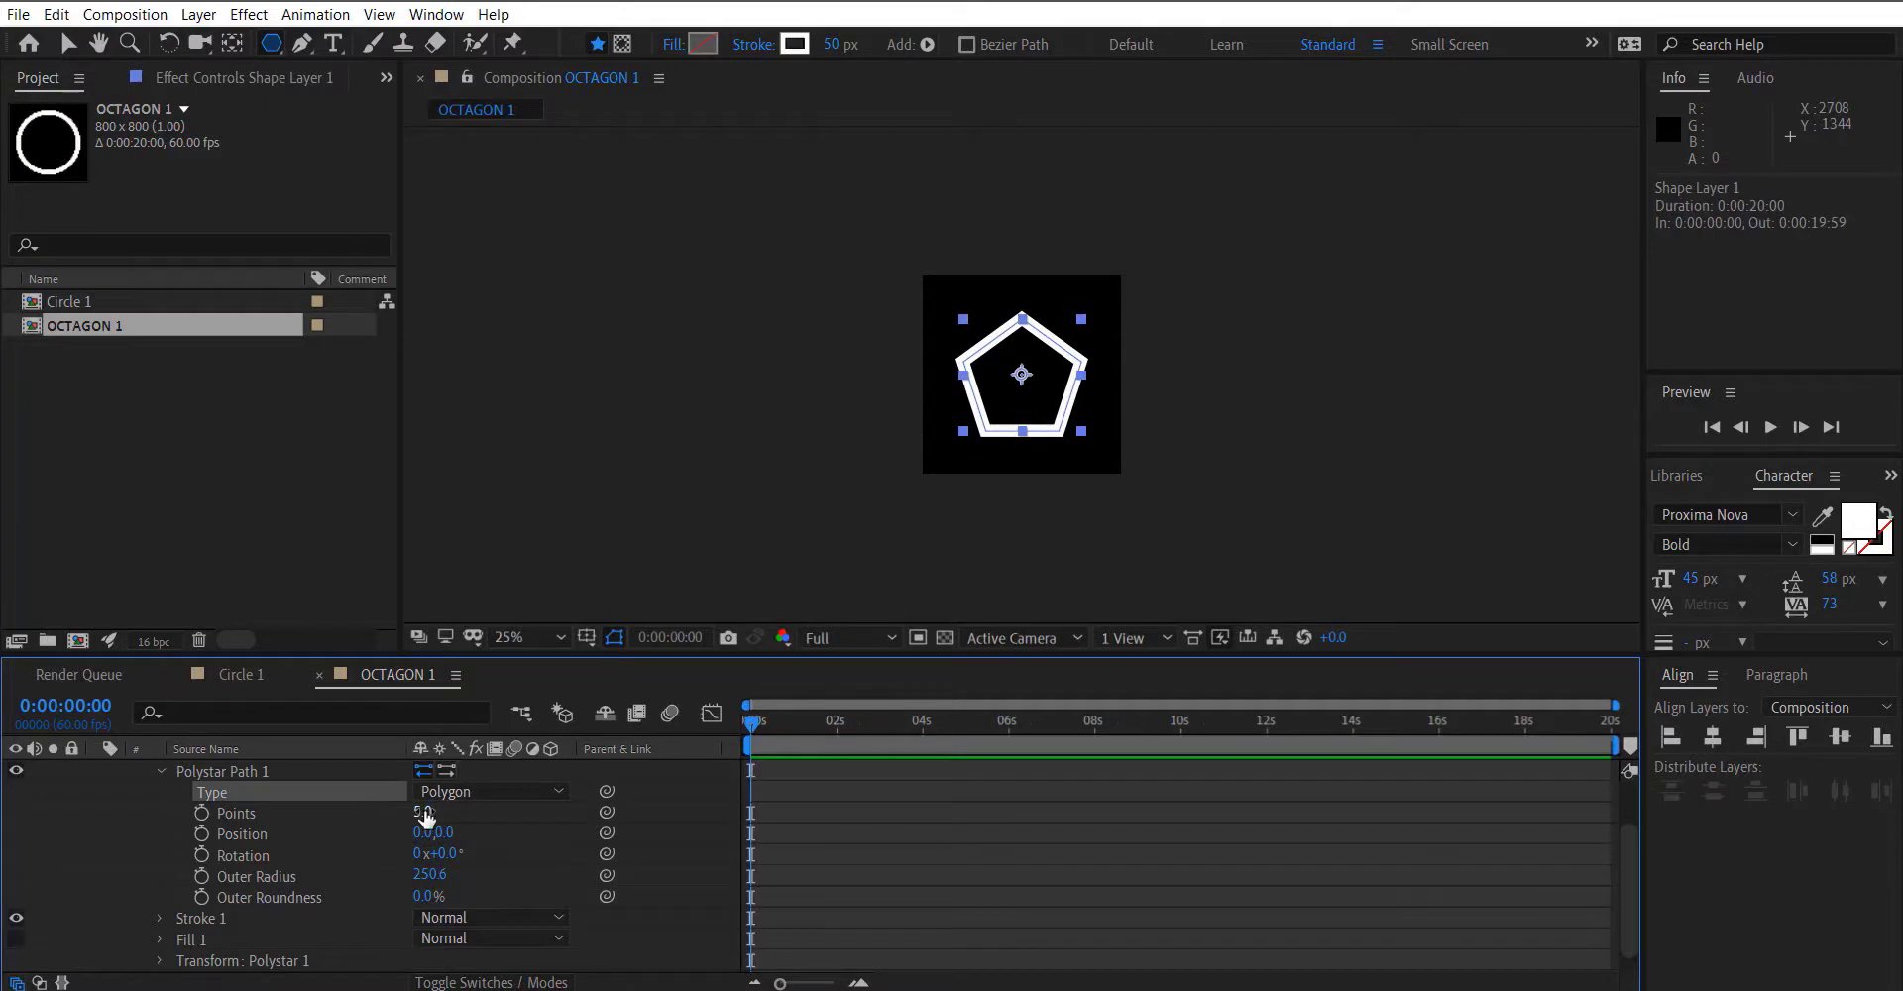
text(4.0)
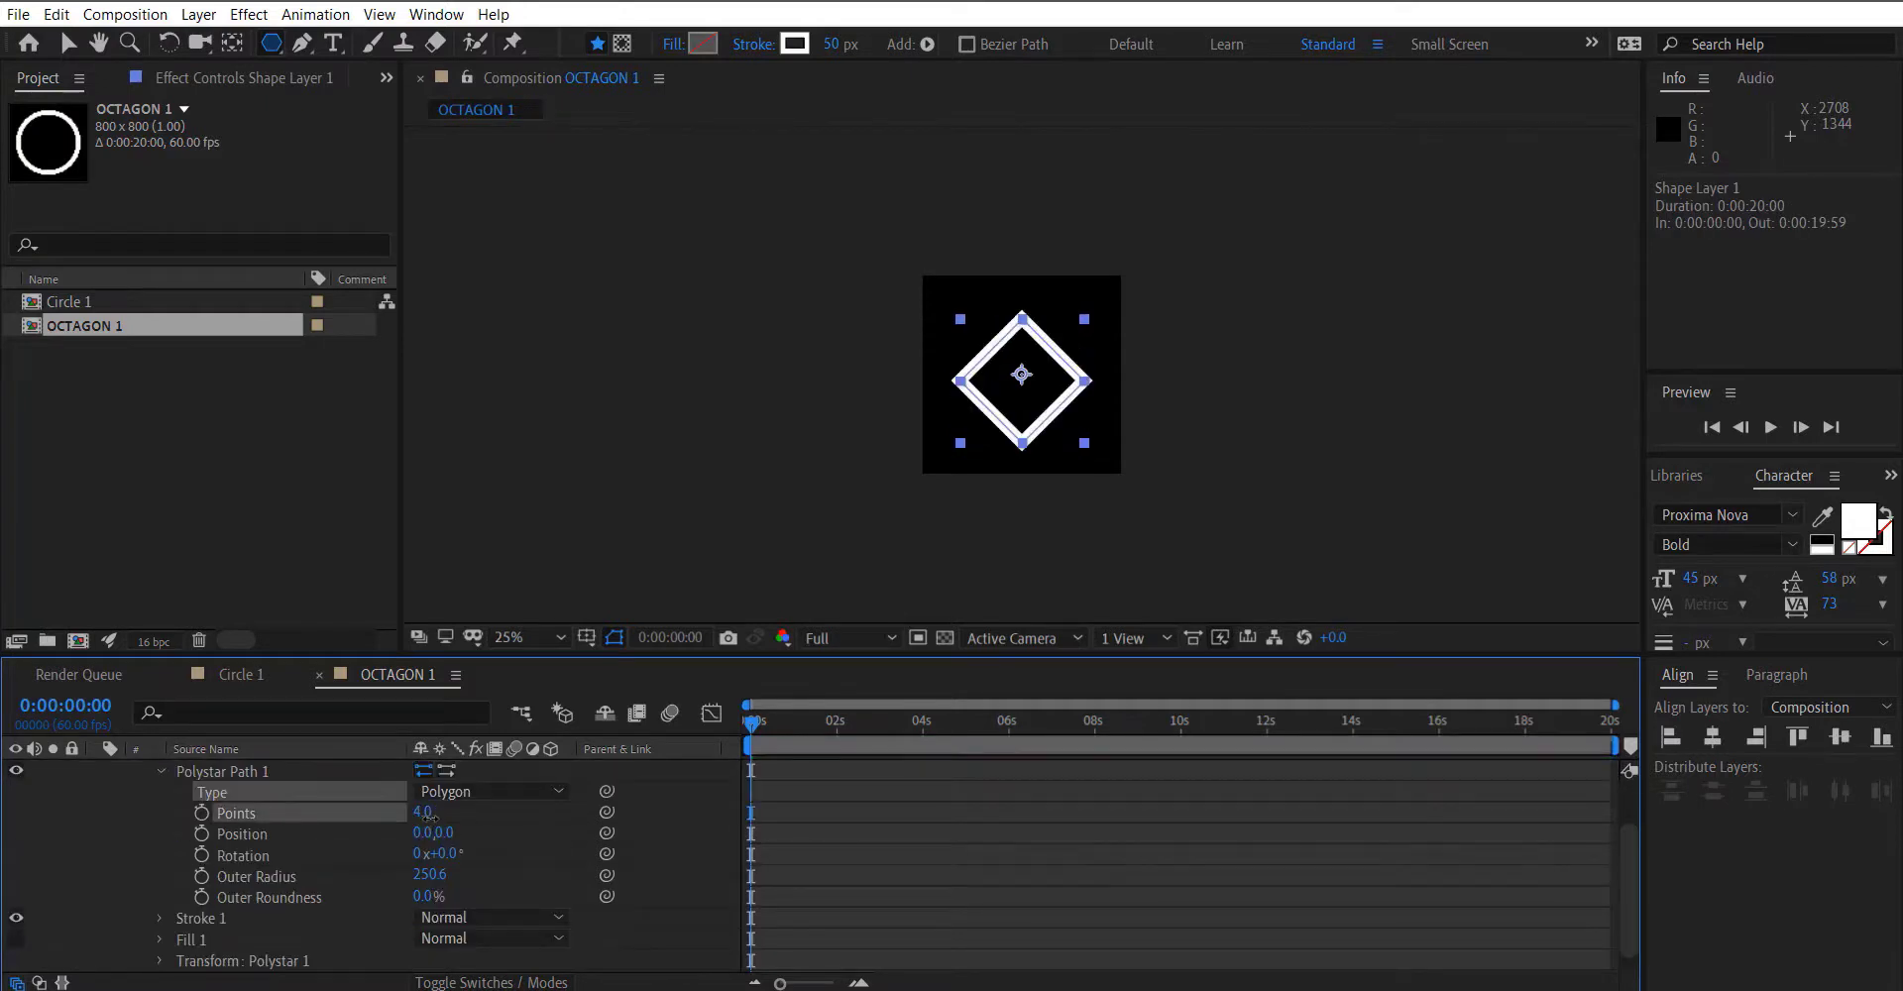
text(9.0)
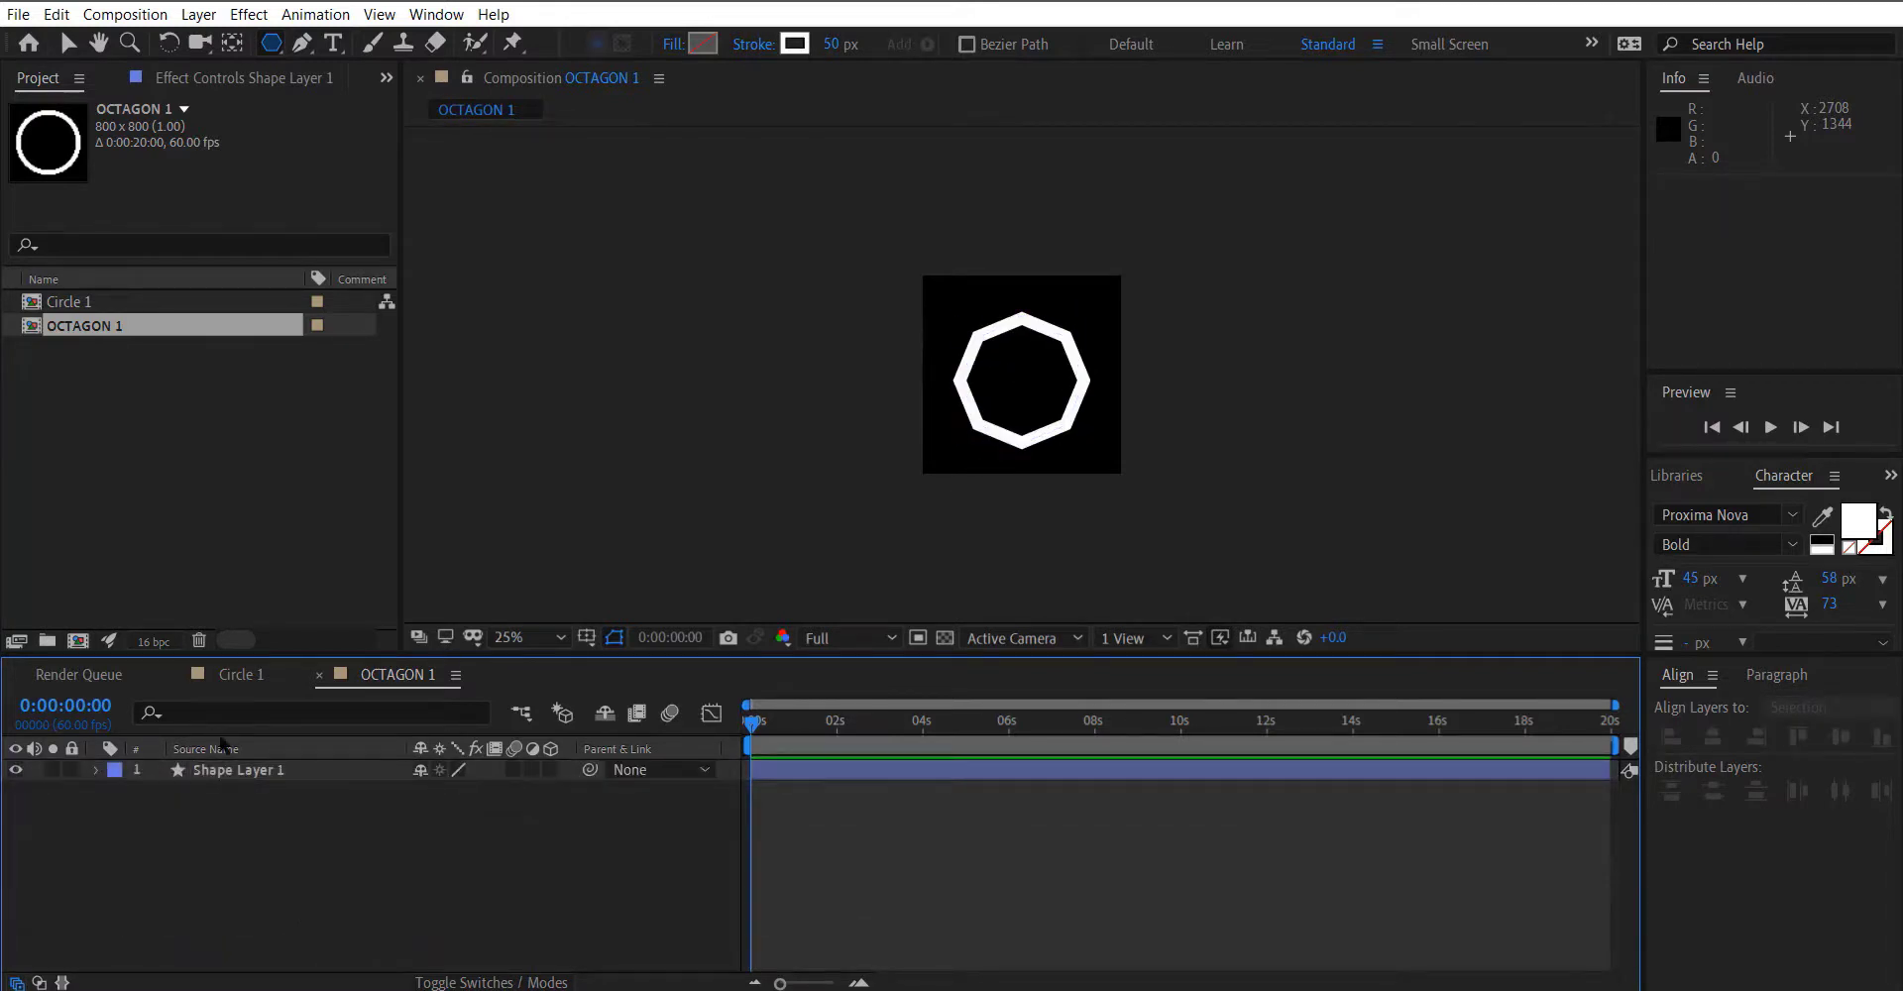
click(239, 769)
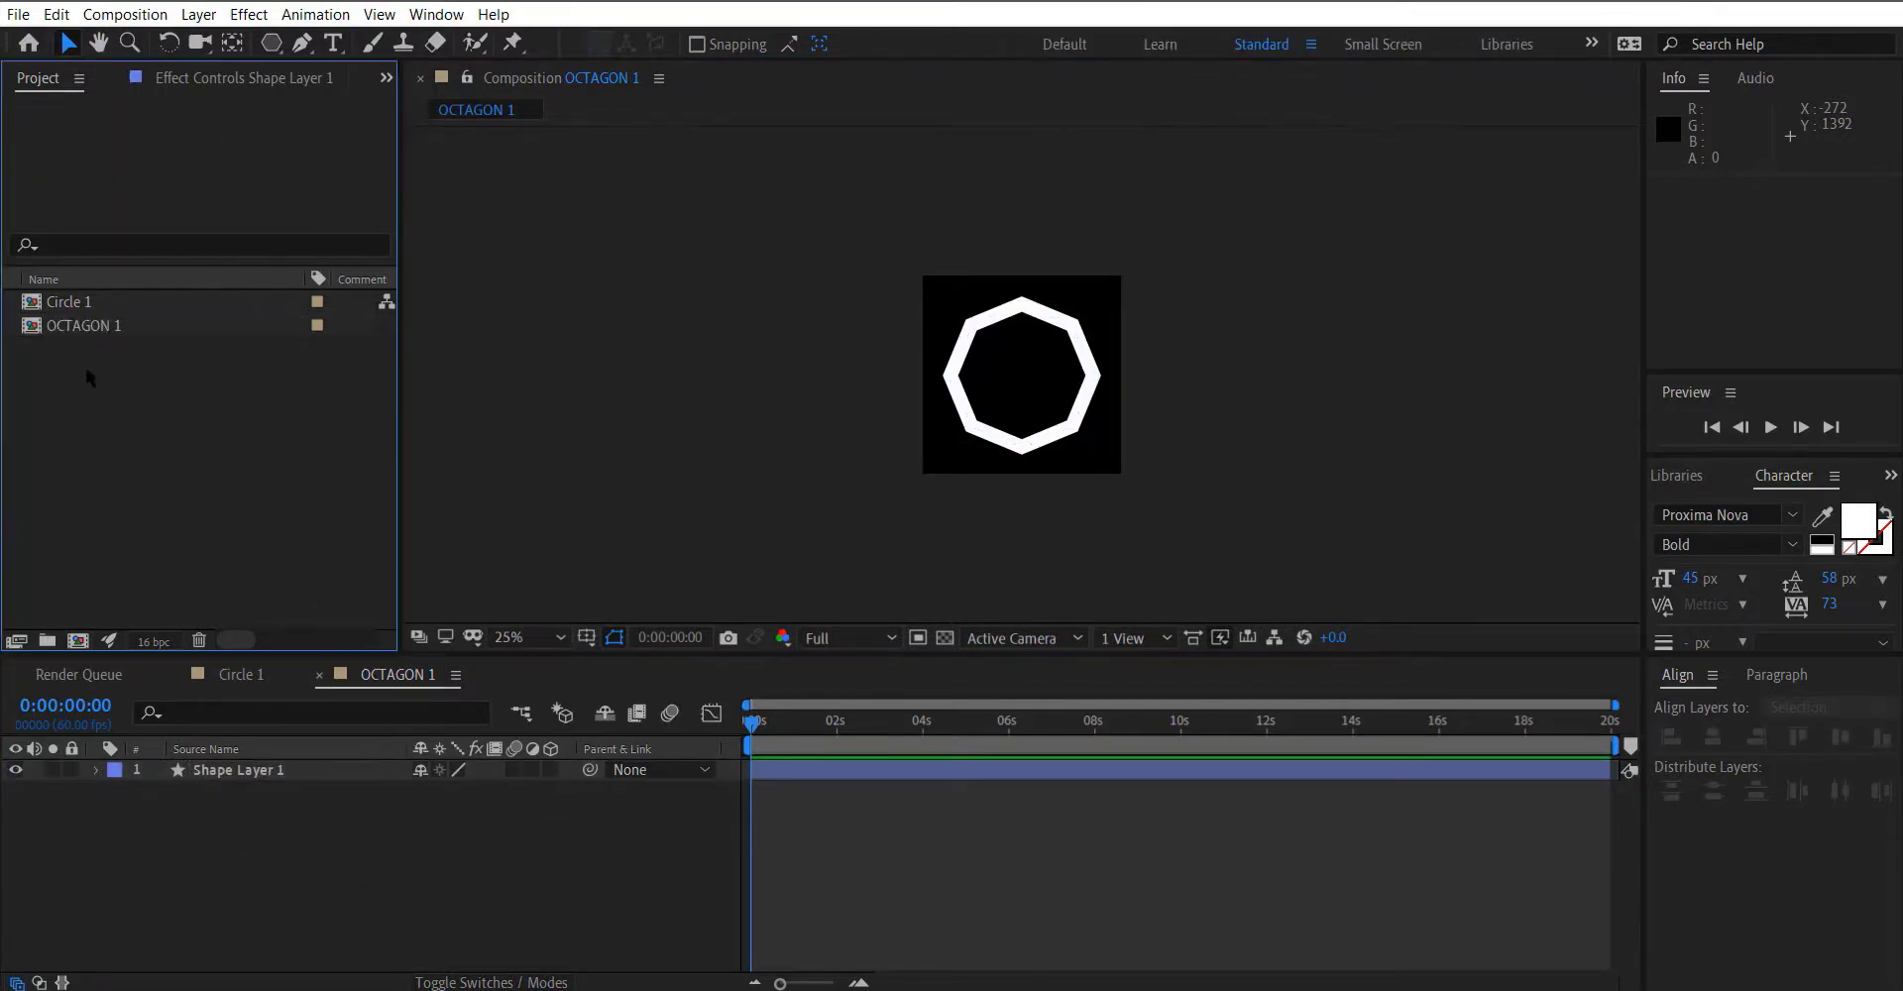
Select OCTAGON 1 and draw a rectangle with the Rectangle Tool for Rec 1.
click(82, 325)
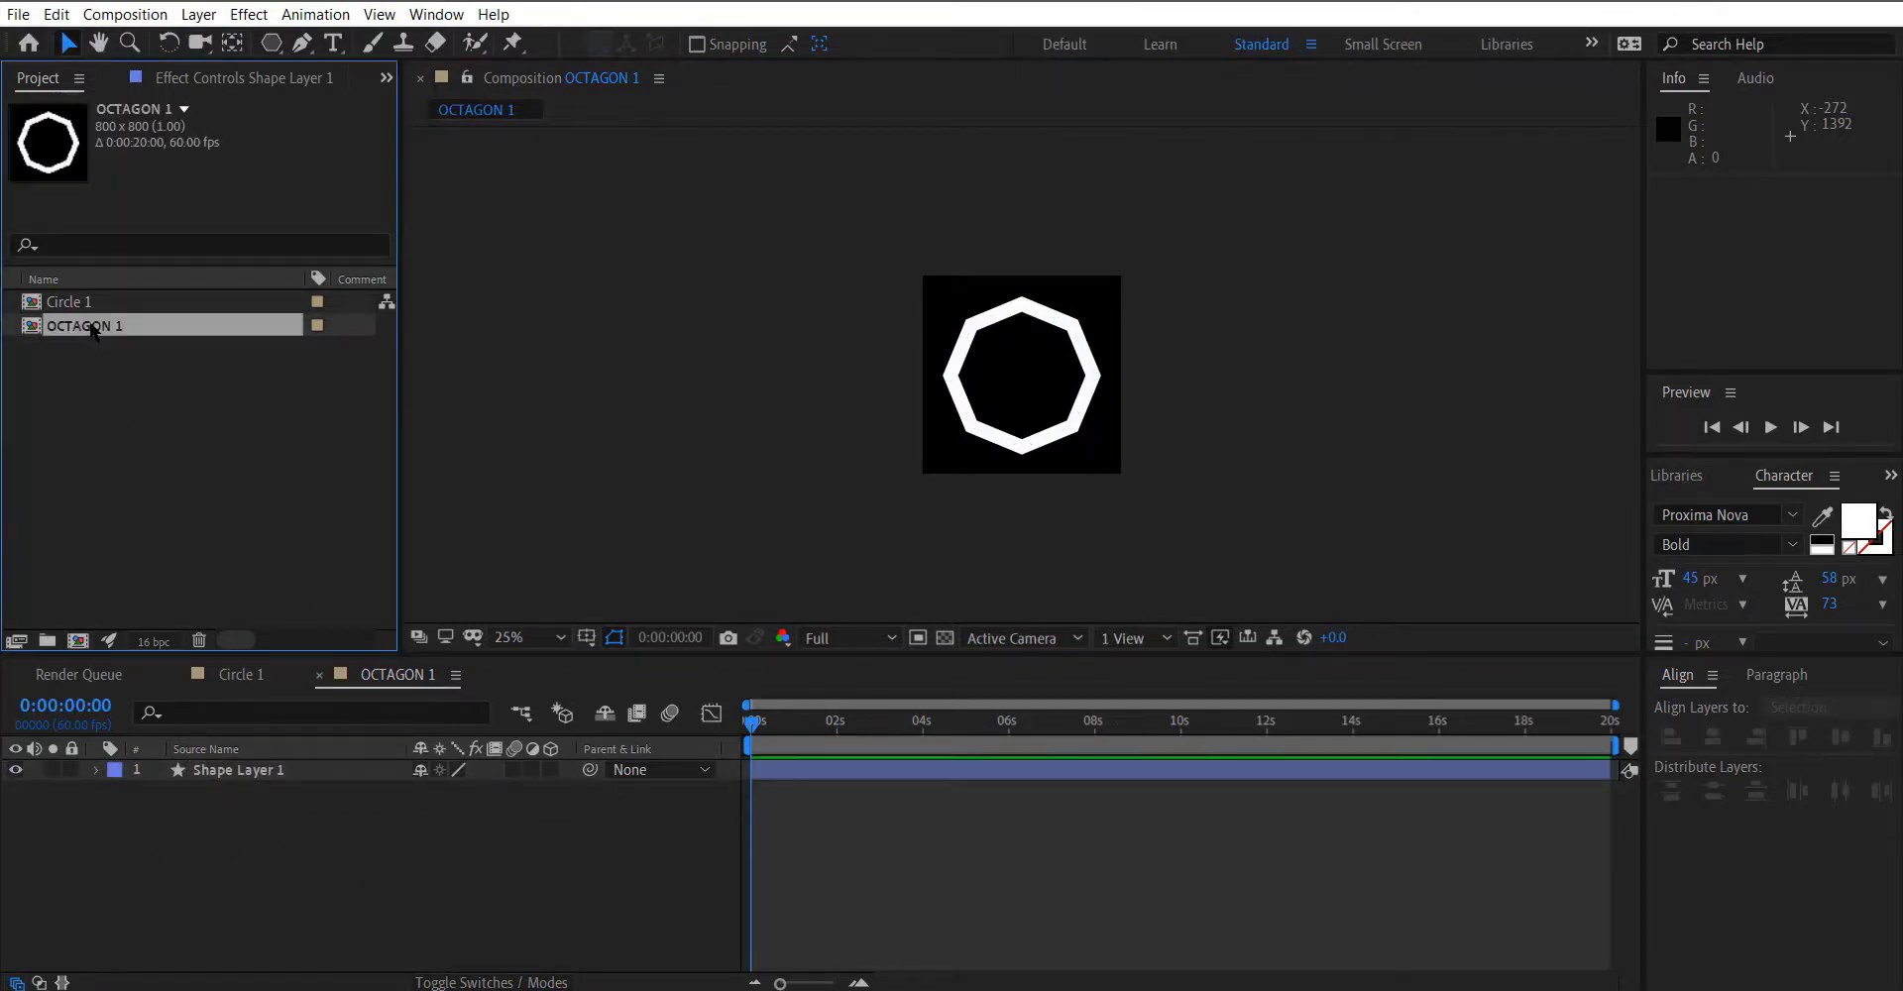
click(272, 42)
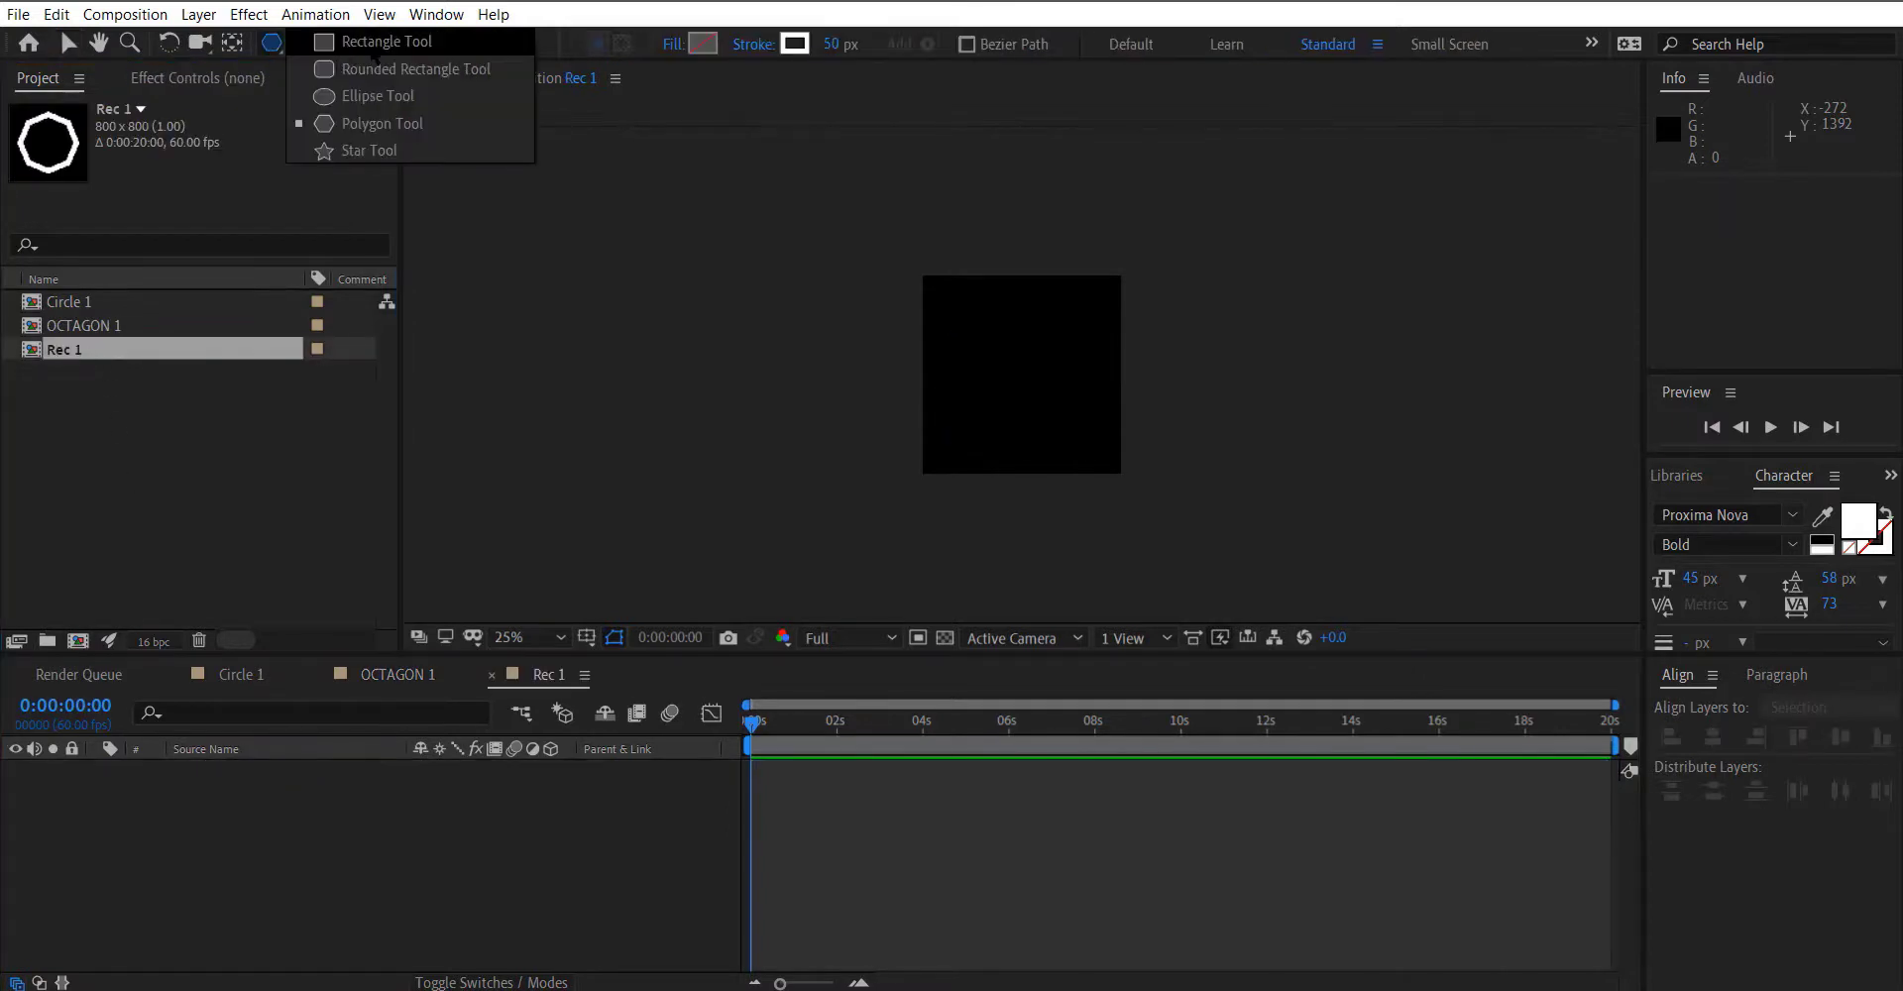
drag(1008, 292, 1032, 455)
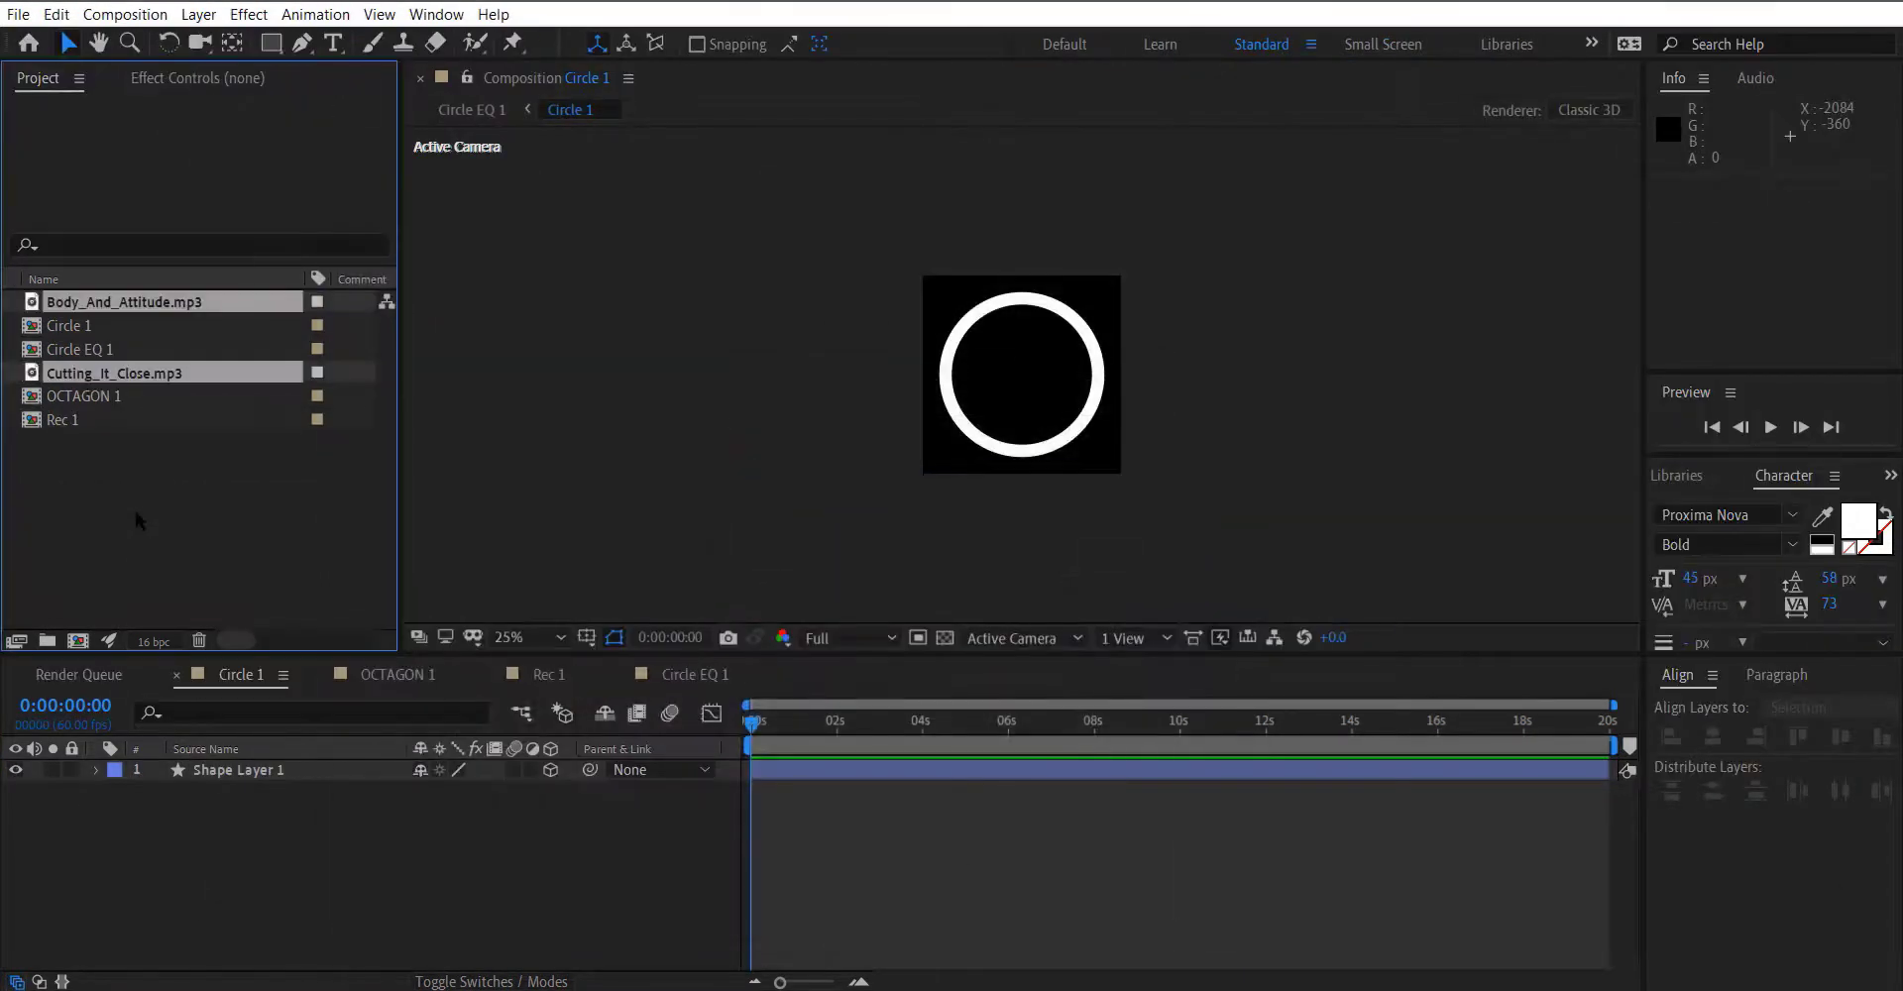
Make a Body_And_Attitude composition and set its duration to 0:00:24:50.
click(125, 301)
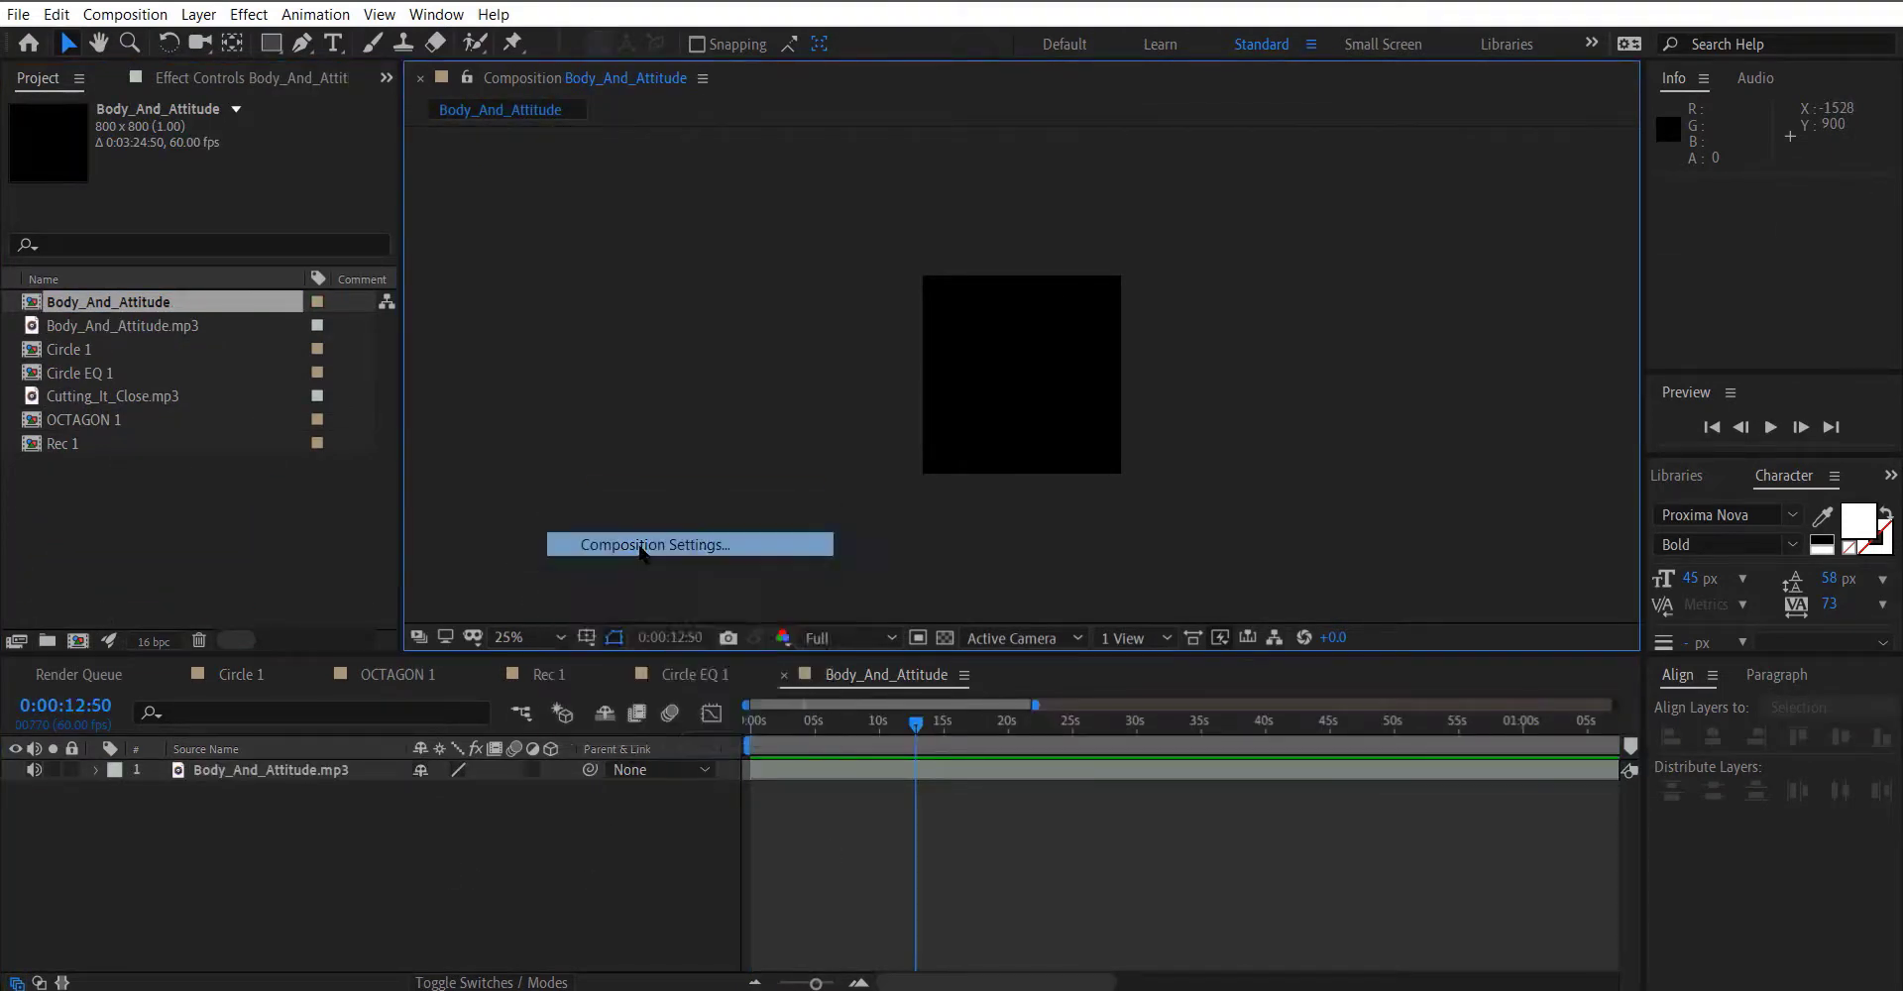
click(655, 543)
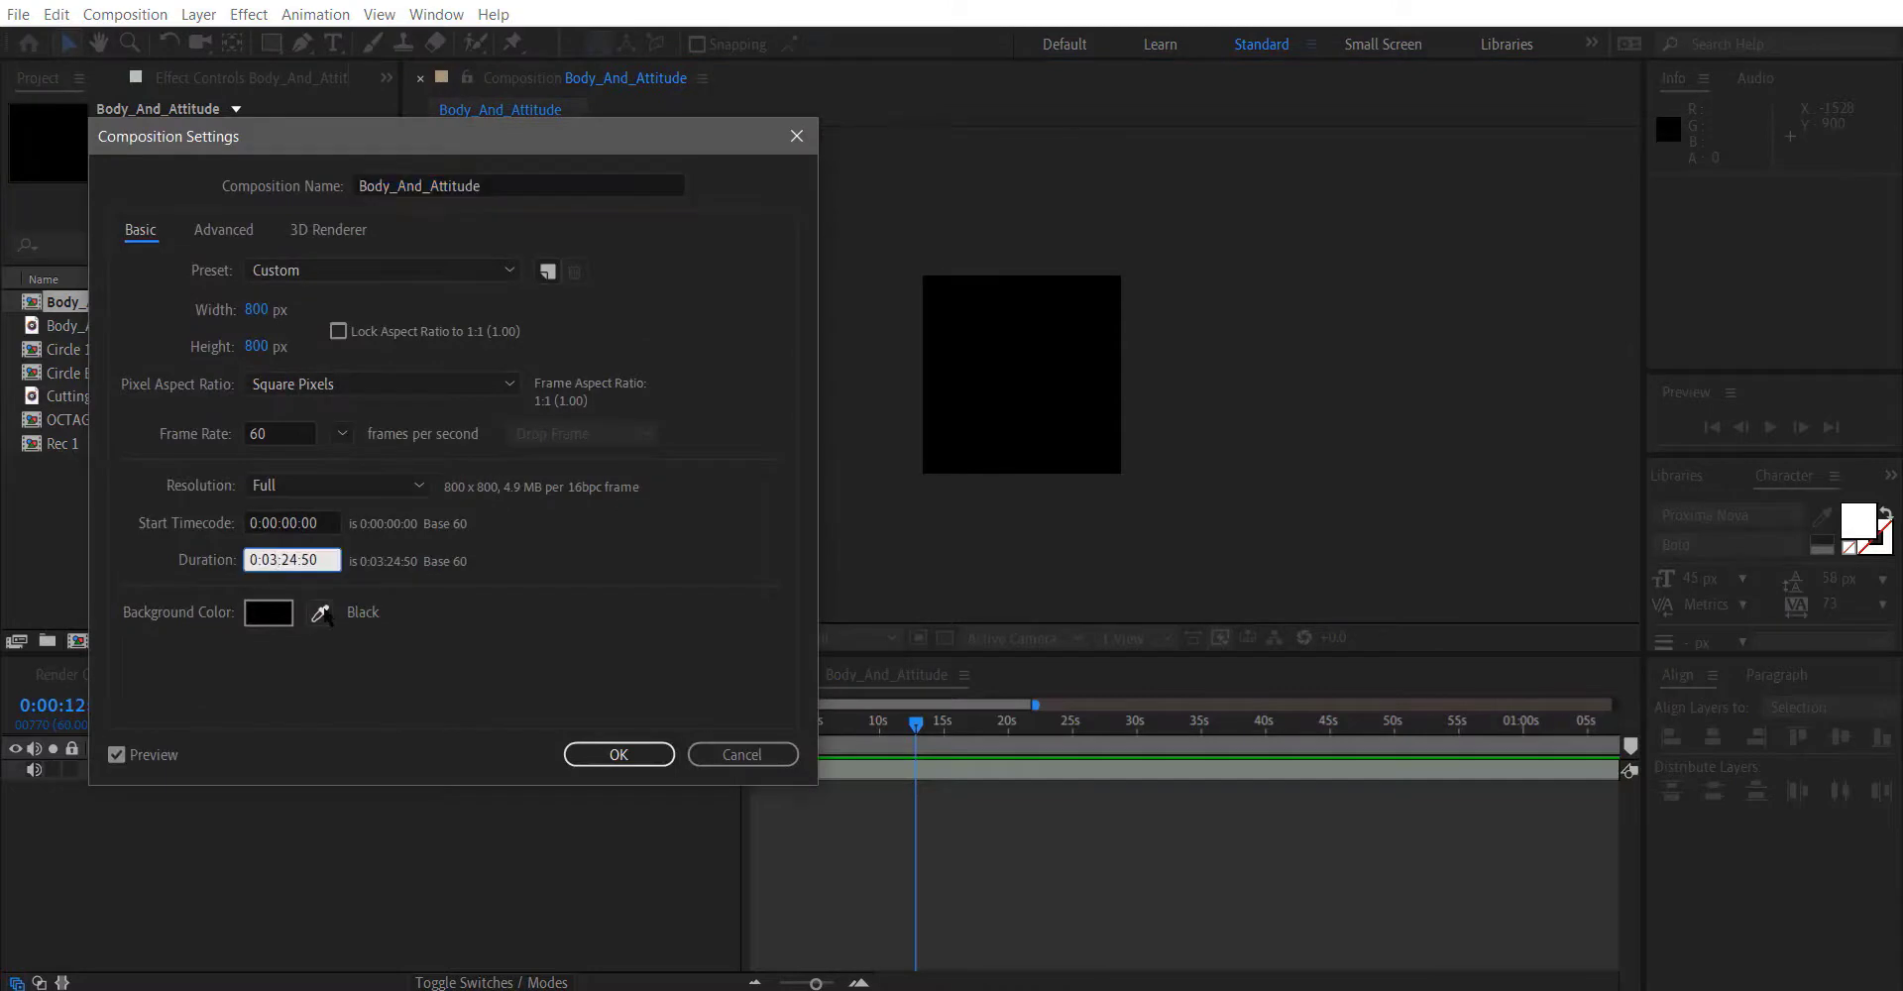
text(0:00:24:50)
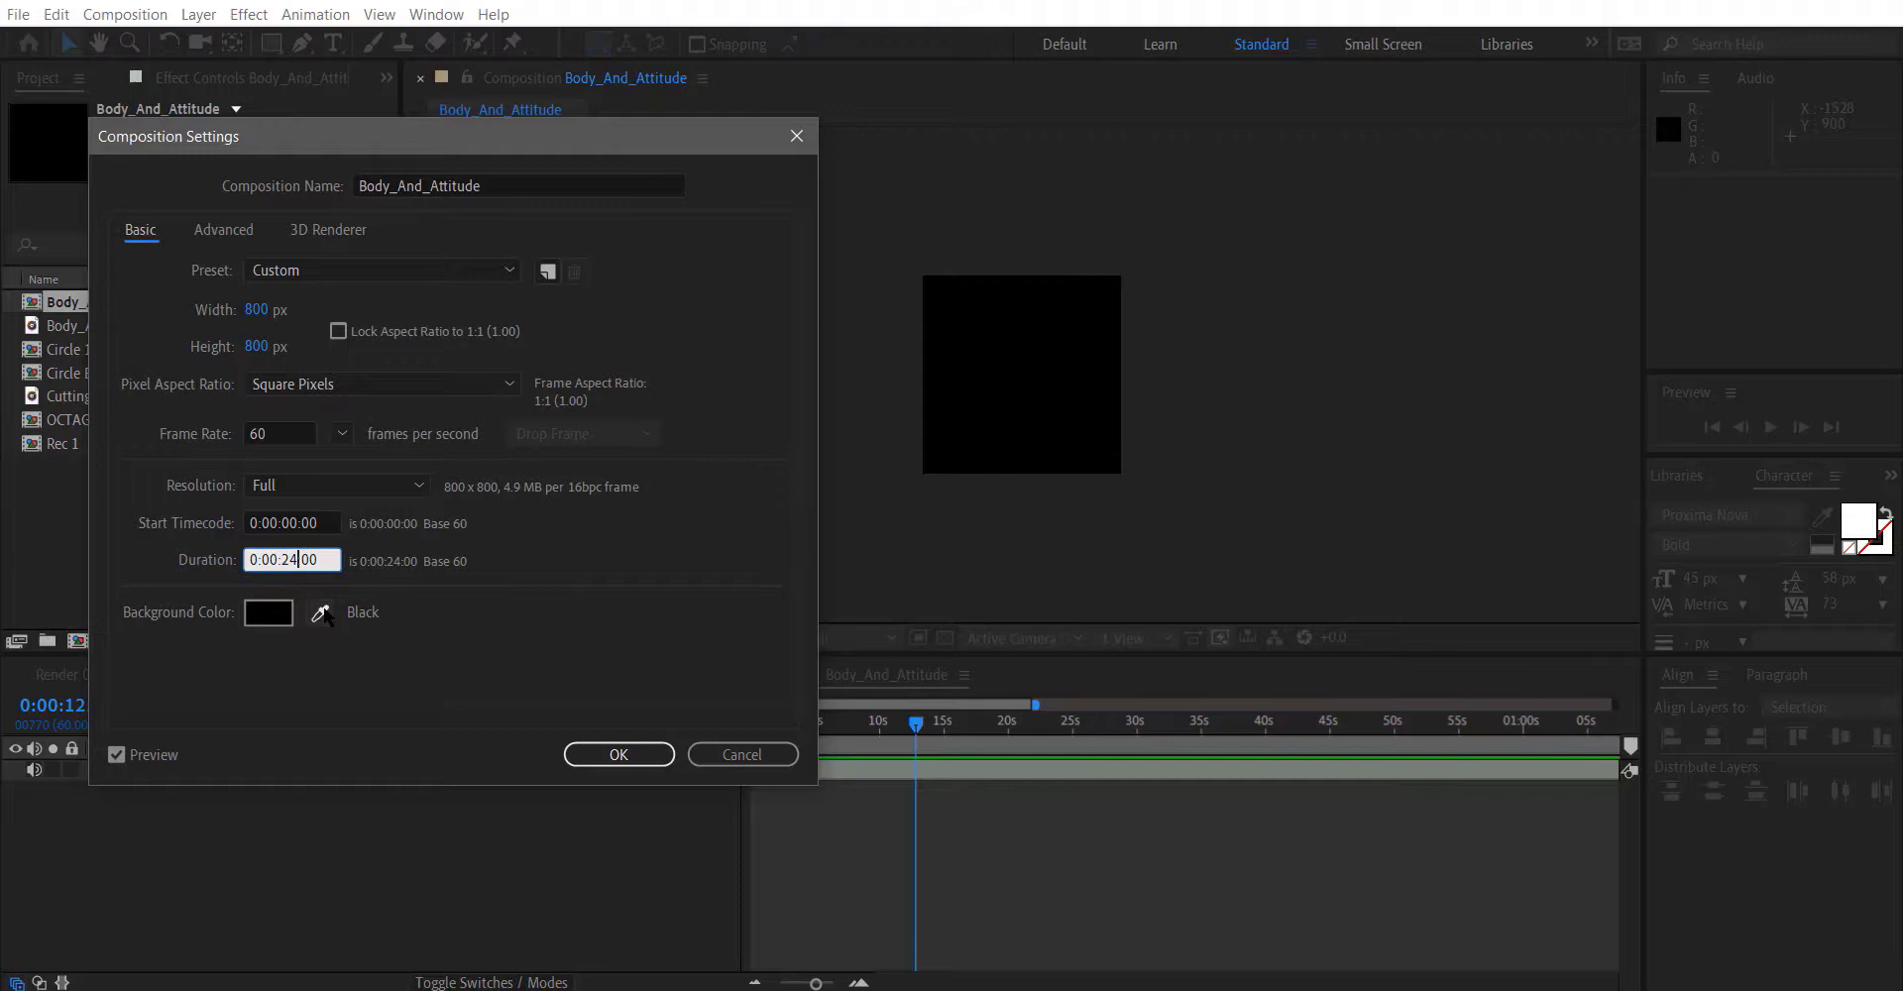
click(617, 754)
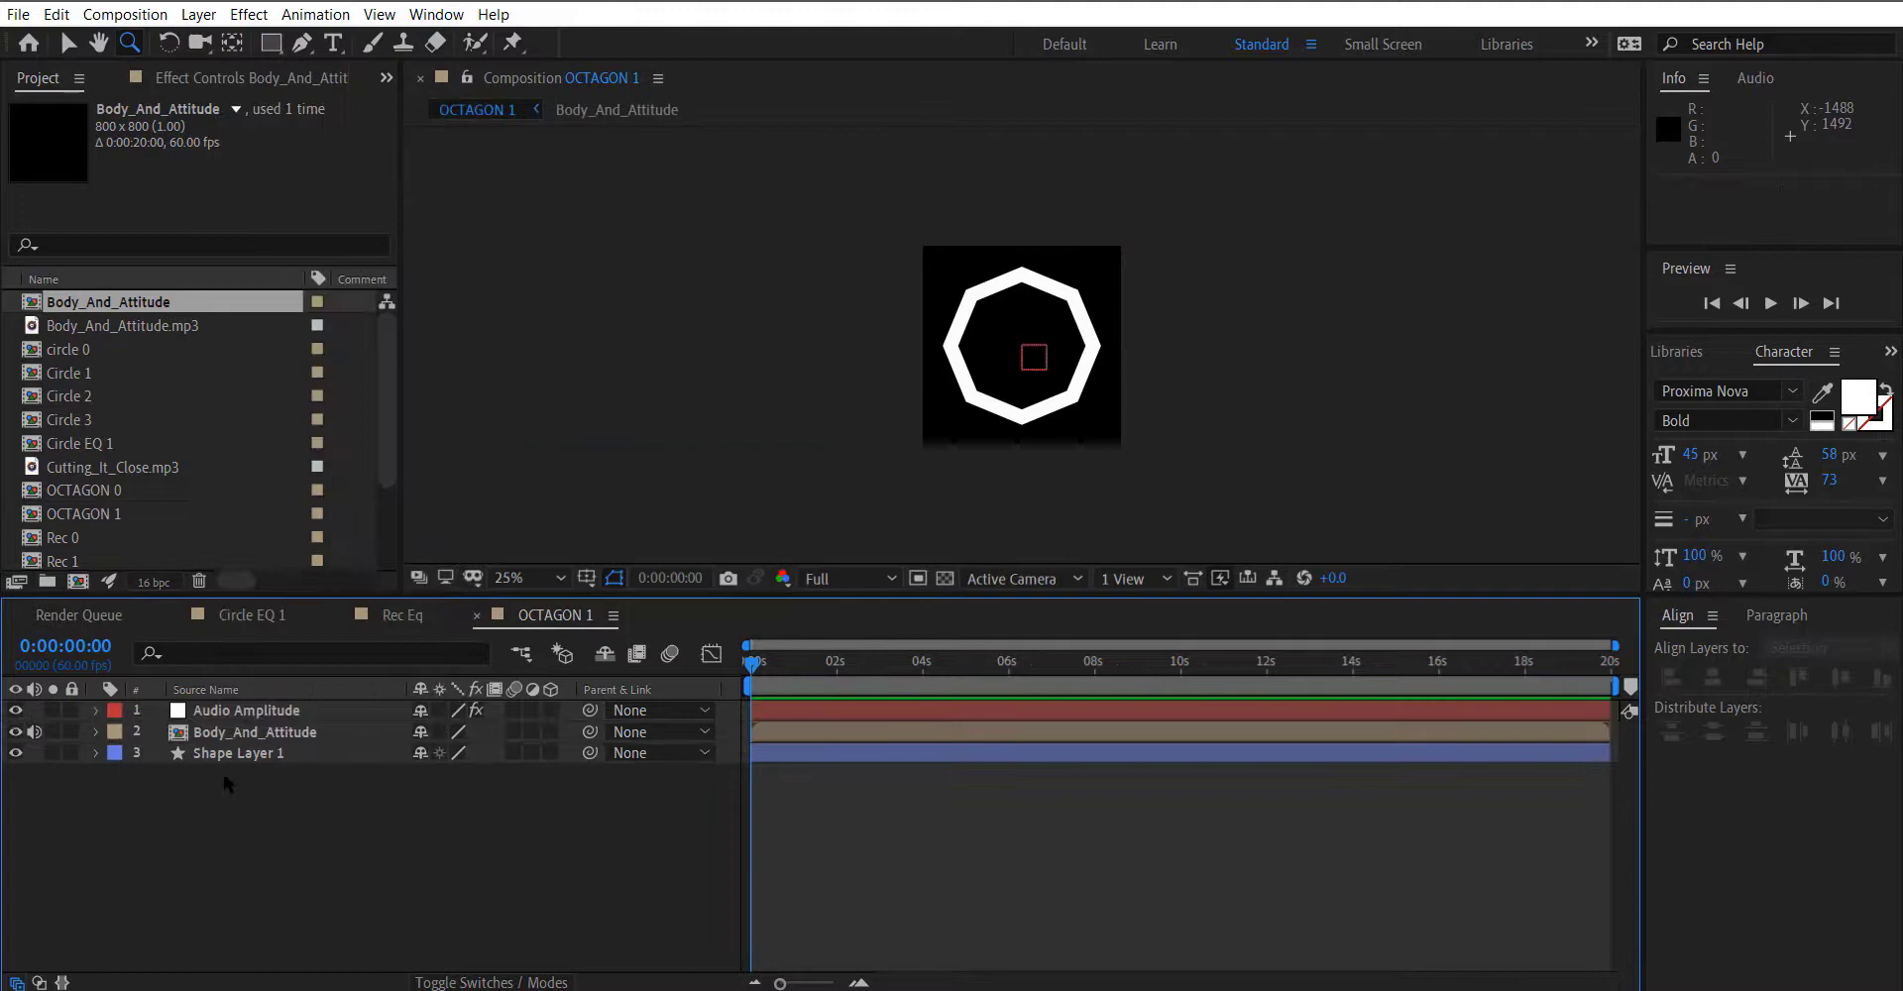
Add the expression ease(value,40,70,0,100) to the Audio Amplitude slider.
click(96, 712)
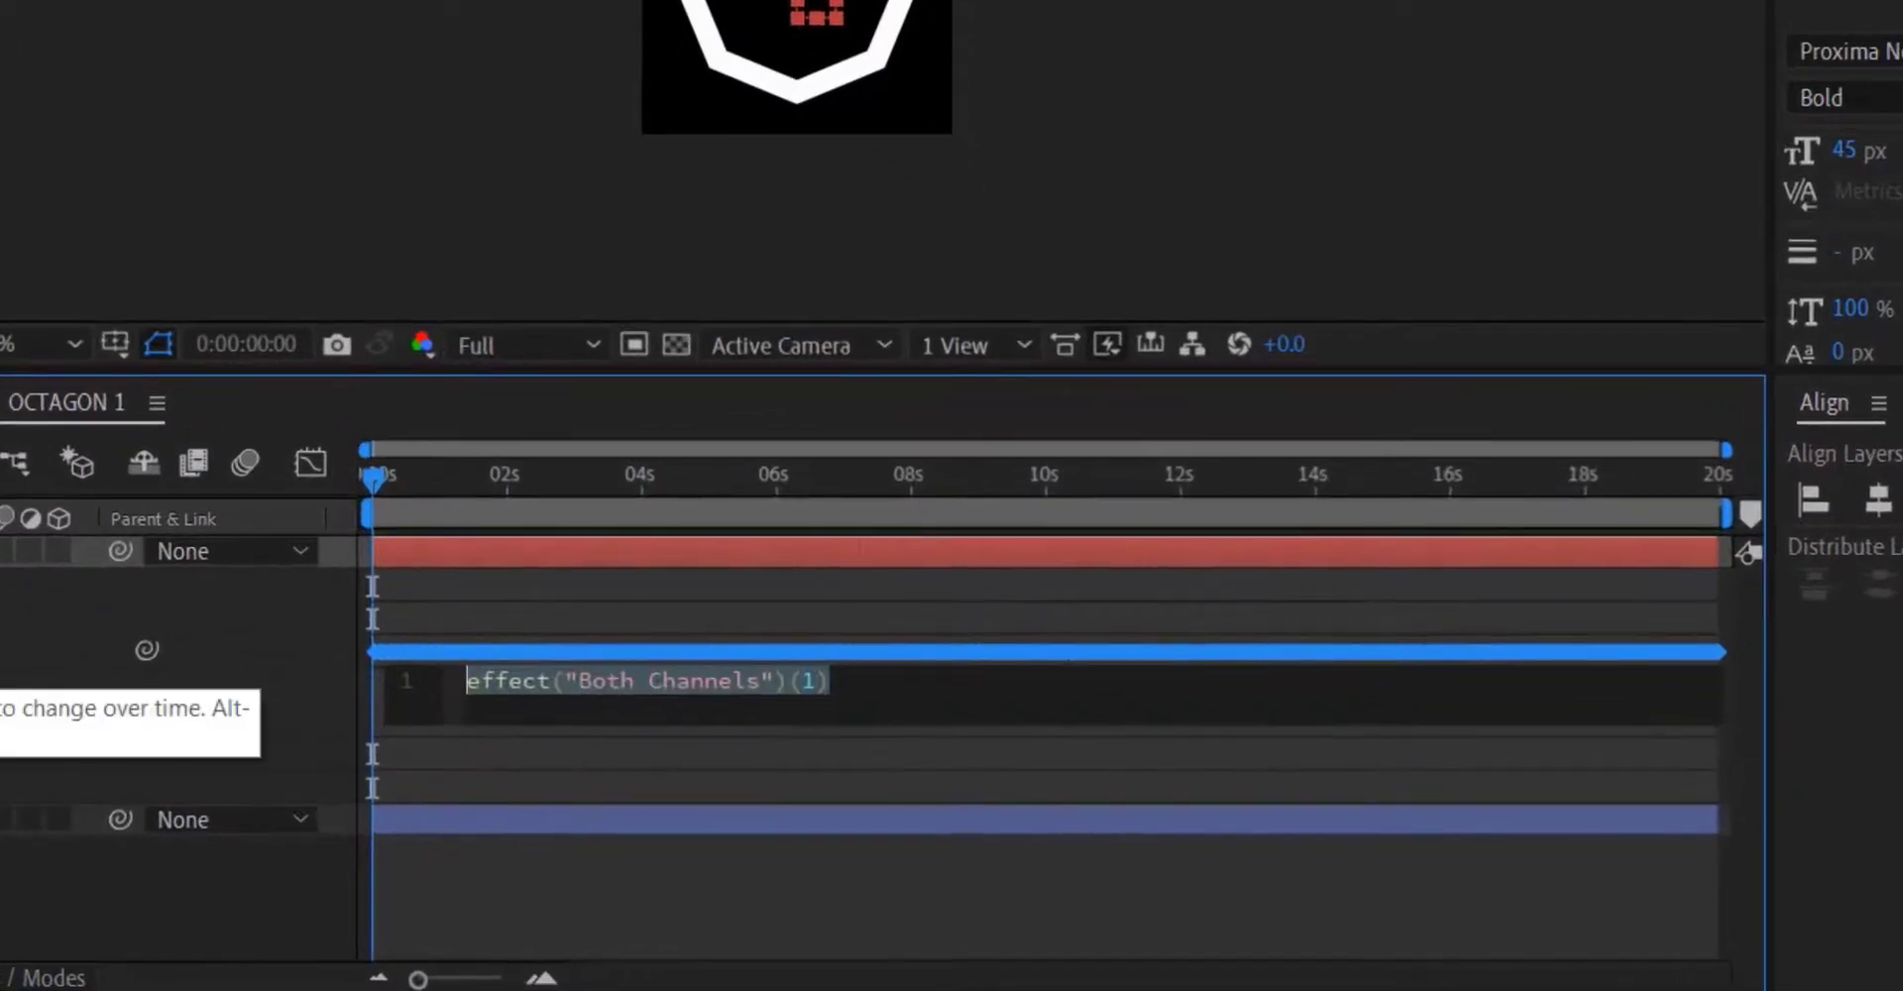
text(ease(value)
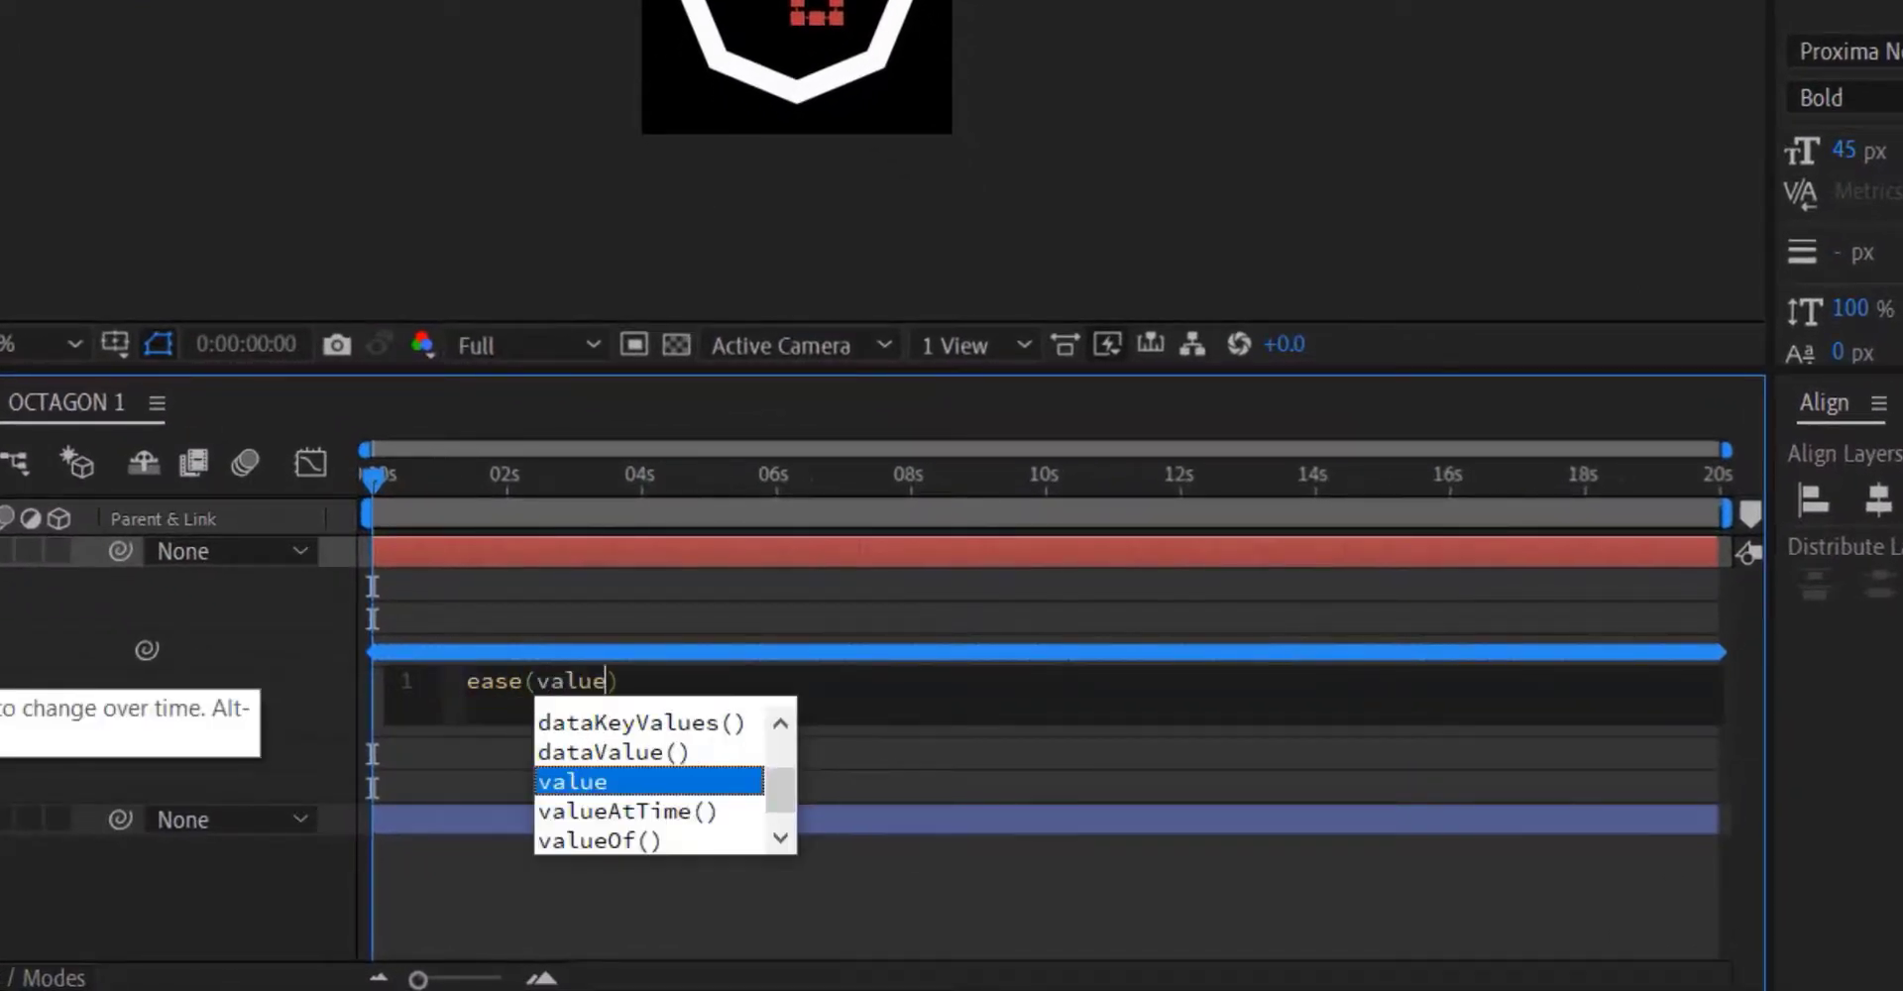
text(,40,7)
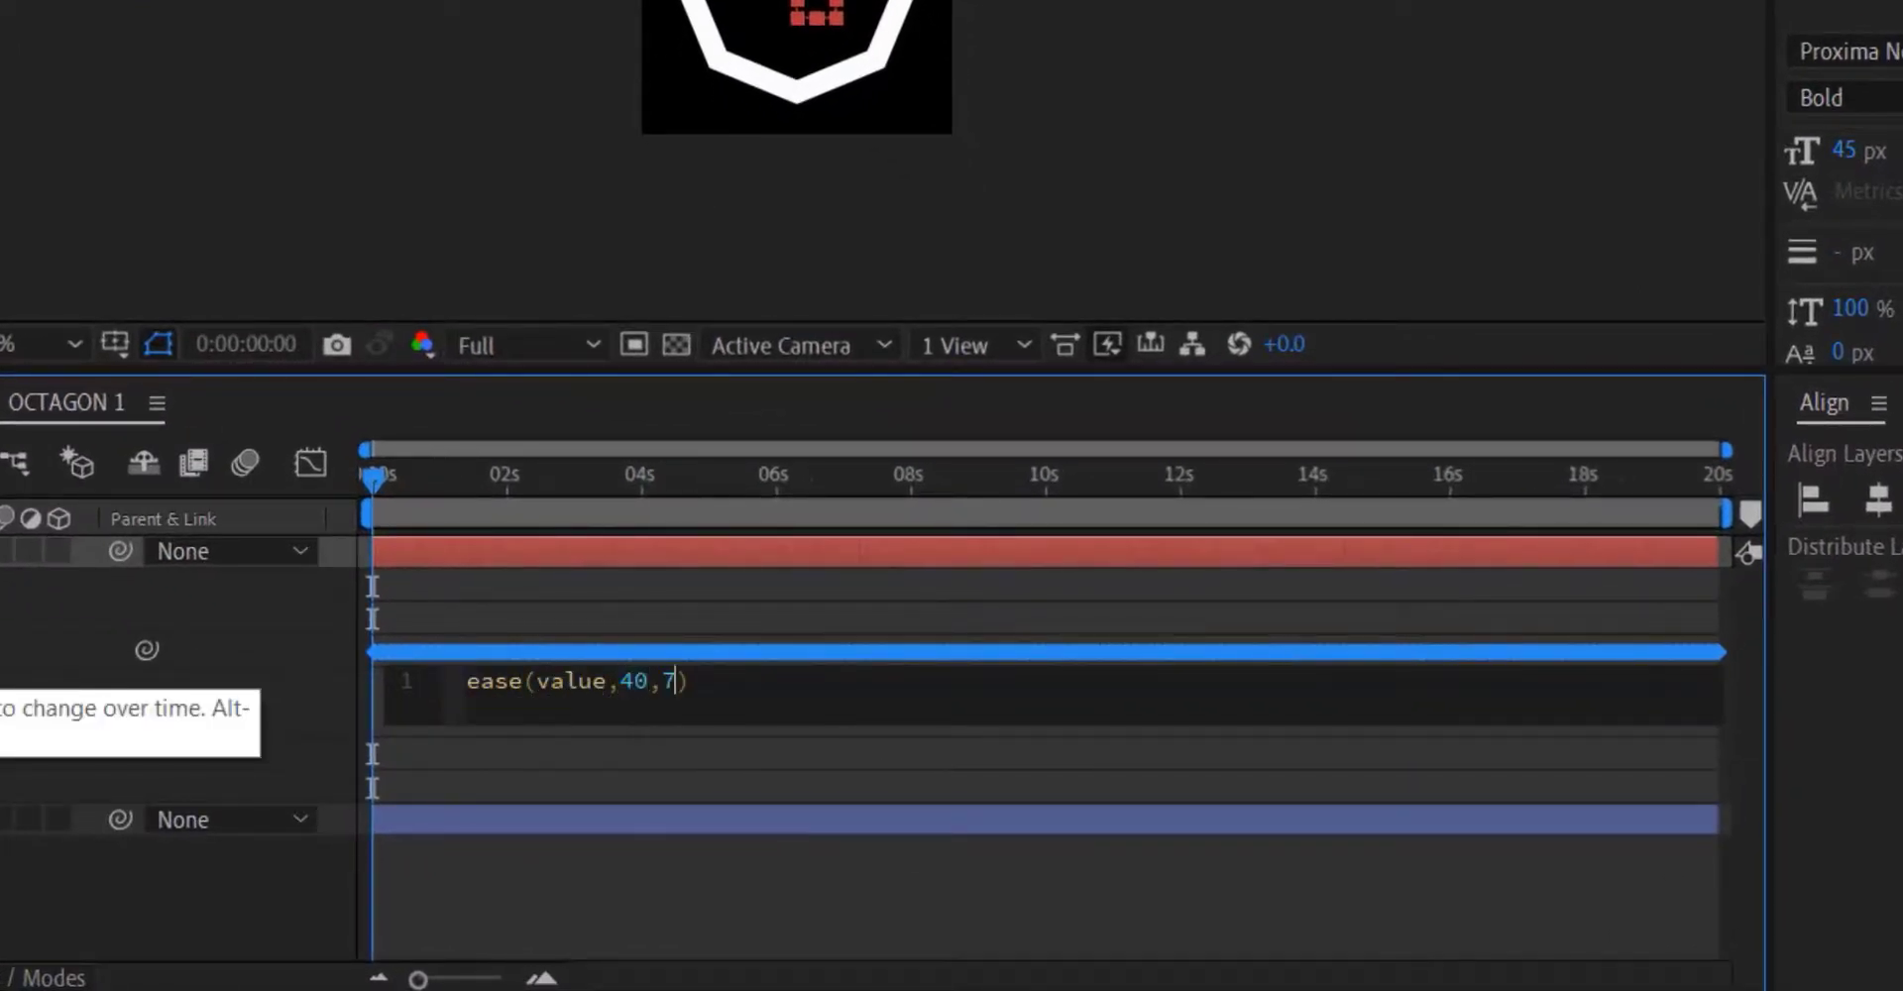
text(0,0,100)
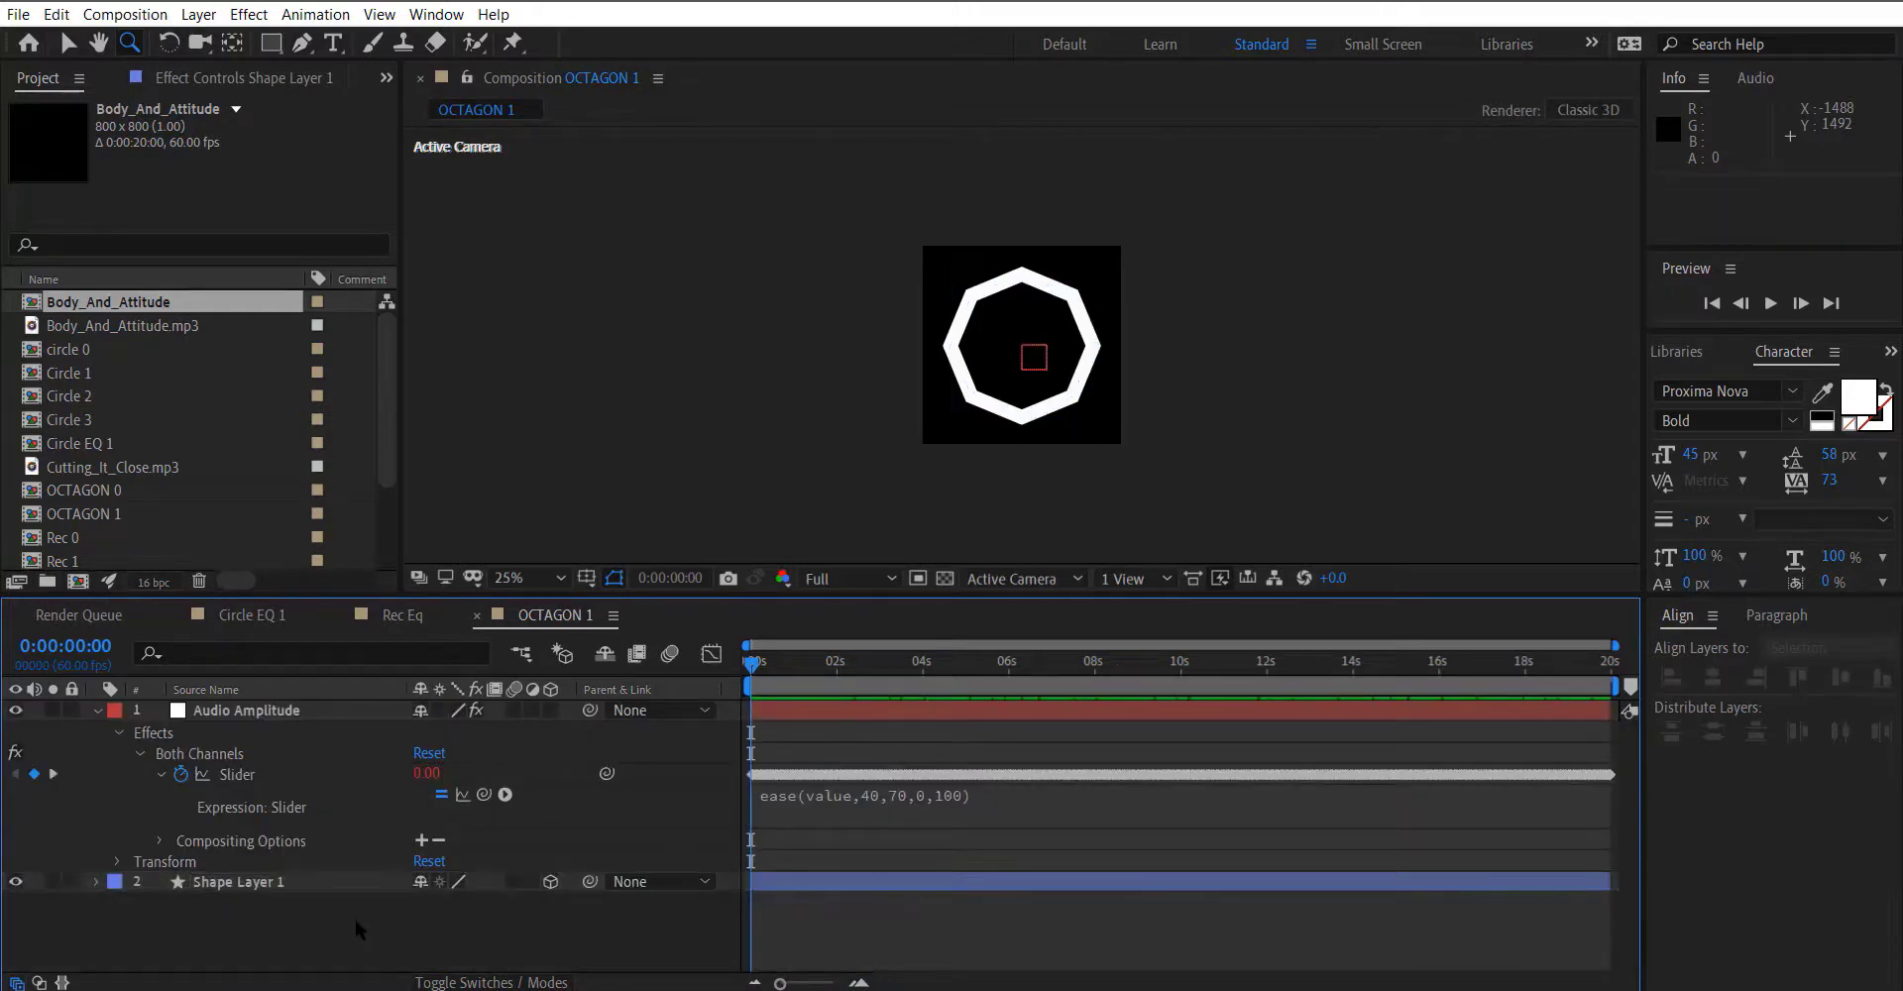
Handle the next OCTAGON composition's slider and begin a new composition.
click(83, 396)
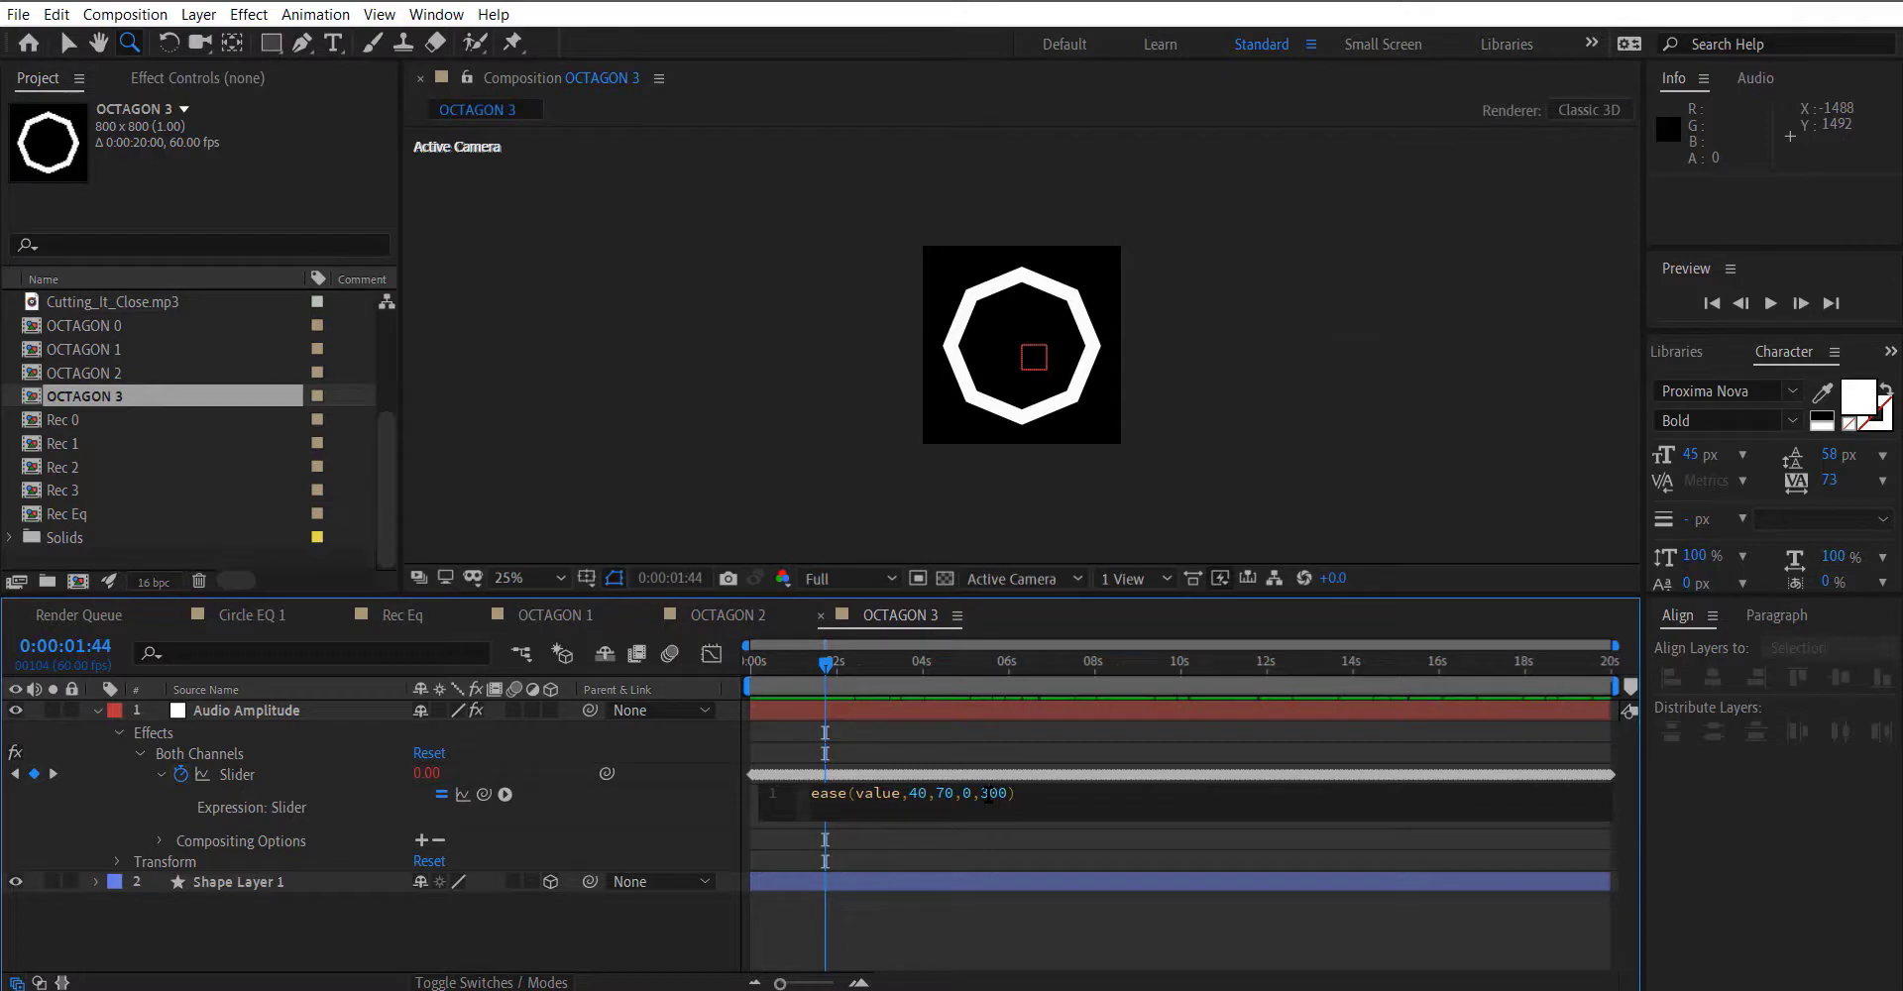
click(96, 709)
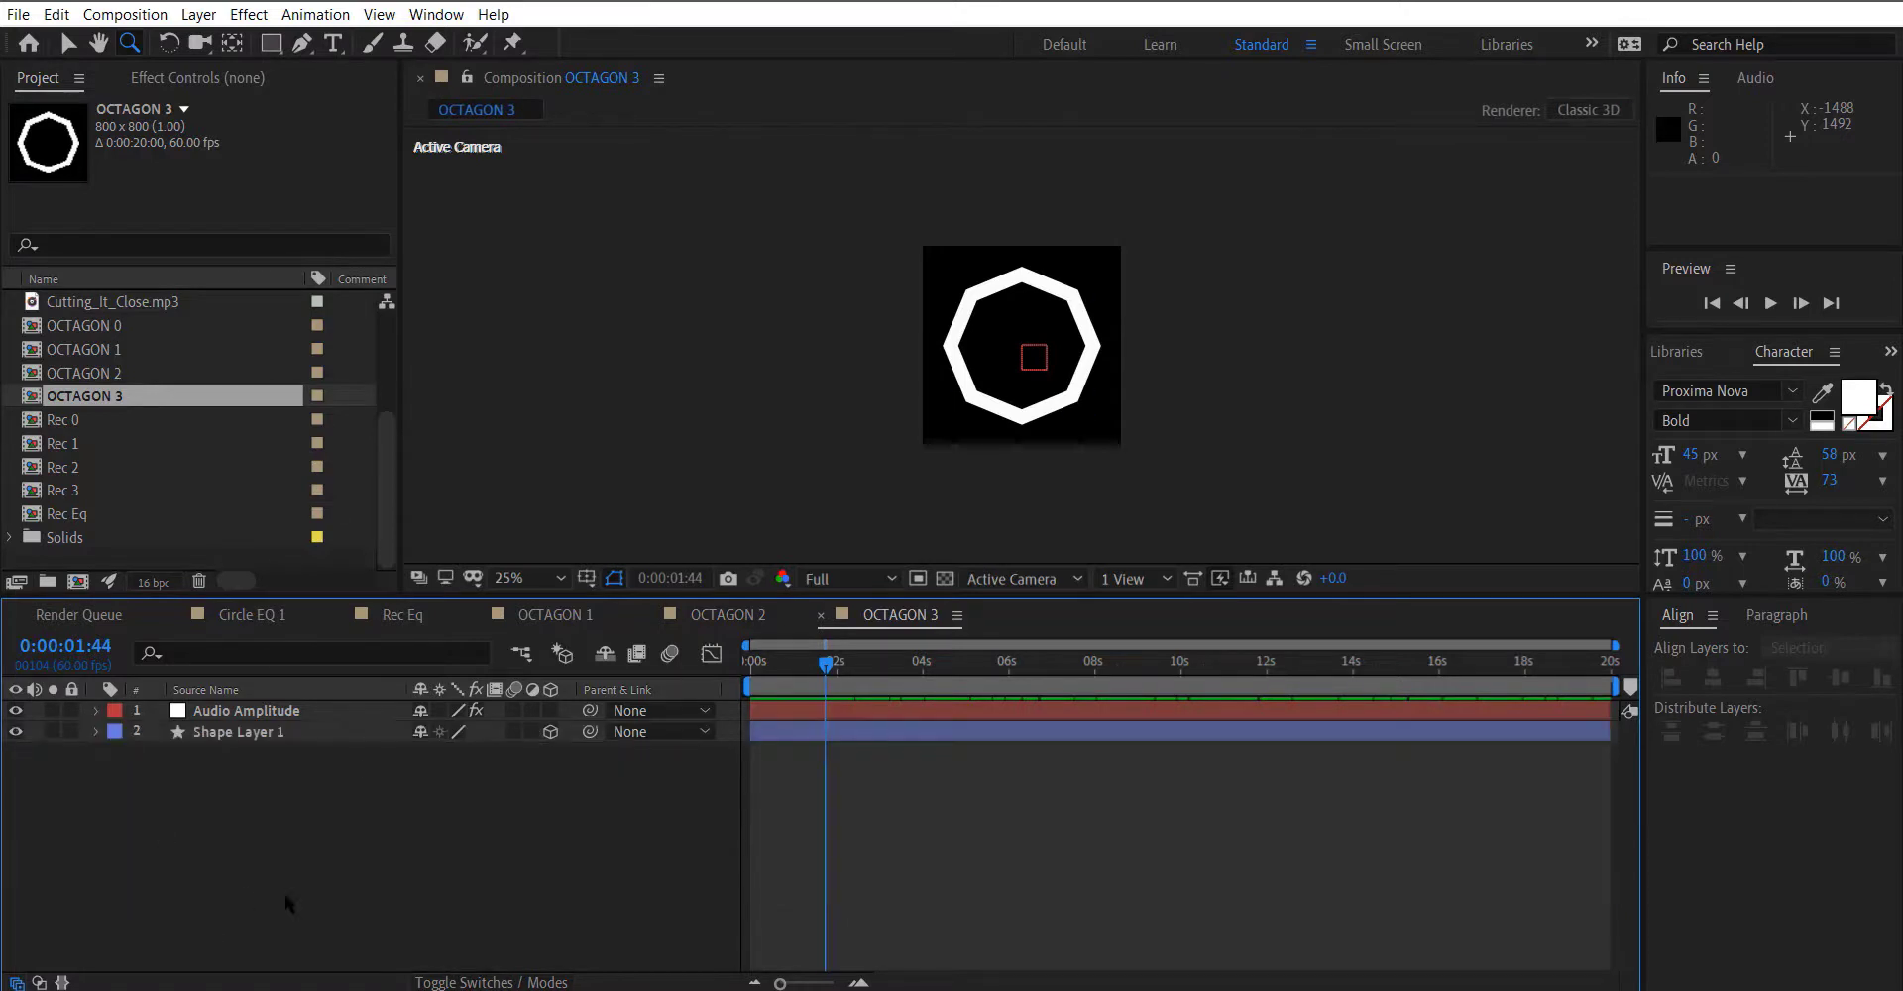
click(553, 615)
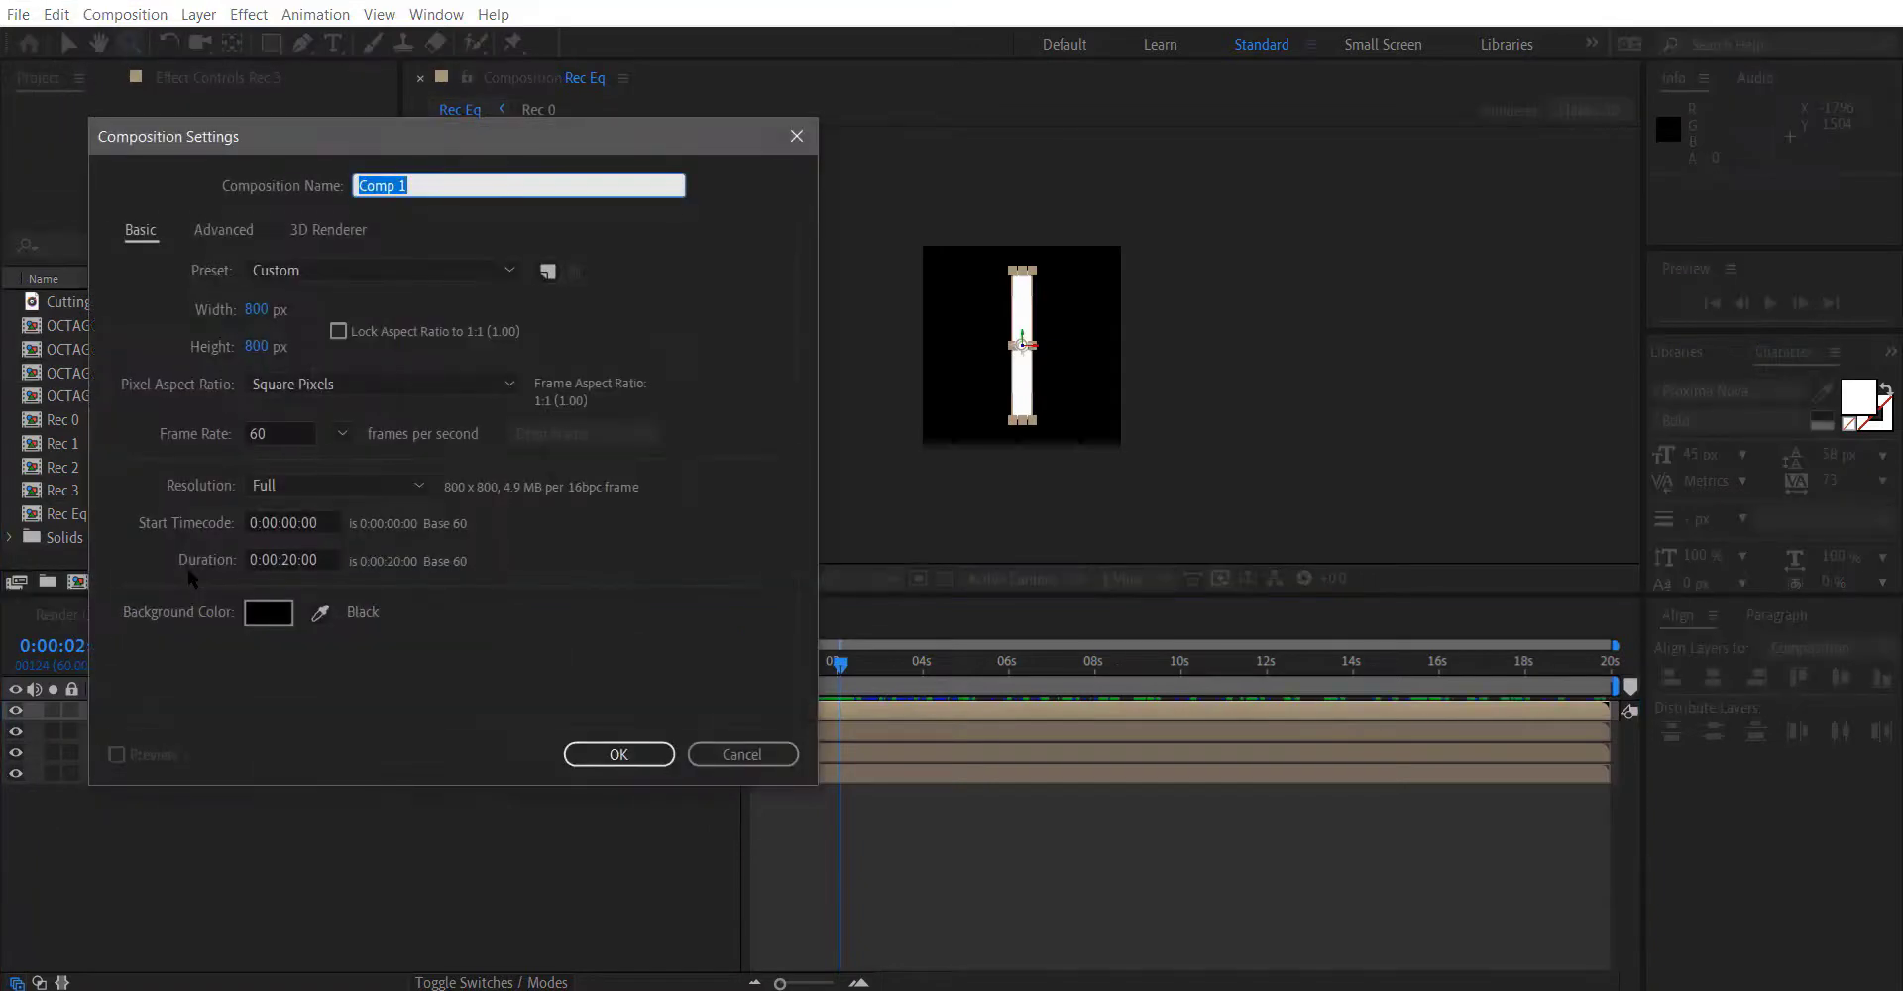
Create the Octagon Eq composition and begin another new composition.
text(Octagon Eq)
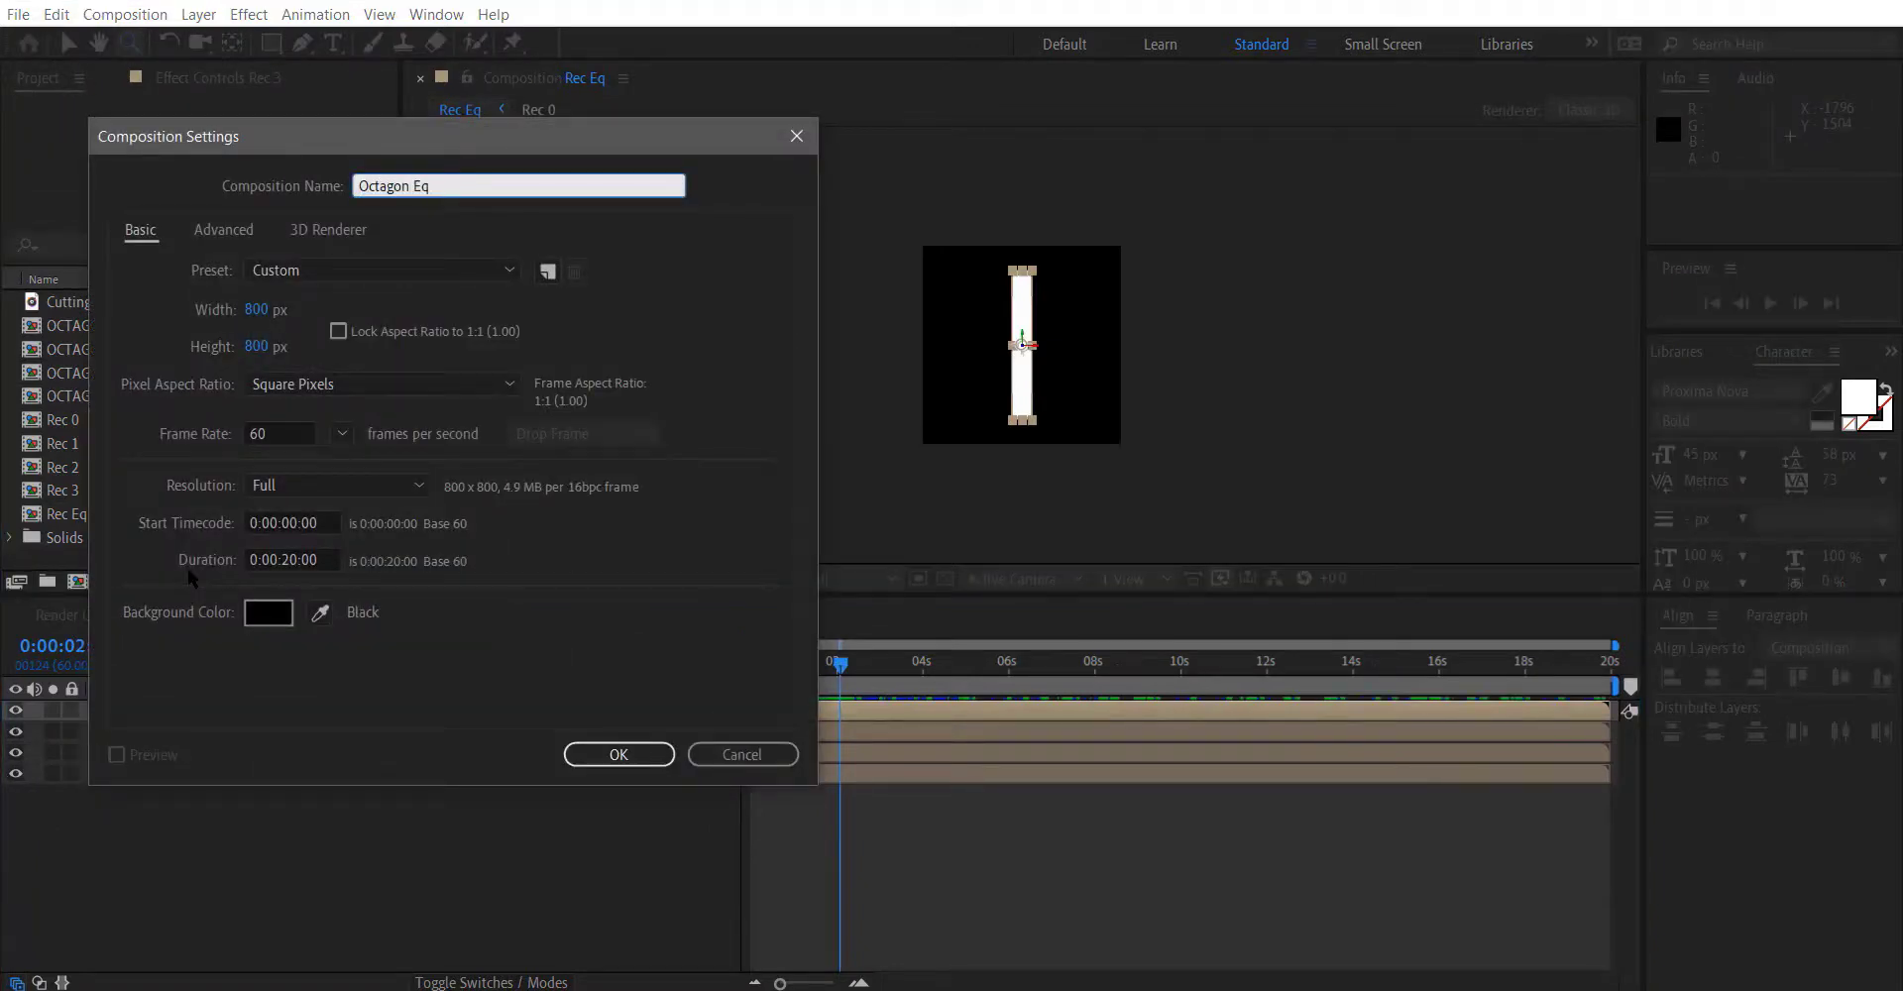
click(618, 754)
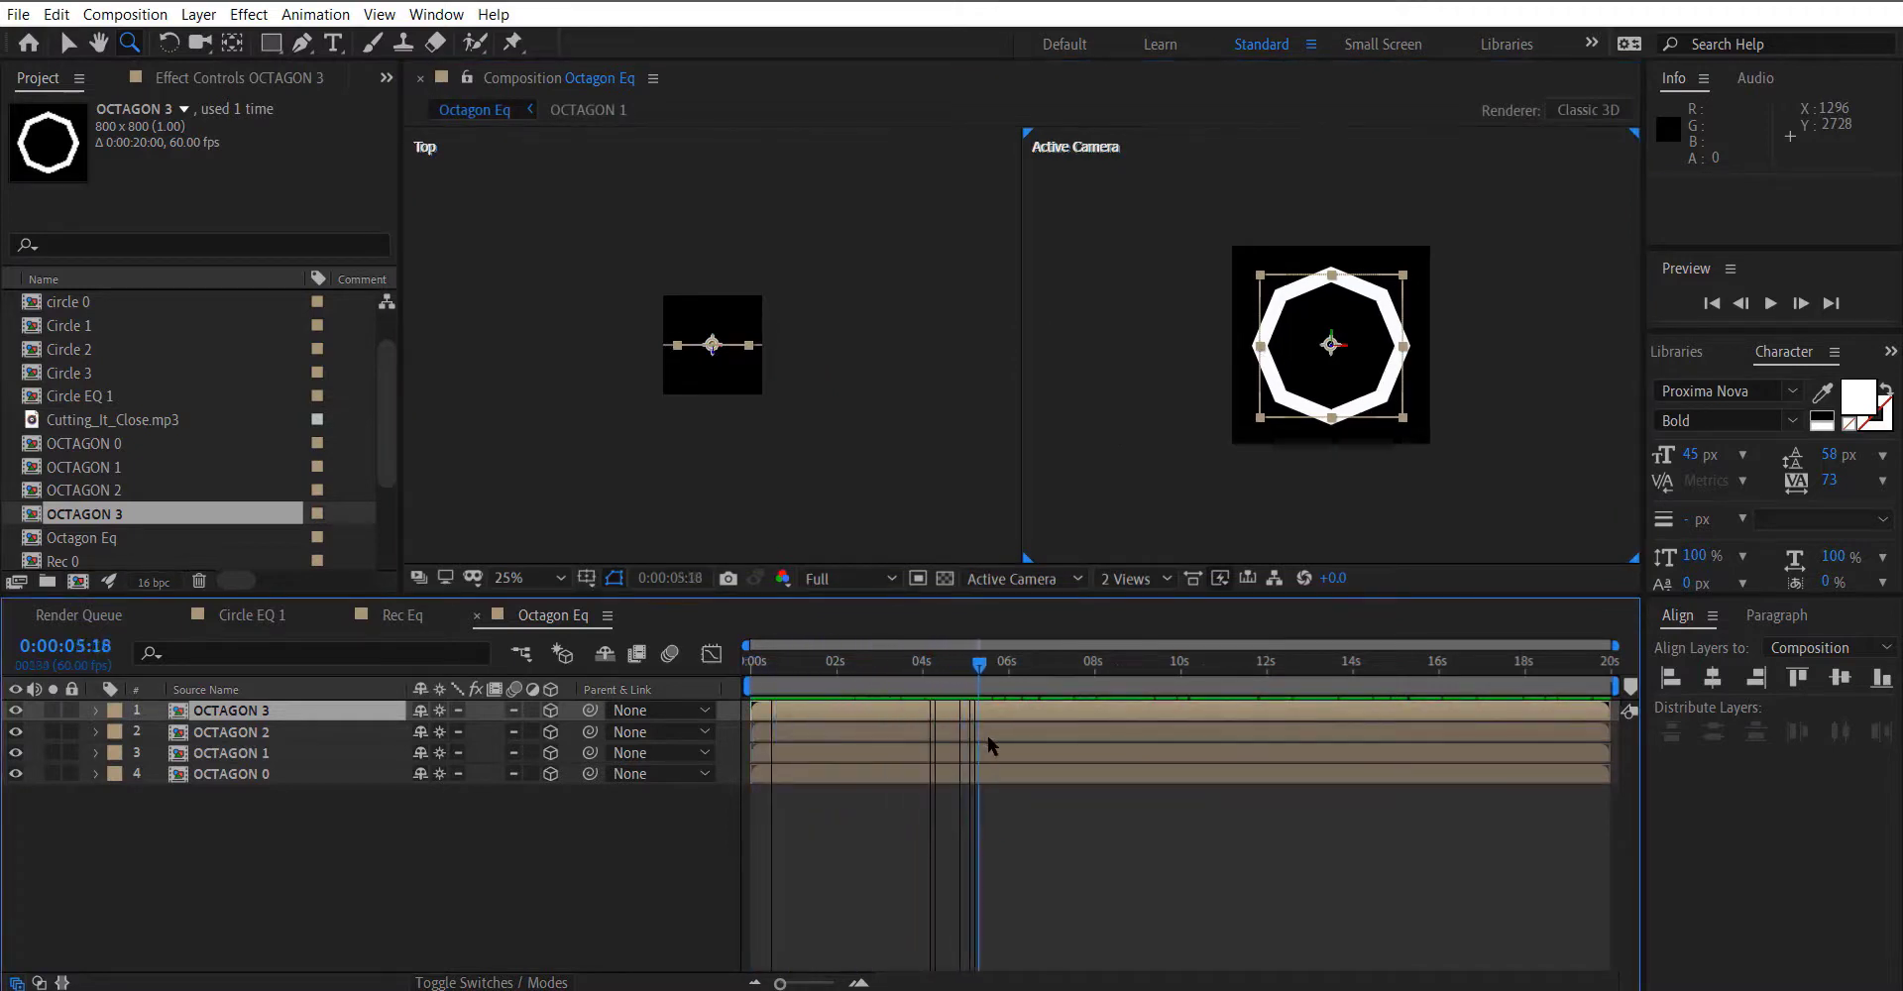
click(1234, 661)
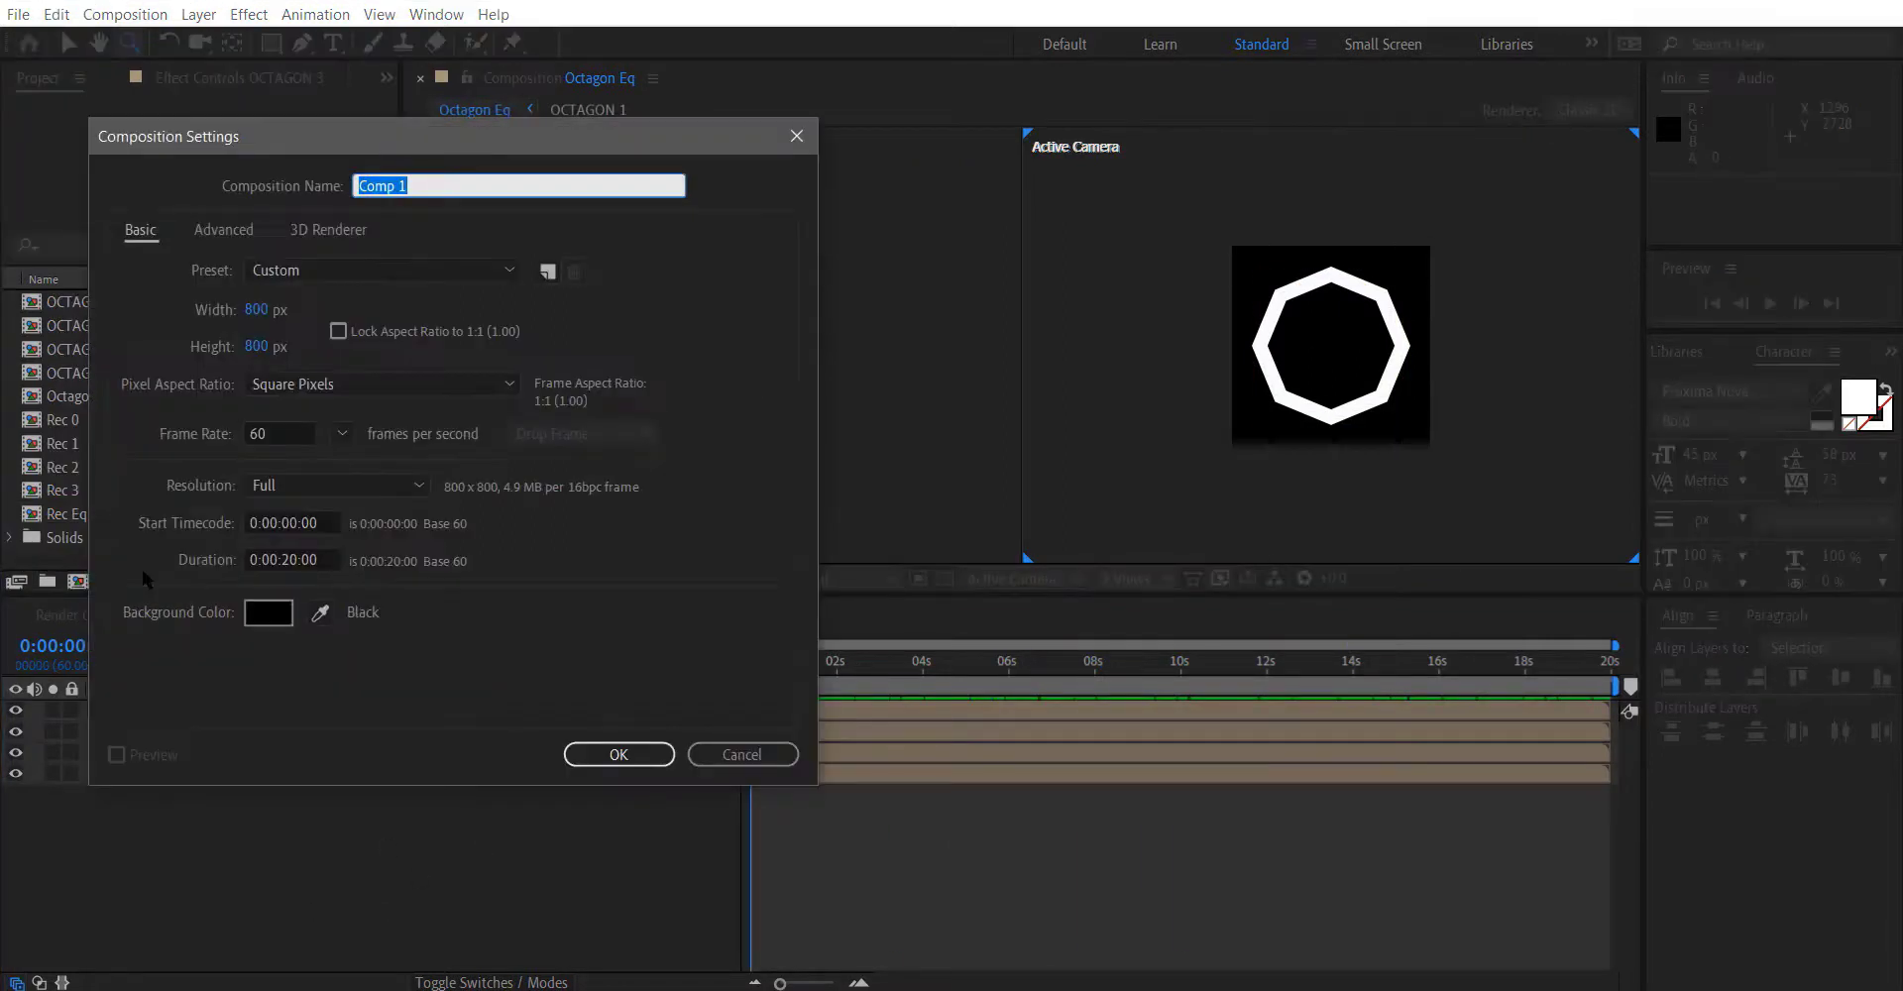
Name the composition Mix, set it to 1920×1080 and confirm.
text(Mix)
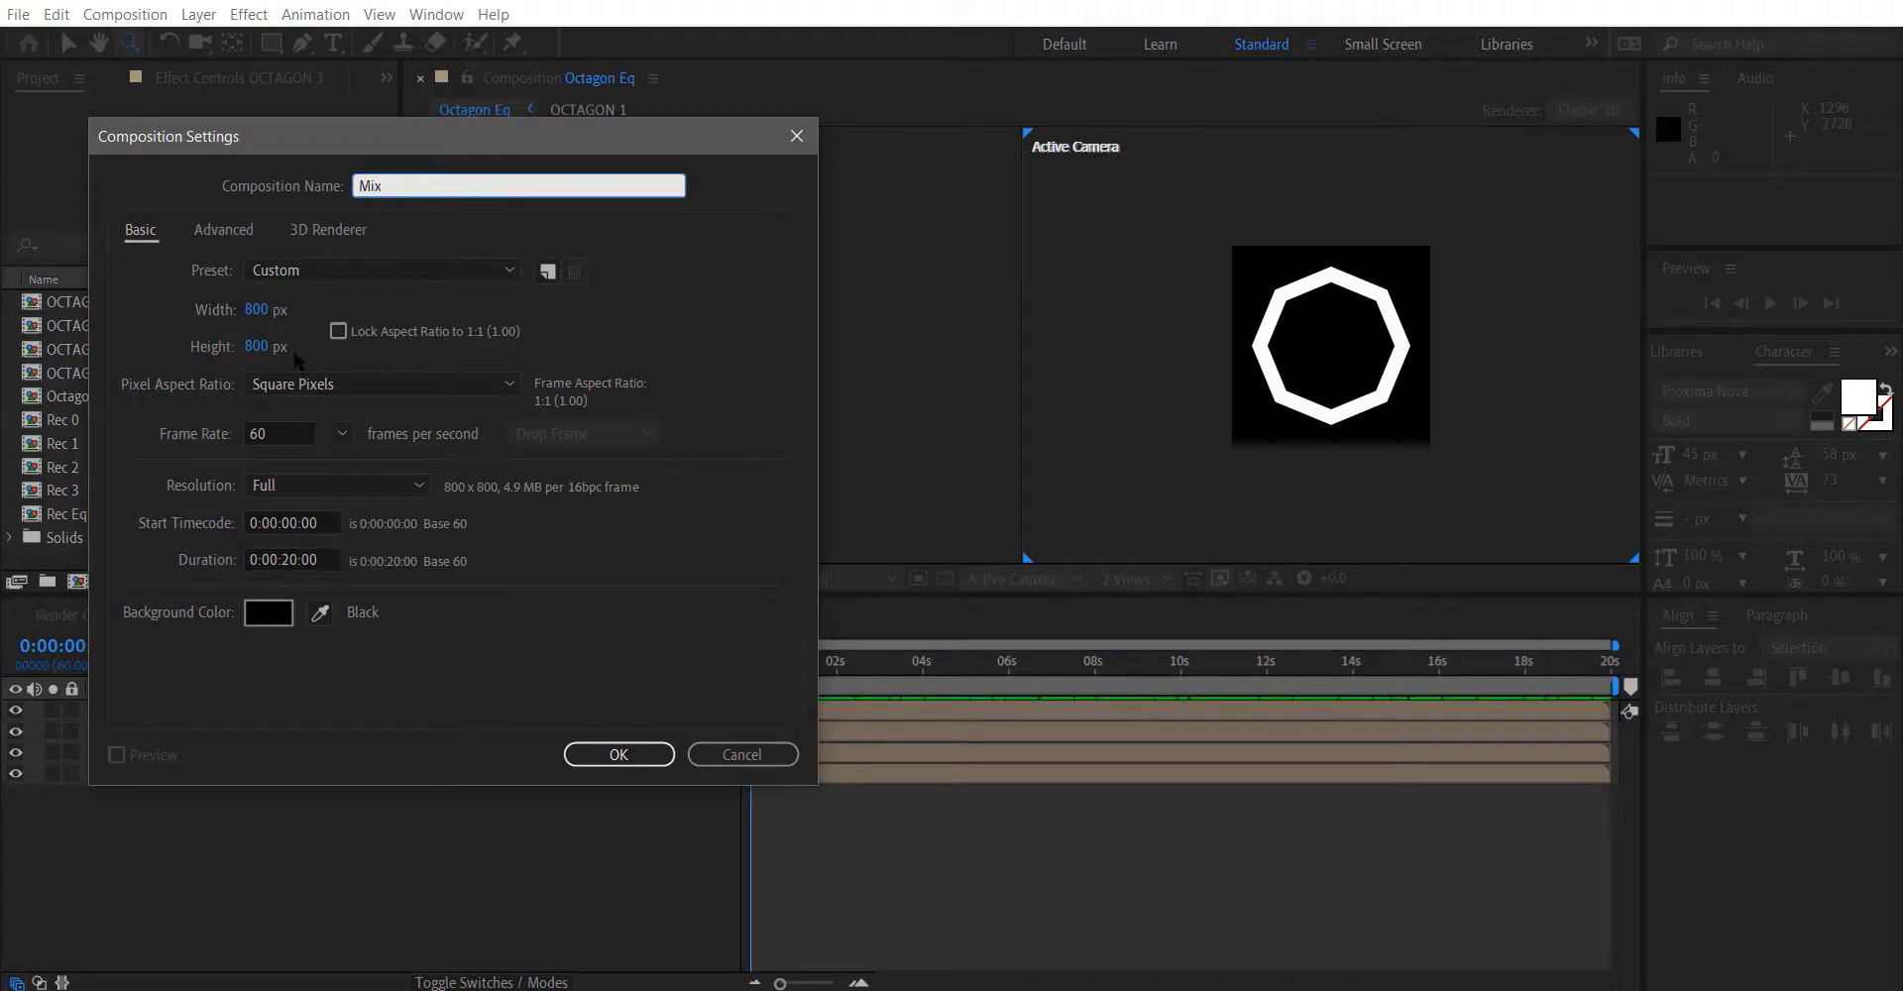
click(277, 309)
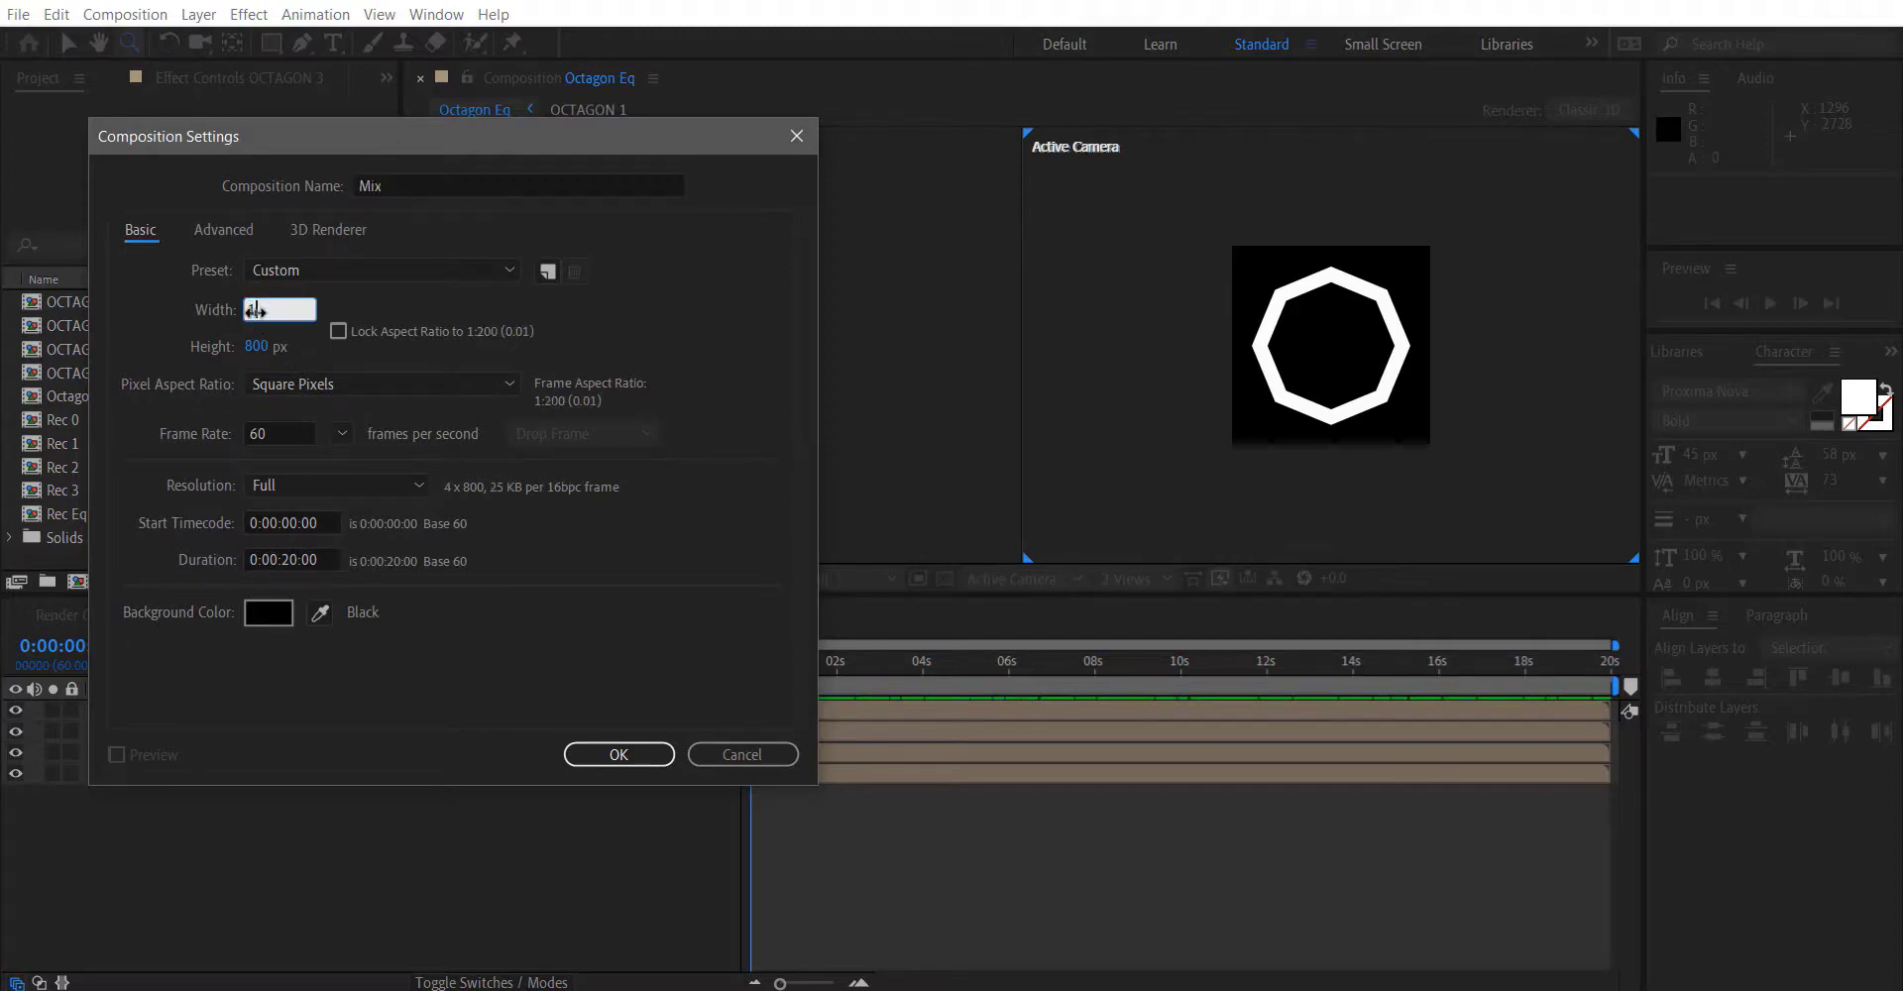
text(1920)
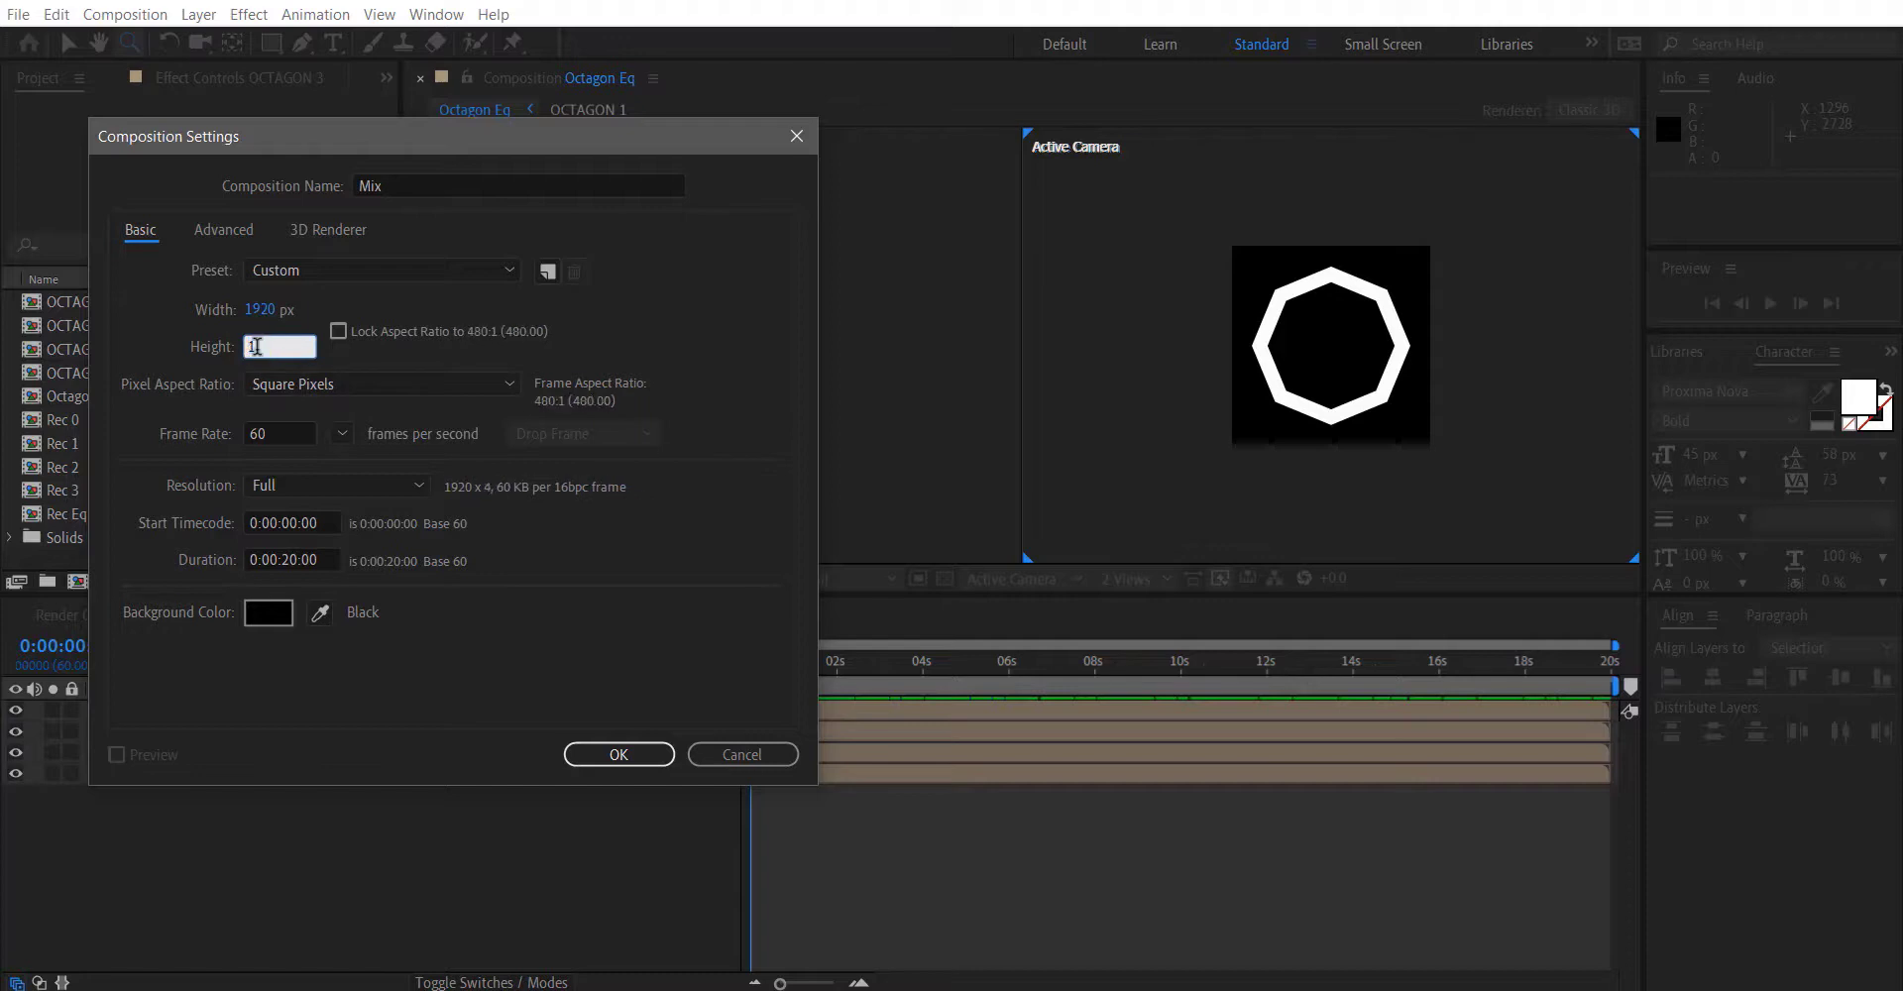
text(1080)
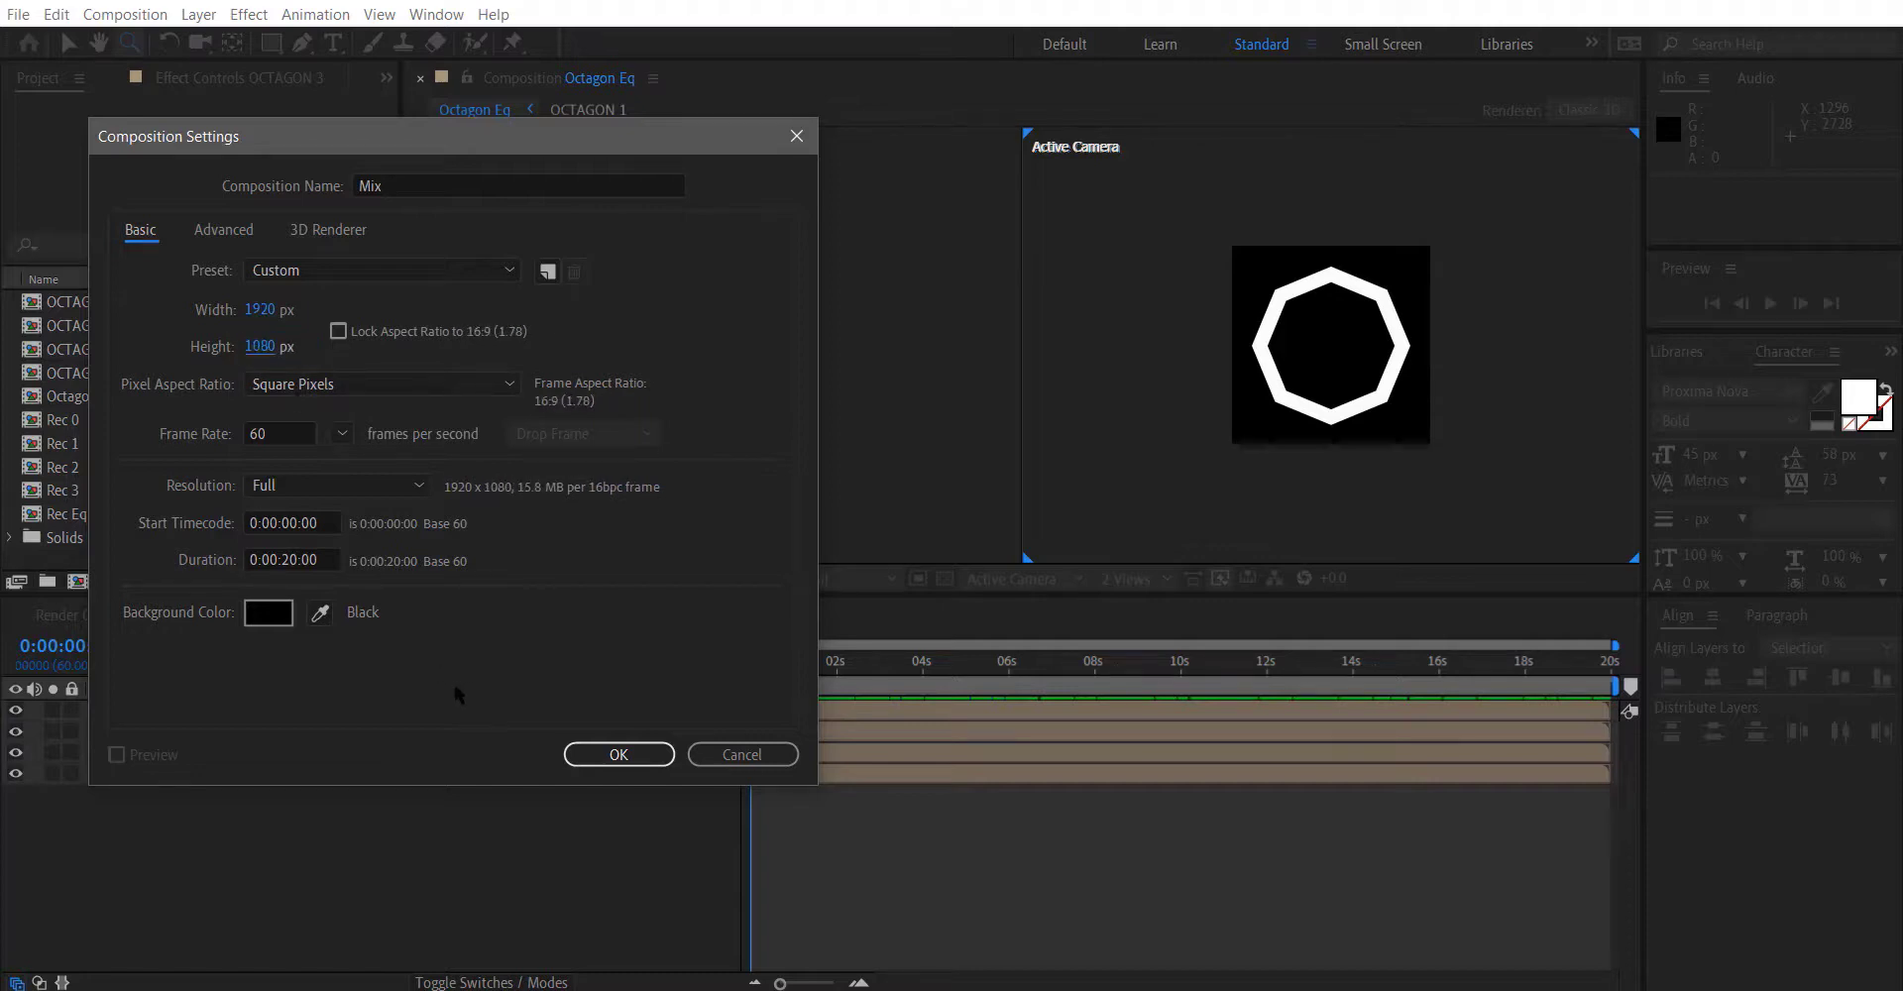
click(617, 755)
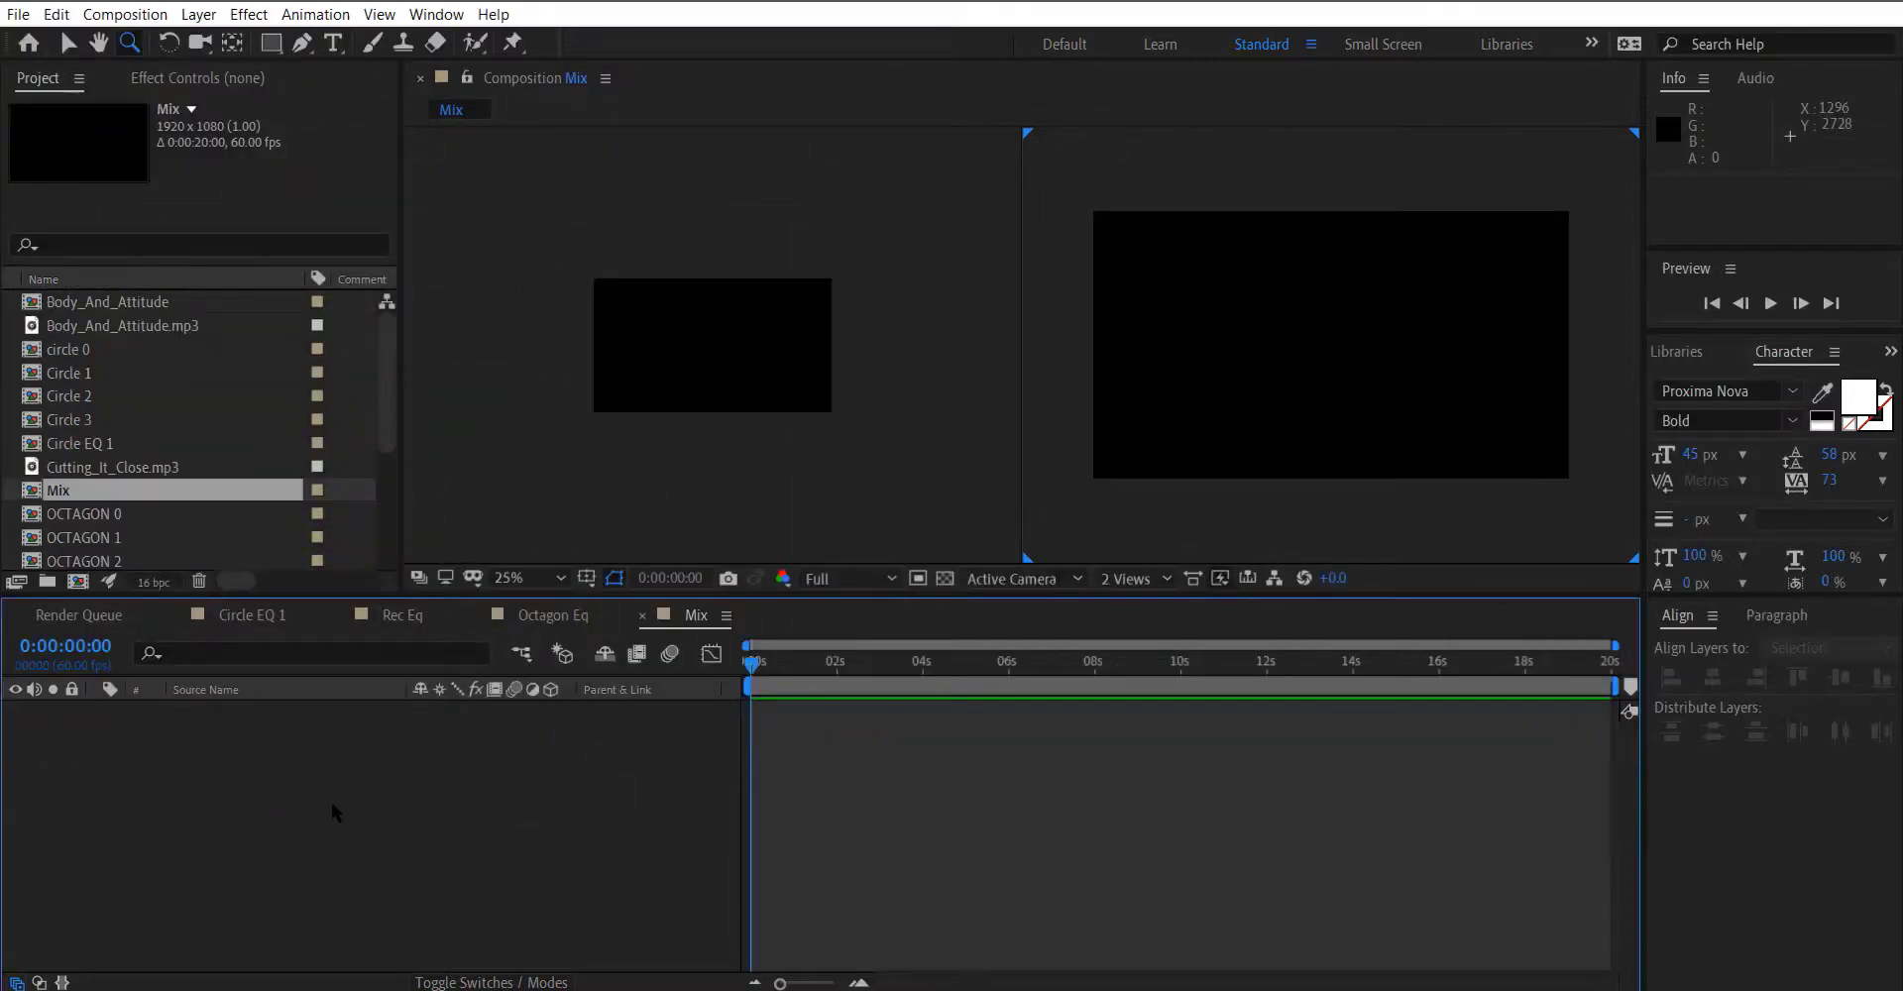
Switch the viewer to 1 View and add Circle EQ 1 to Mix.
click(1130, 578)
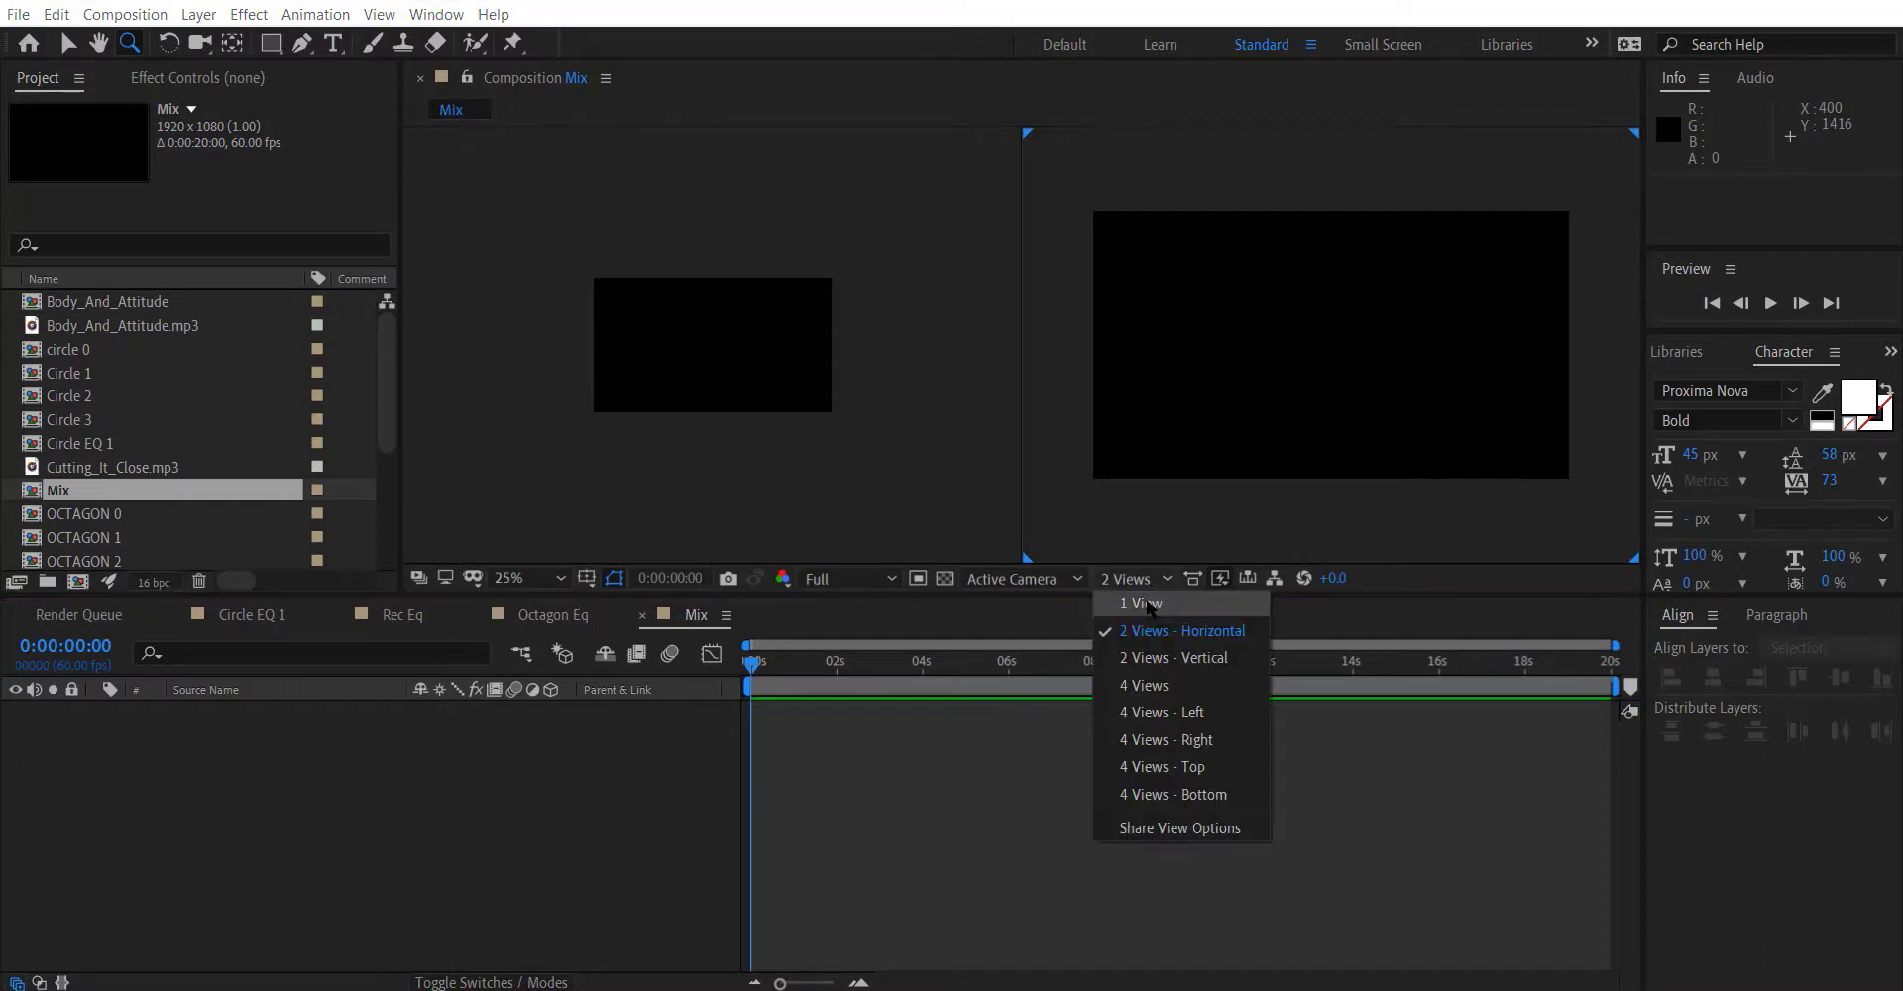
click(1137, 603)
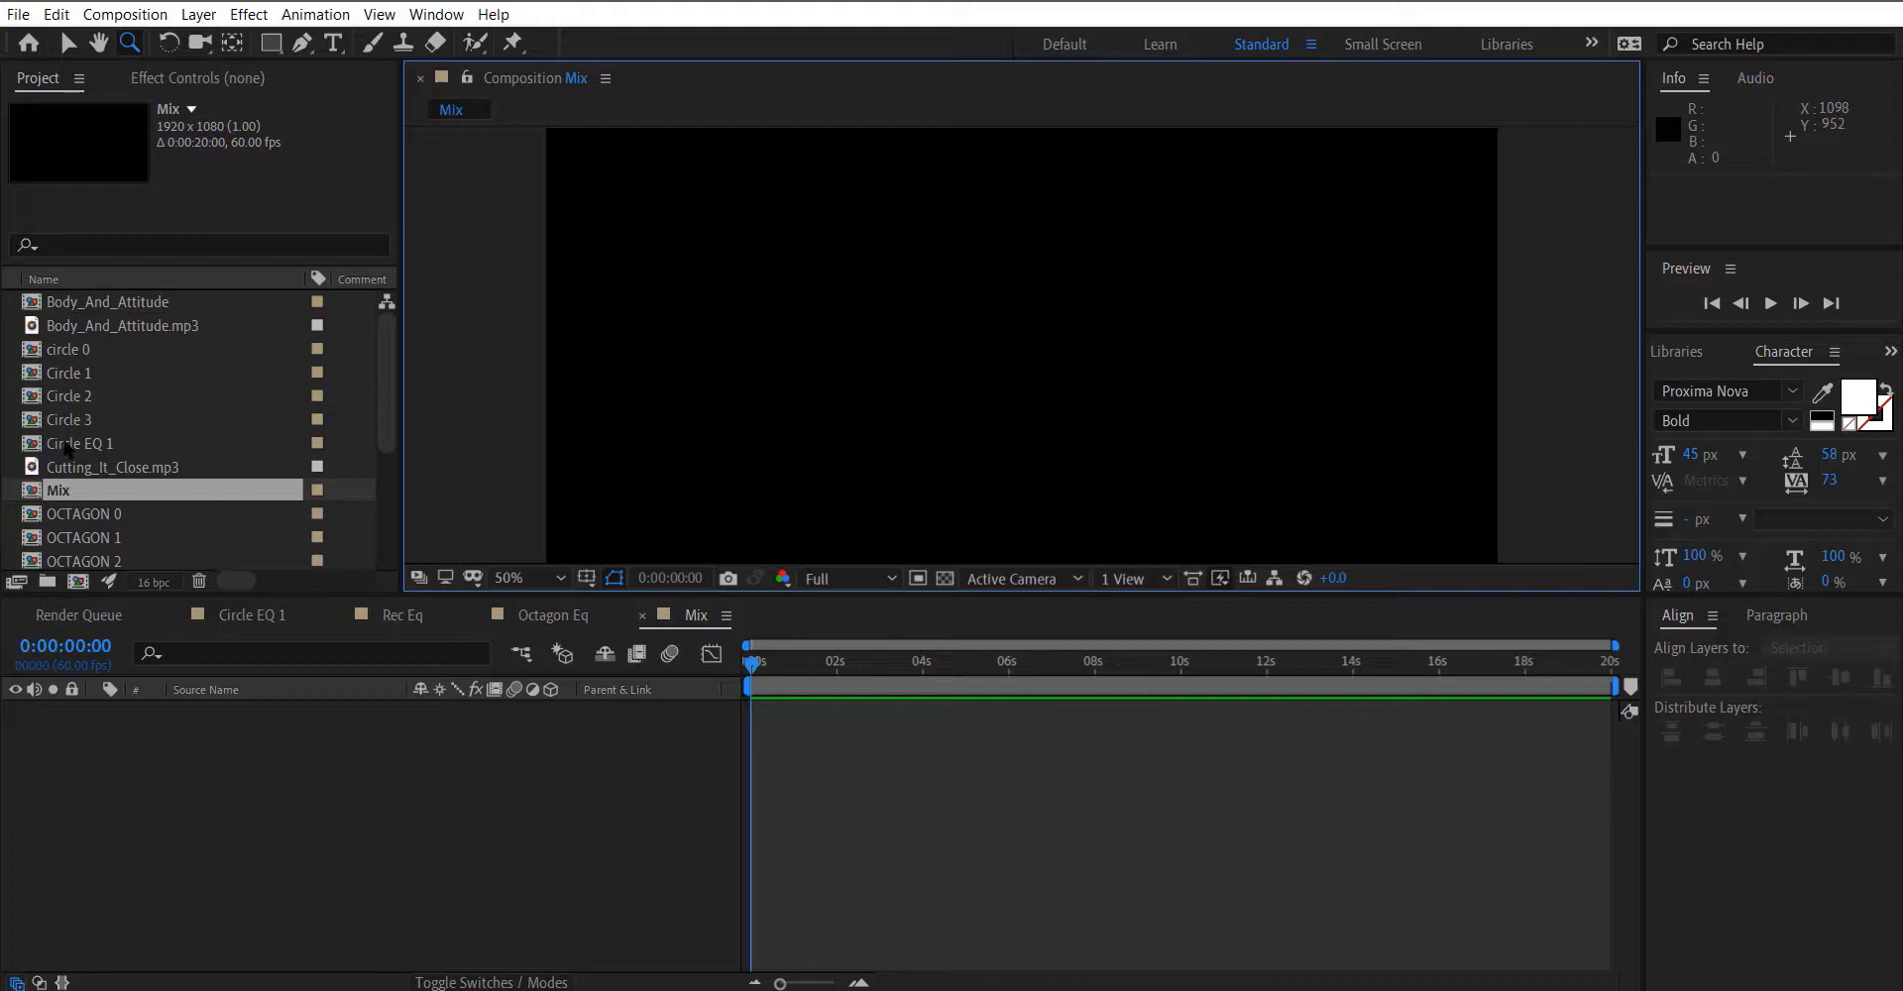
double_click(76, 443)
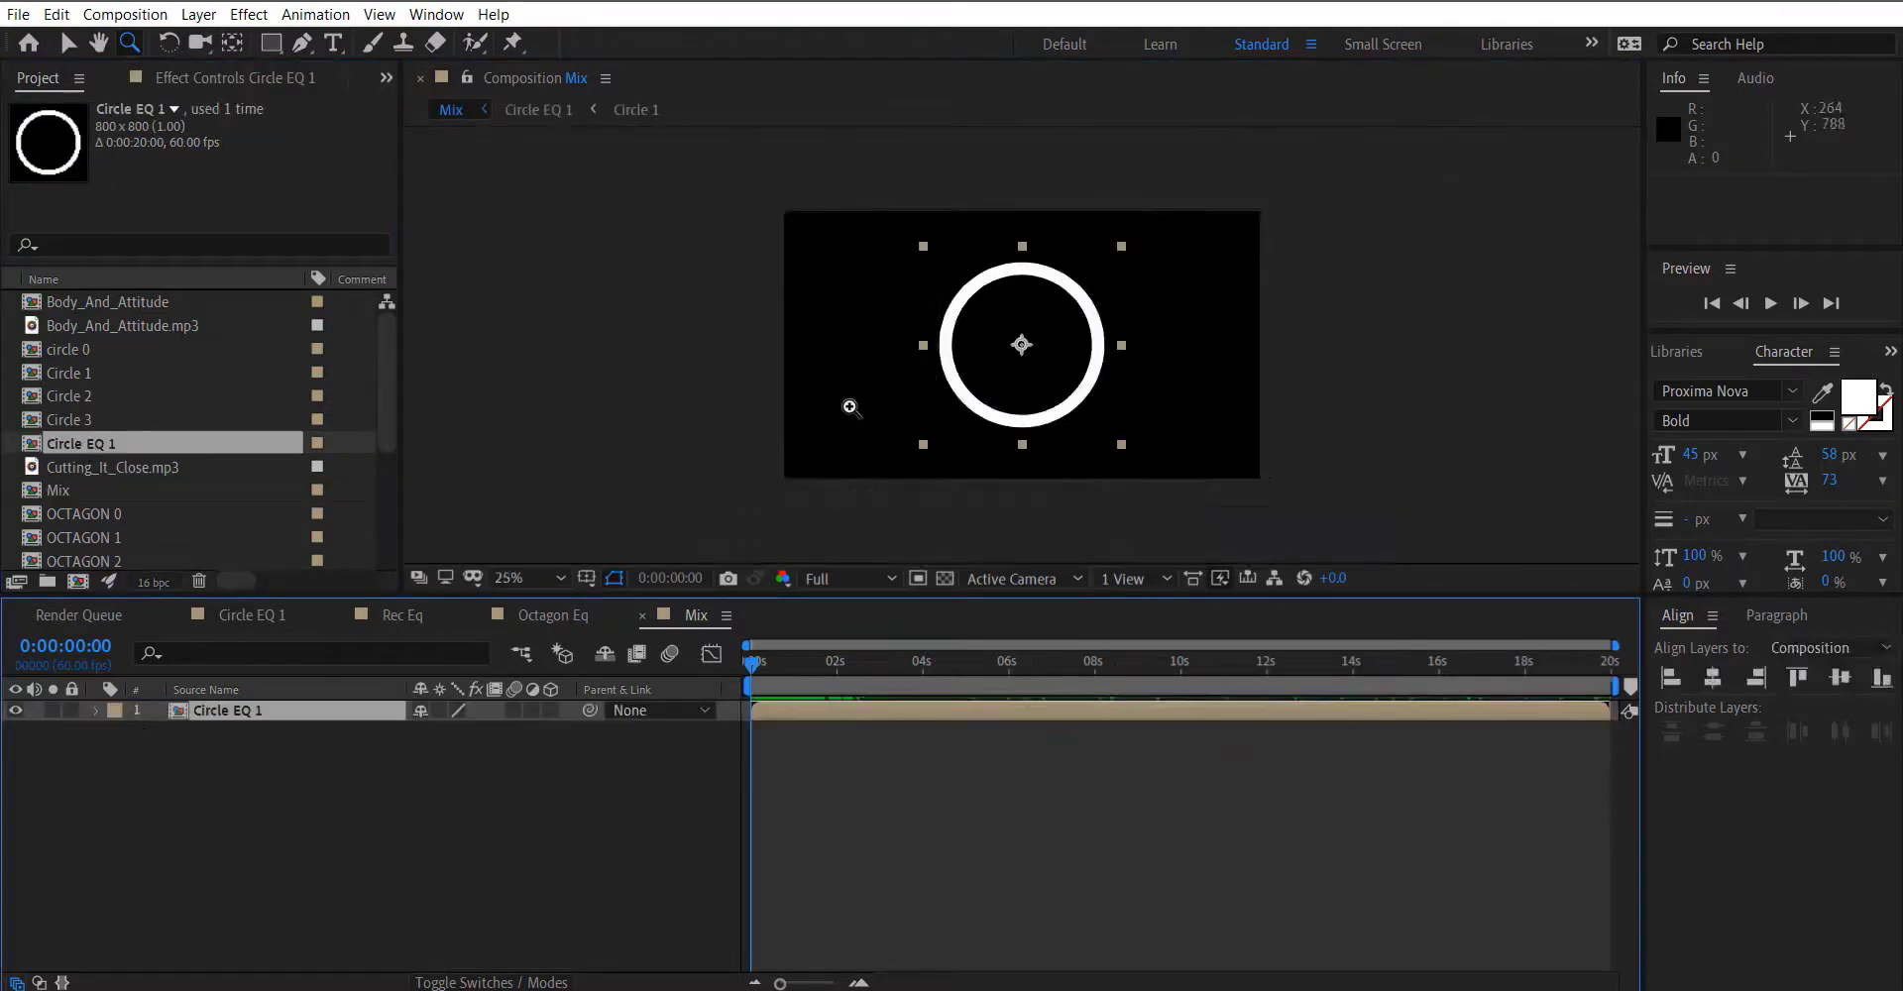
click(507, 578)
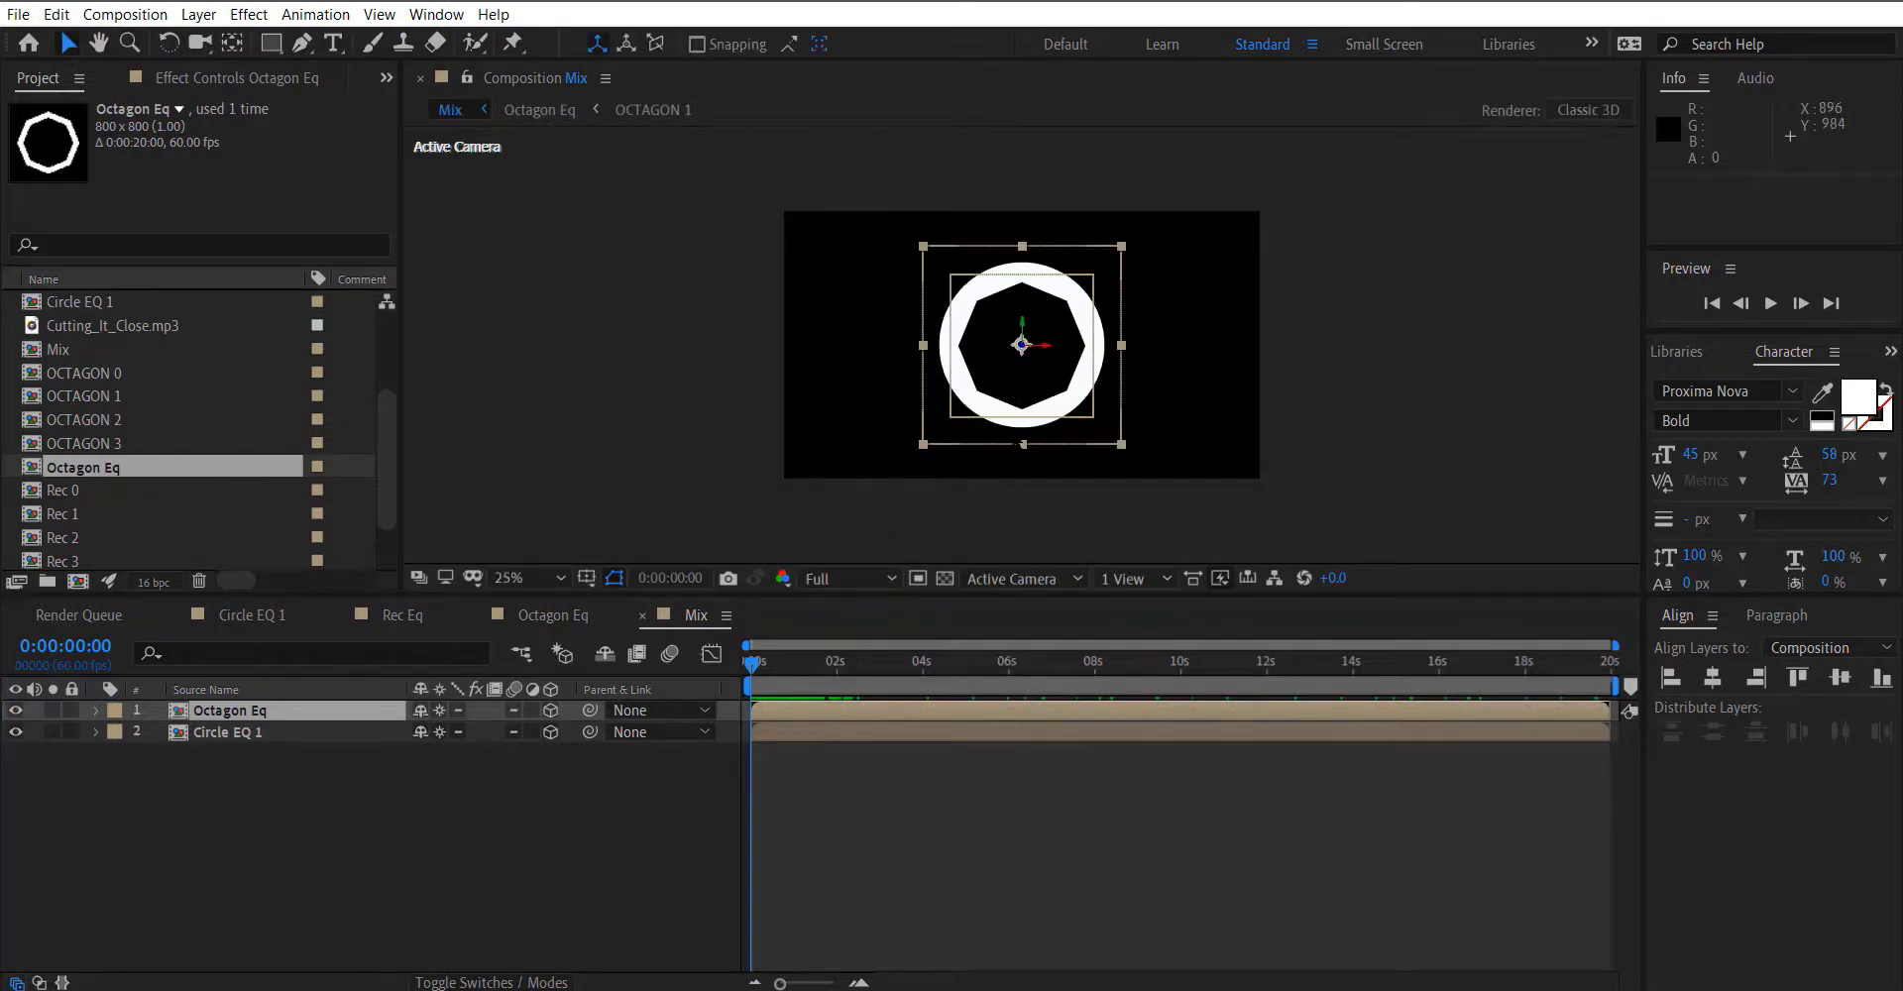
Place the octagon right of the circle and the line to its left.
drag(1021, 345, 1207, 345)
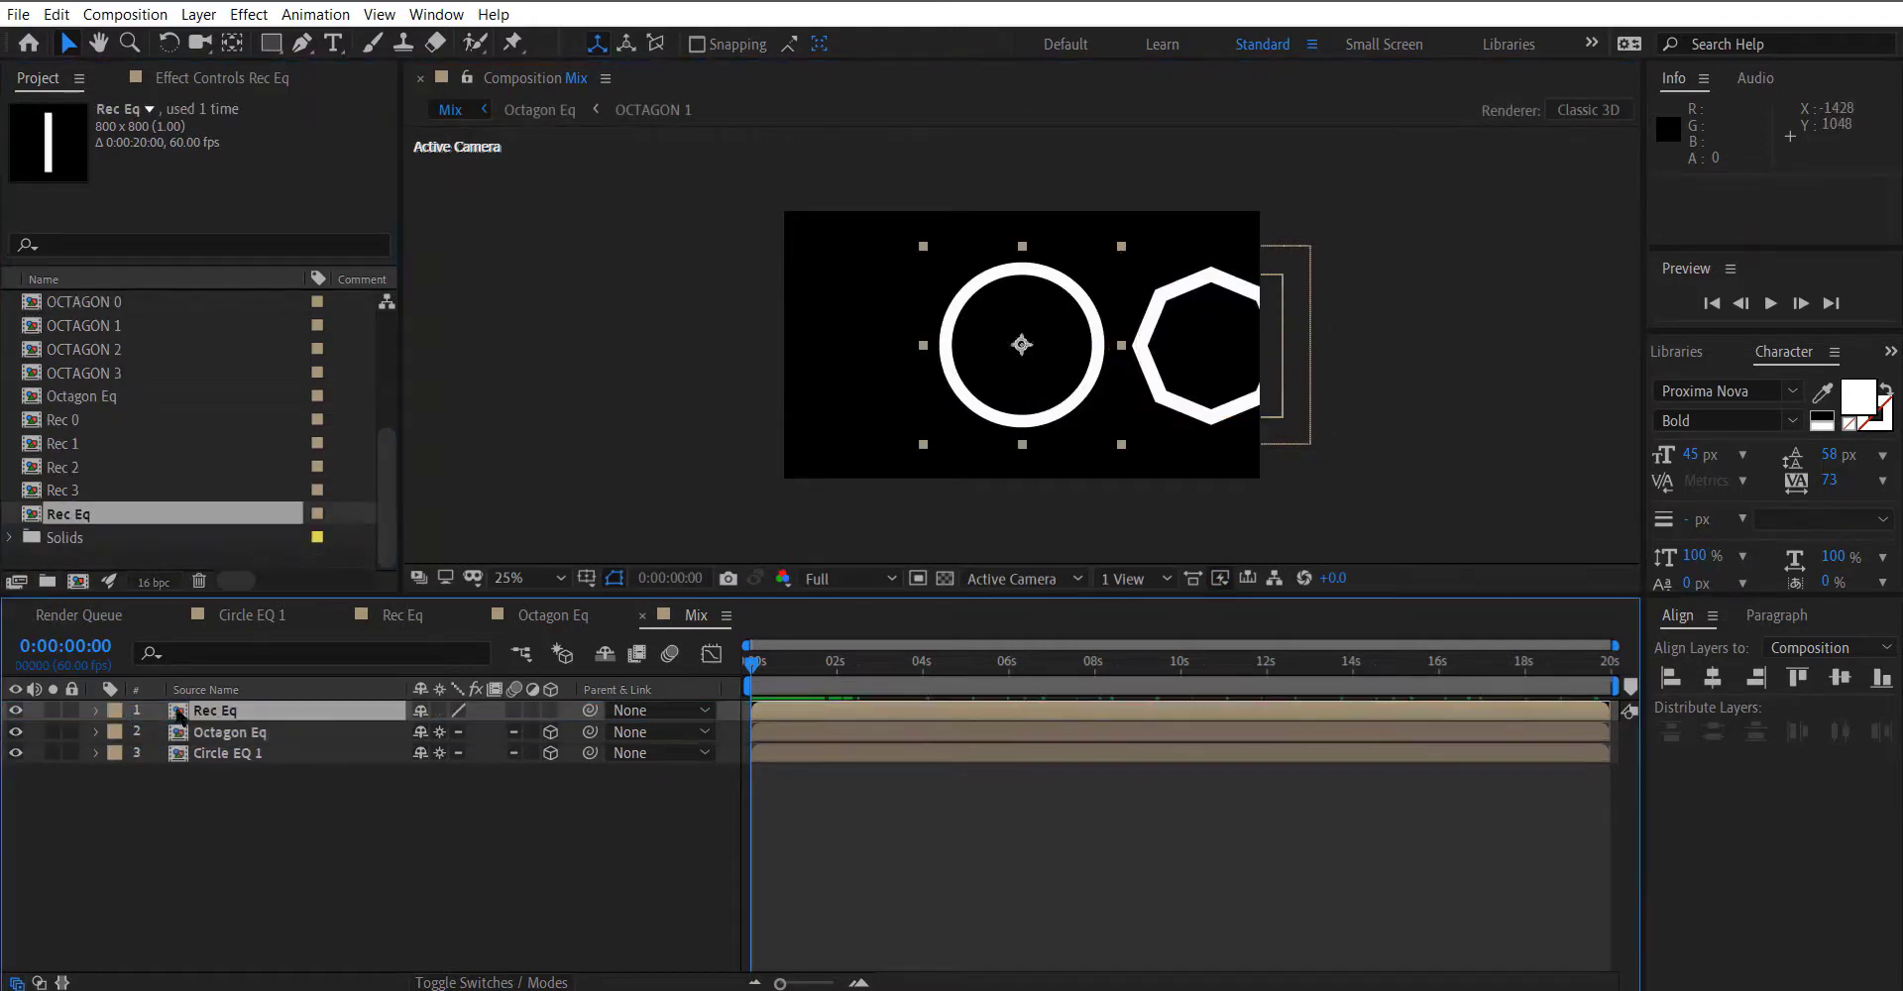
drag(1147, 343, 1021, 343)
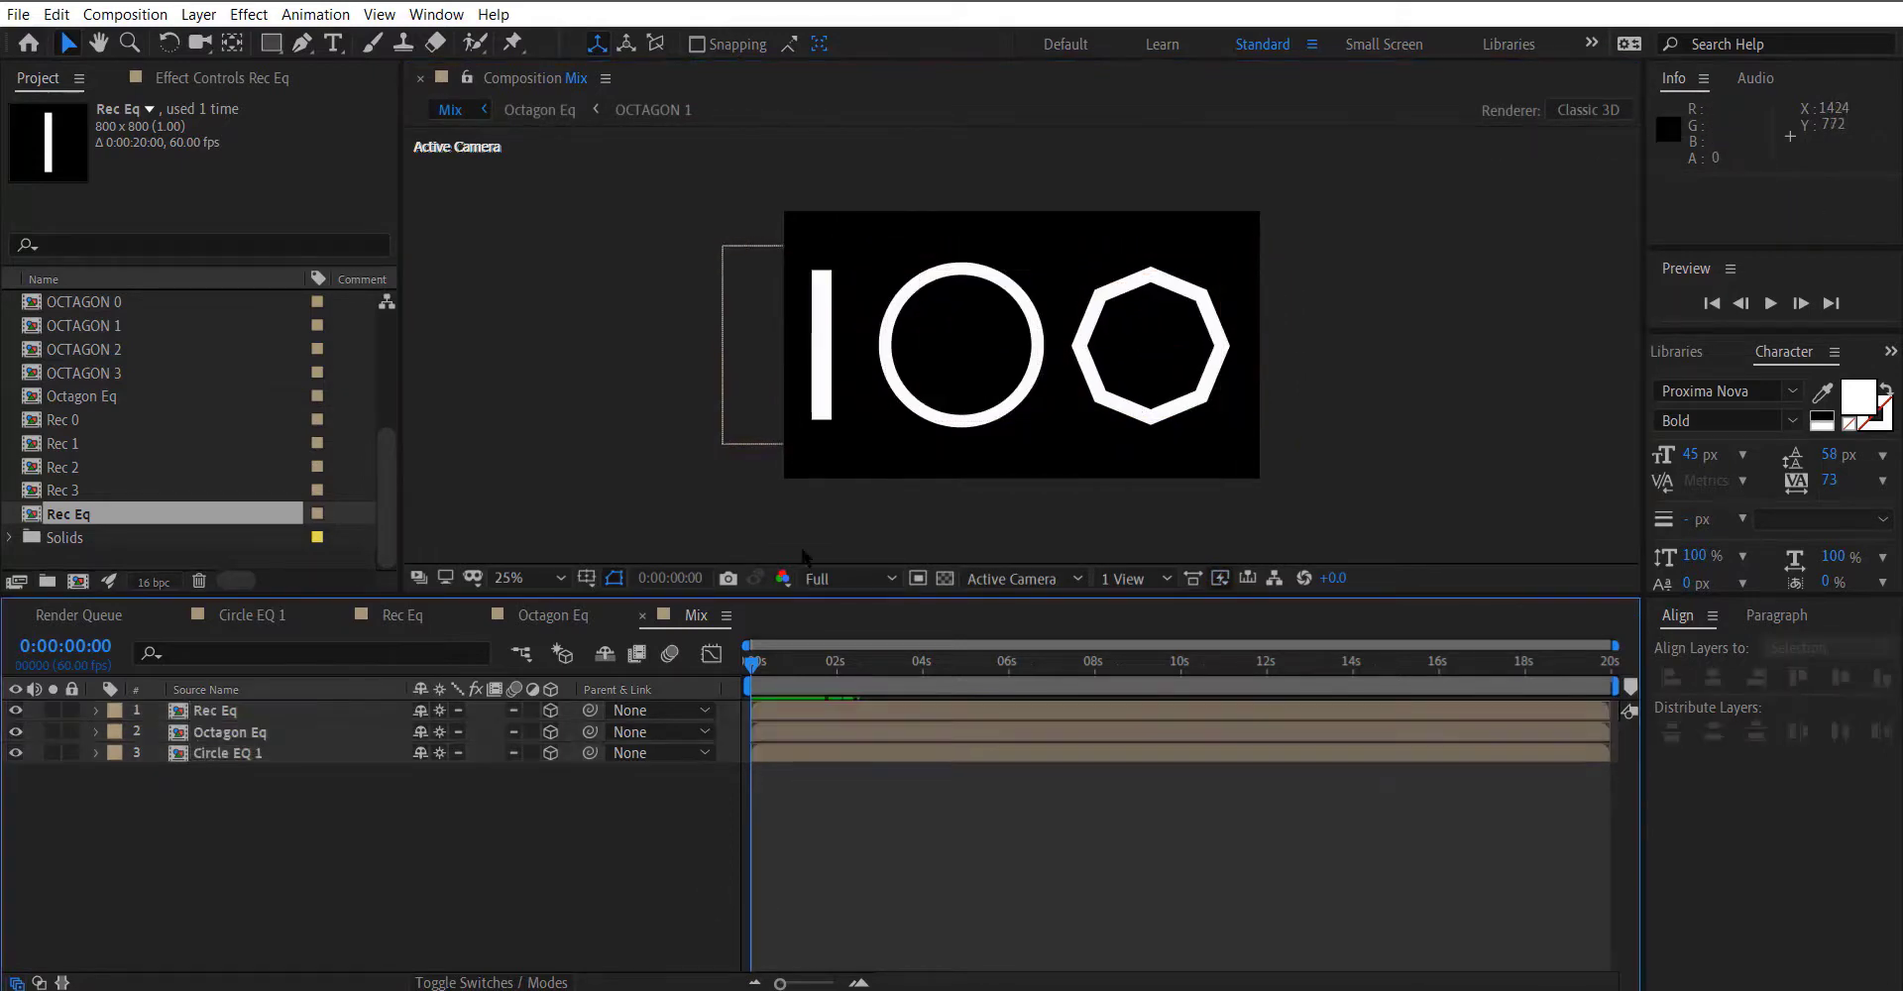
click(1121, 578)
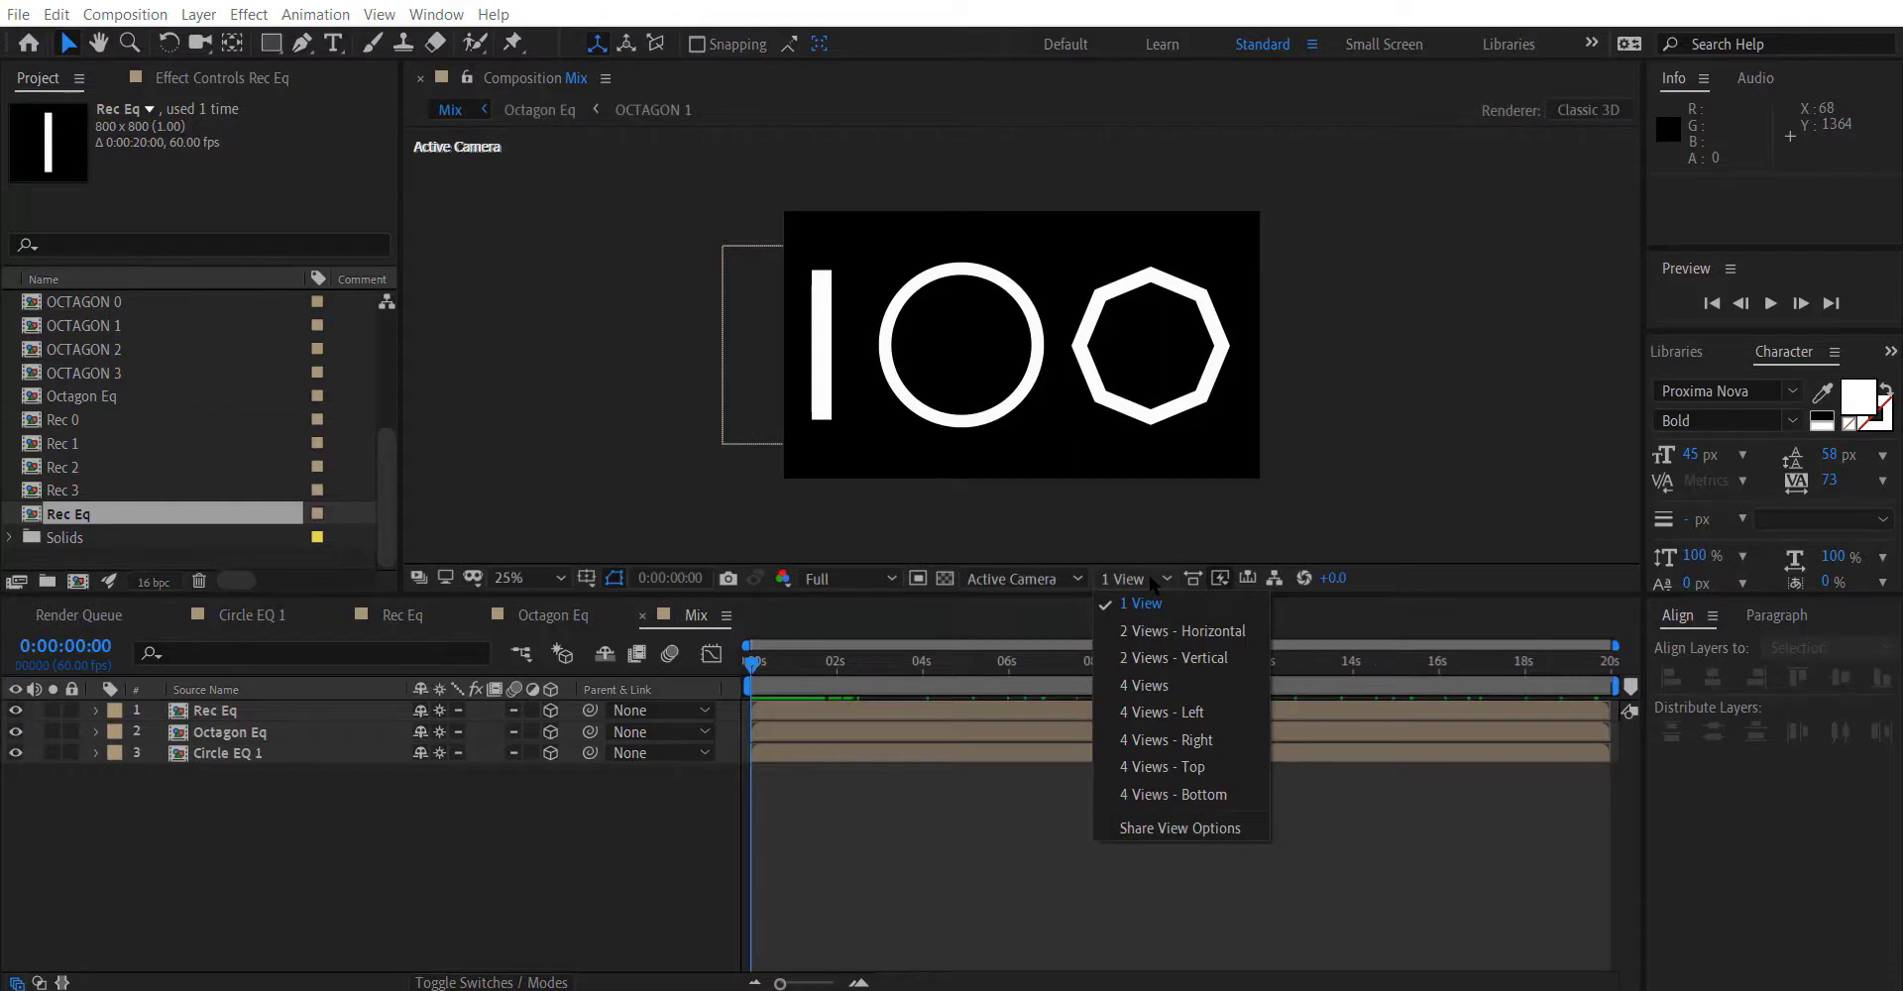
Keyframe Octagon Eq's Z Rotation across the timeline and preview the spinning octagon.
click(231, 733)
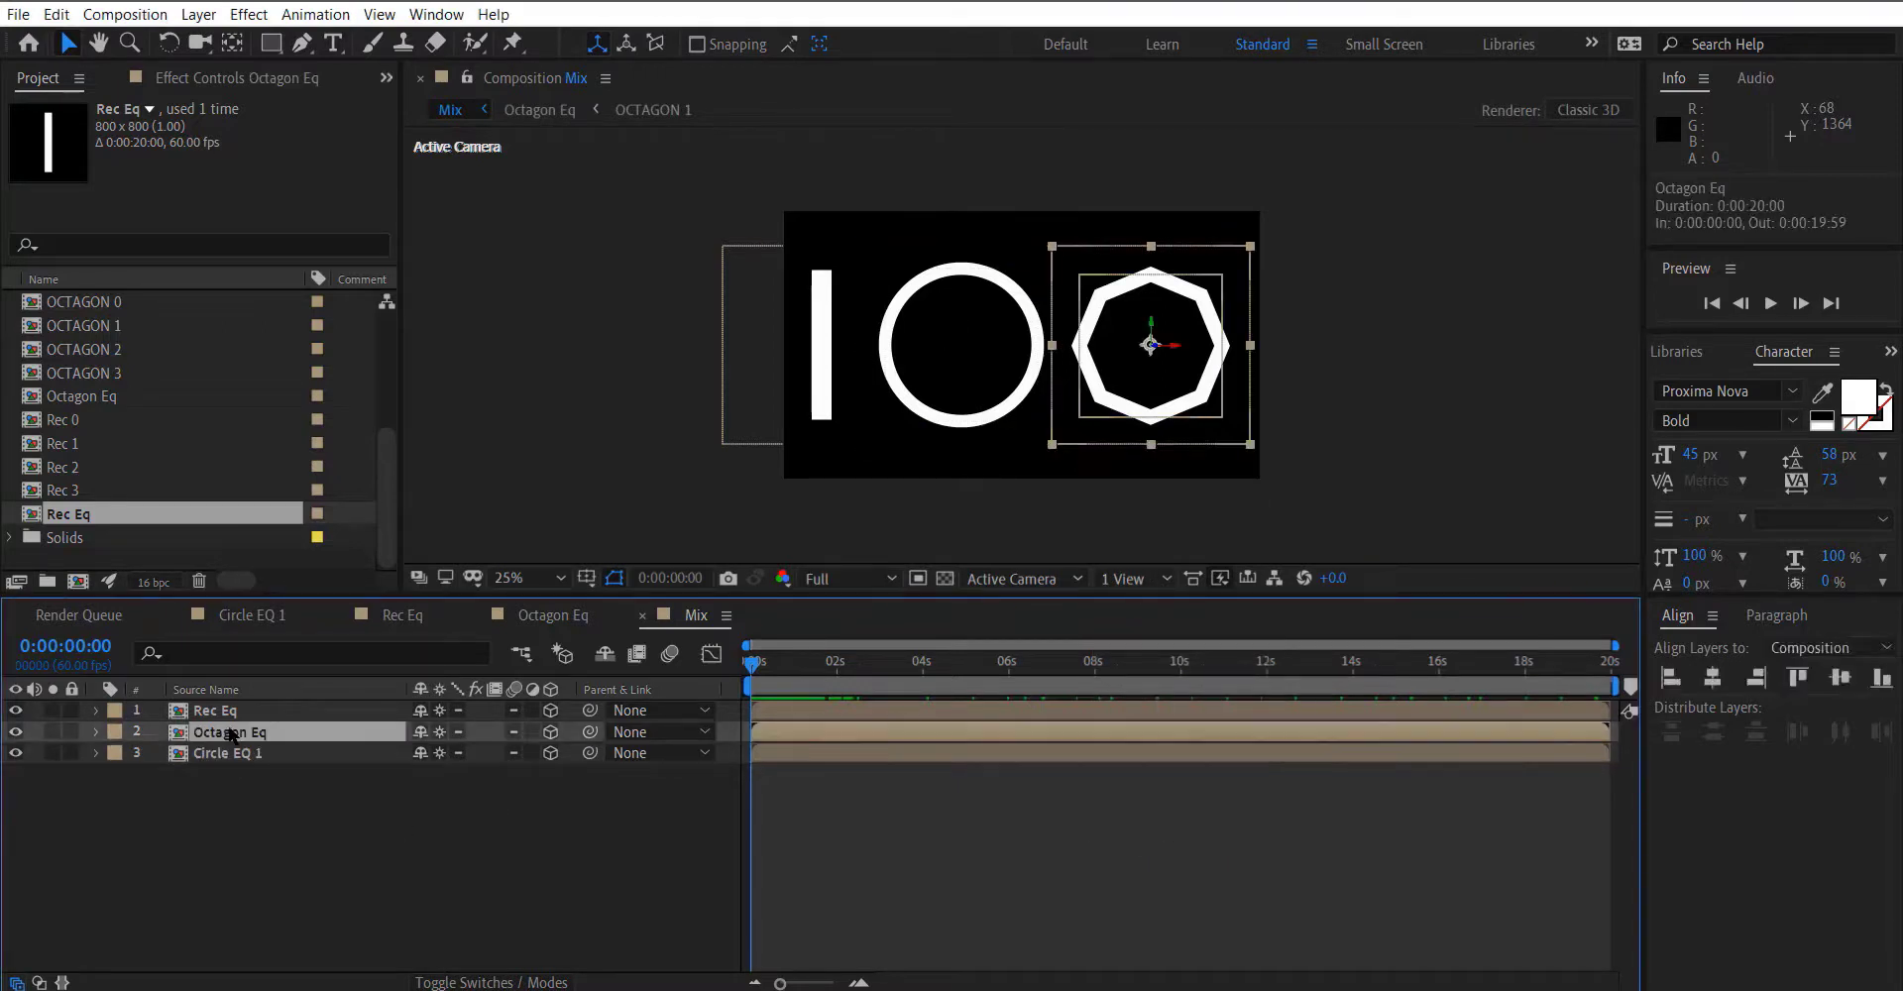
click(95, 731)
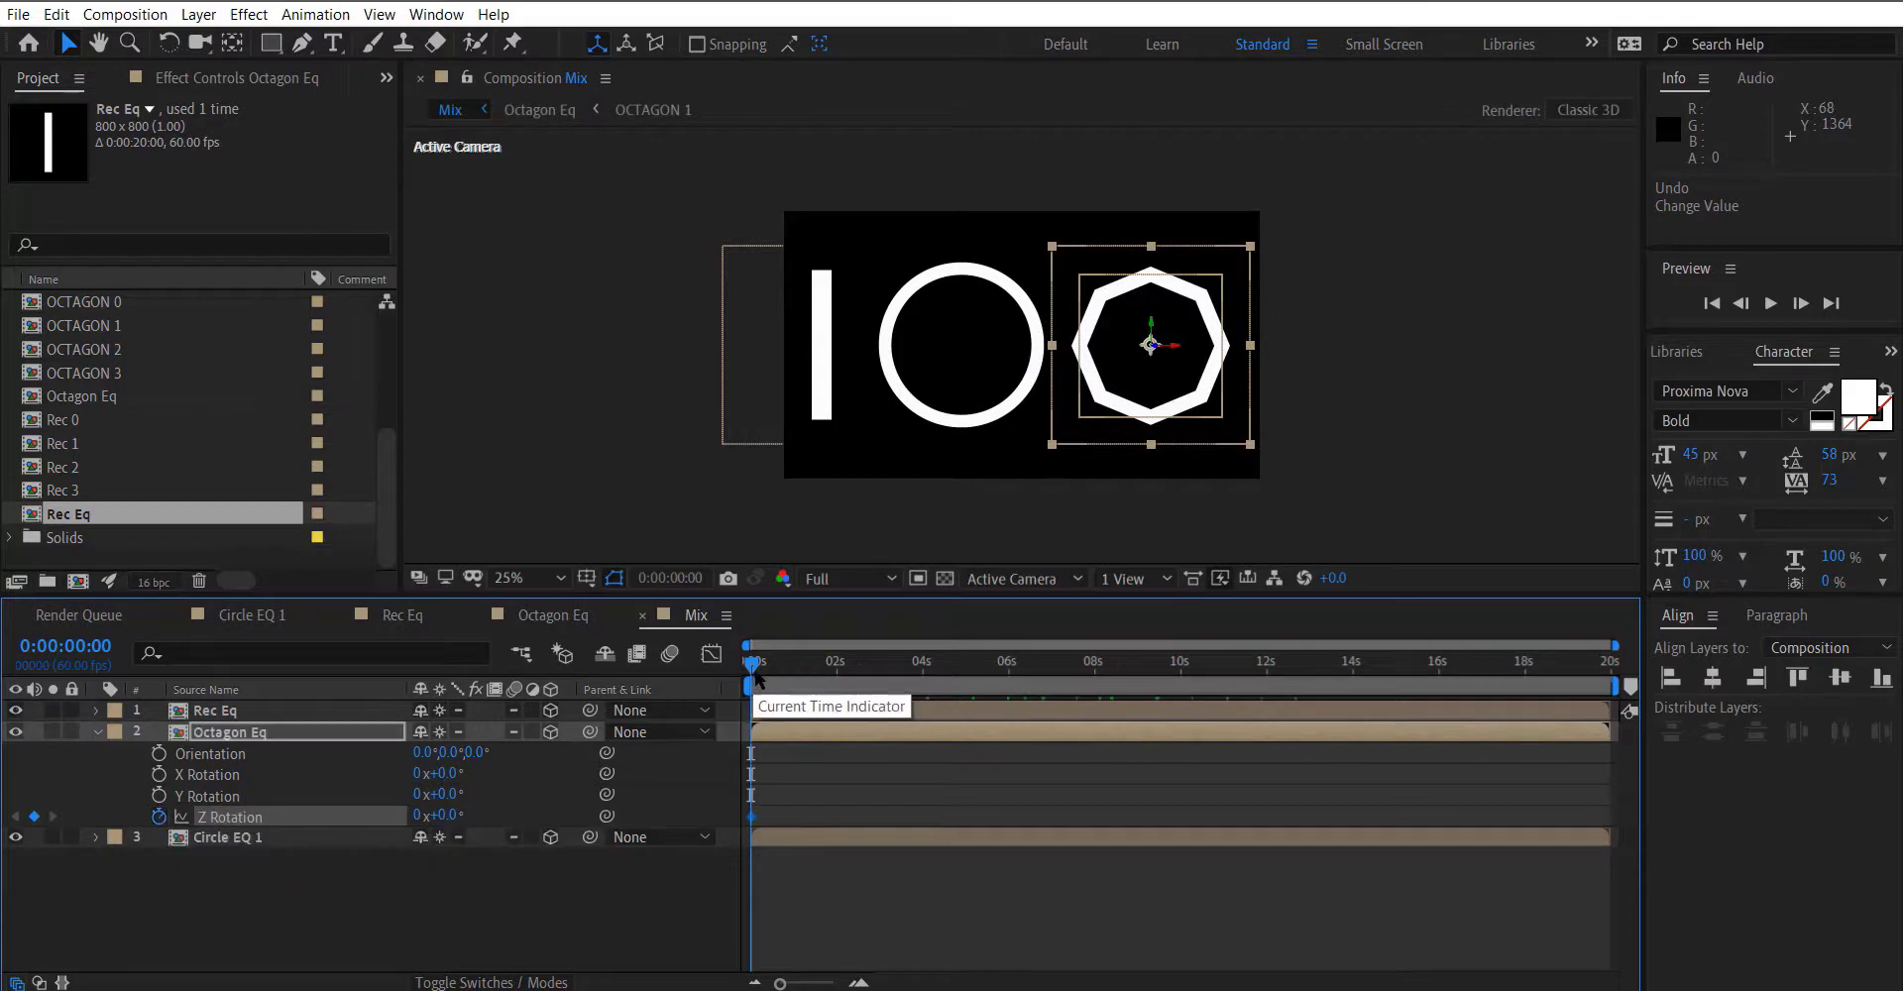
click(437, 814)
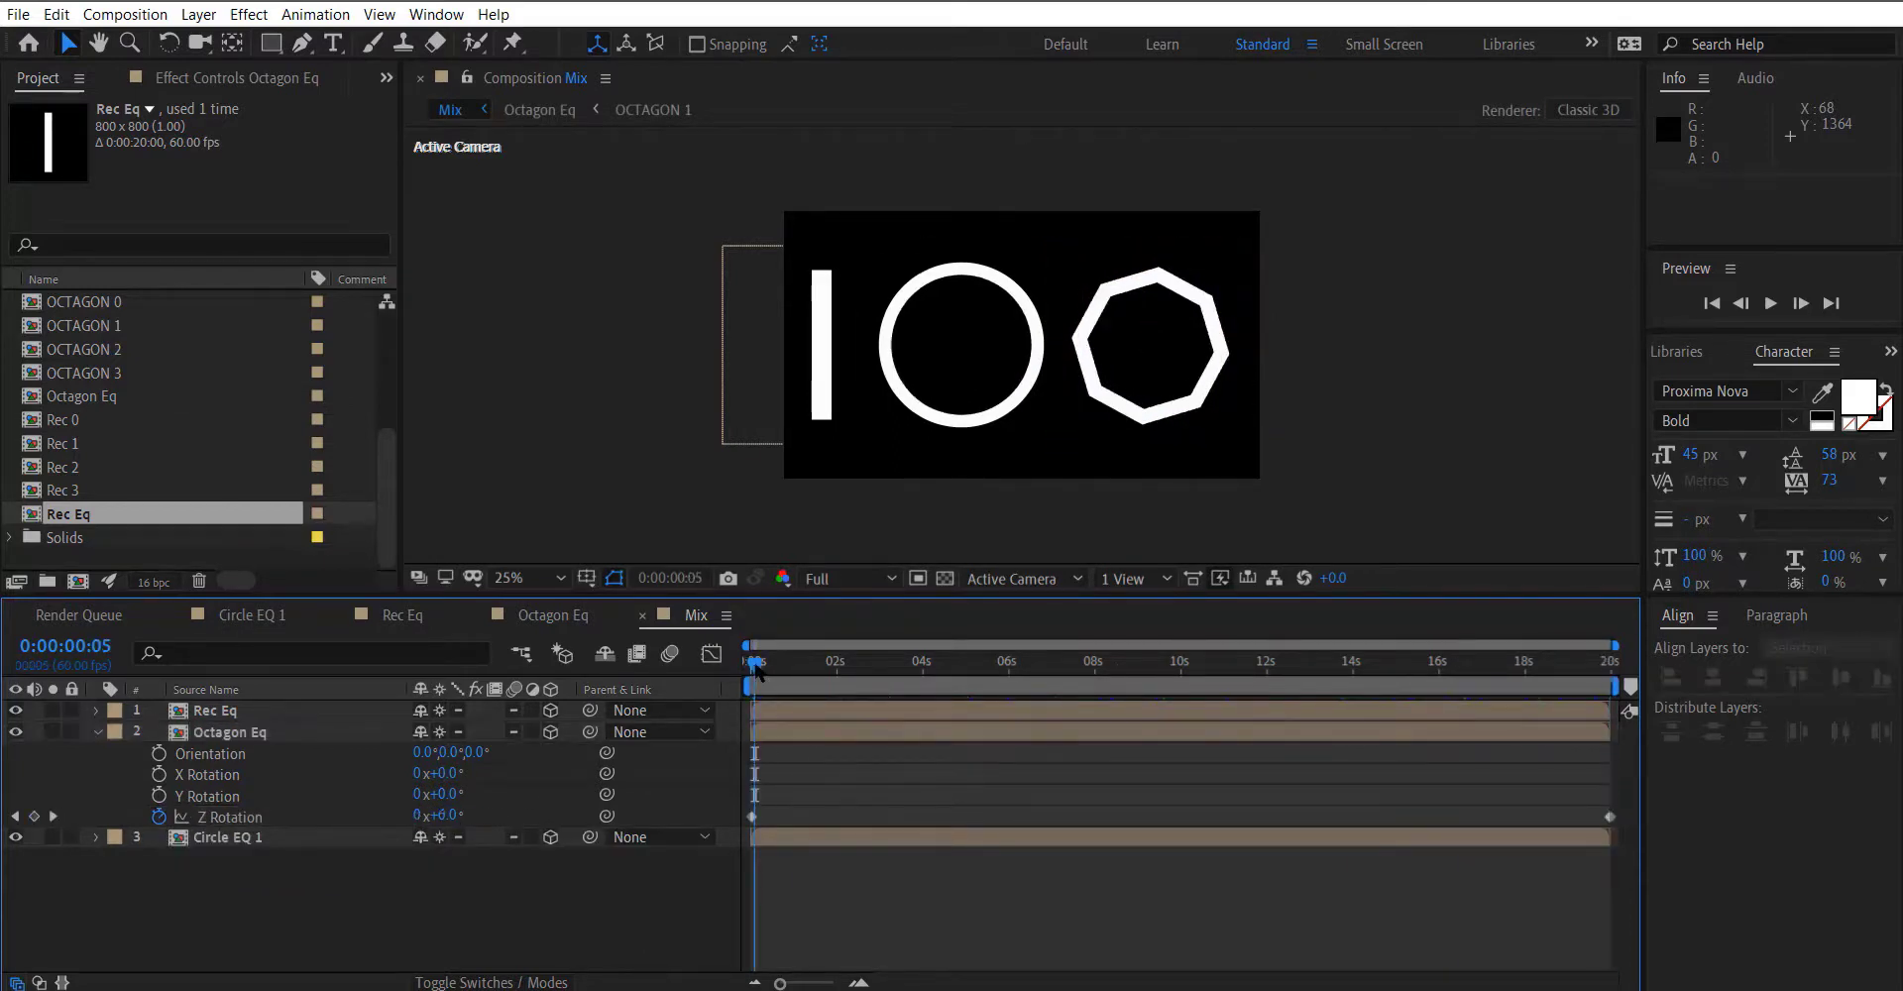
key(space)
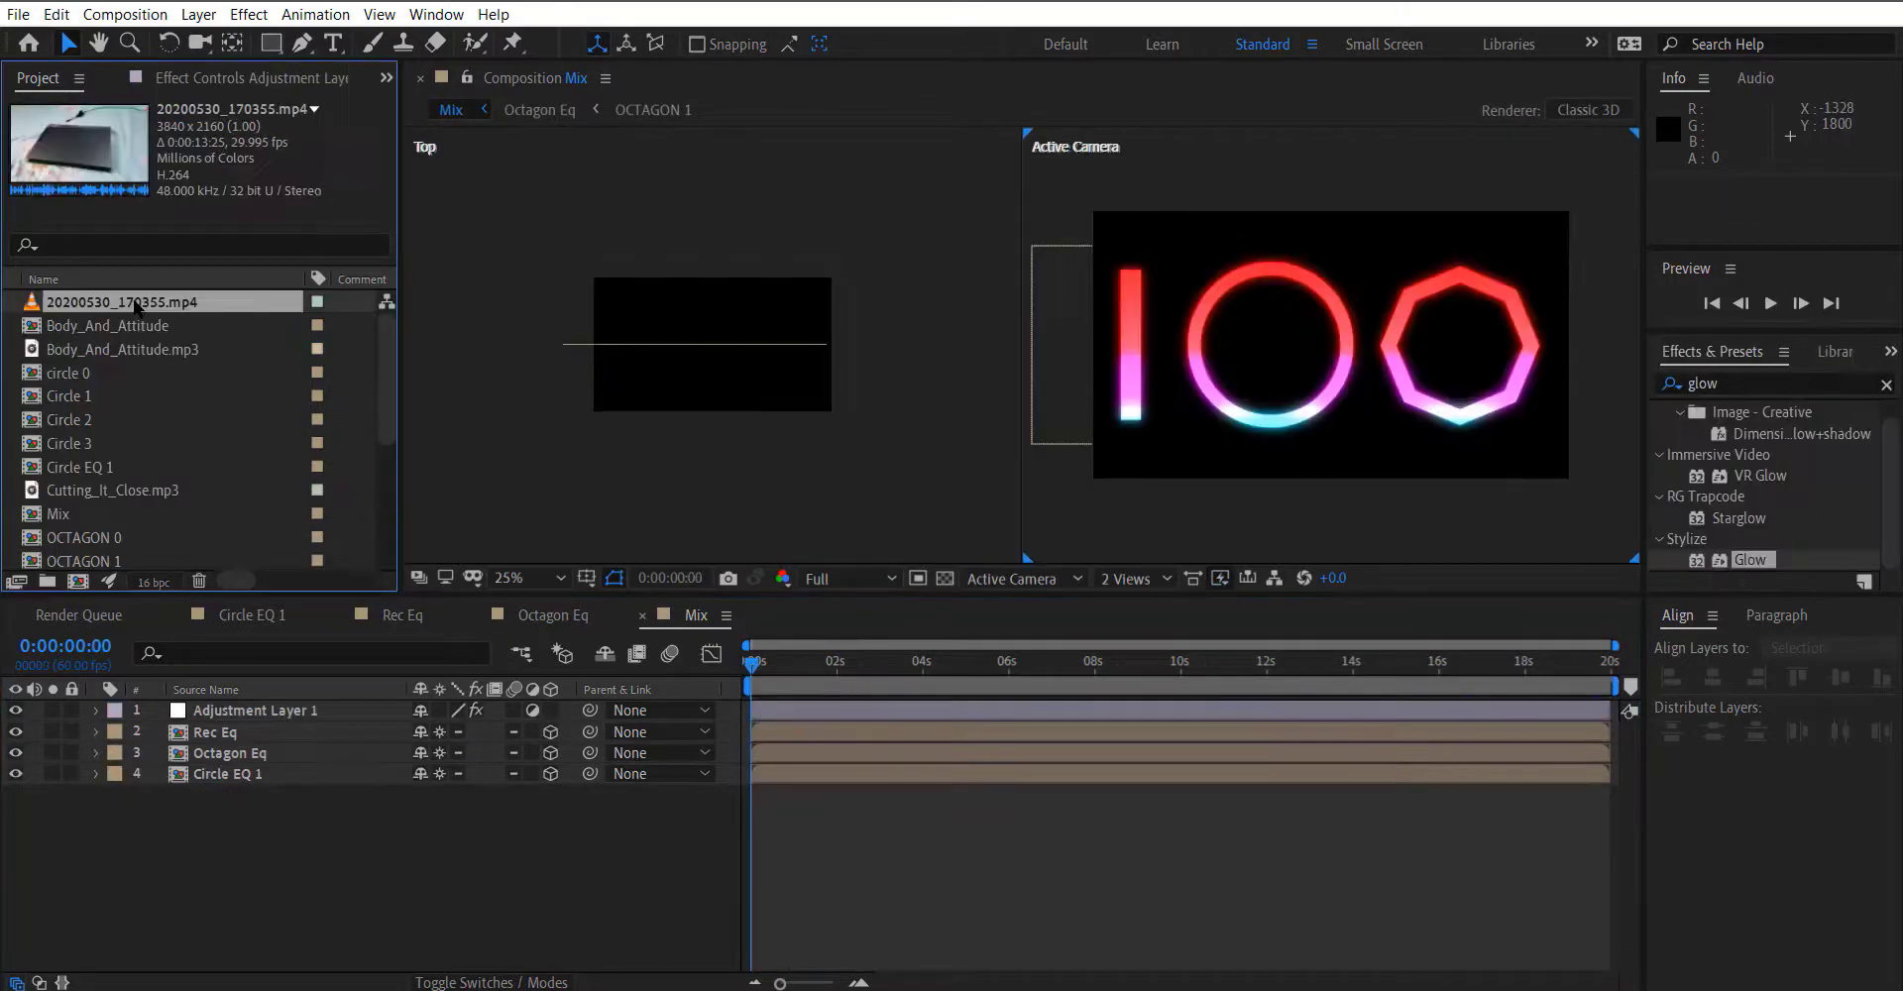
Find Base 2 with a 'Ba' search and show its footage in 1 View, maximized.
text(Base)
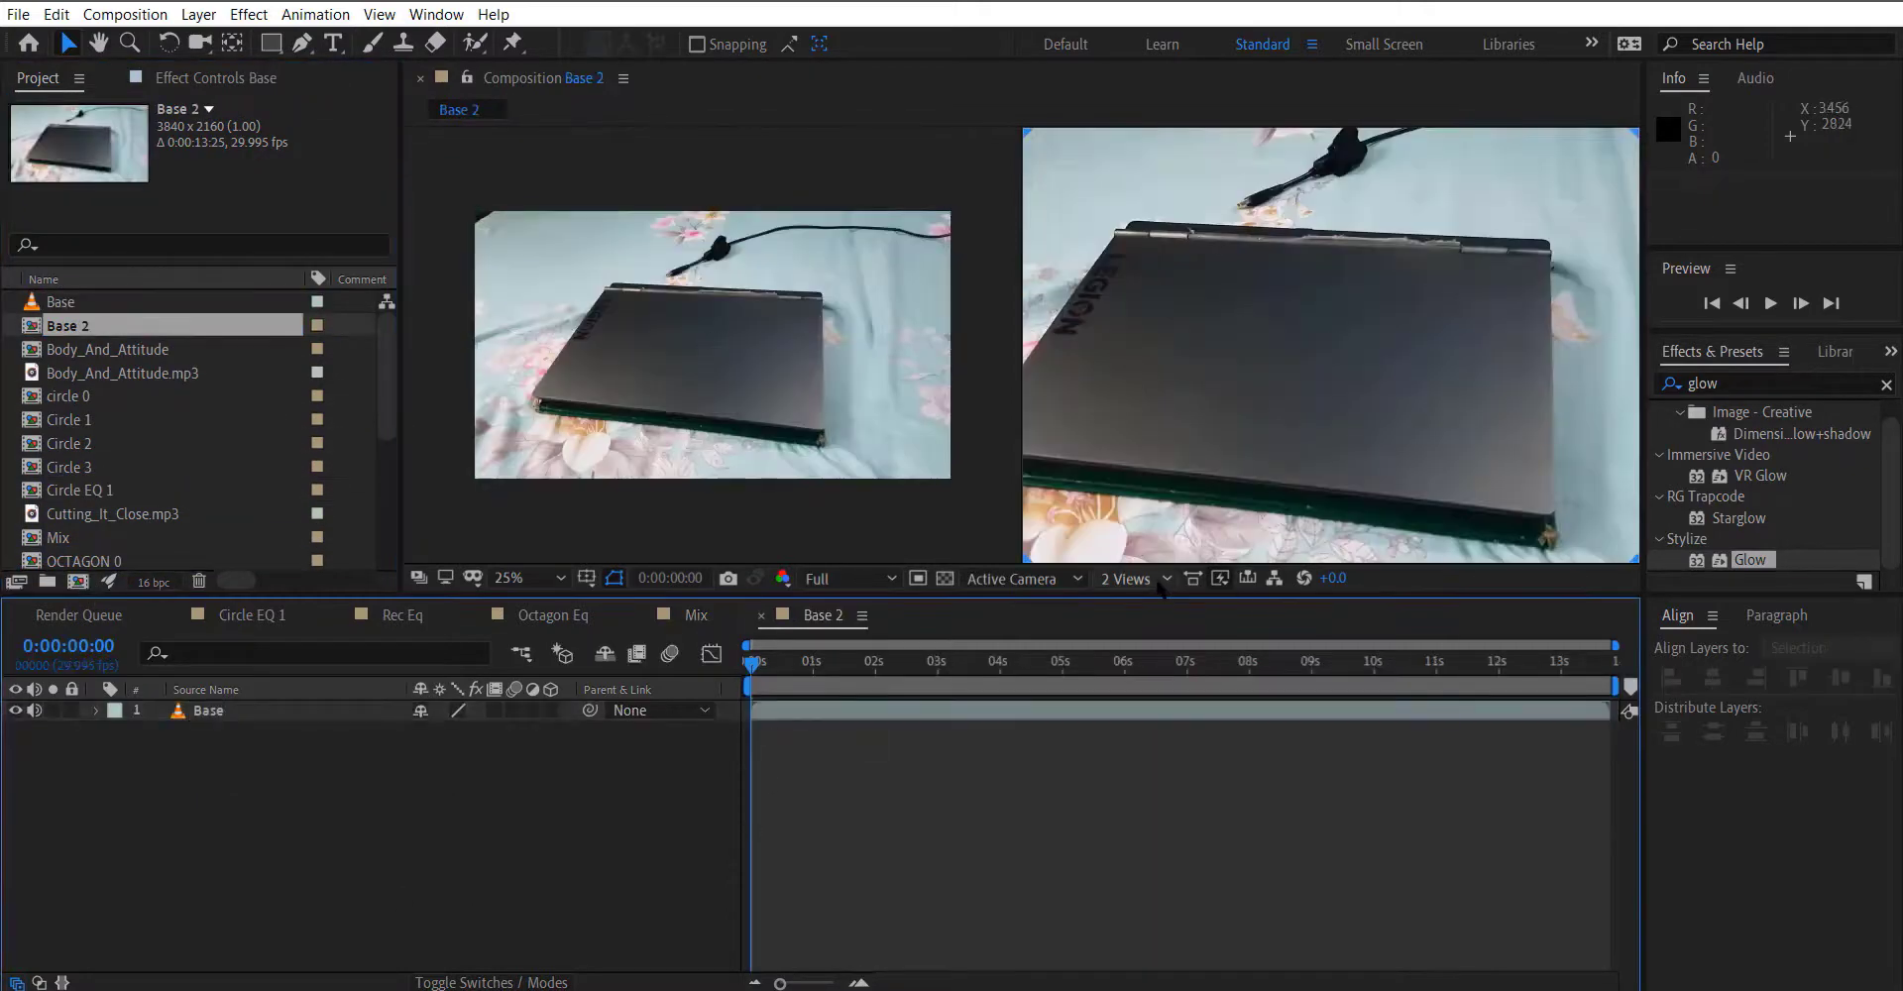
click(1126, 577)
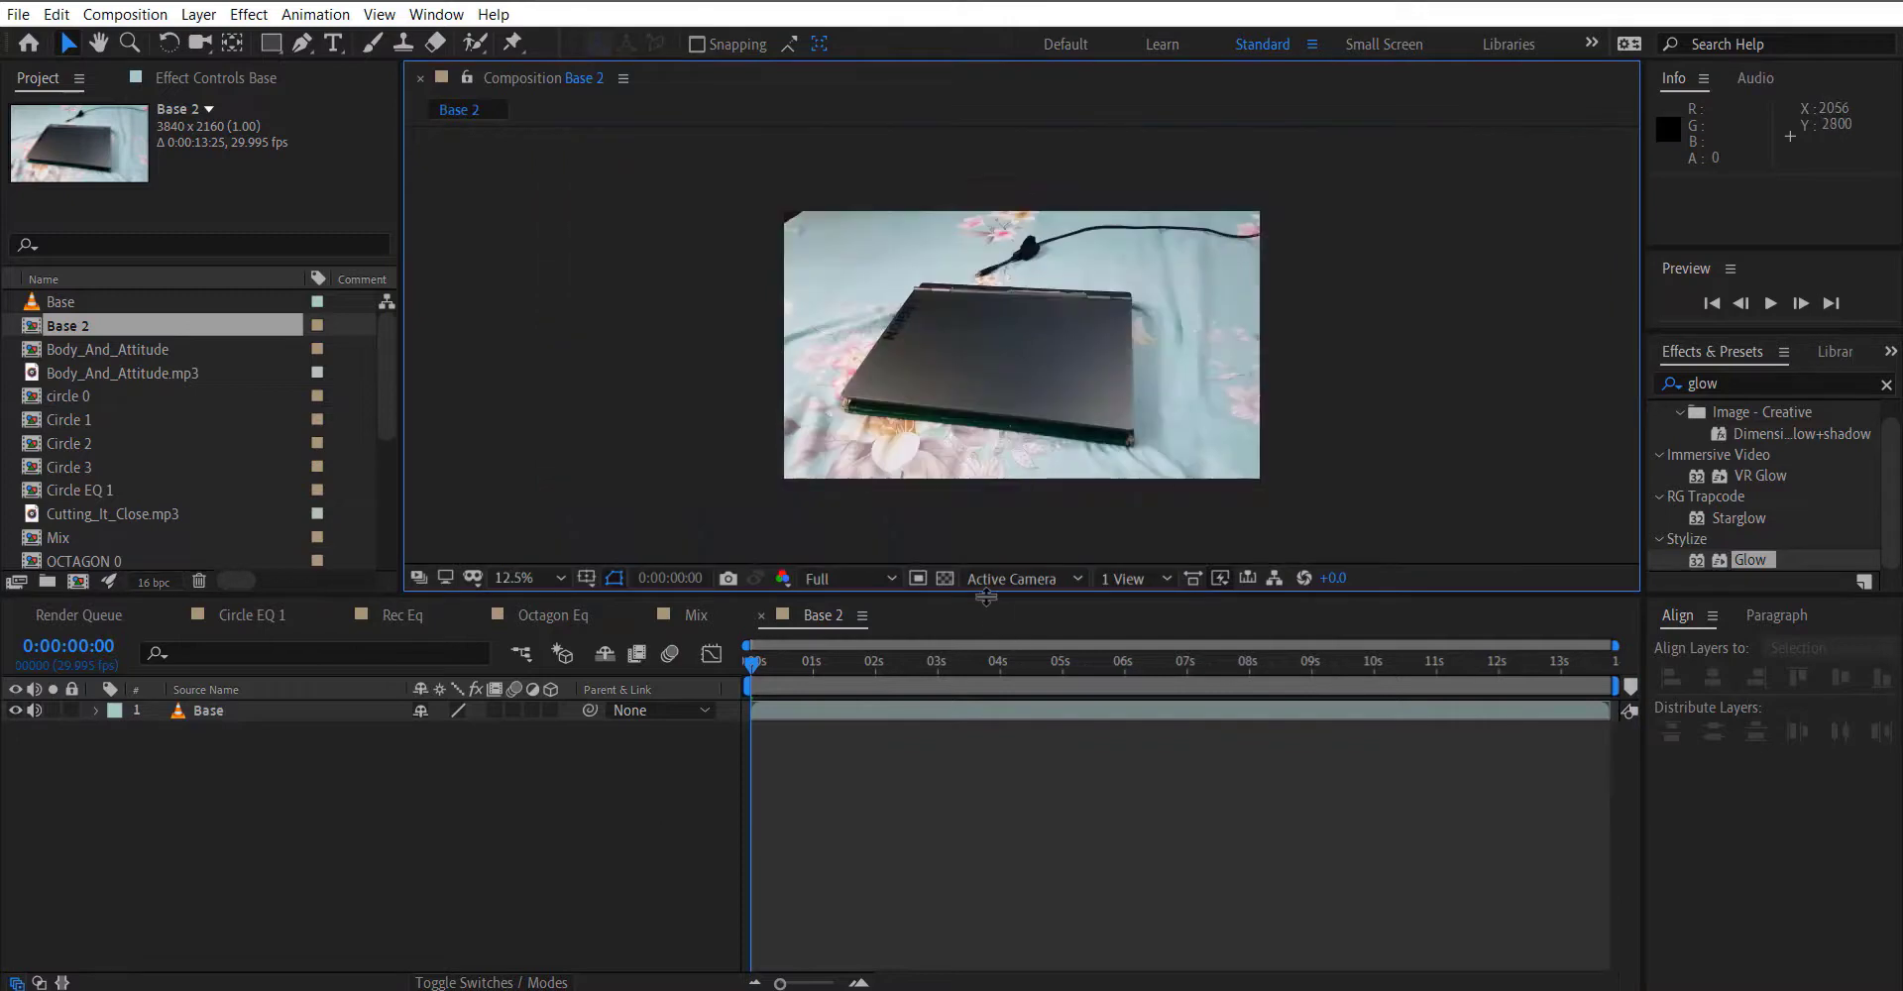
click(513, 578)
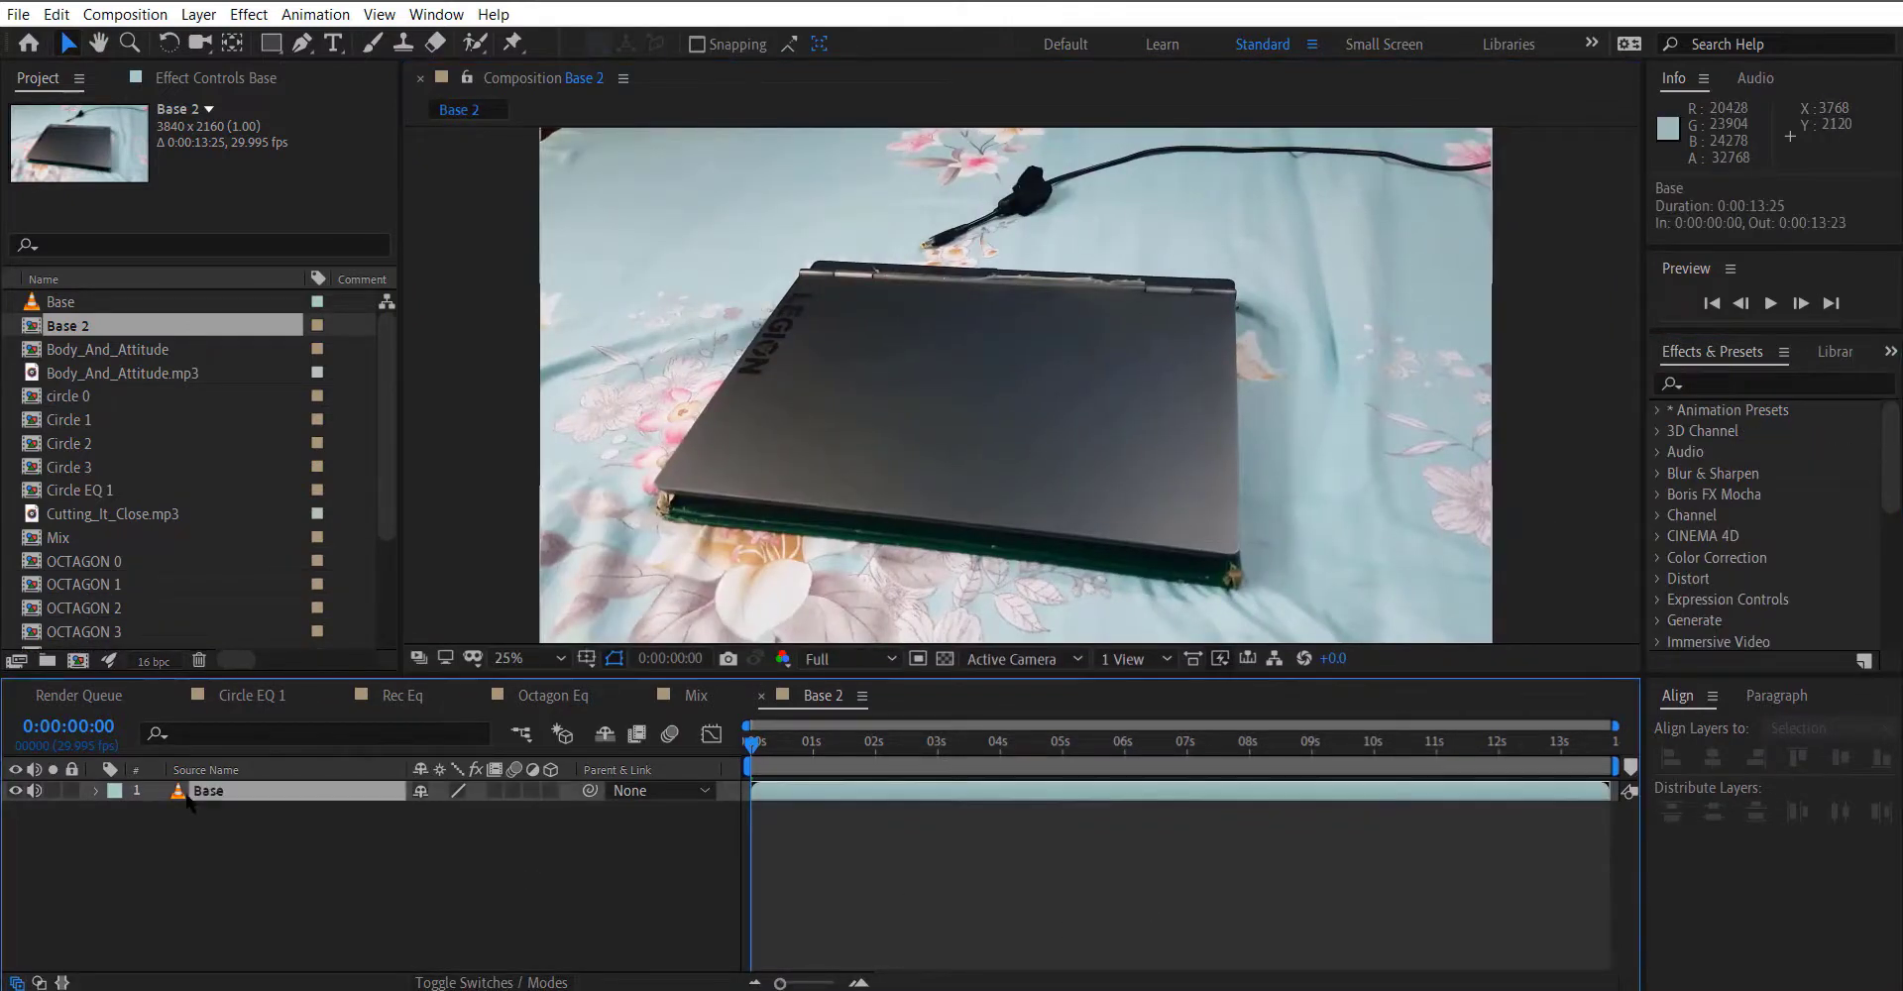
click(199, 13)
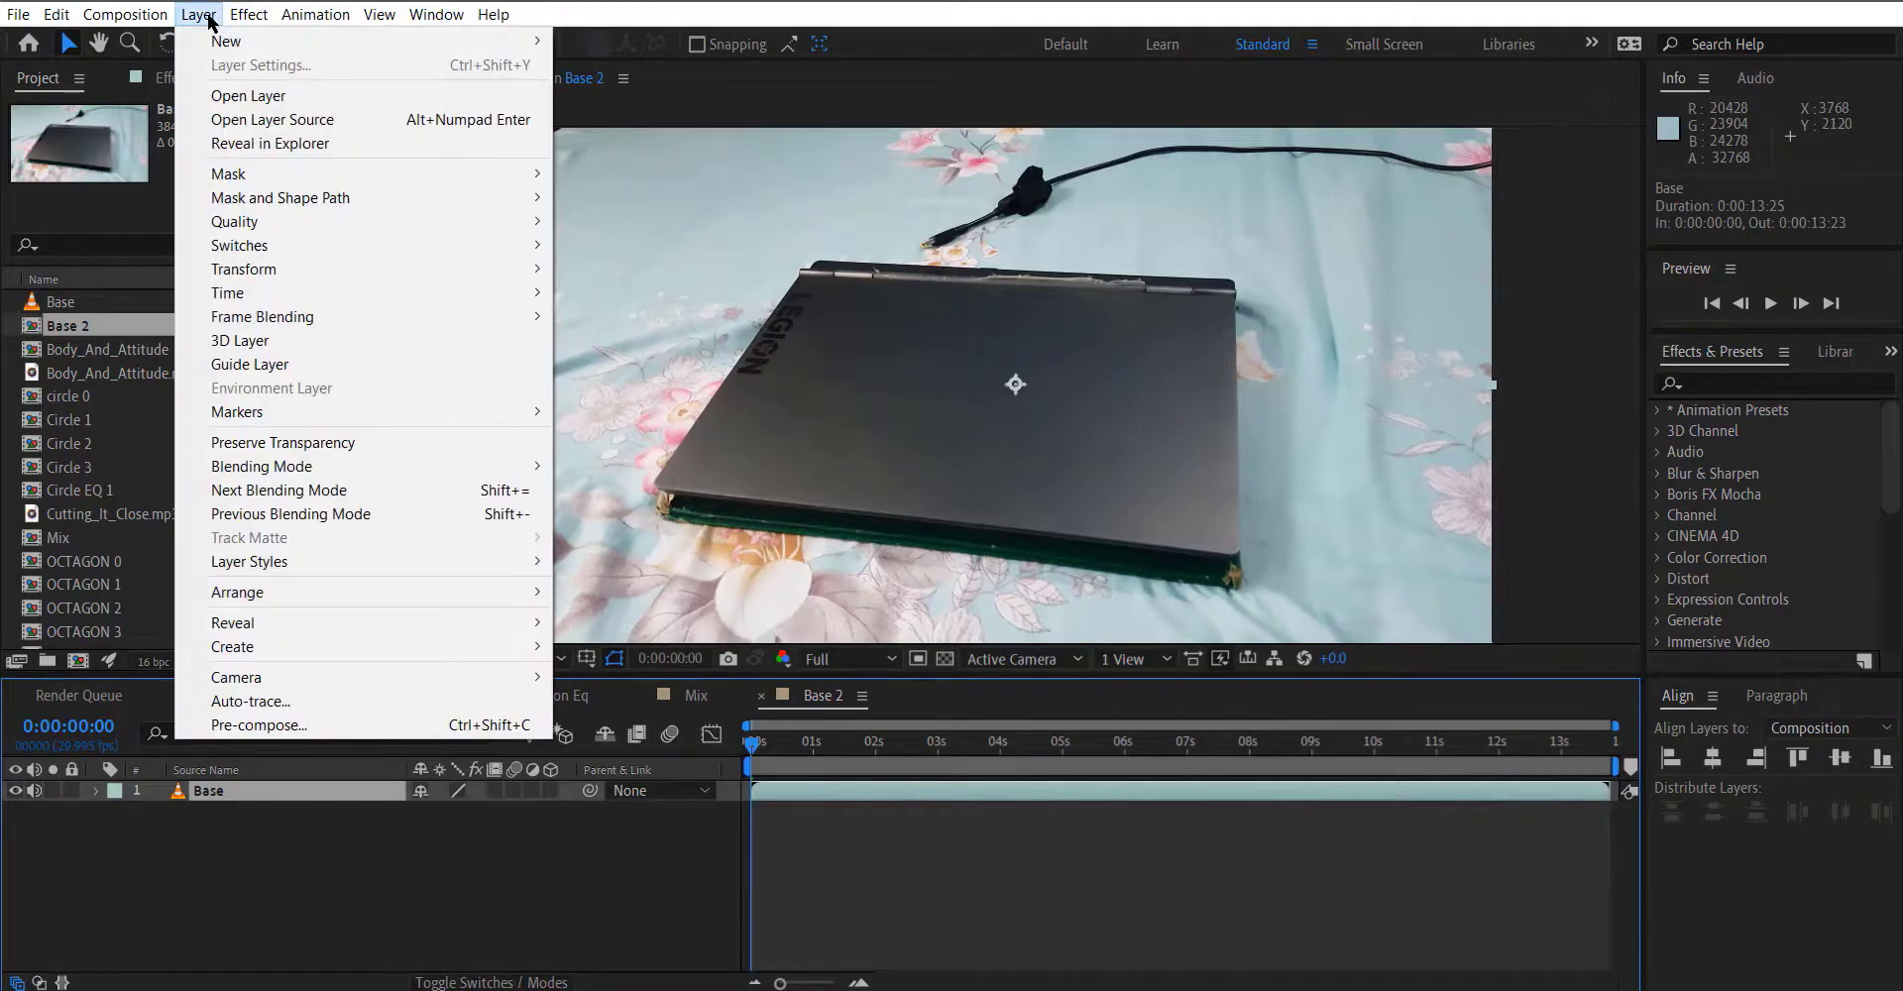
Run Animation > Track Camera on the laptop footage so it analyzes and solves.
click(314, 12)
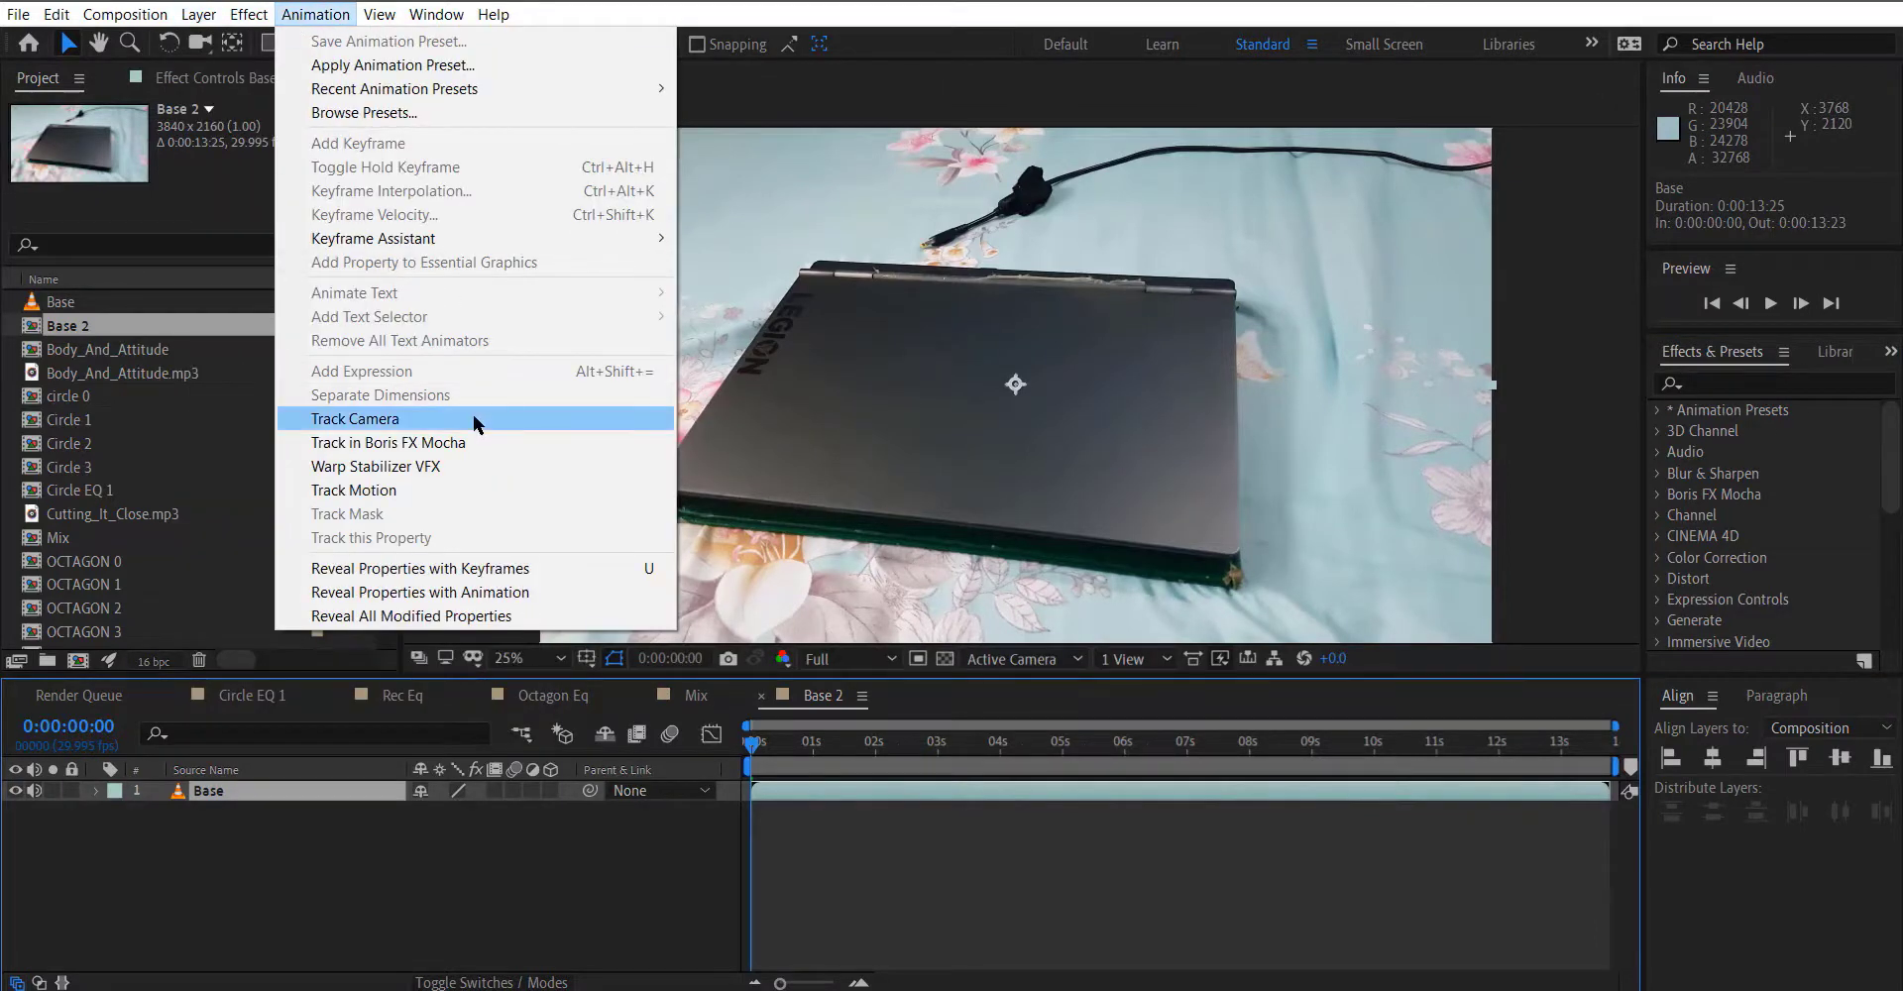
click(356, 419)
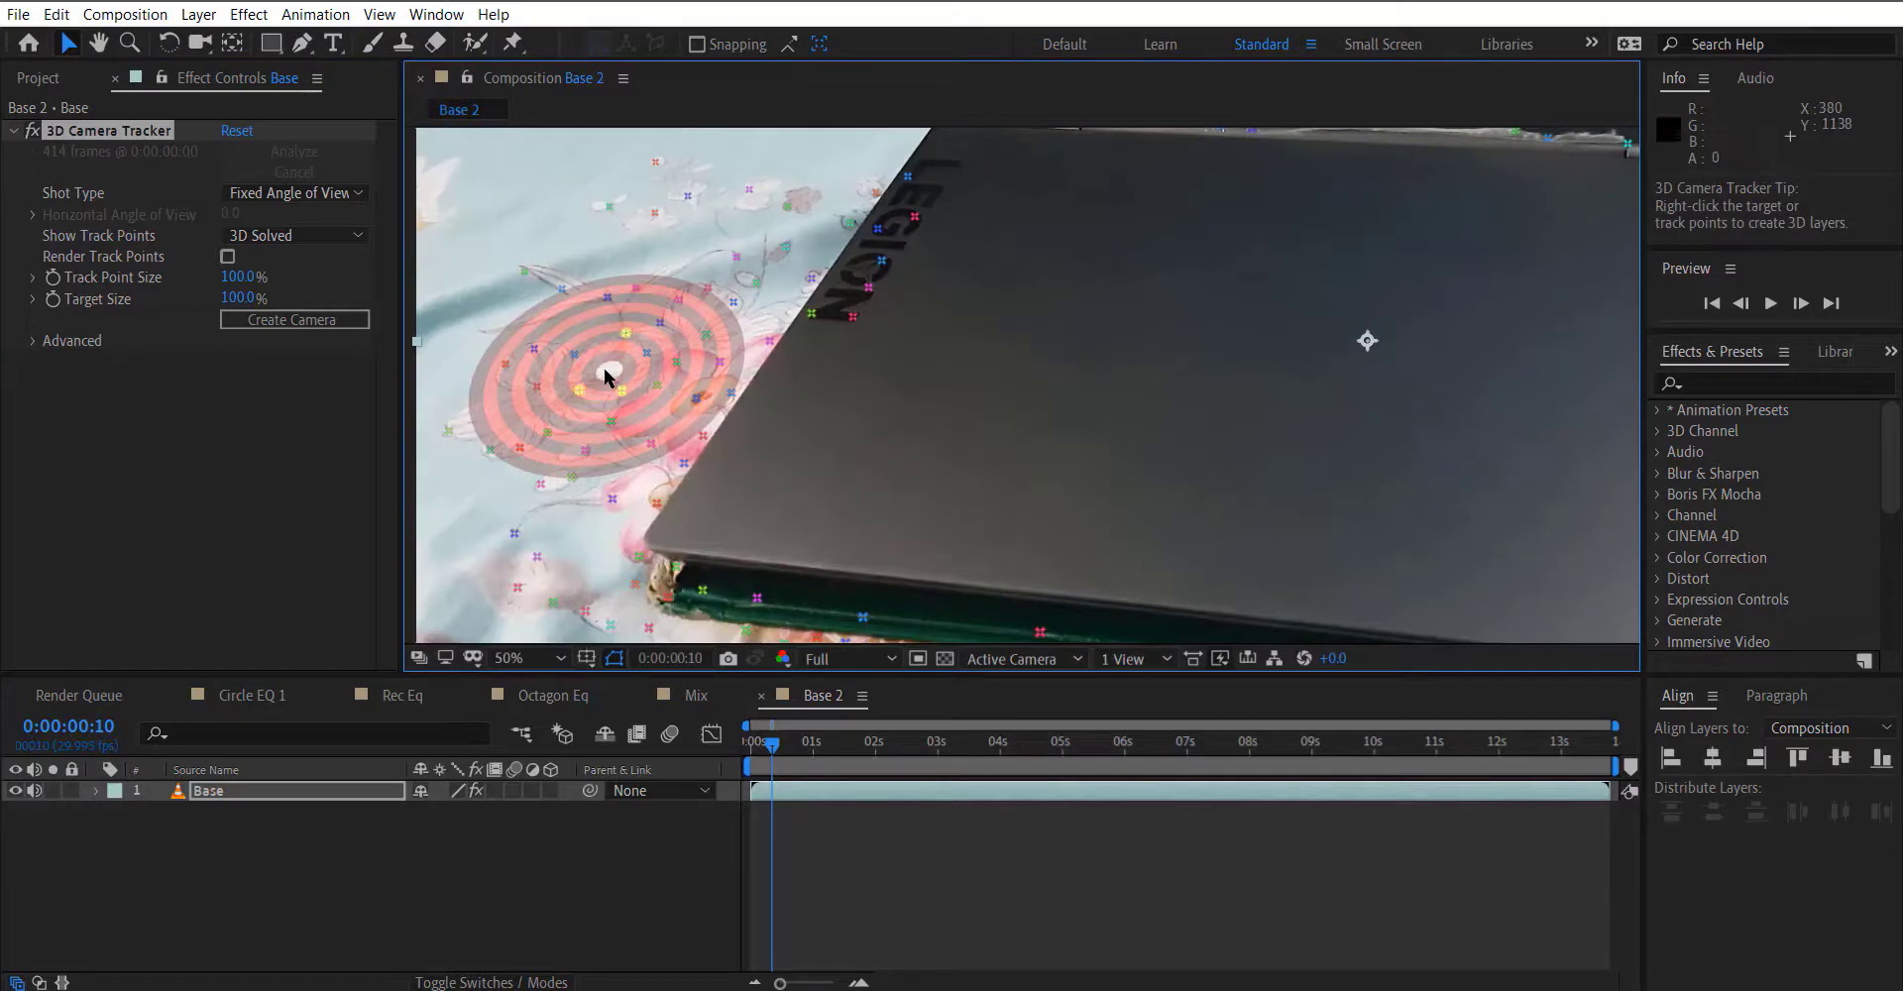
Create Track Null 1 and a 3D Tracker Camera from the selected lid track points.
right_click(611, 374)
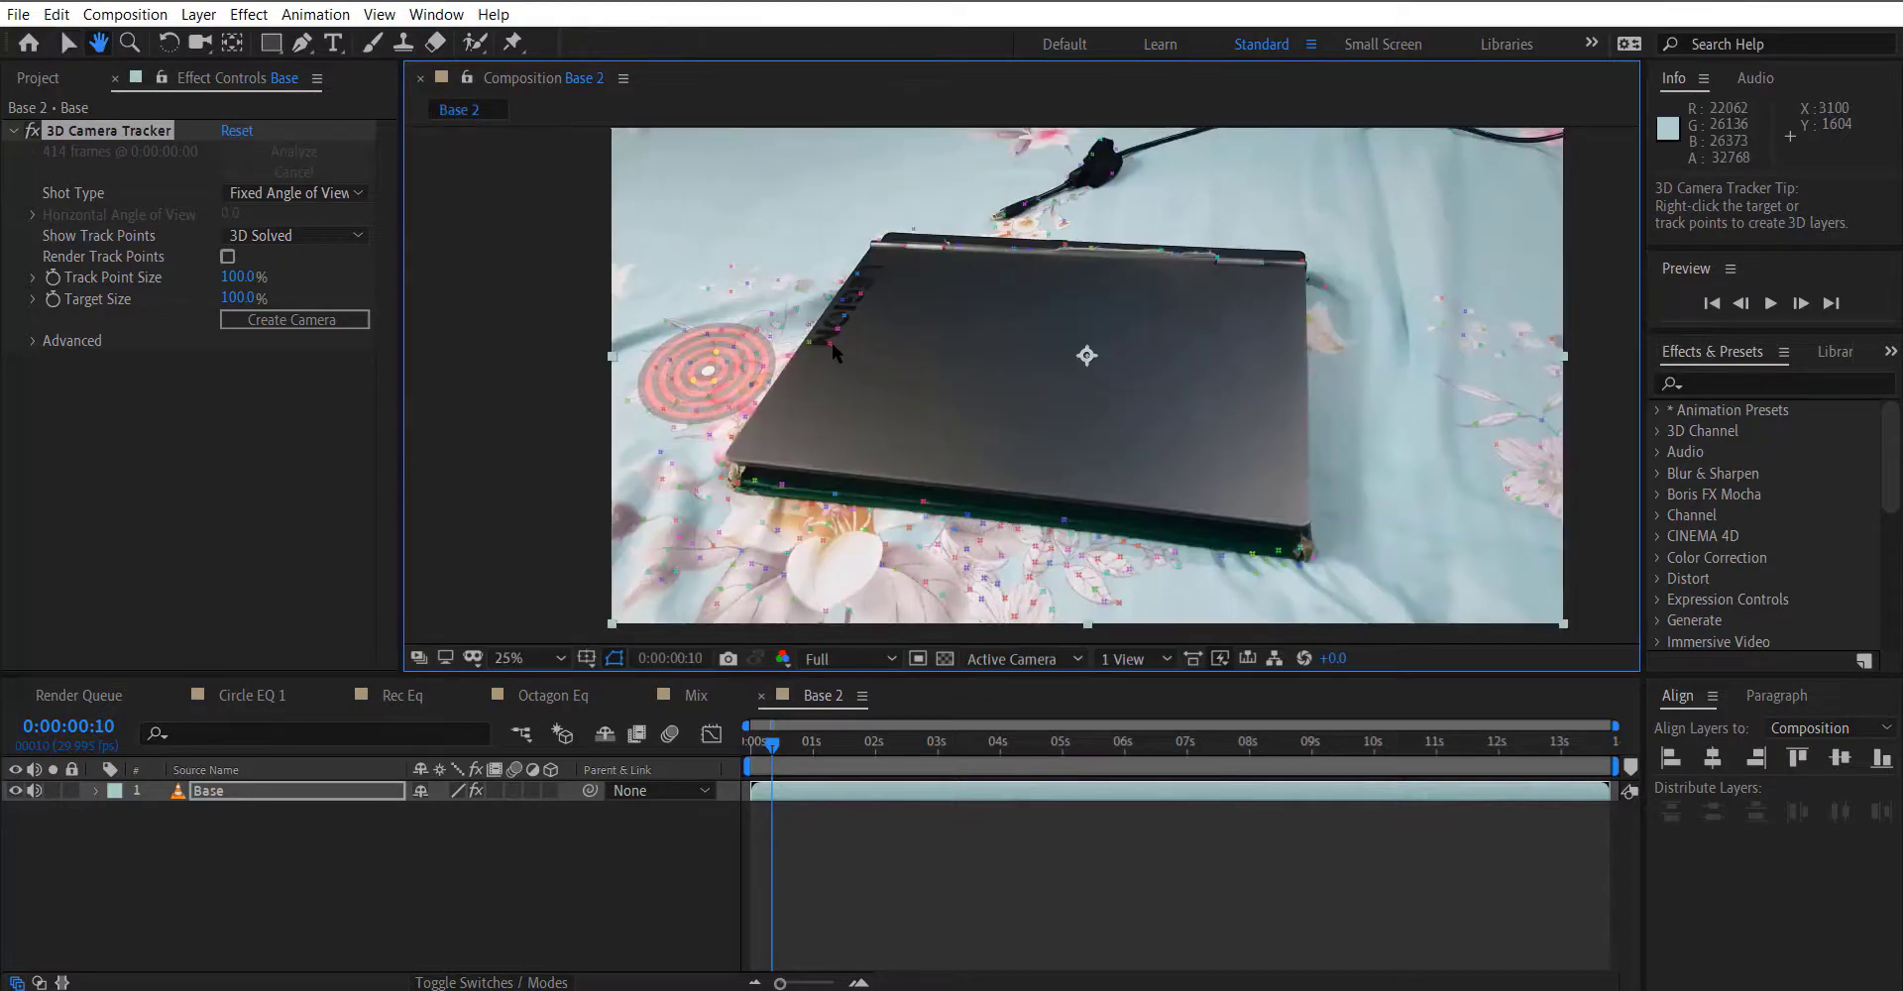
click(293, 319)
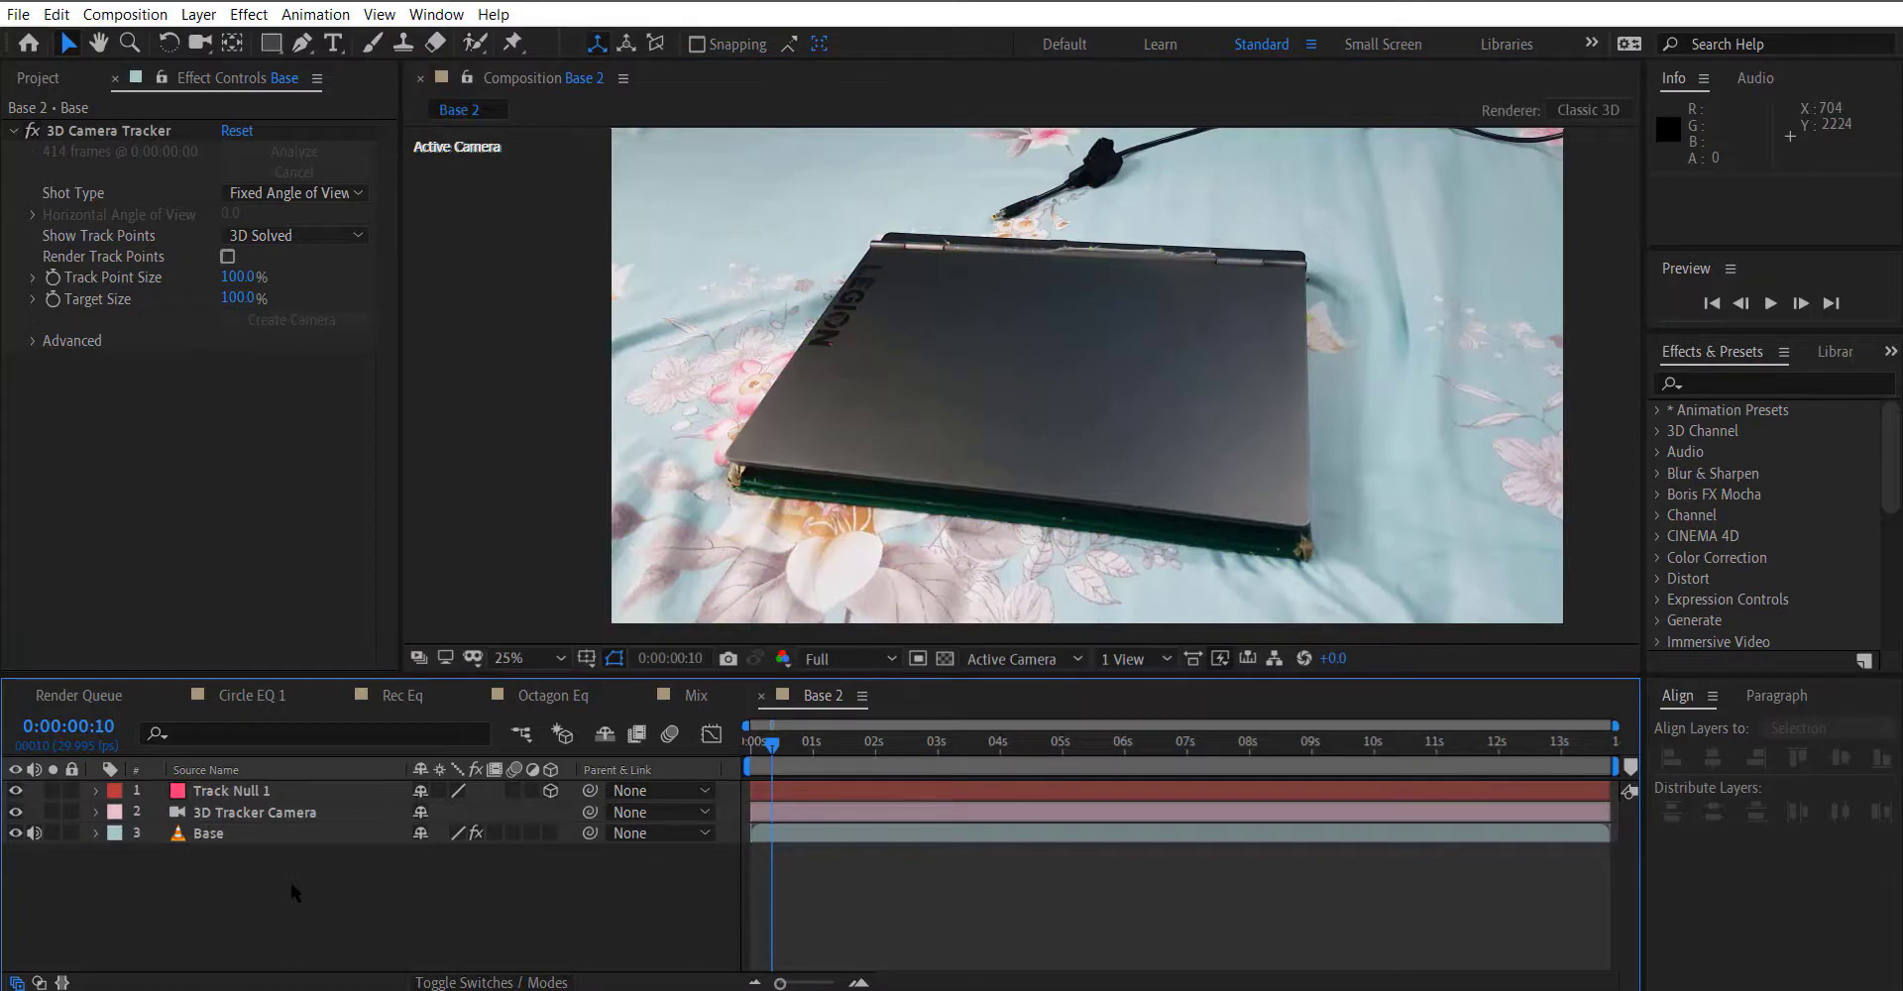
Add Mix to the Base 2 timeline and paste Track Null 1's Position onto it.
click(38, 78)
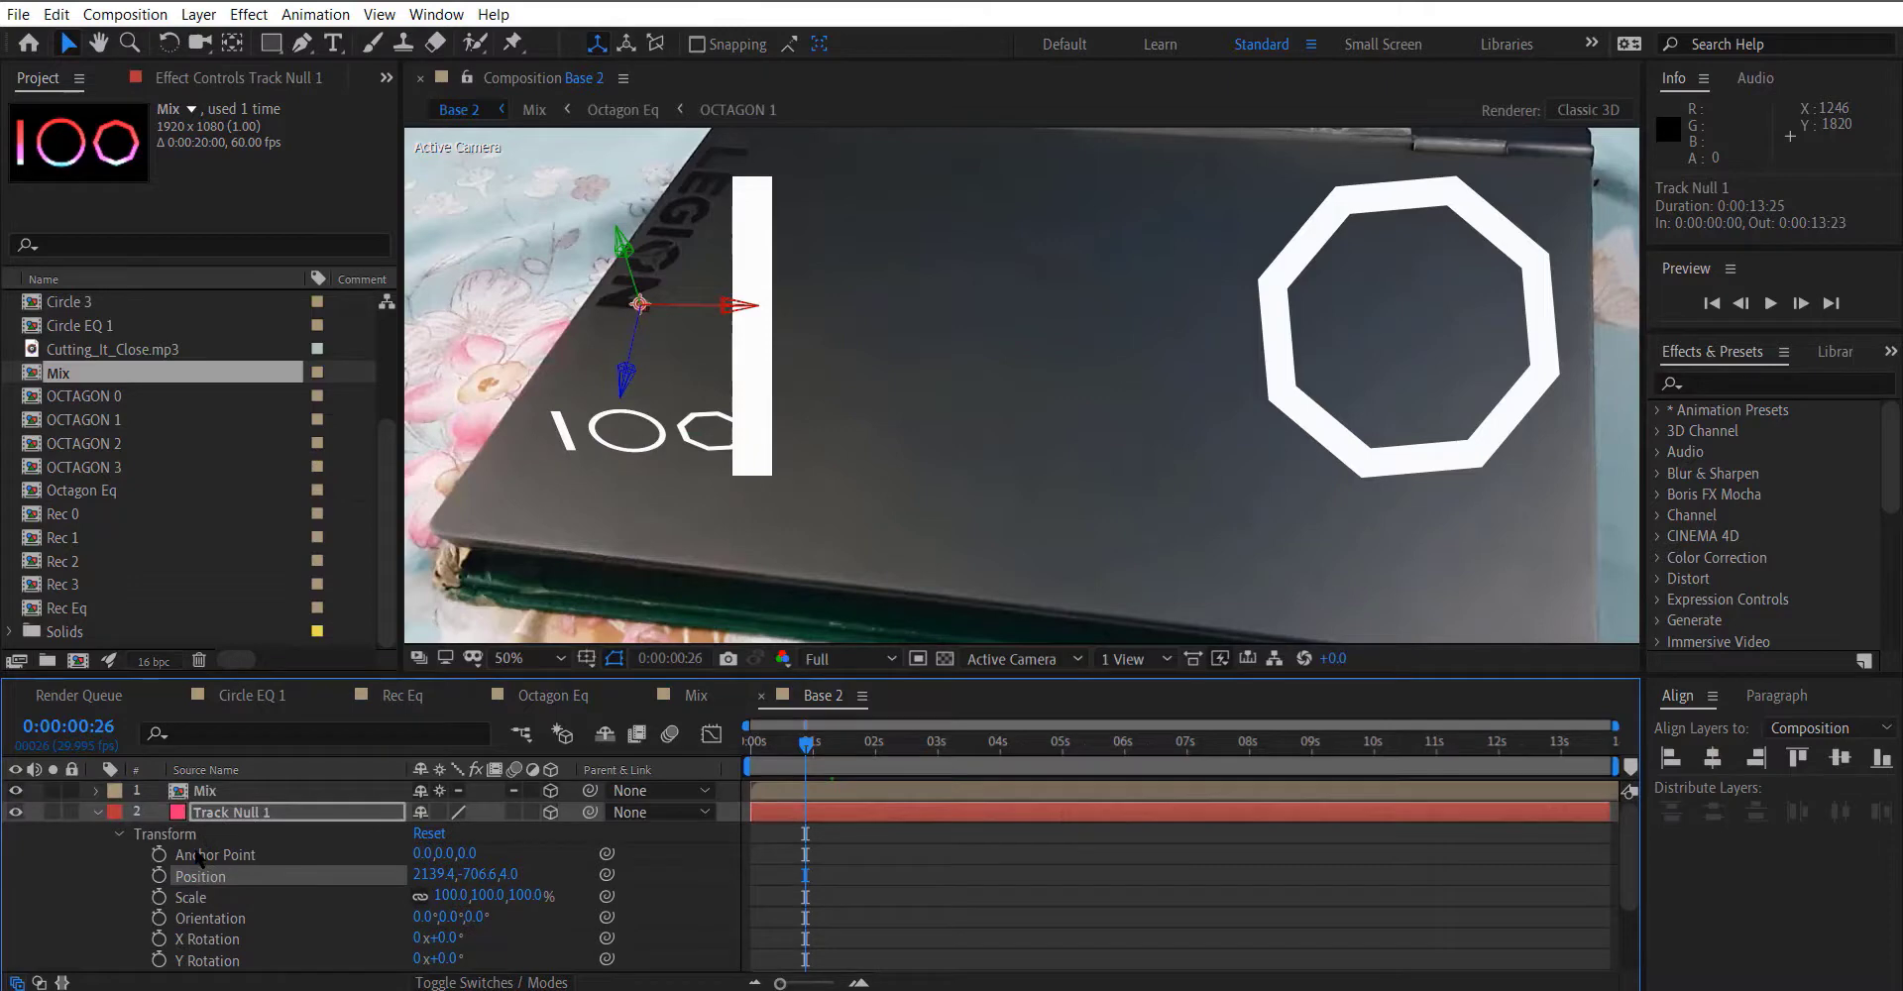
click(941, 742)
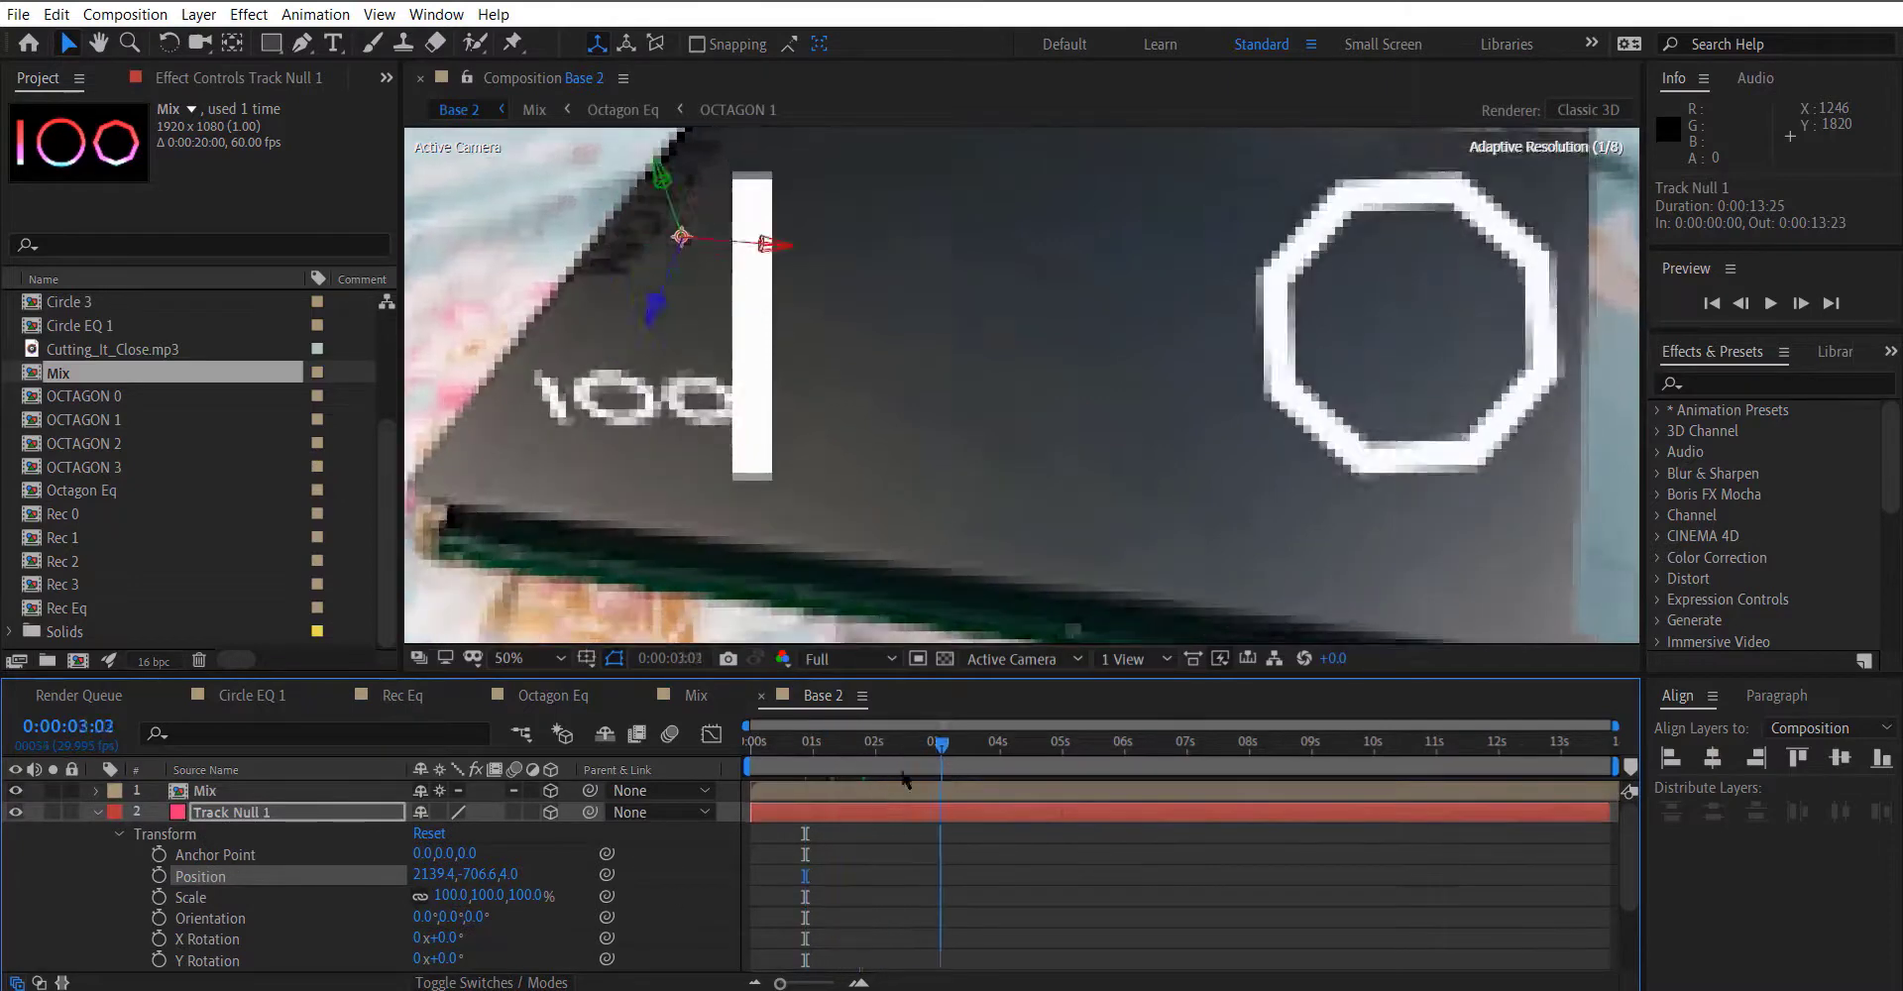
click(750, 742)
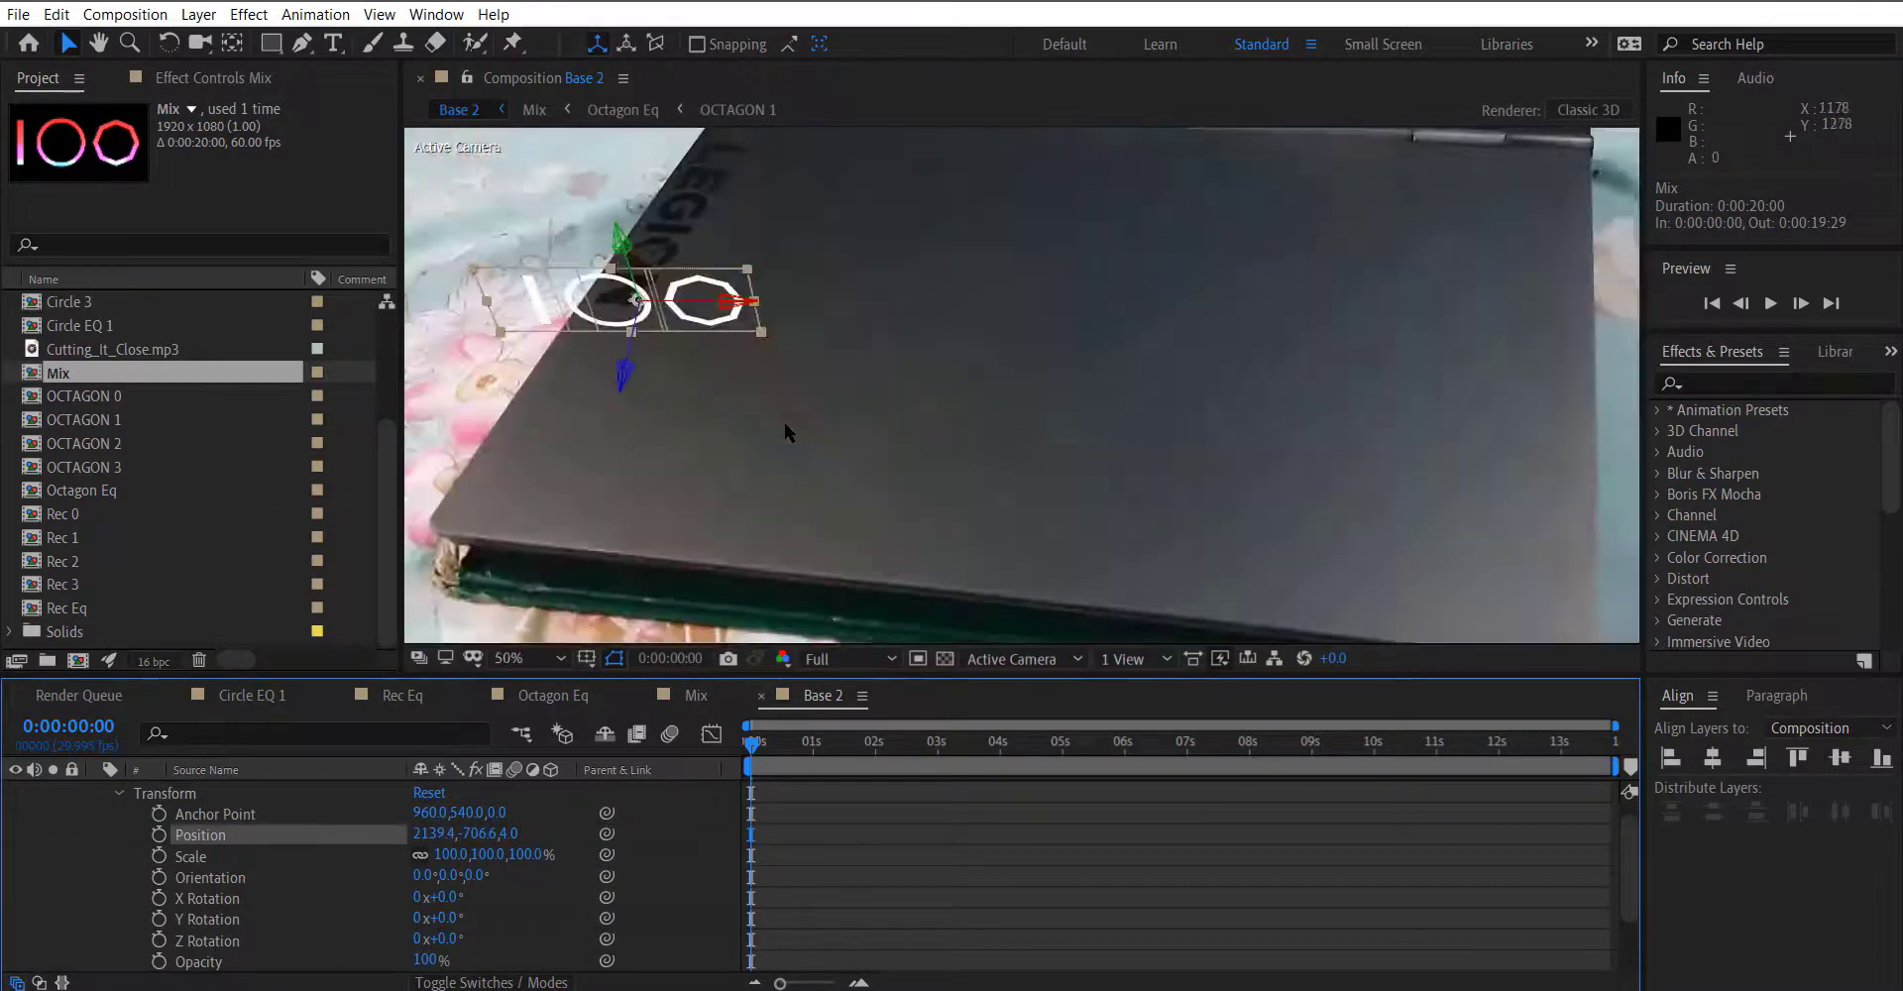
Adjust Mix's scale, rotation and horizontal position so the shapes sit centred on the lid.
click(510, 657)
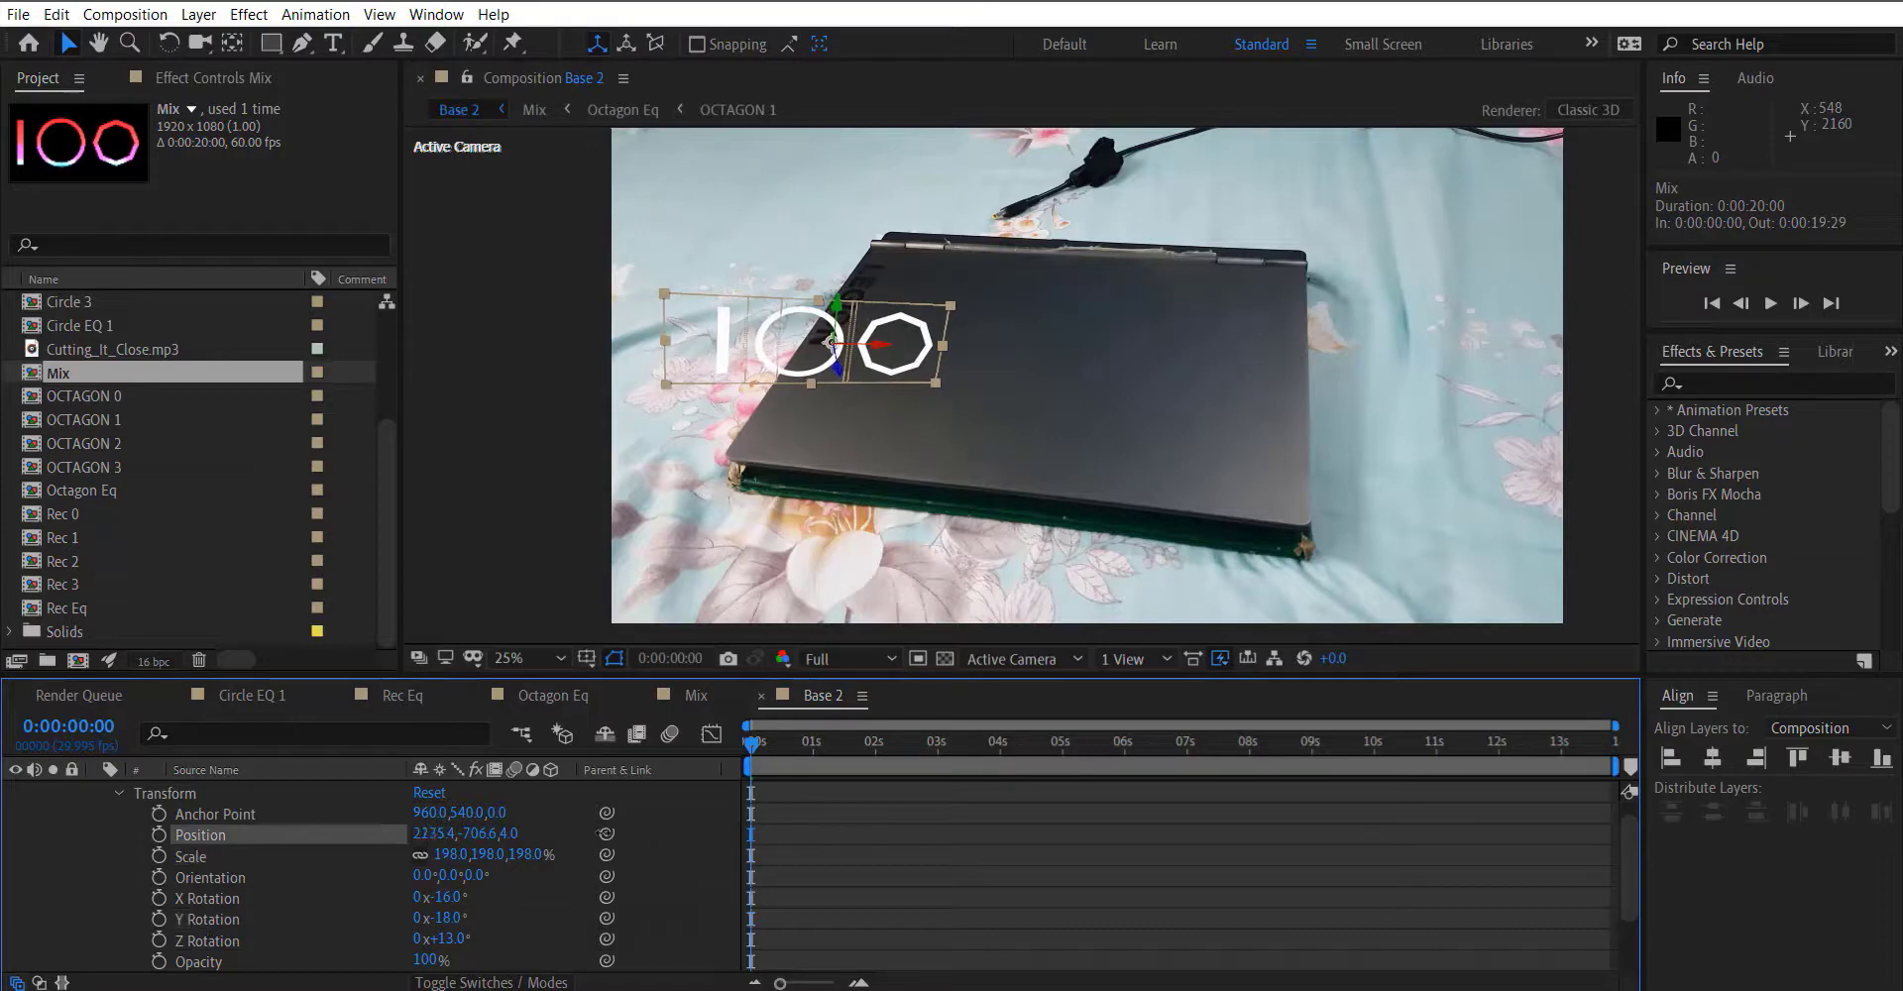
drag(778, 352, 958, 340)
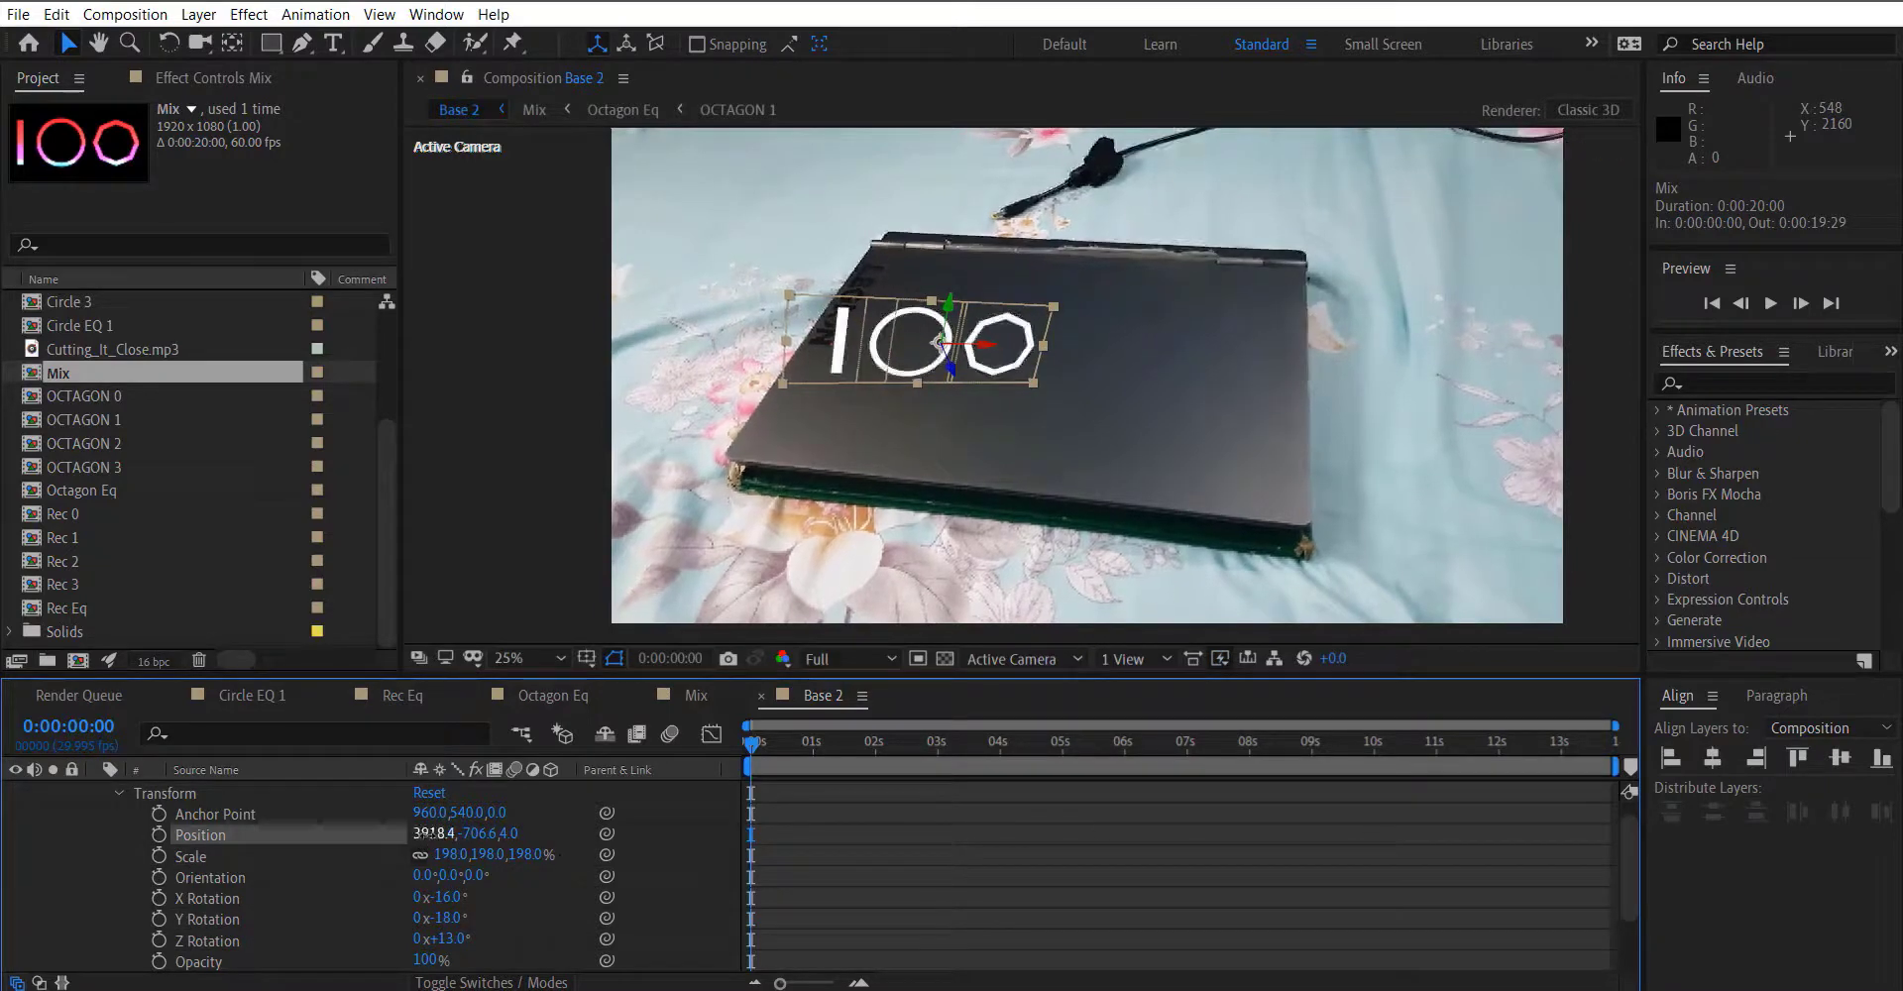
drag(437, 833, 461, 834)
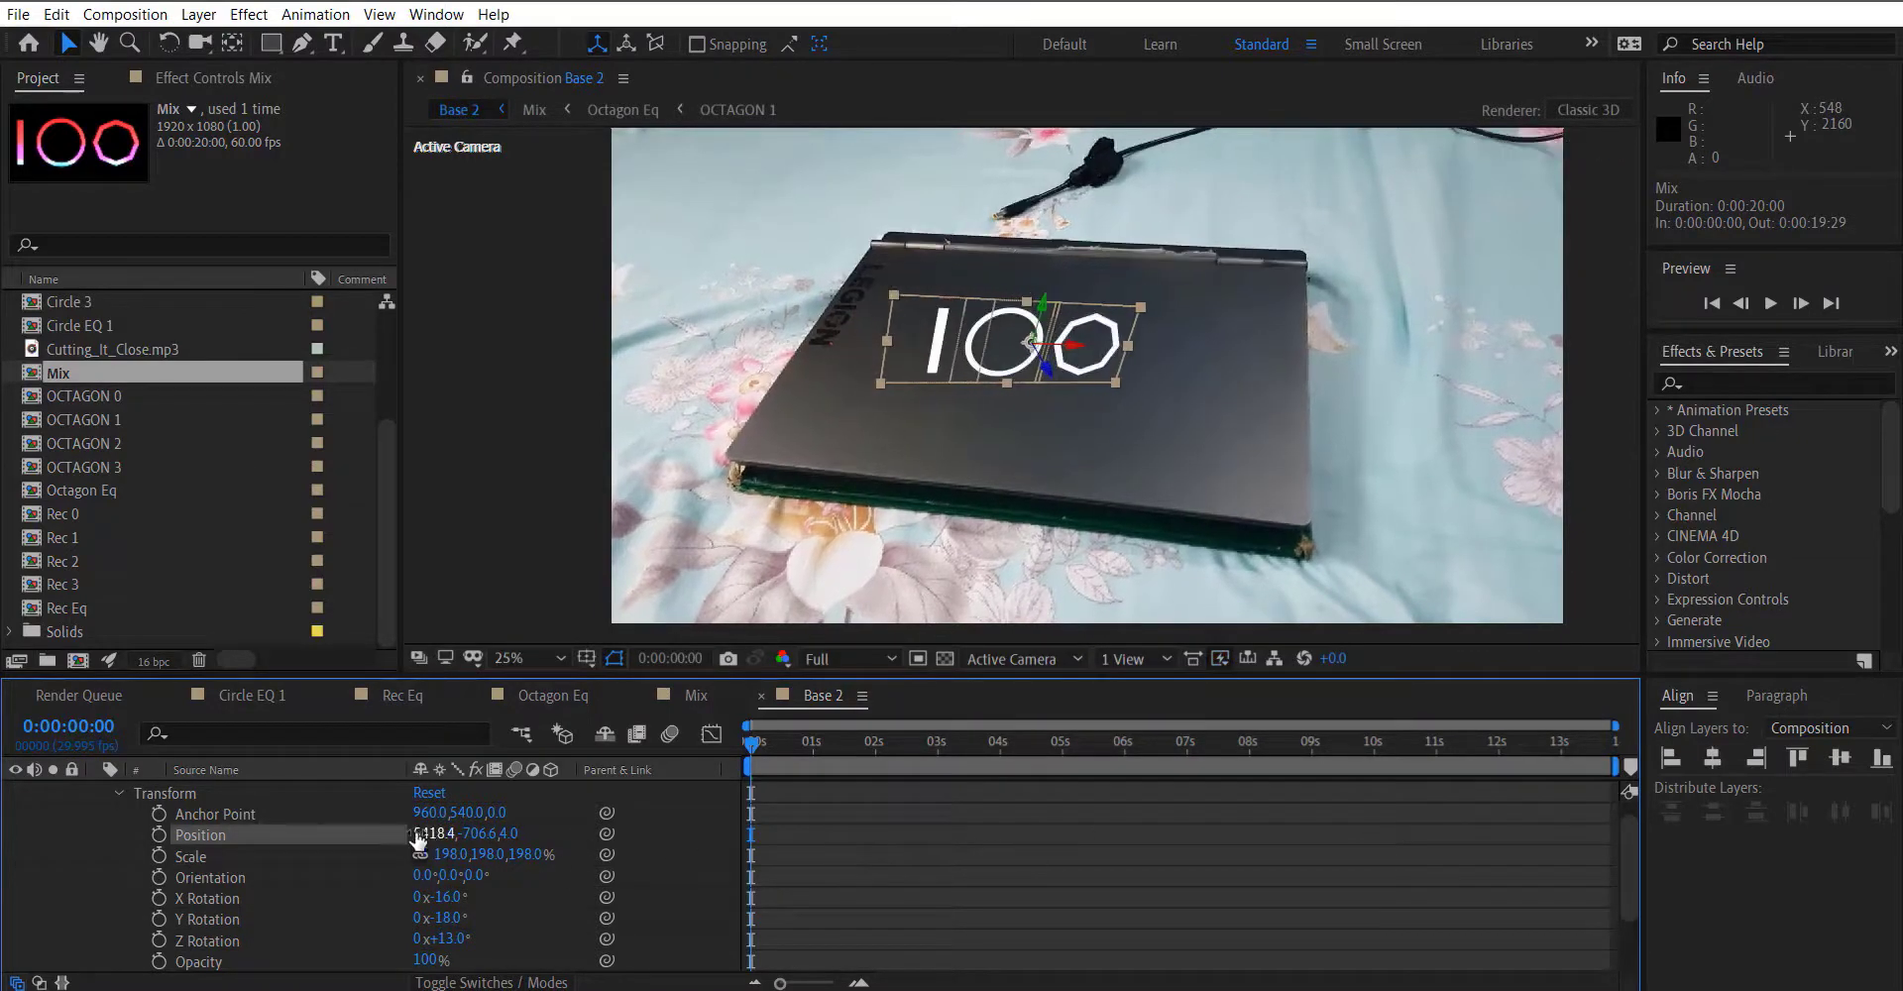
drag(418, 834, 483, 833)
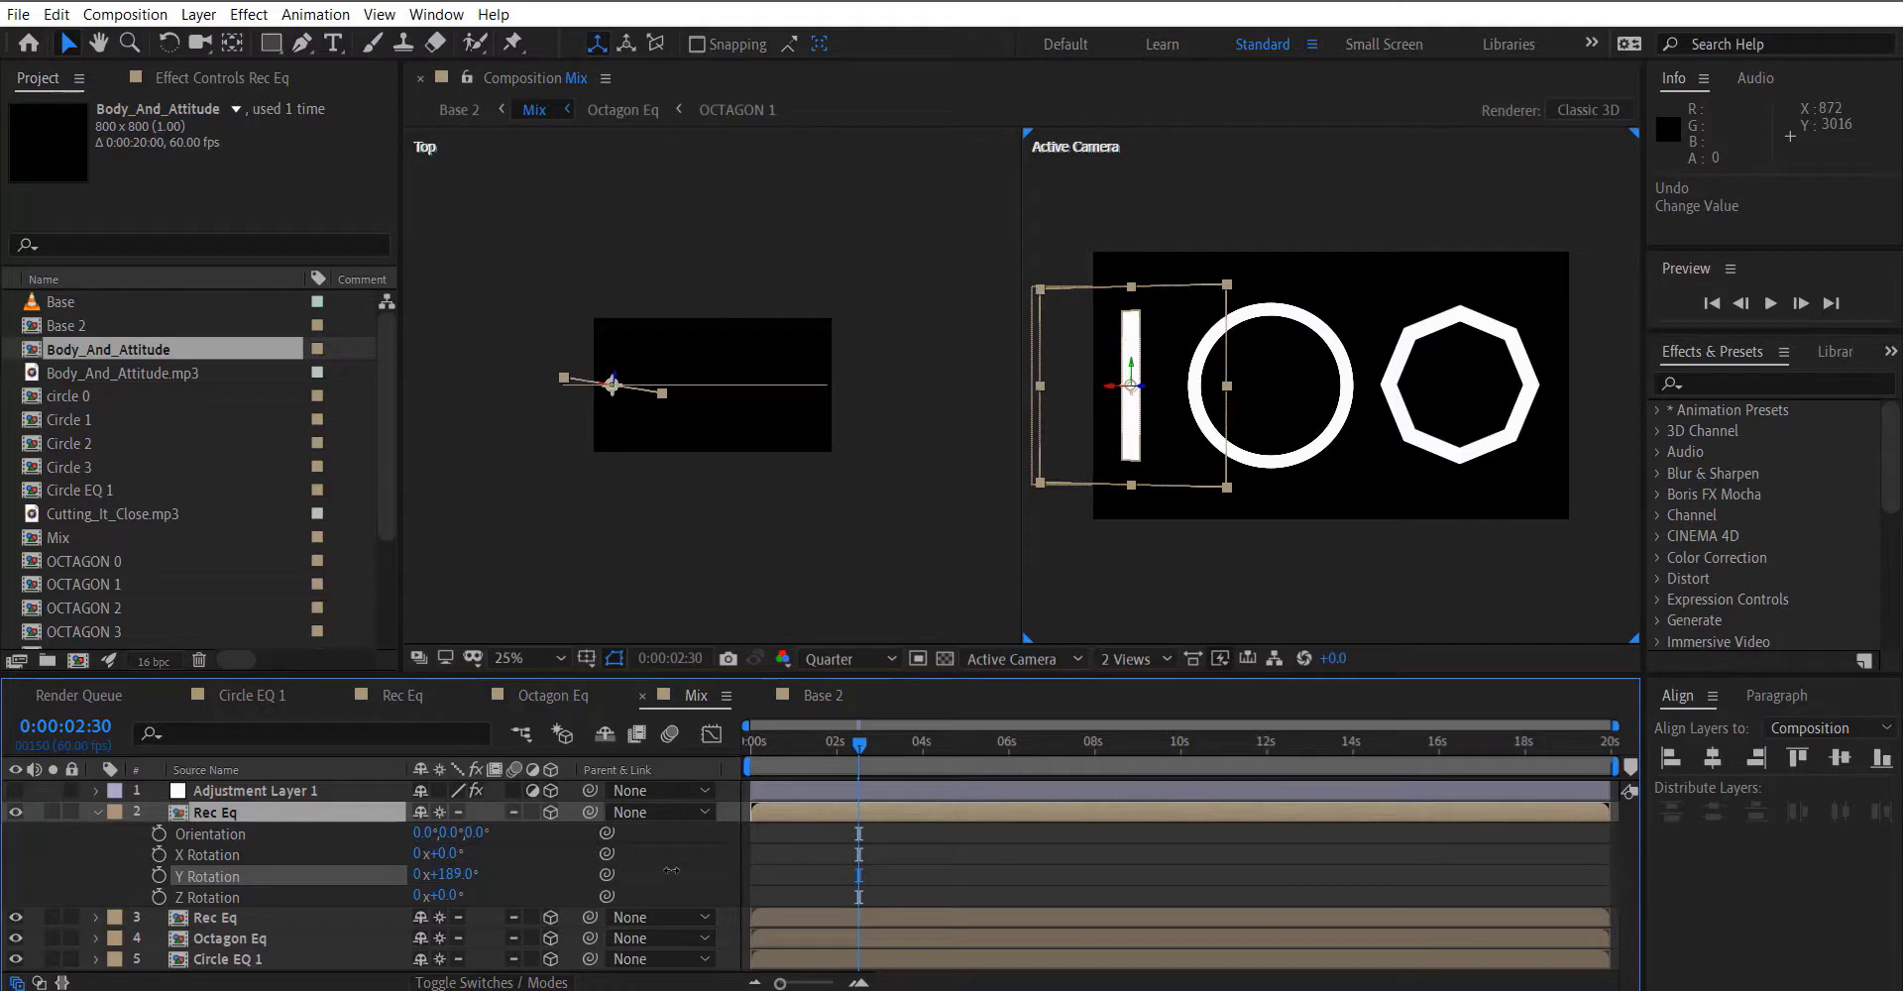
Inside Mix, duplicate Rec Eq, Octagon Eq and Circle EQ 1, fading one copy to 20% opacity.
double_click(445, 876)
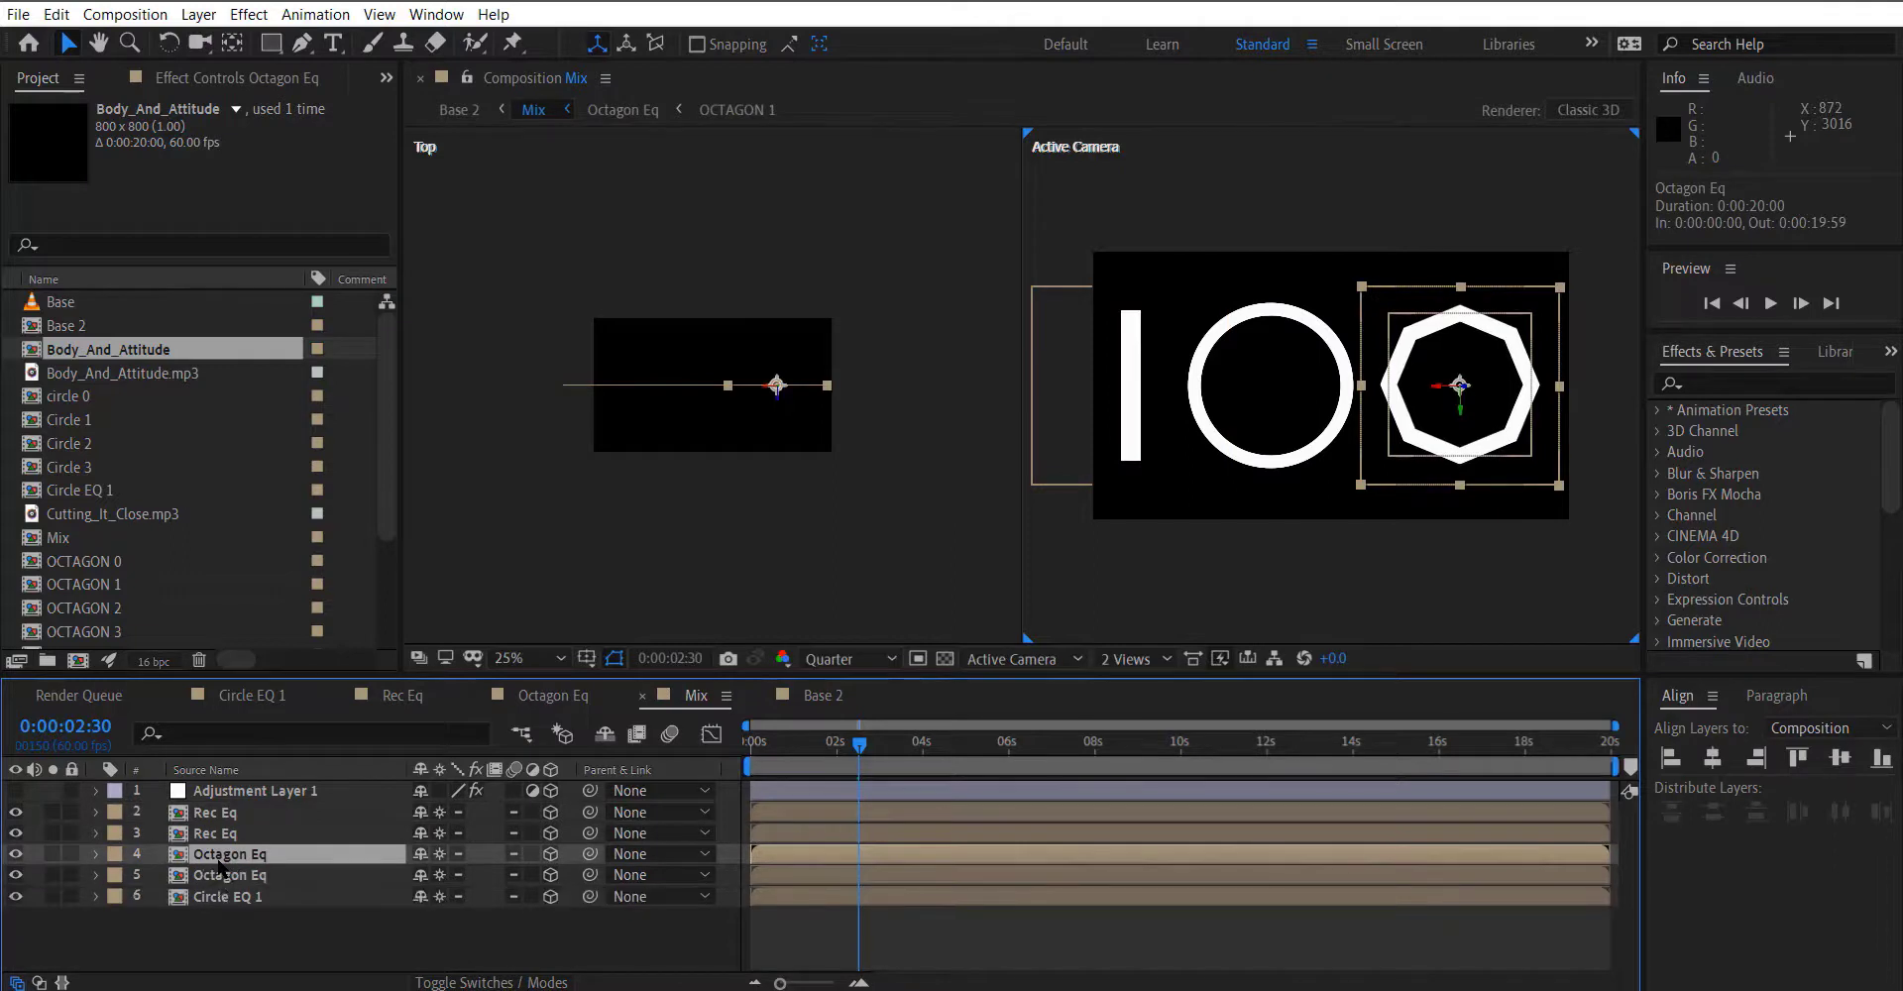
click(95, 853)
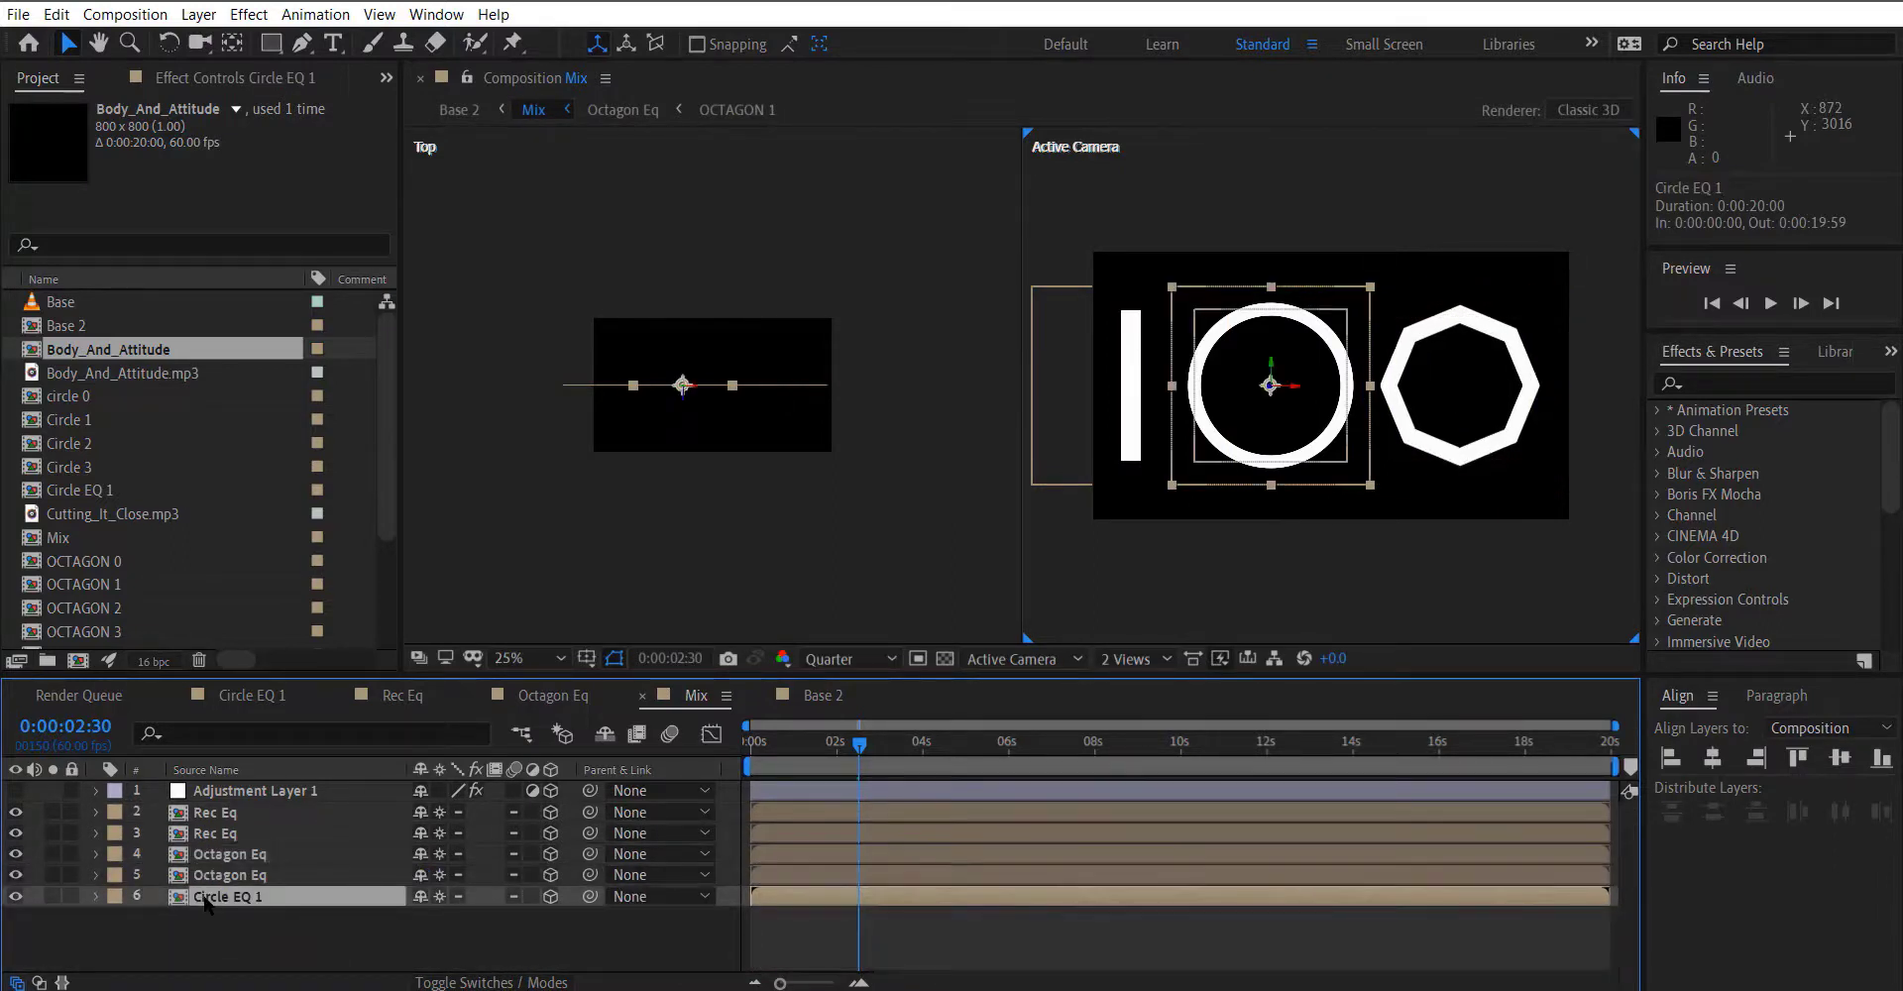
click(96, 899)
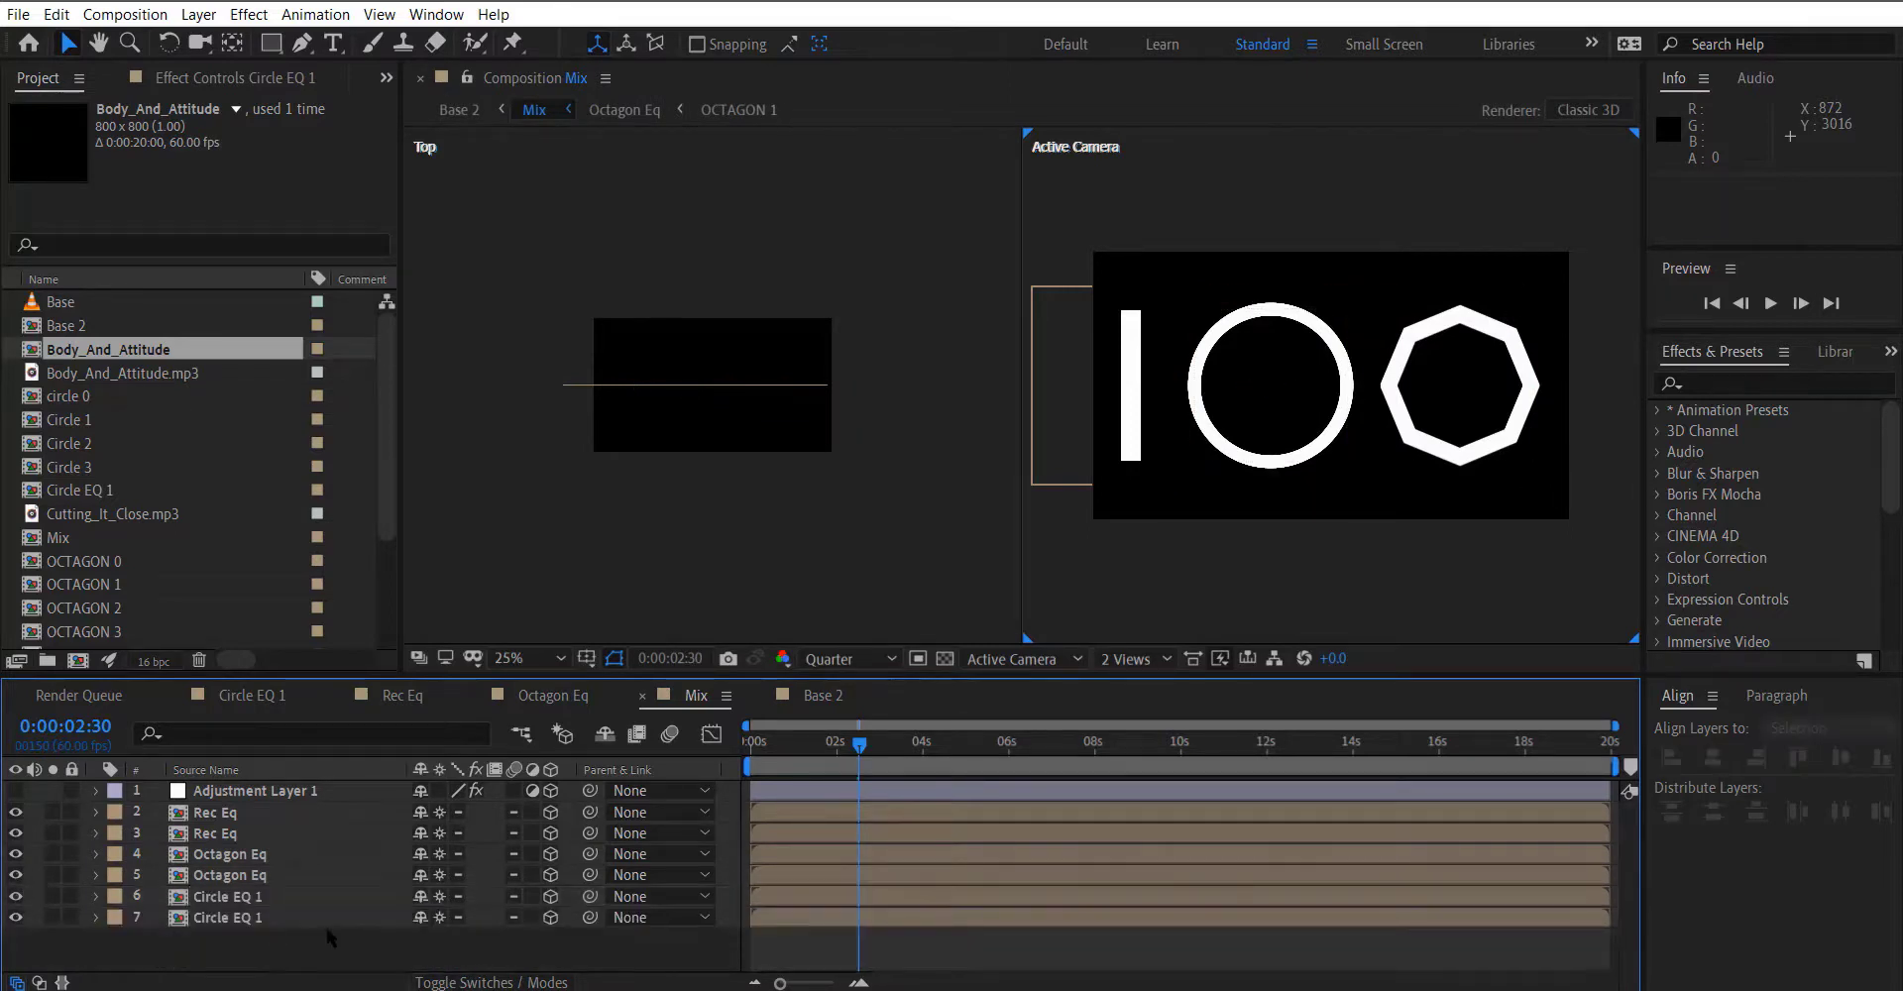
click(225, 917)
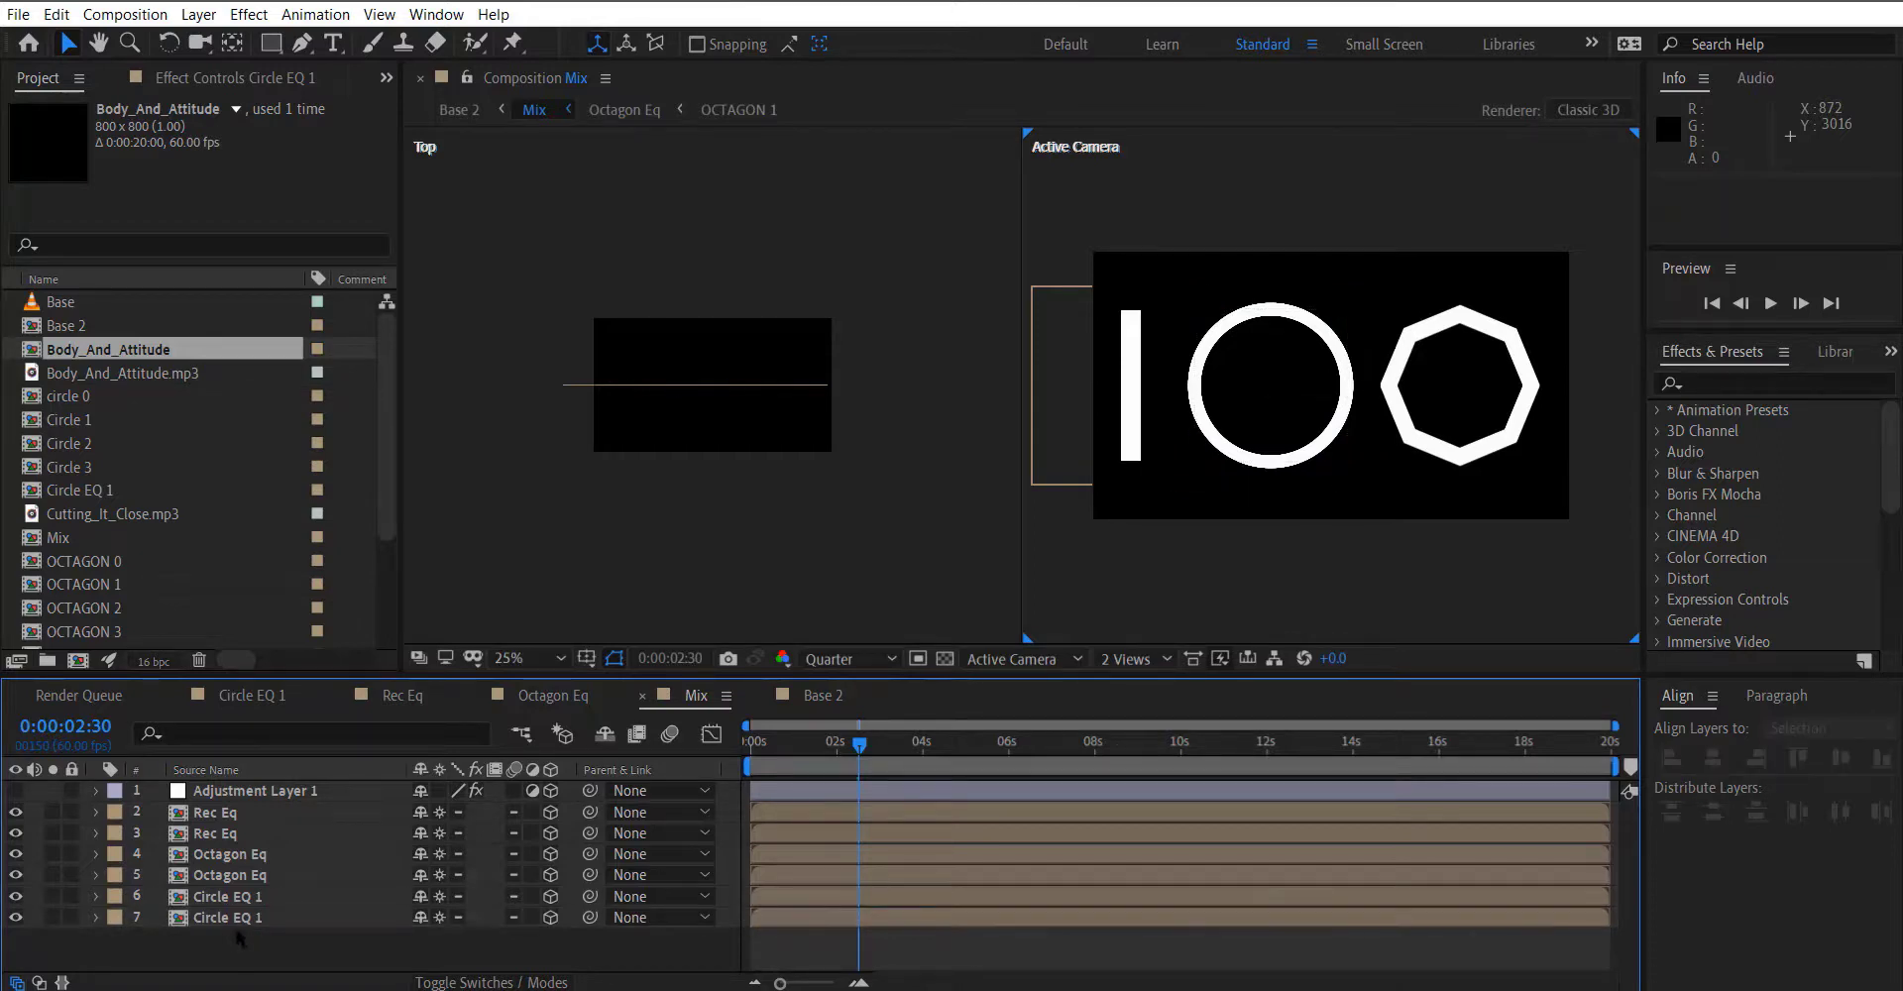
click(231, 917)
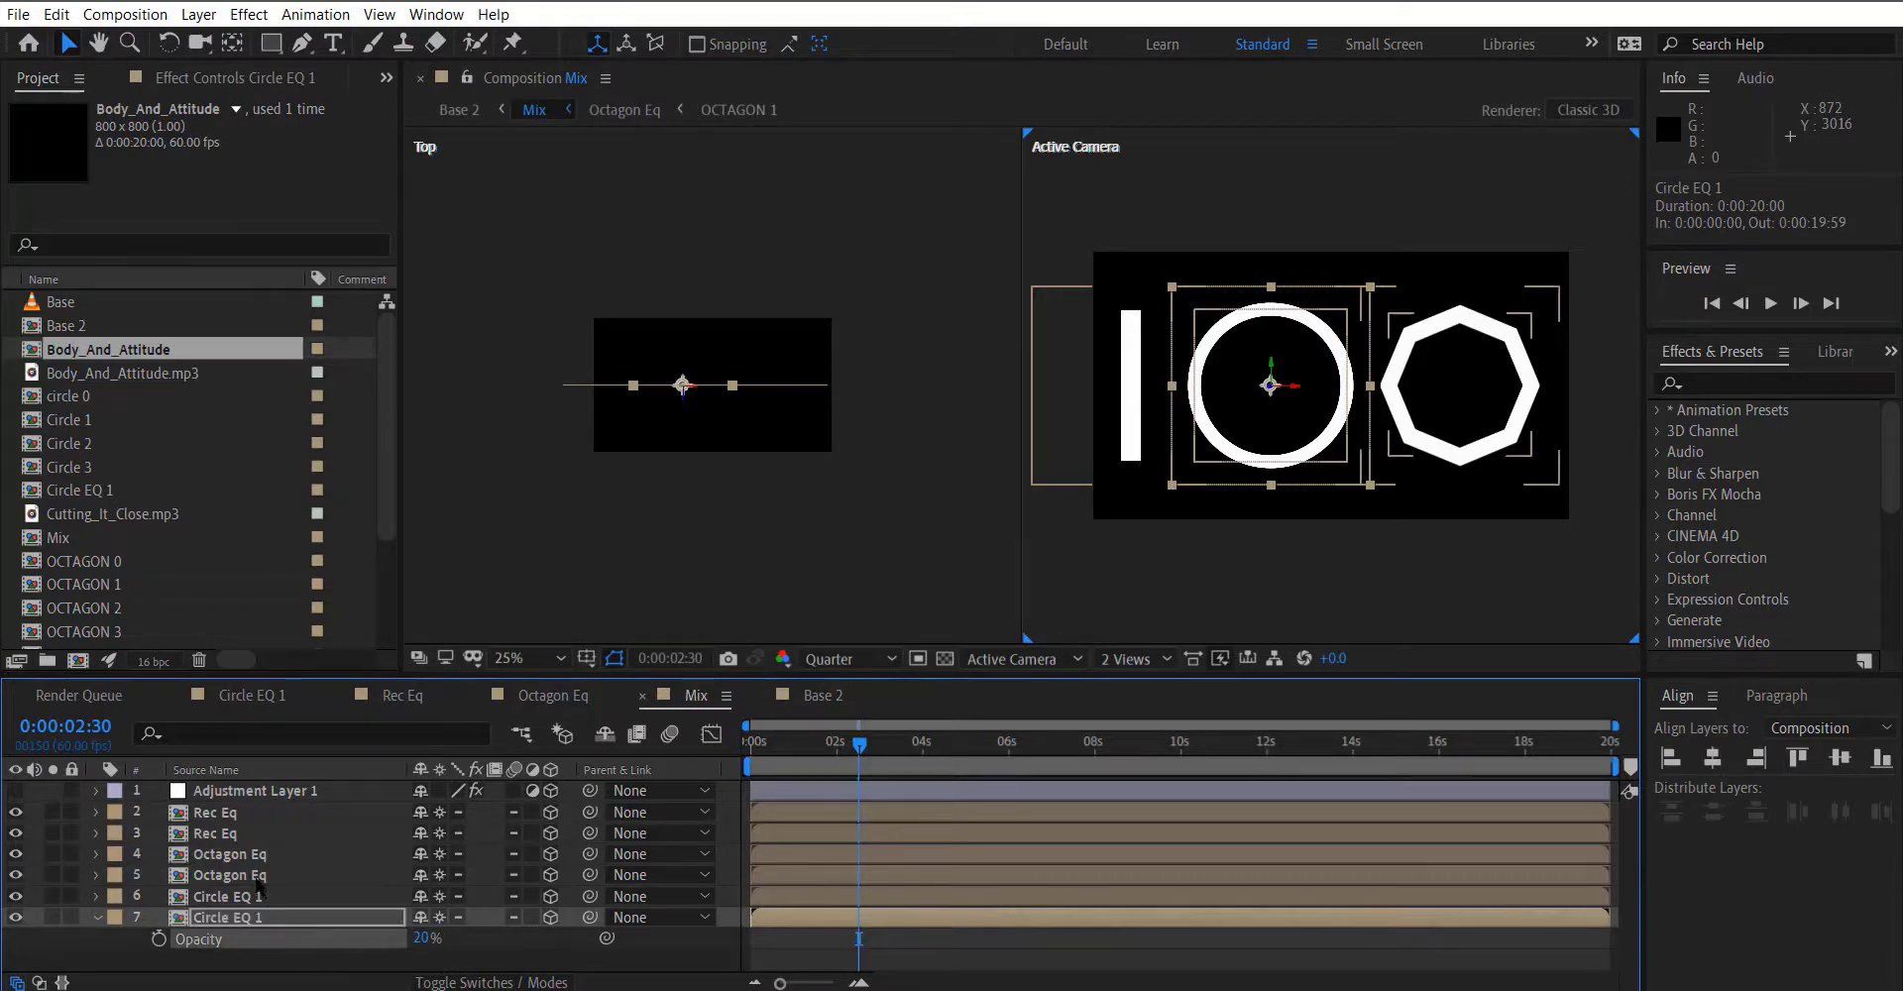
click(229, 875)
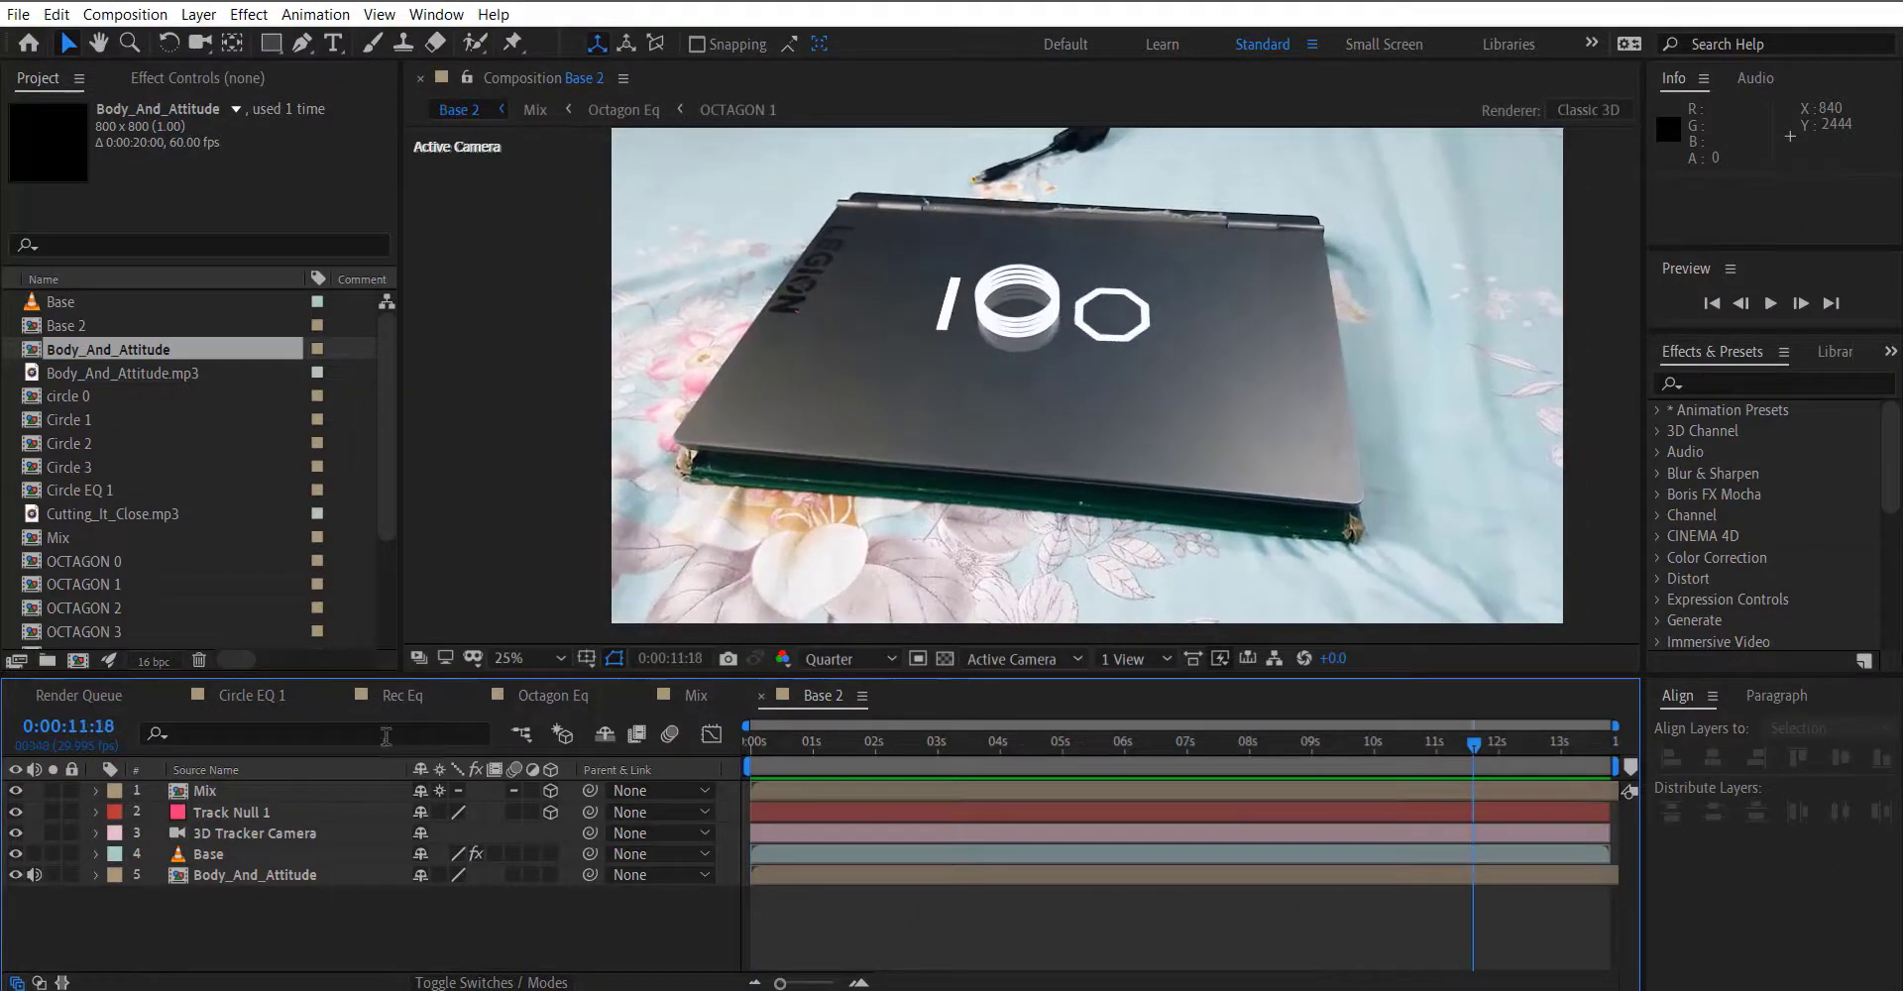
Apply Glow to the Mix layer, widen the second glow's radius, and find Gradient Ramp.
text(glow)
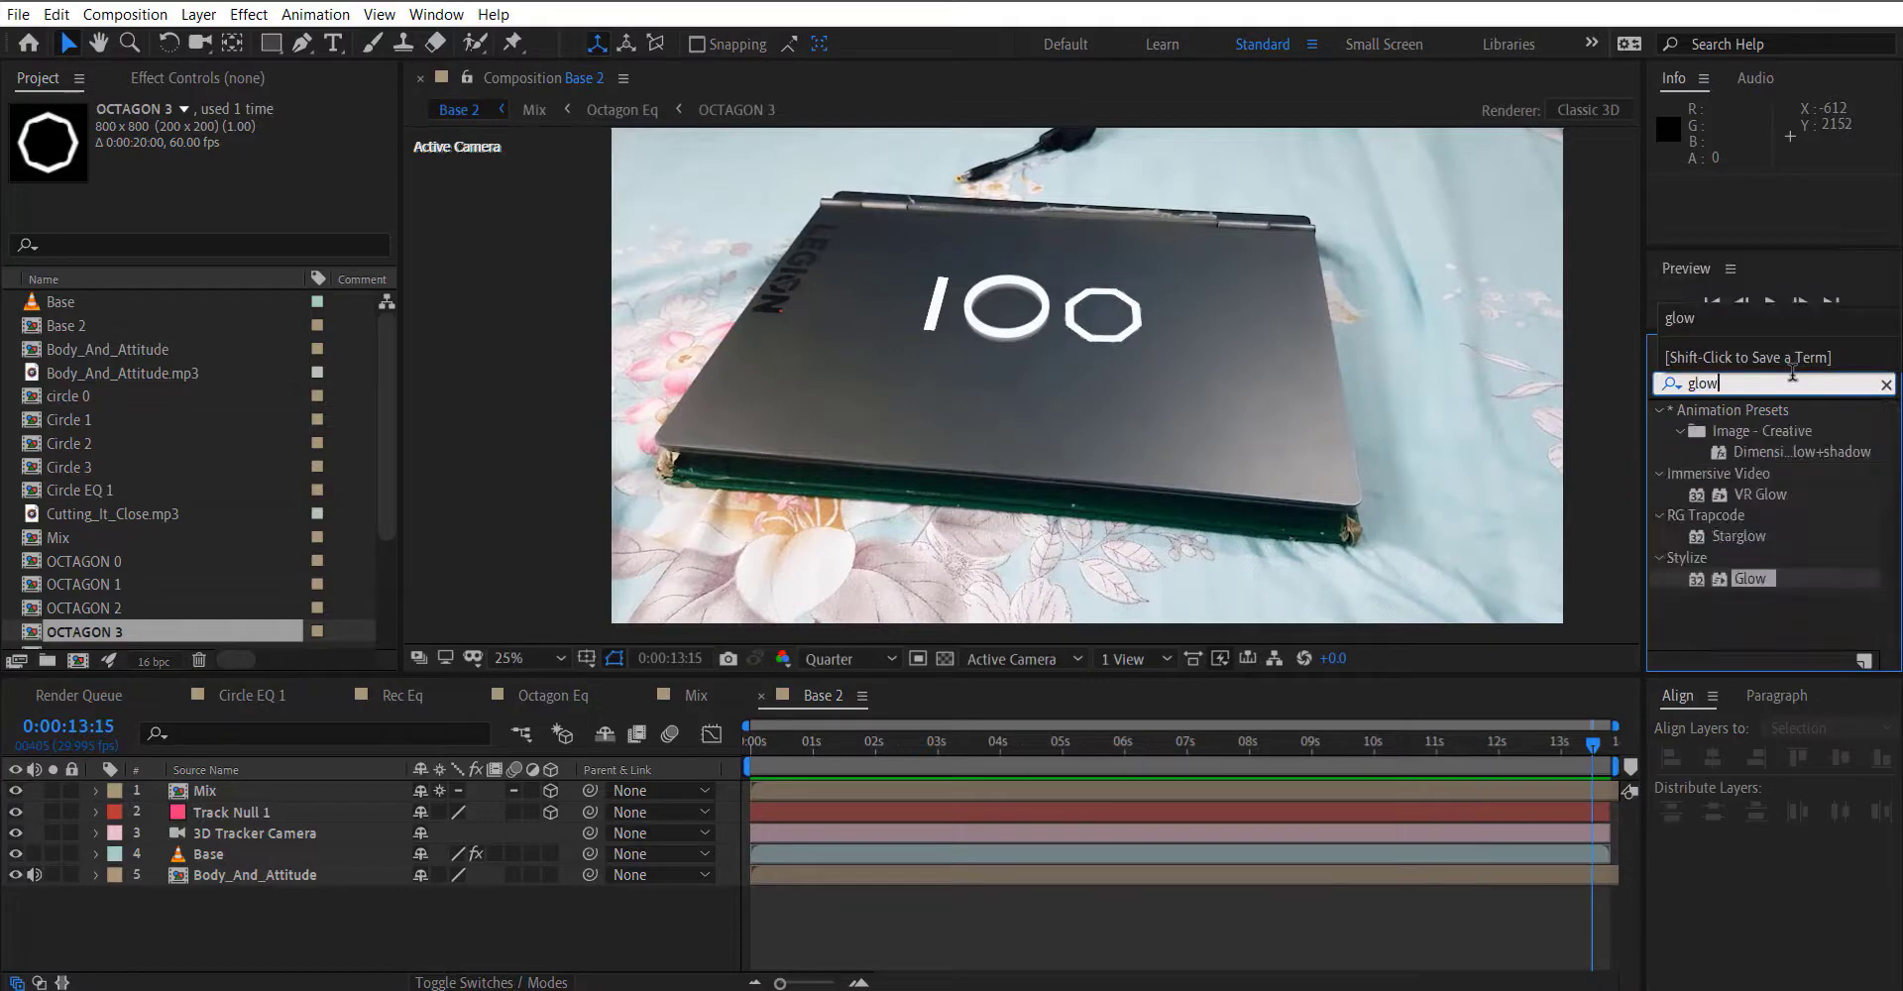
click(206, 790)
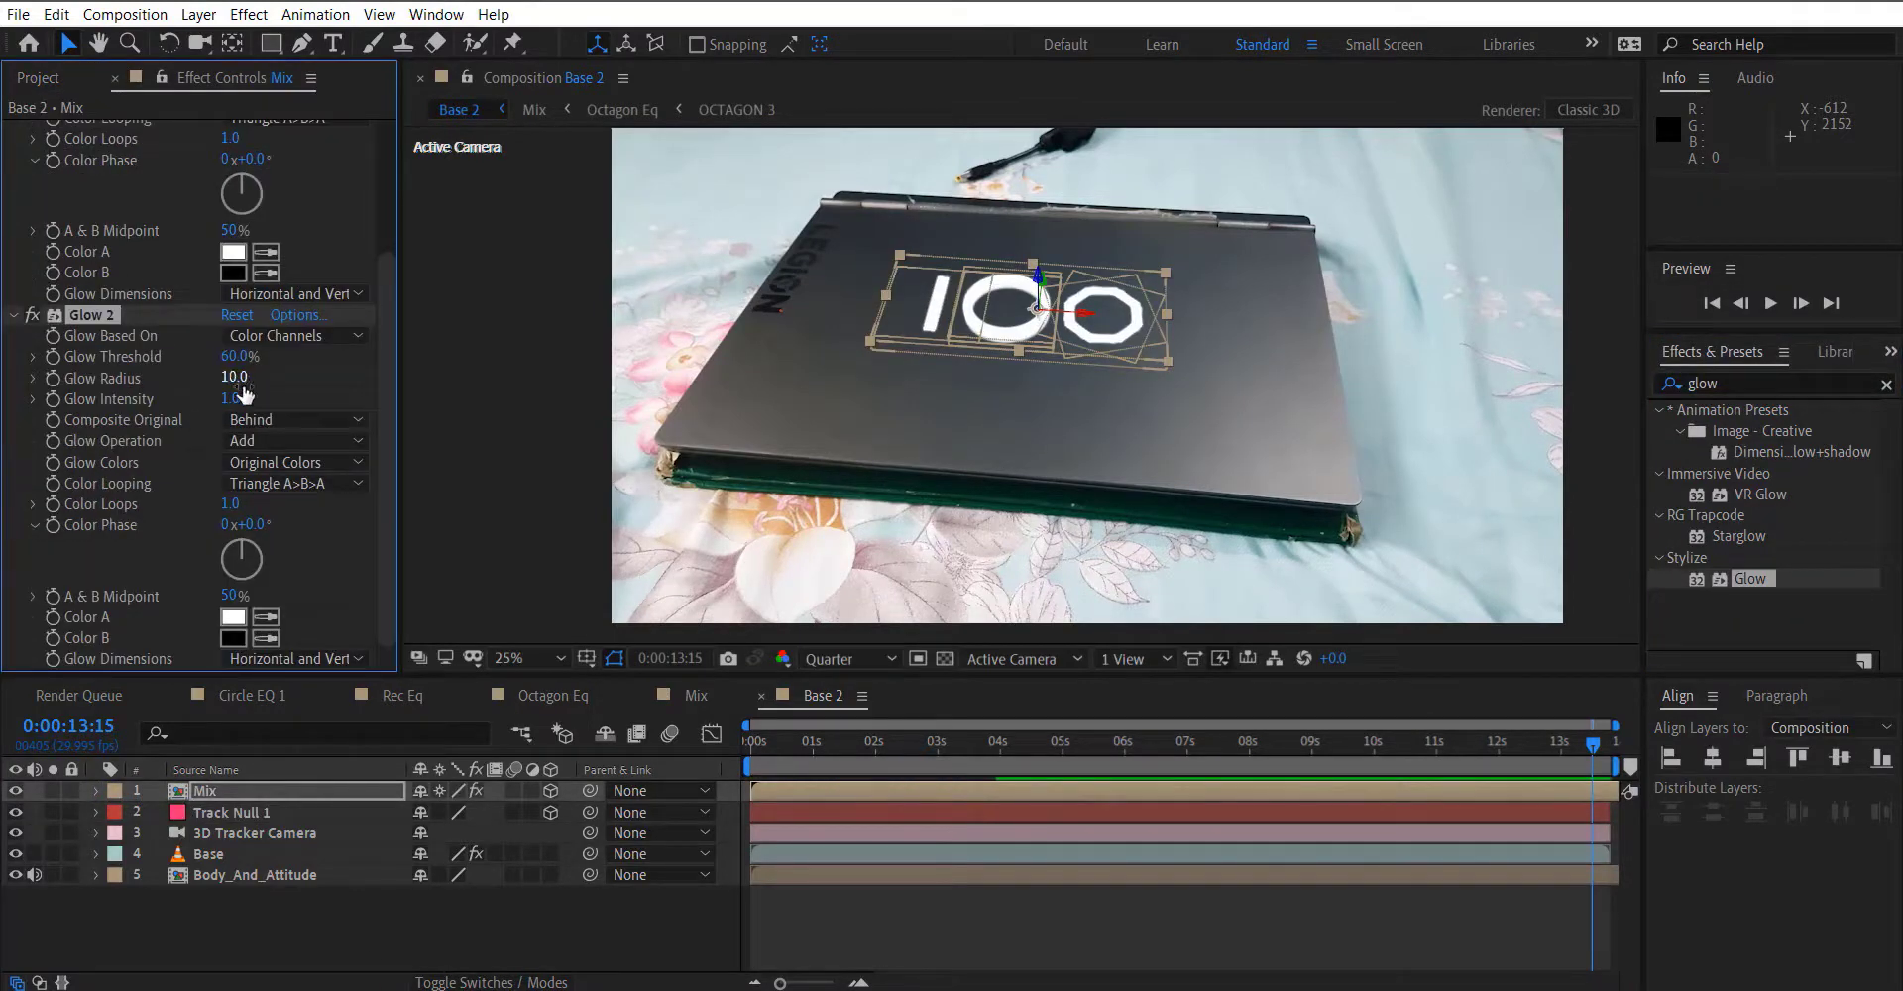
drag(233, 378, 266, 378)
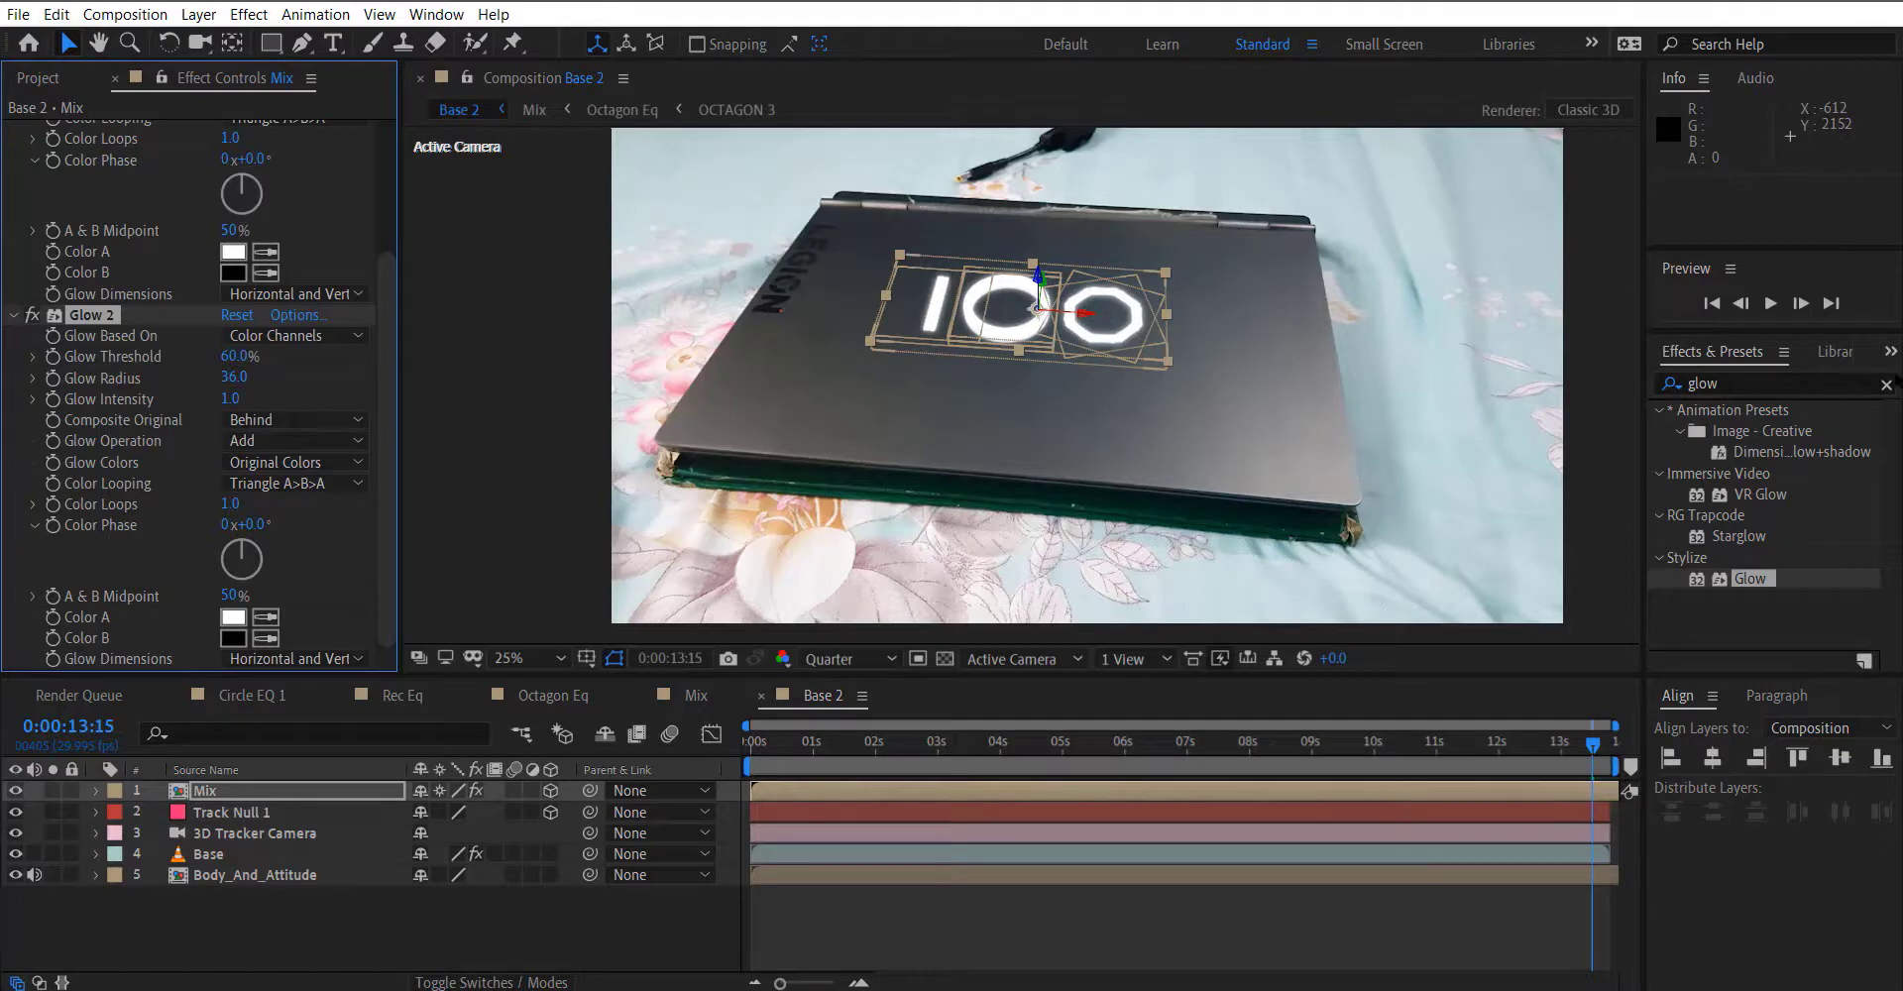
text(gradi)
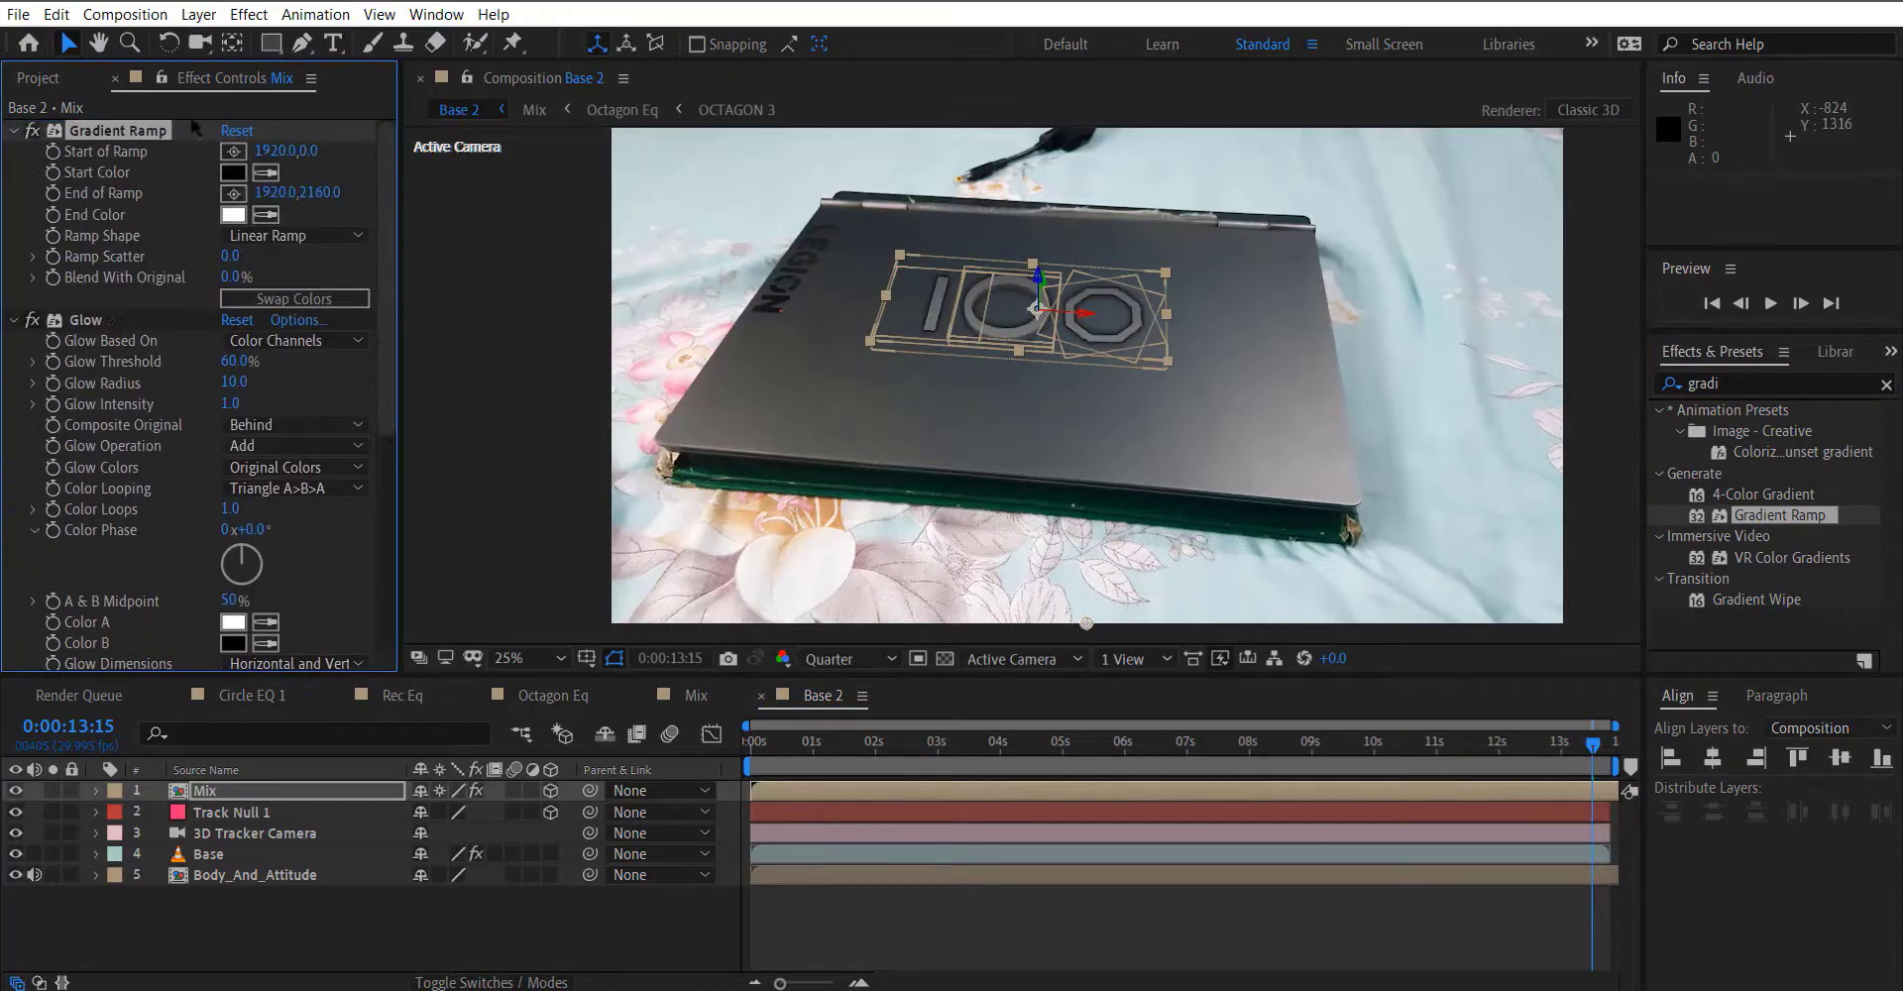
Set the Gradient Ramp start colour to red and end colour to light blue.
click(232, 172)
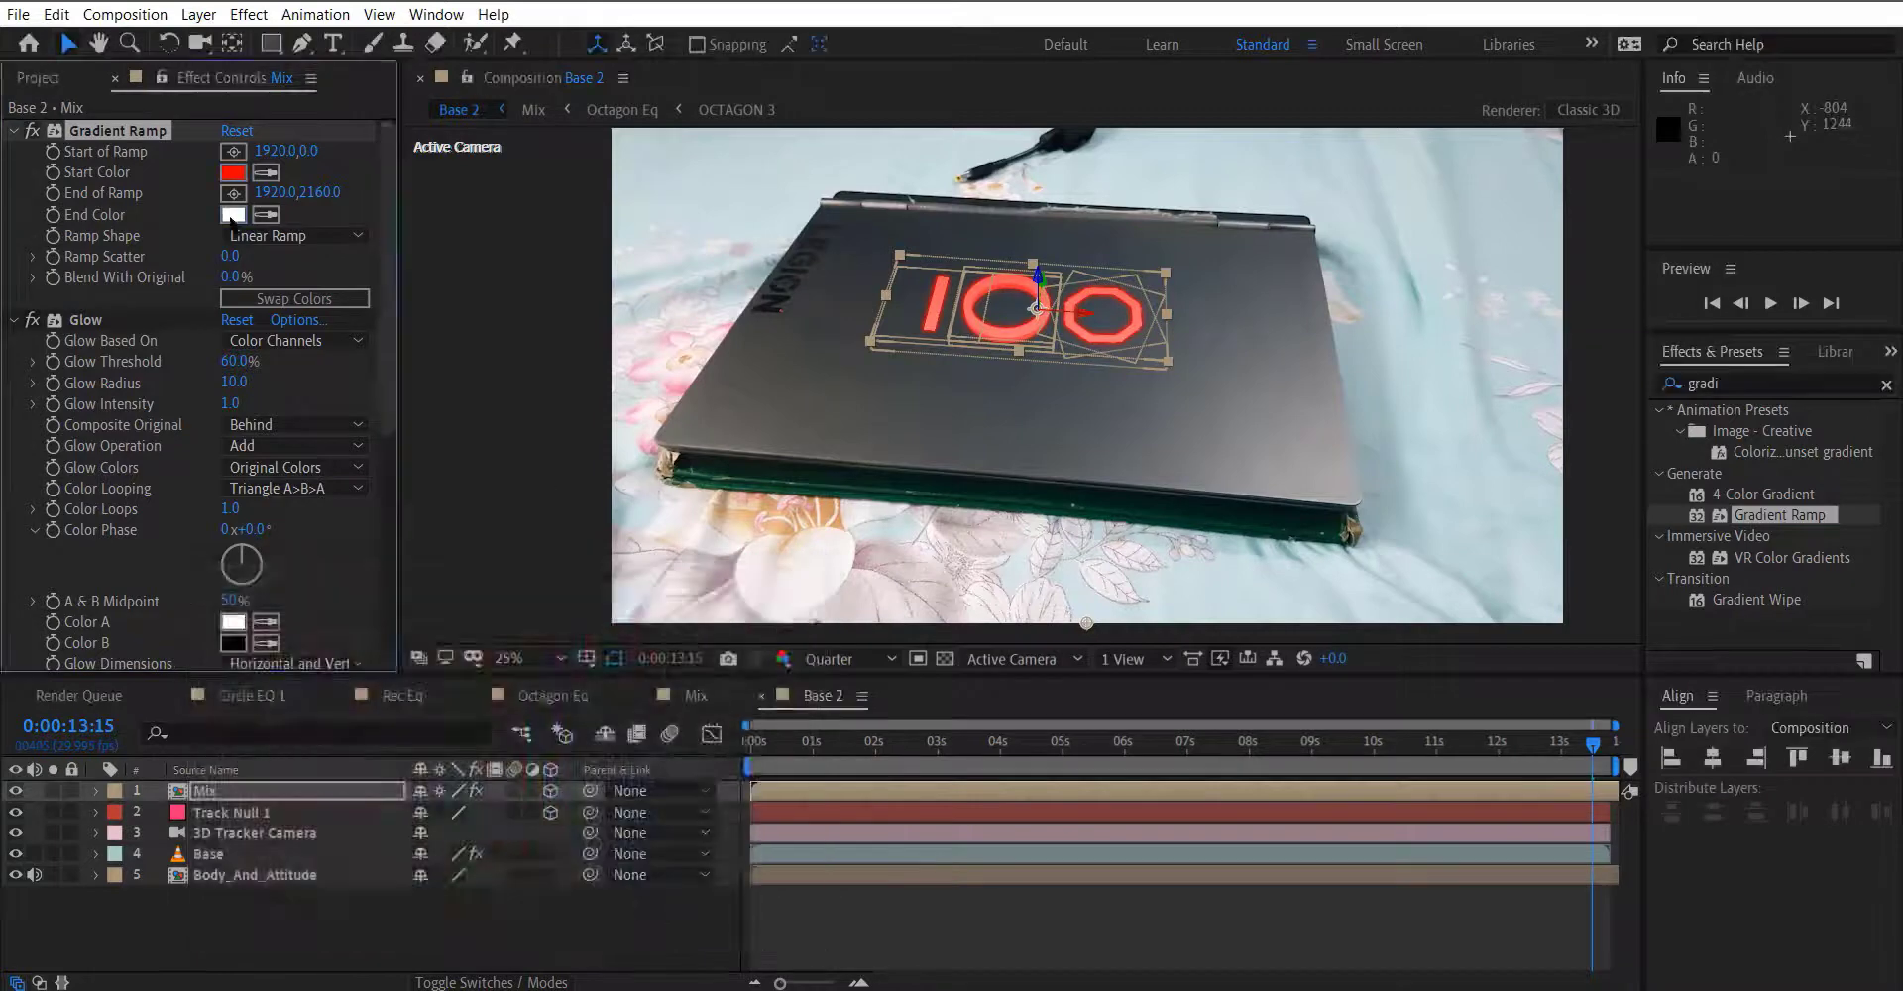
click(233, 215)
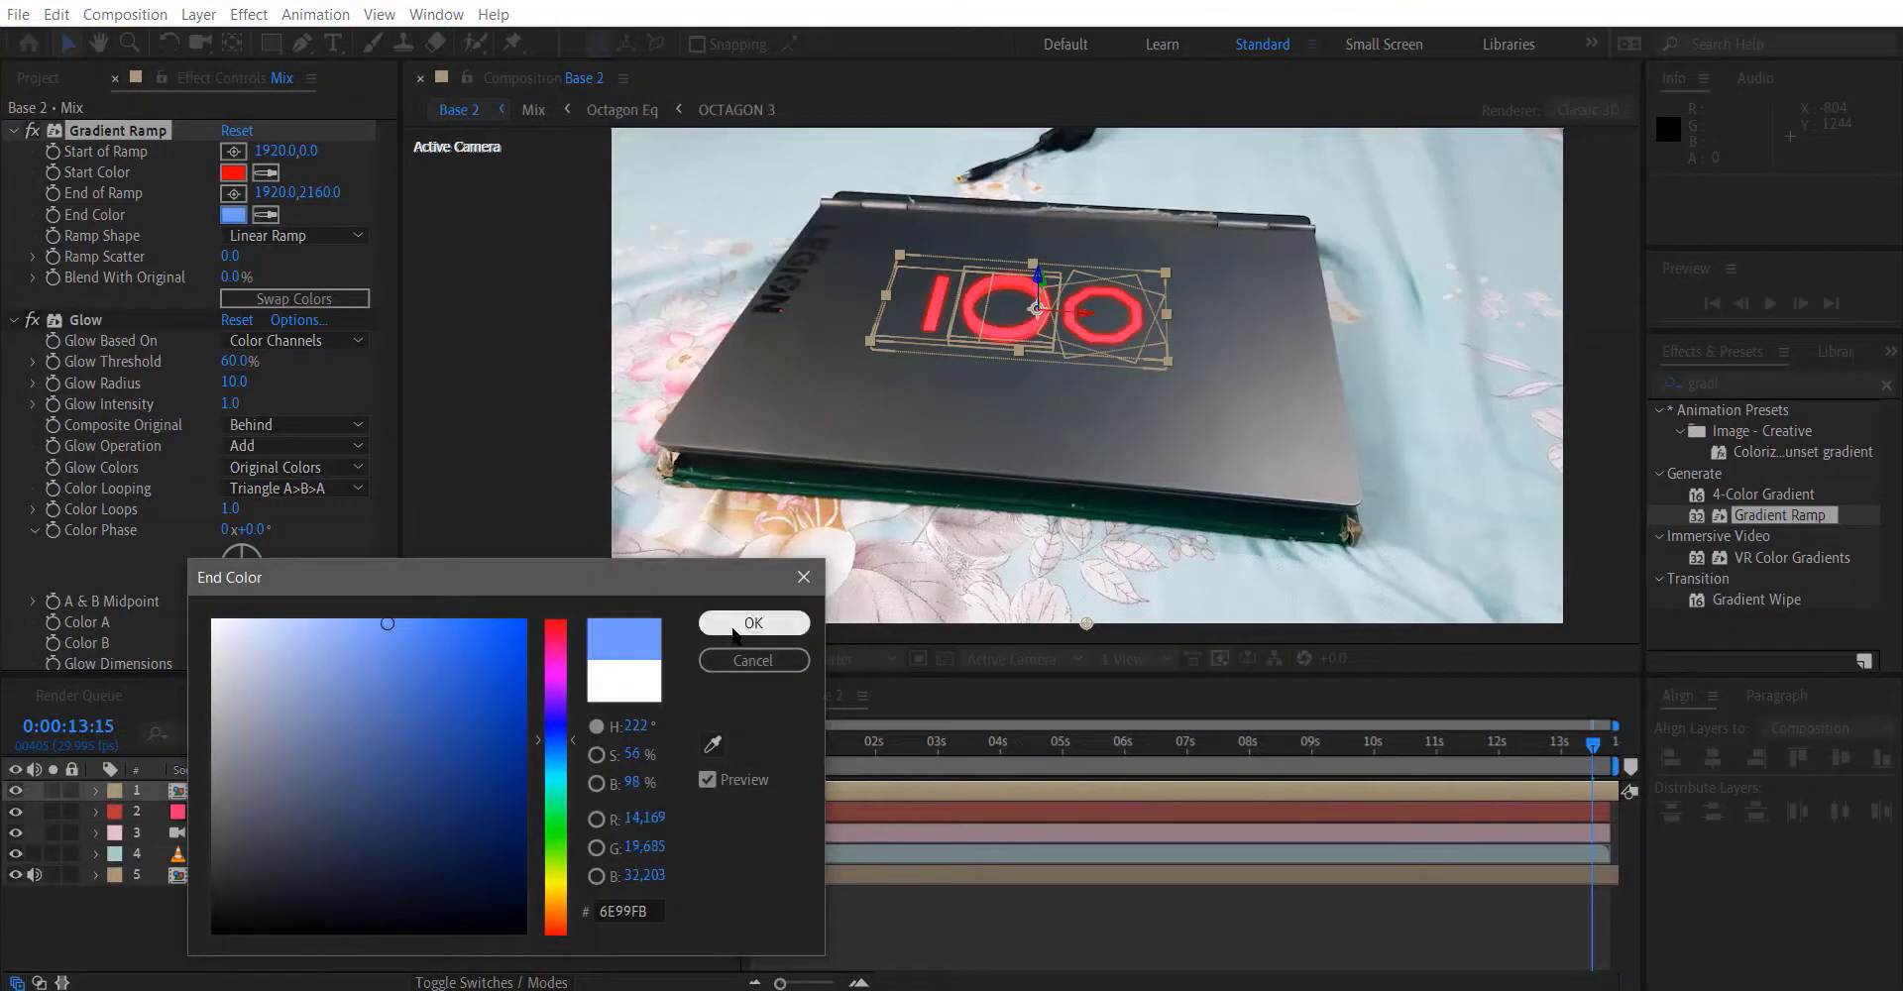
click(752, 623)
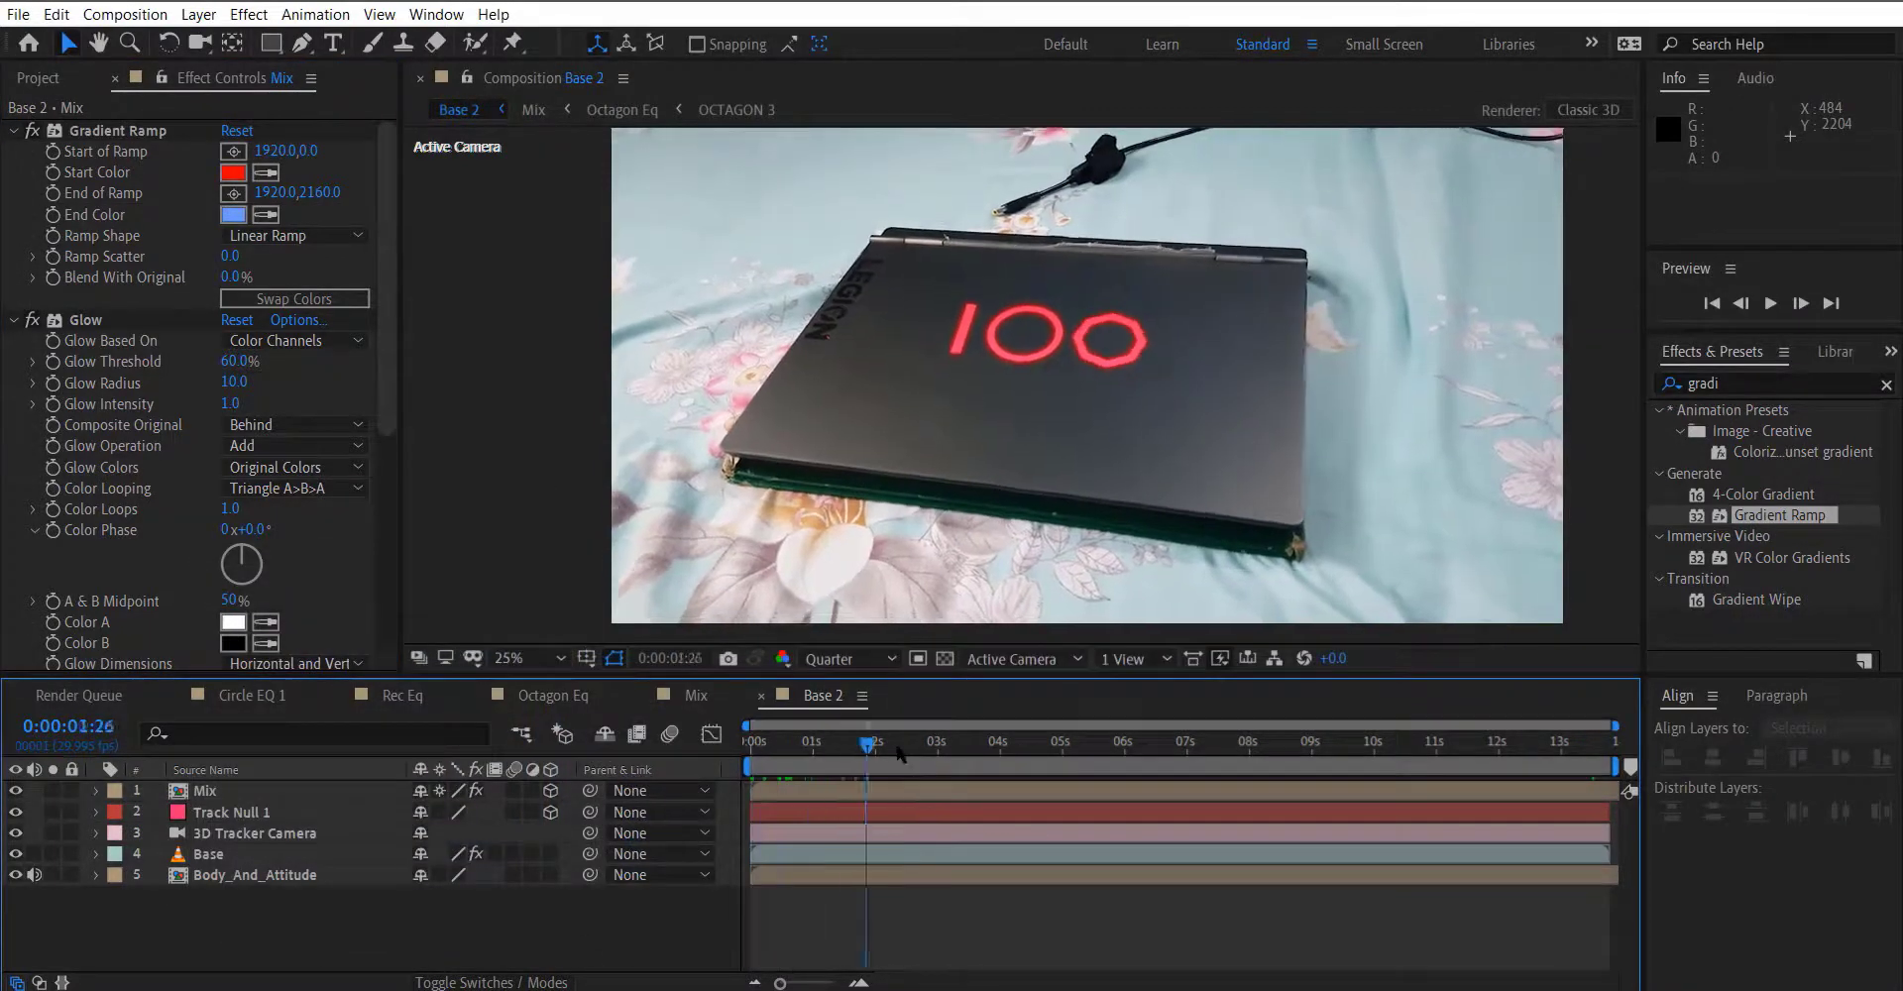
click(232, 172)
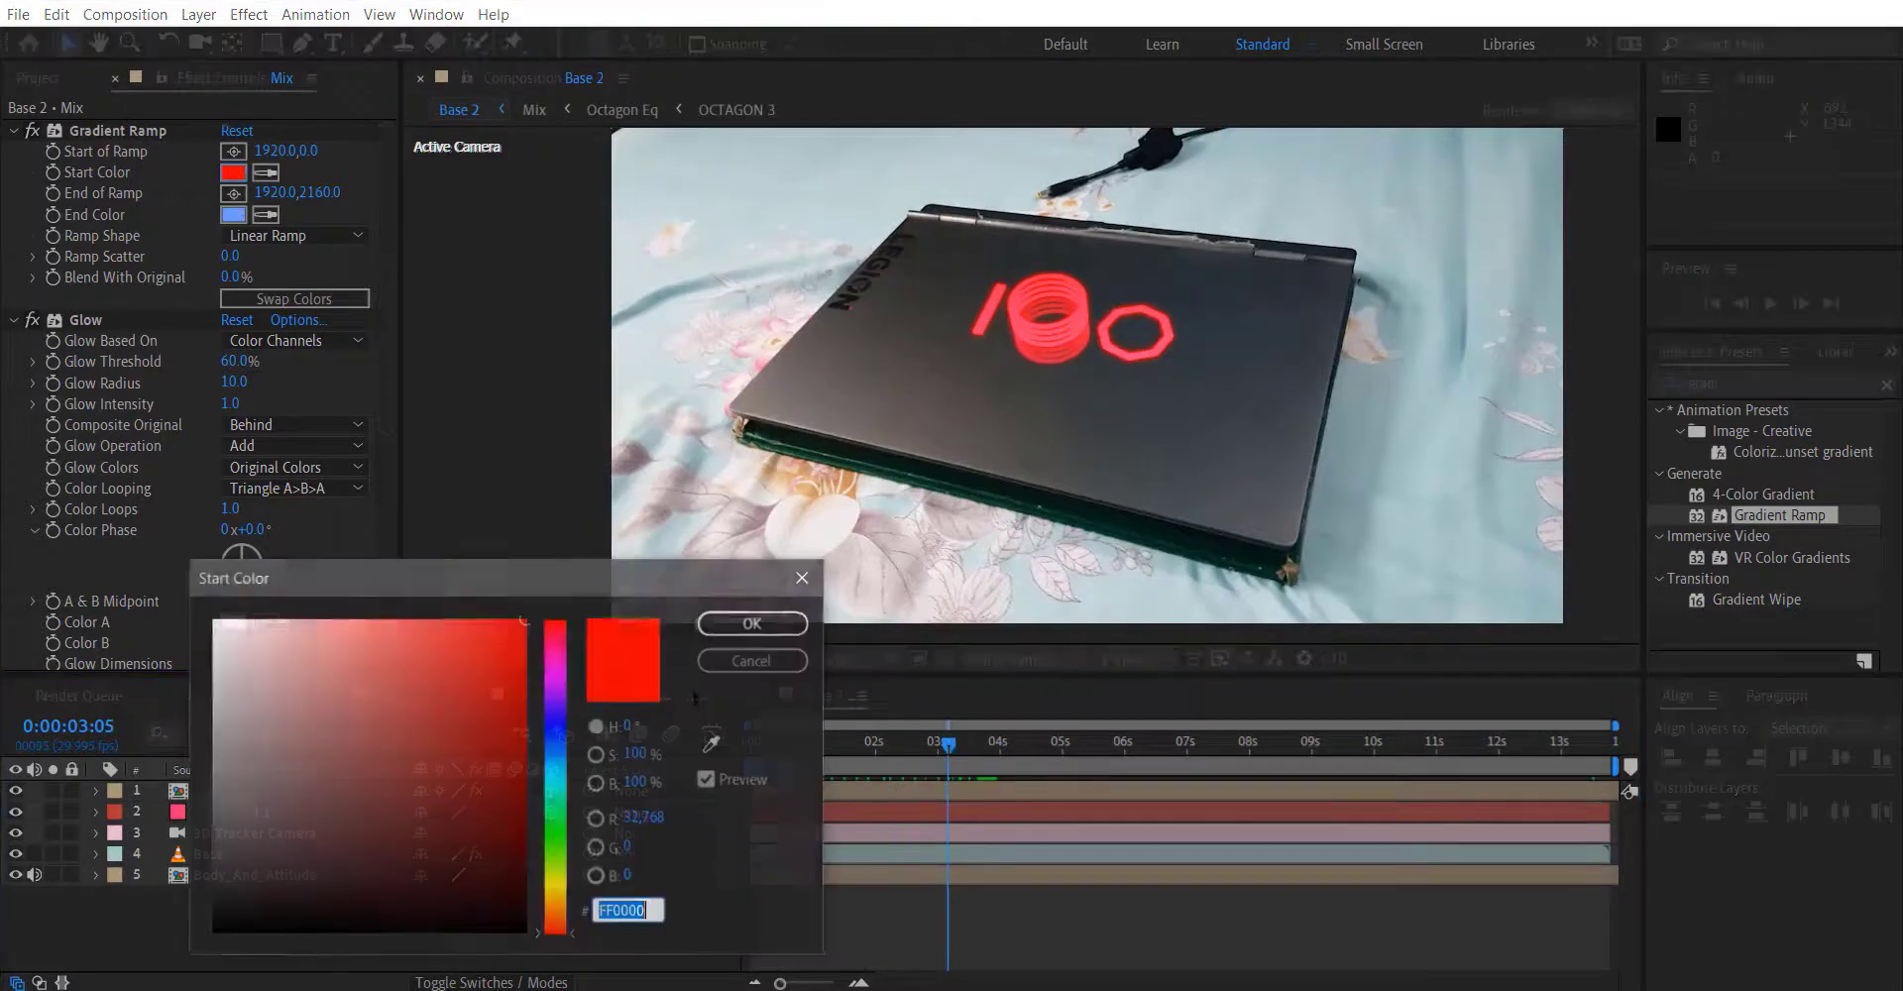